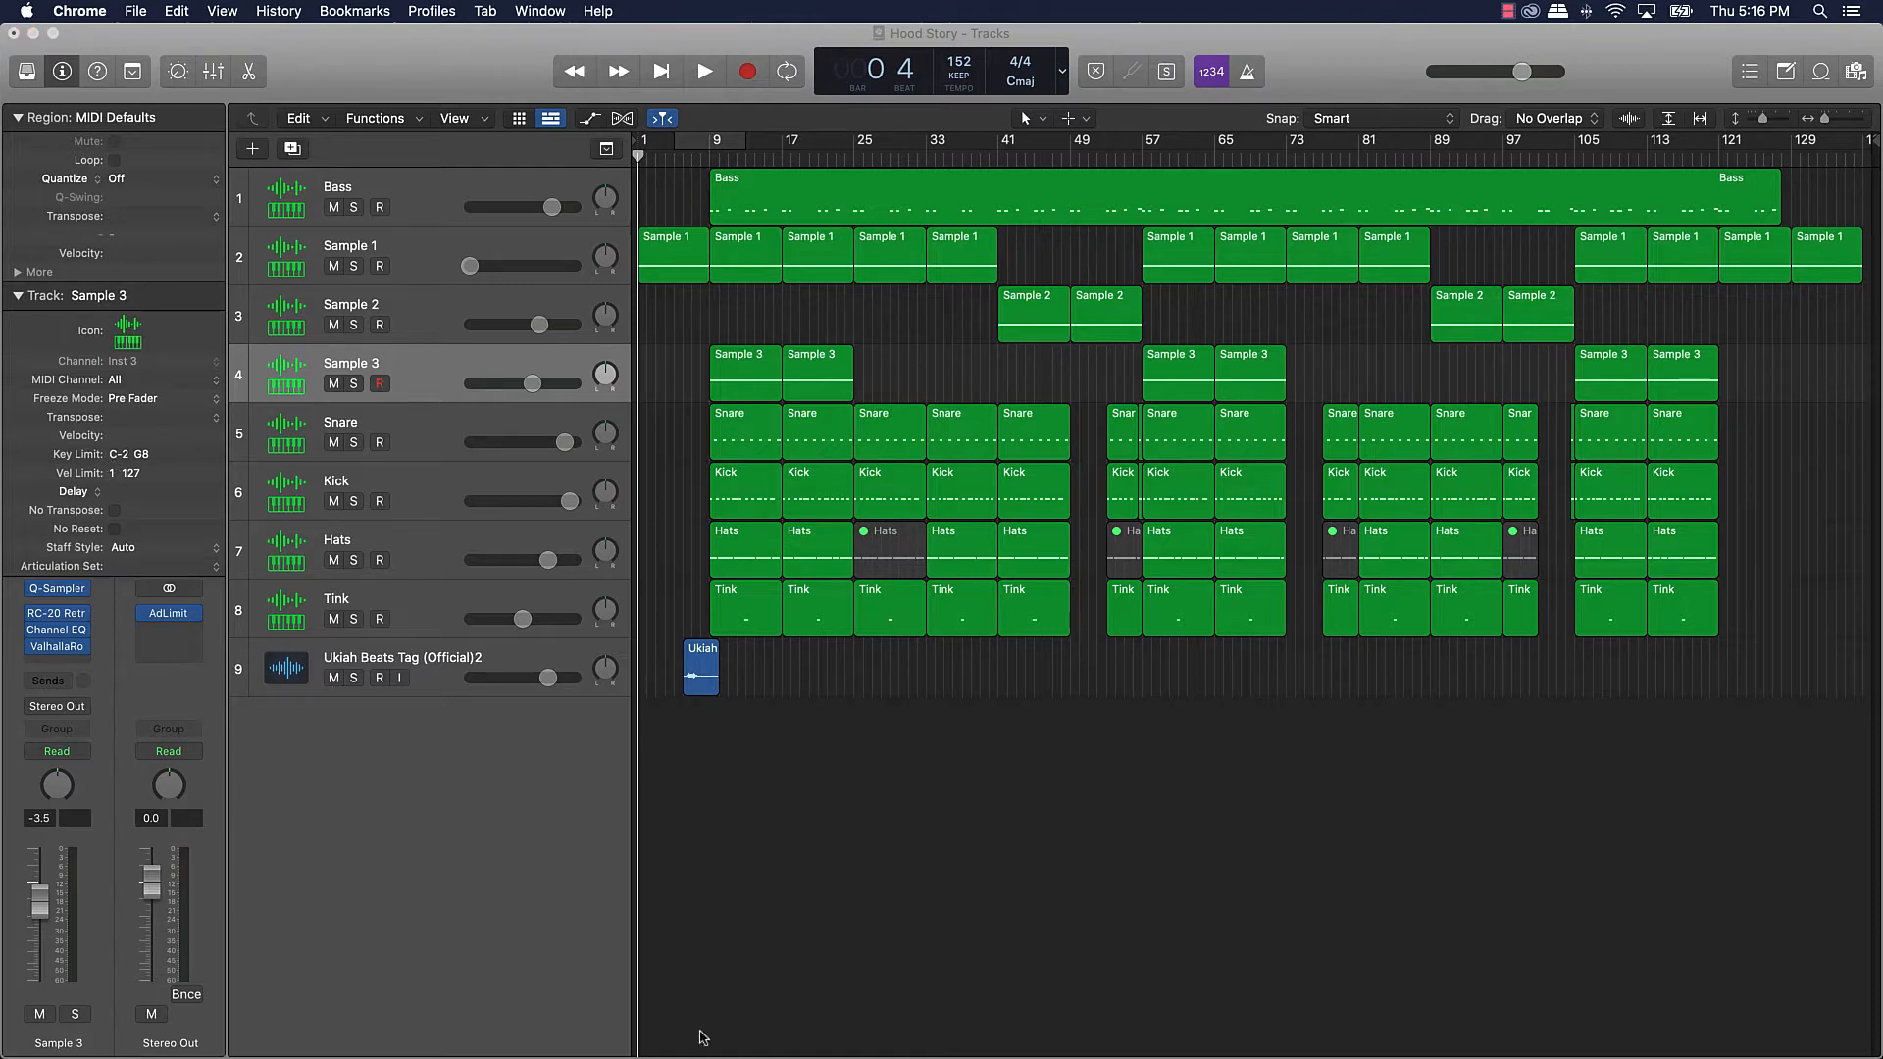
{"action": "mouse_move", "coordinate": [942, 1022]}
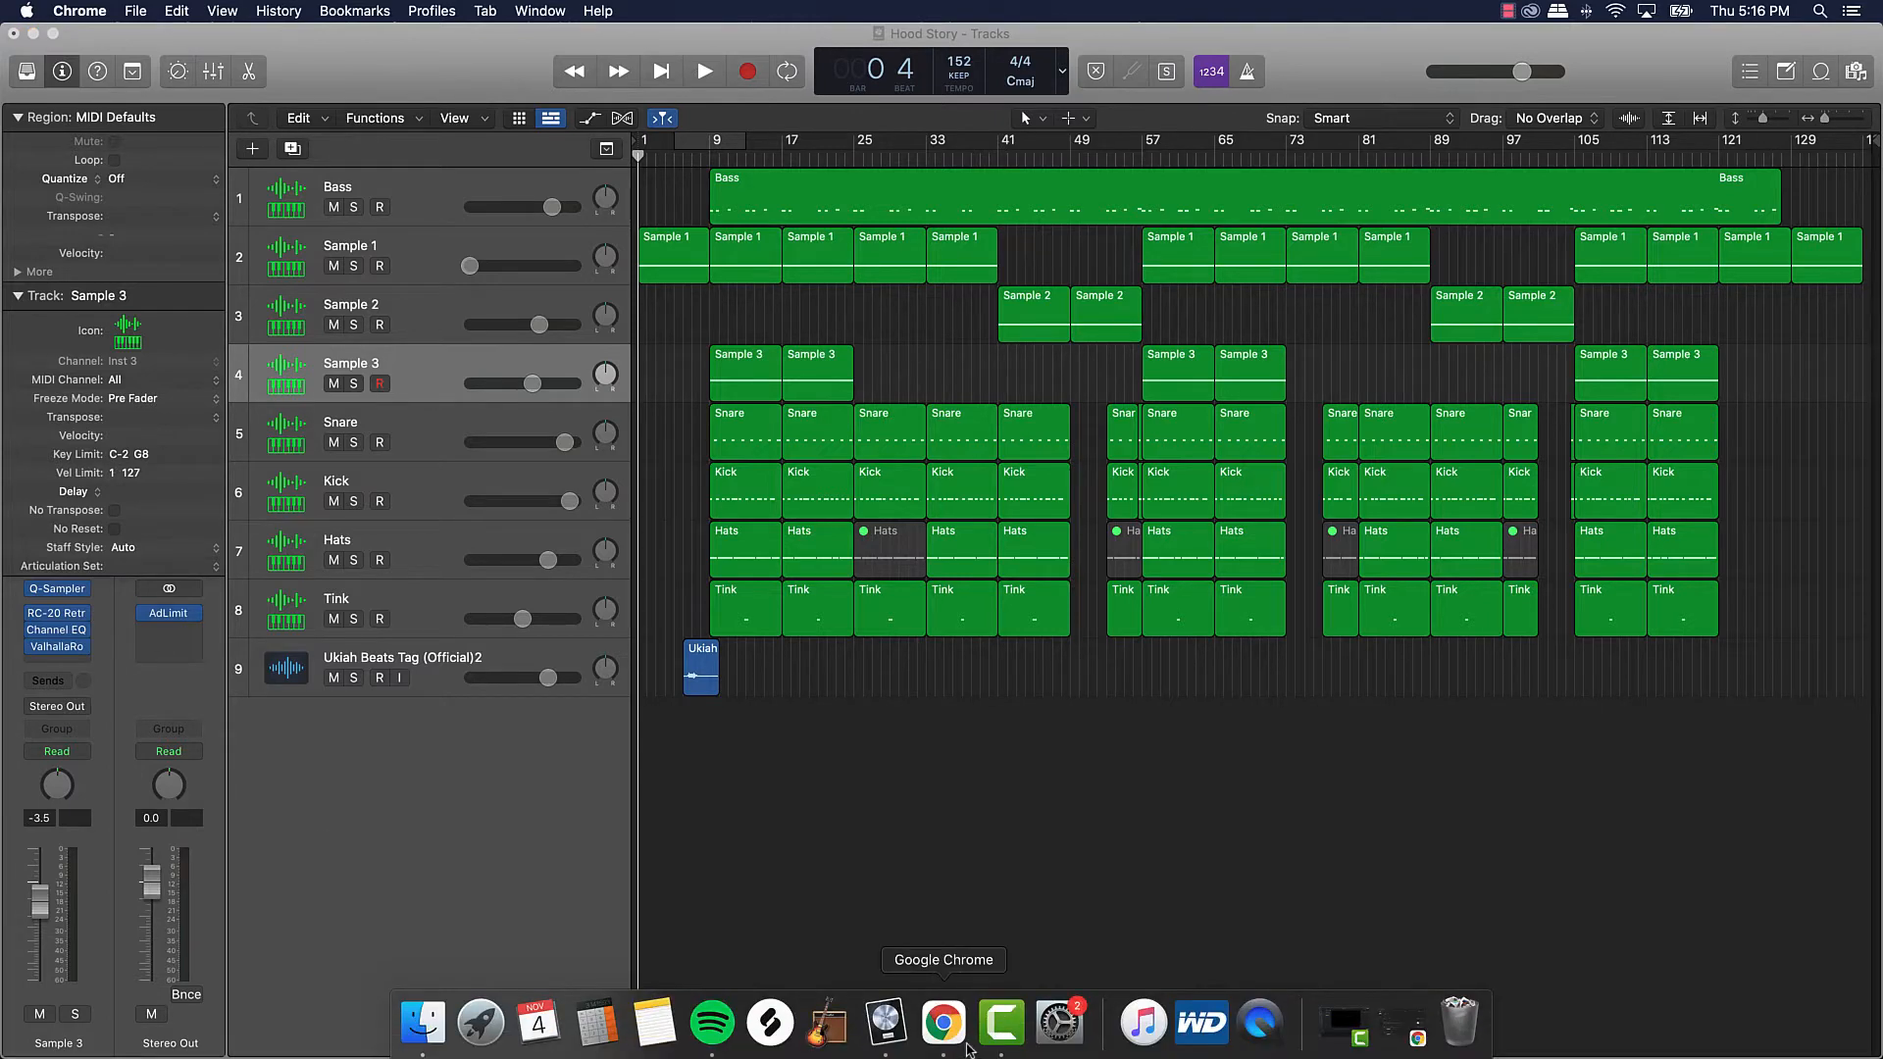
Step: Select the Snare, Kick and Hats drum tracks
{"action": "left_click", "coordinate": [941, 1023]}
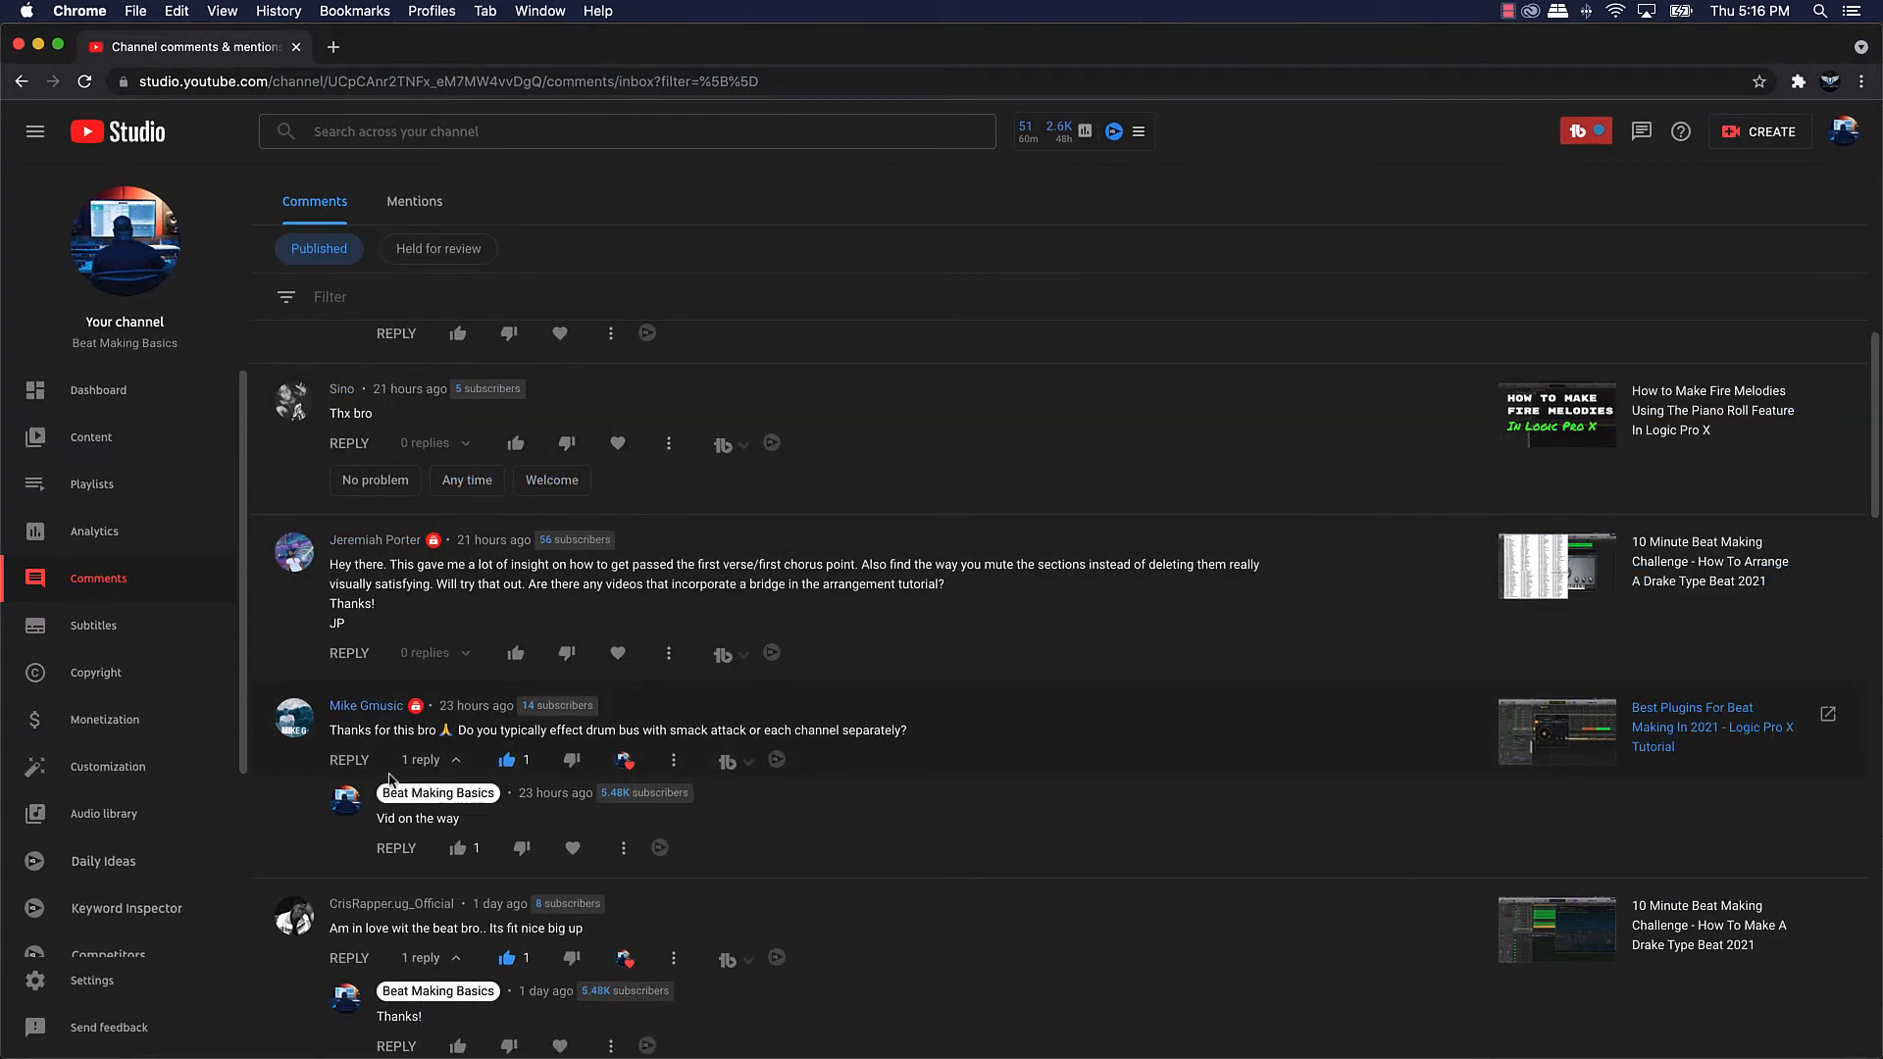
{"action": "mouse_move", "coordinate": [378, 754]}
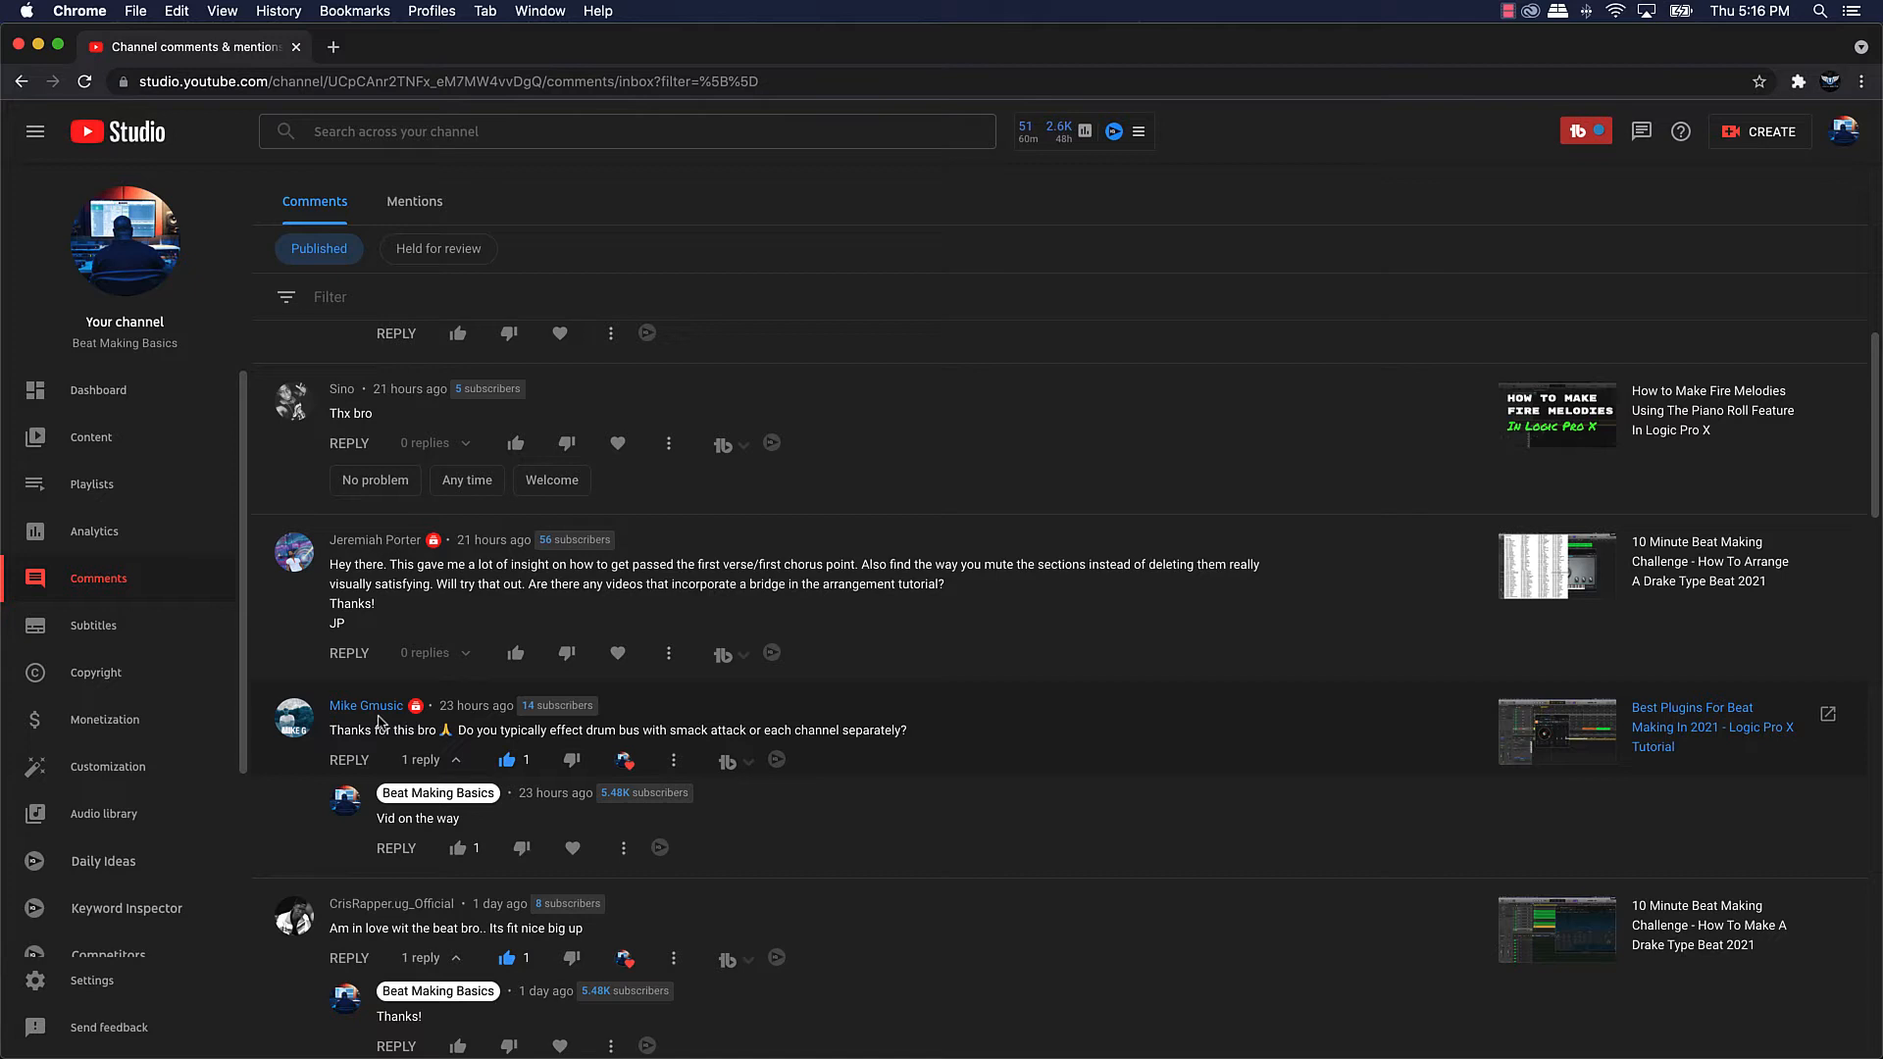
{"action": "mouse_move", "coordinate": [438, 747]}
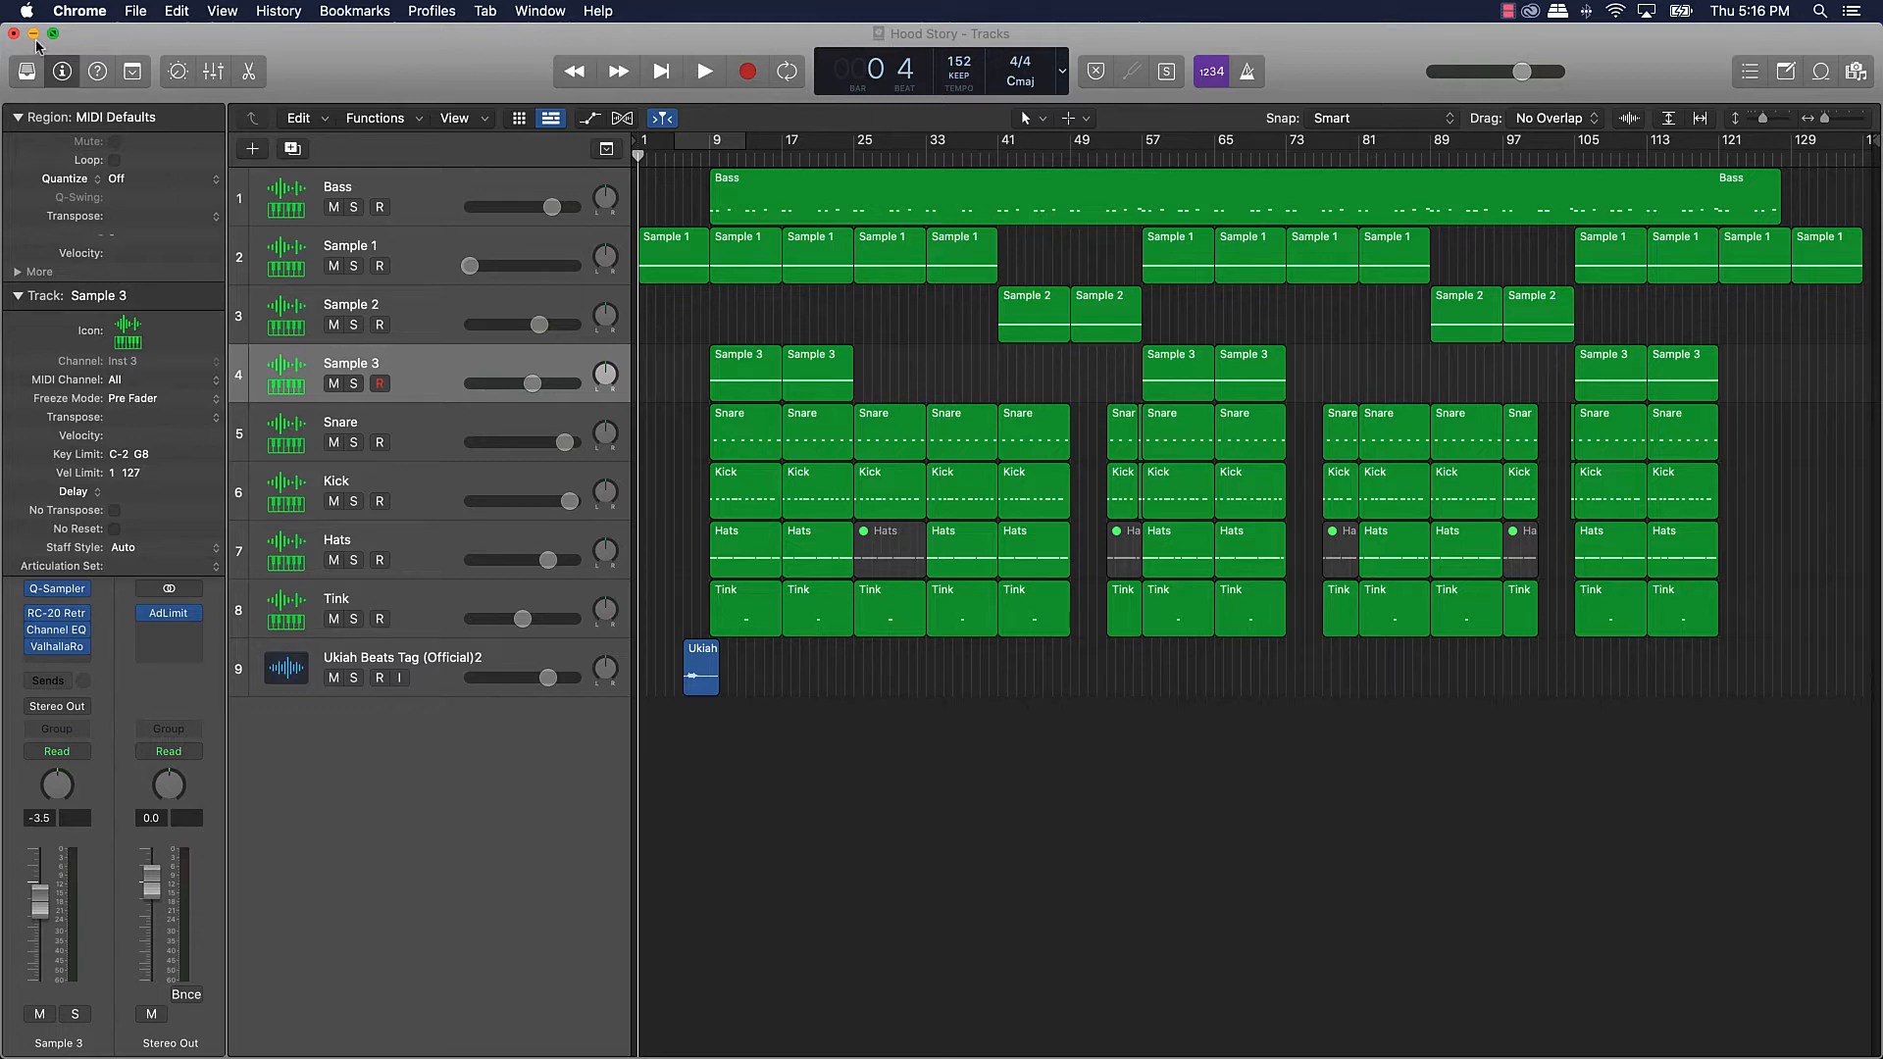
{"action": "left_click", "coordinate": [340, 432]}
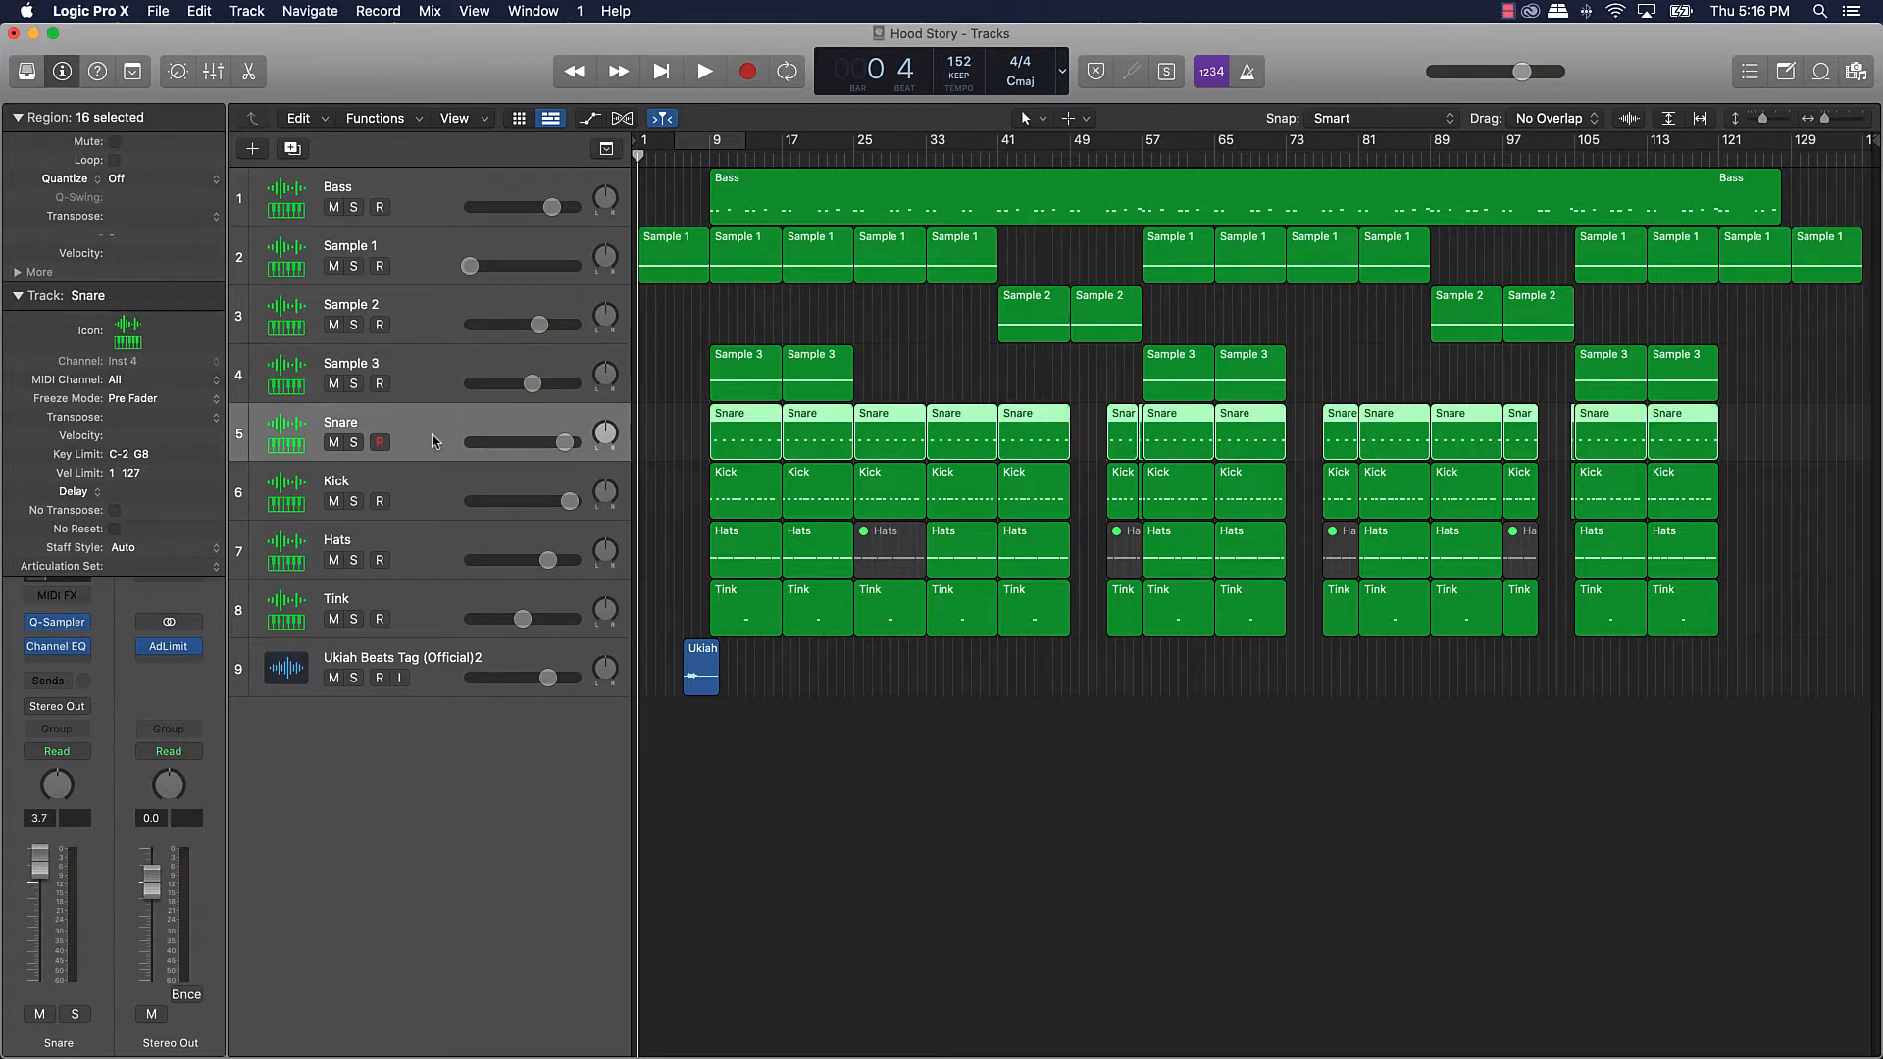
{"action": "left_click", "coordinate": [336, 481]}
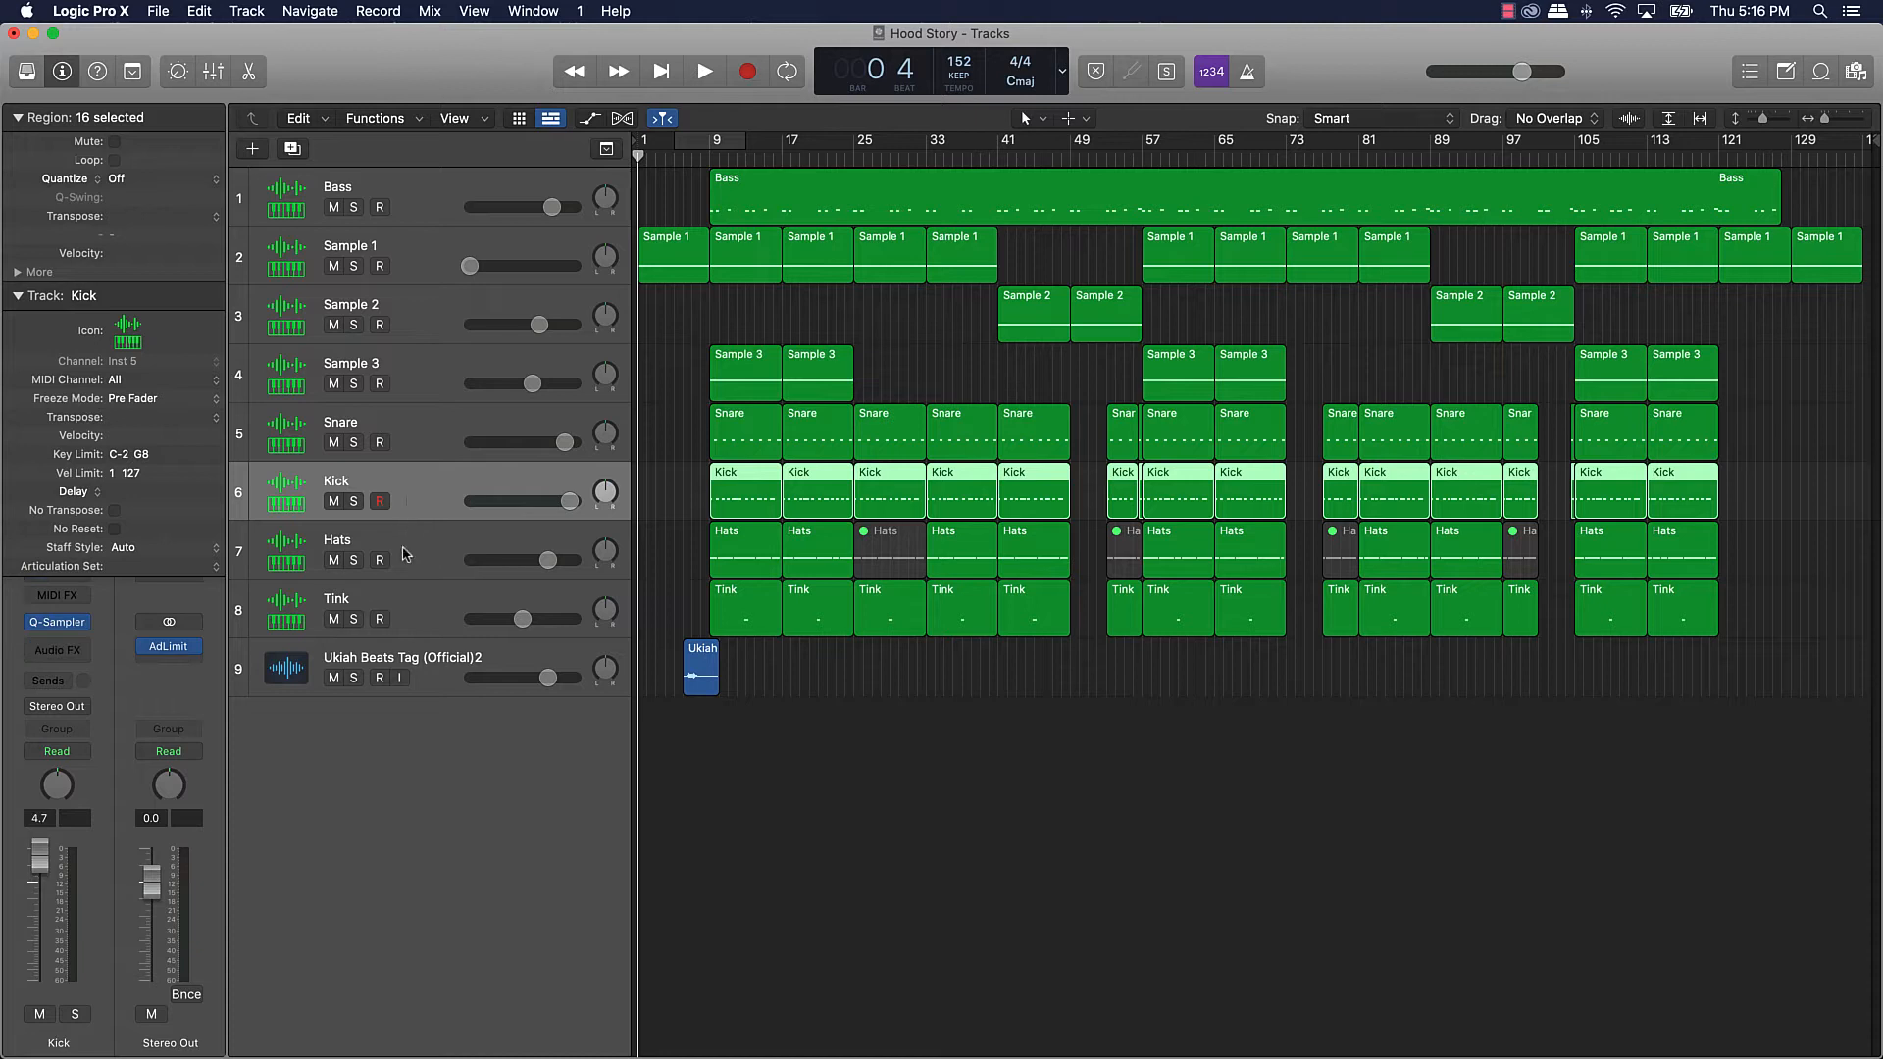
{"action": "left_click", "coordinate": [336, 539]}
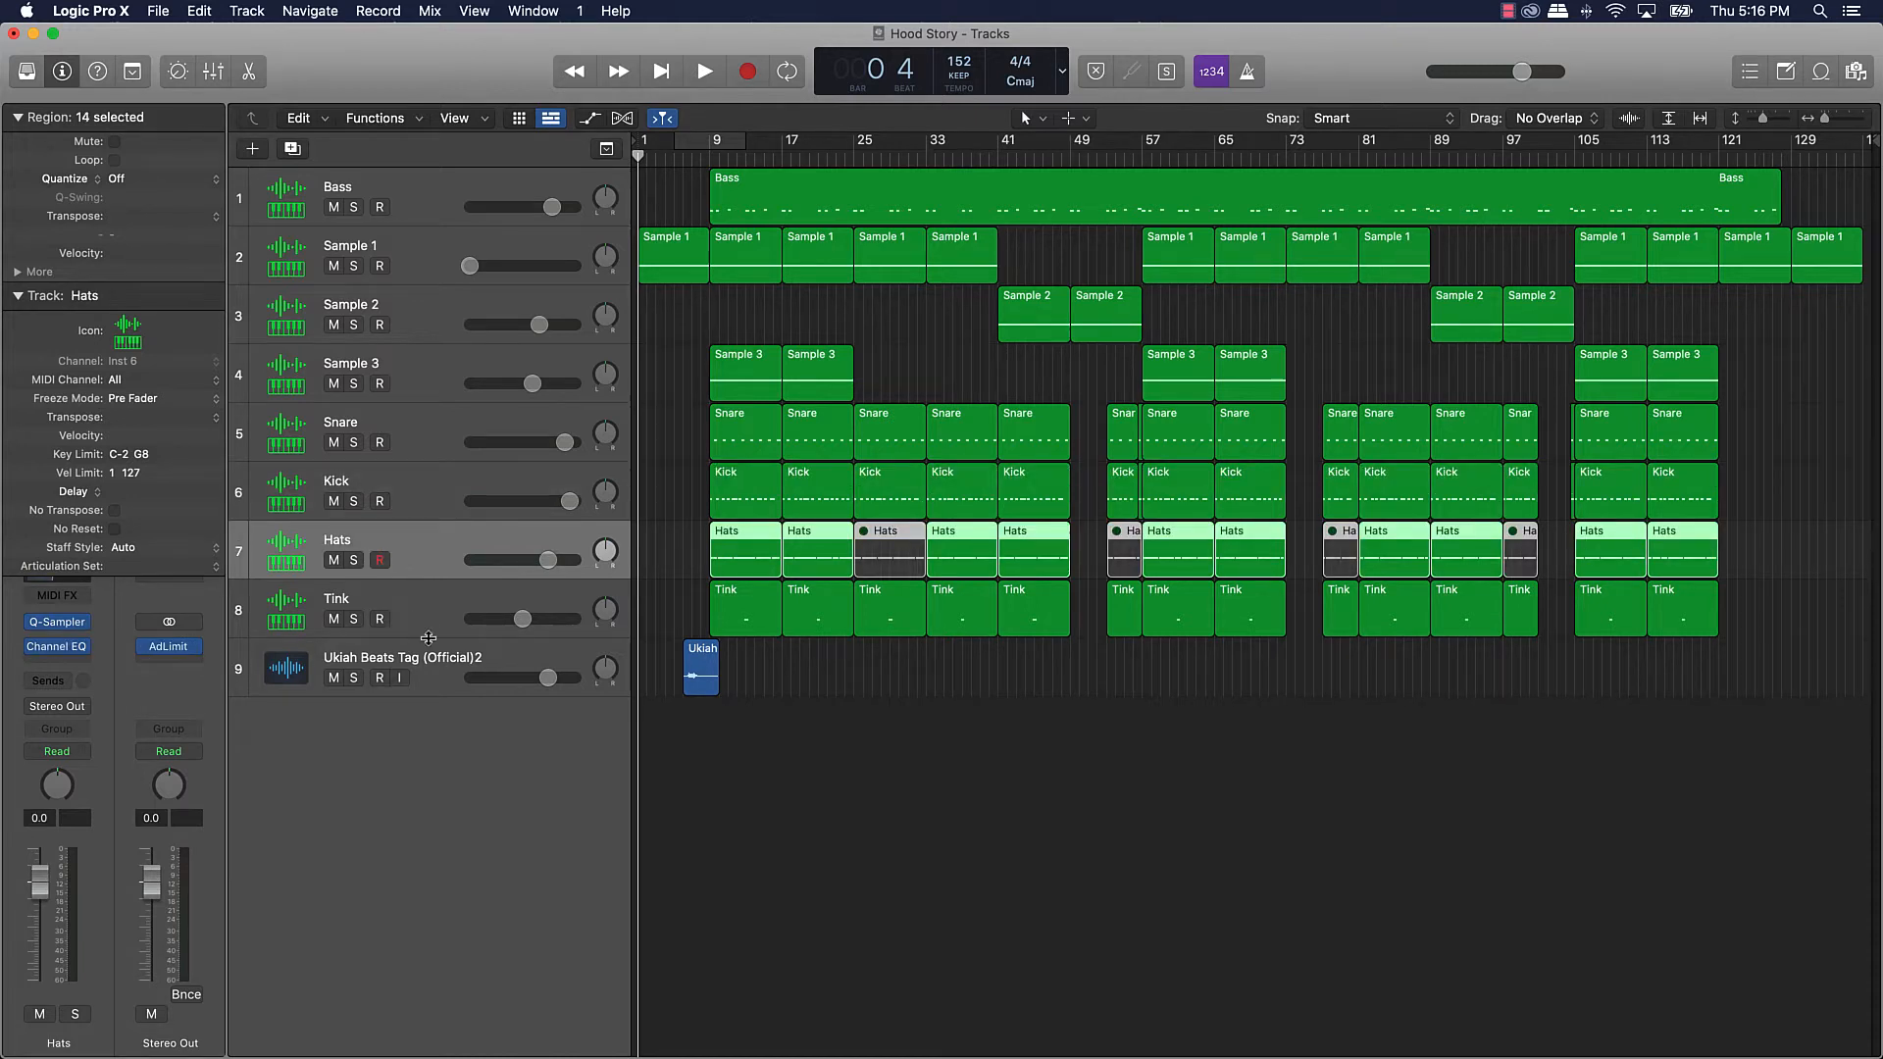
{"action": "mouse_move", "coordinate": [428, 611]}
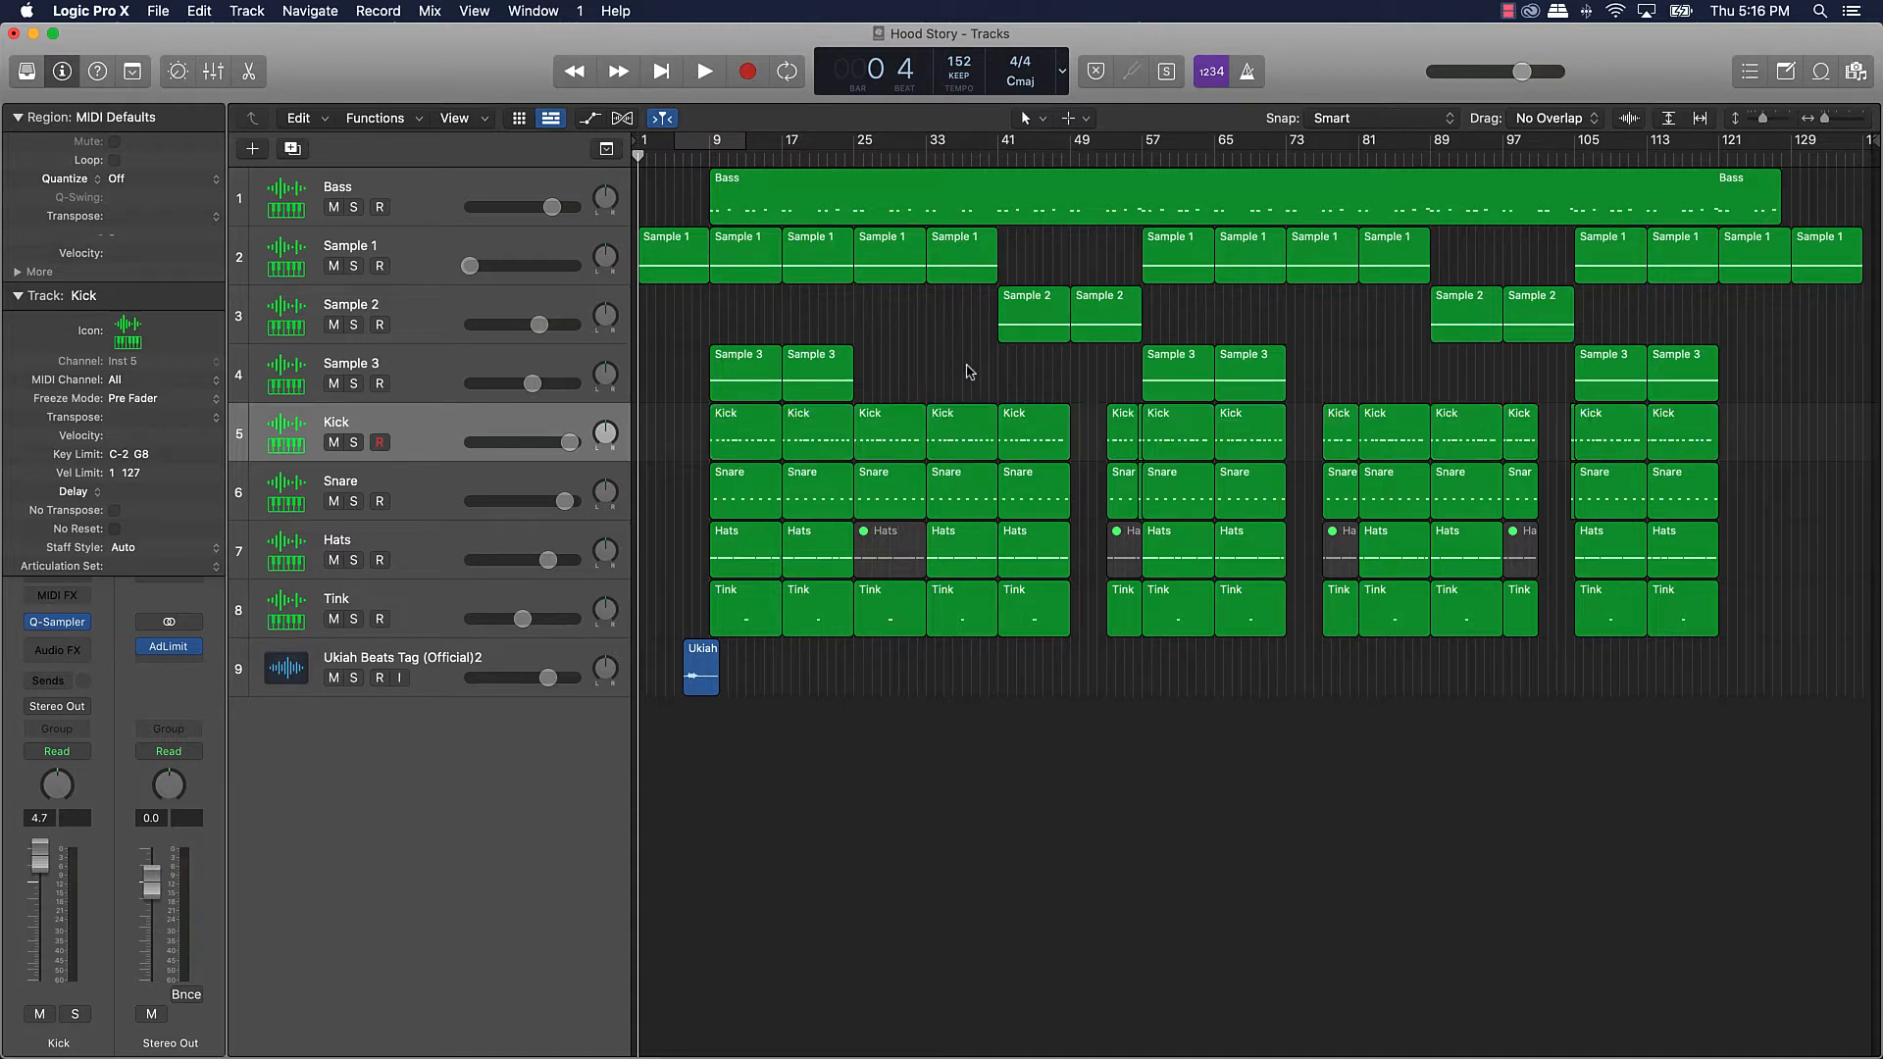
{"action": "mouse_move", "coordinate": [982, 612]}
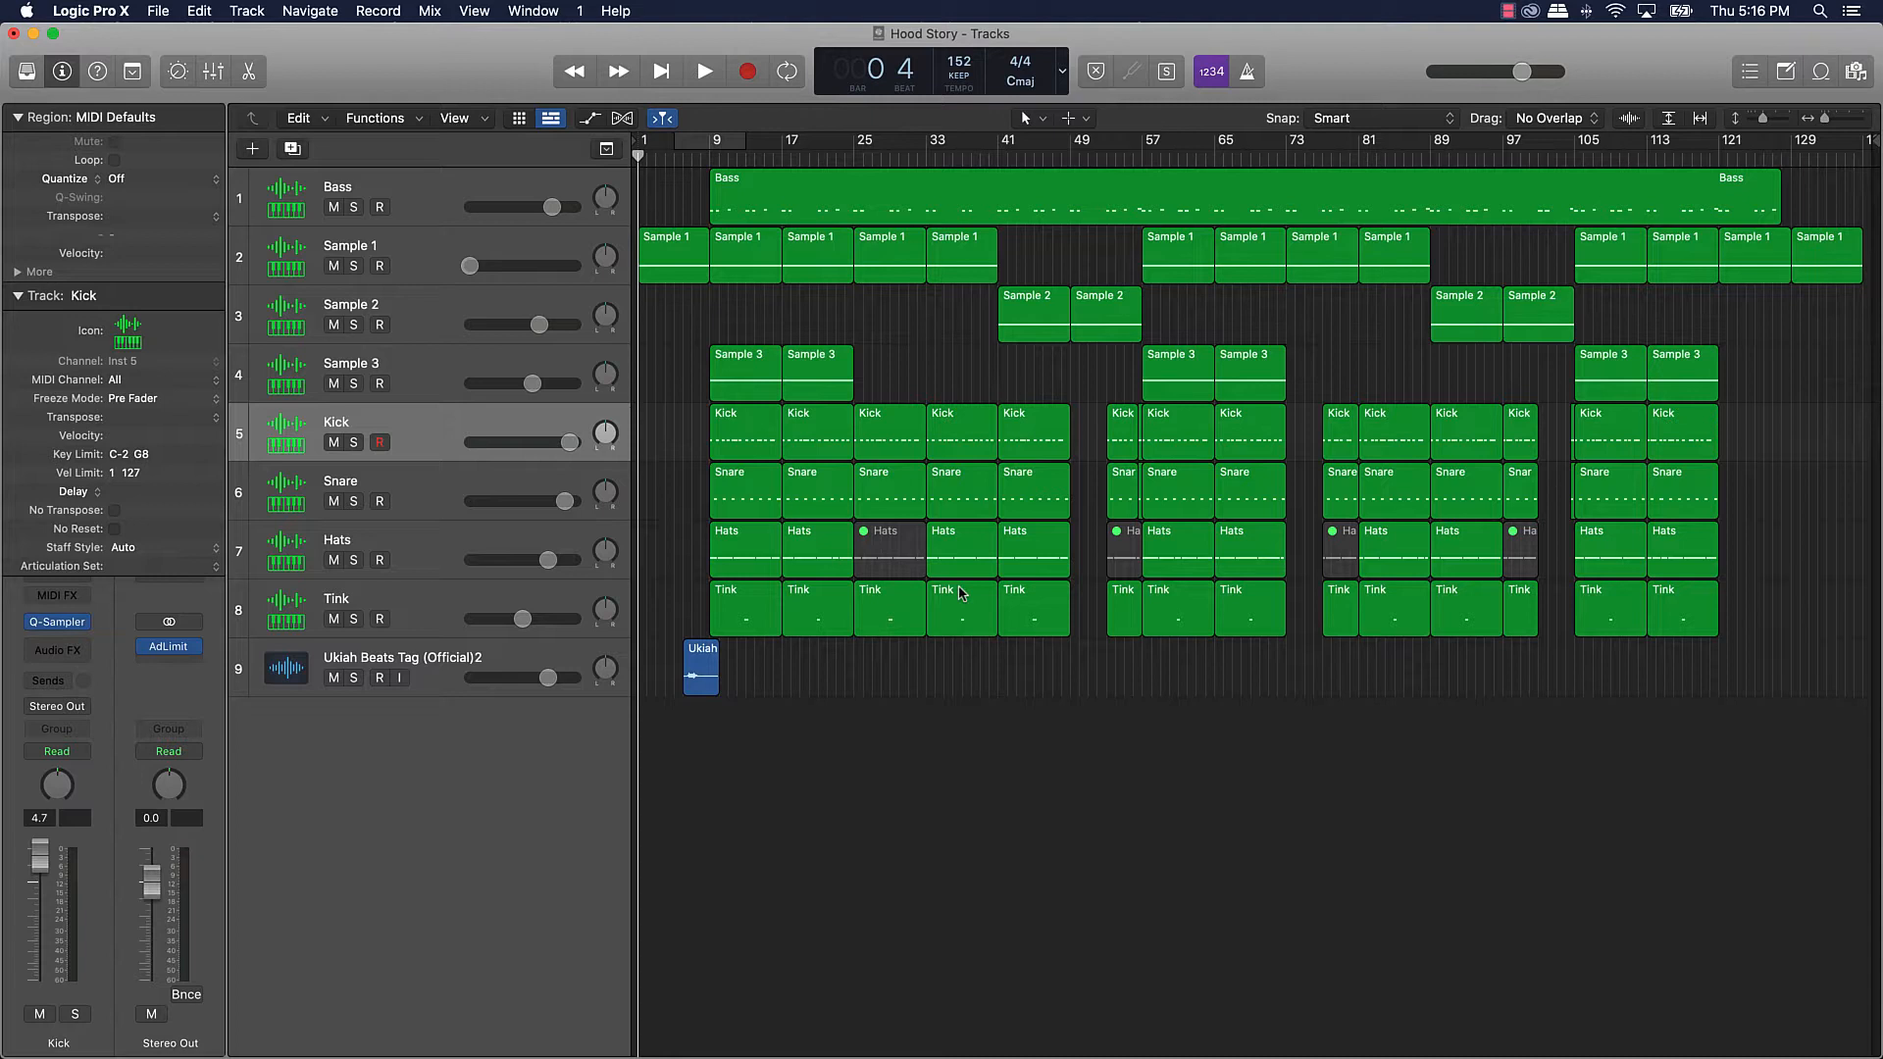
Step: Move Kick above Snare and collapse the Region and Track inspector sections
{"action": "left_click", "coordinate": [167, 646]}
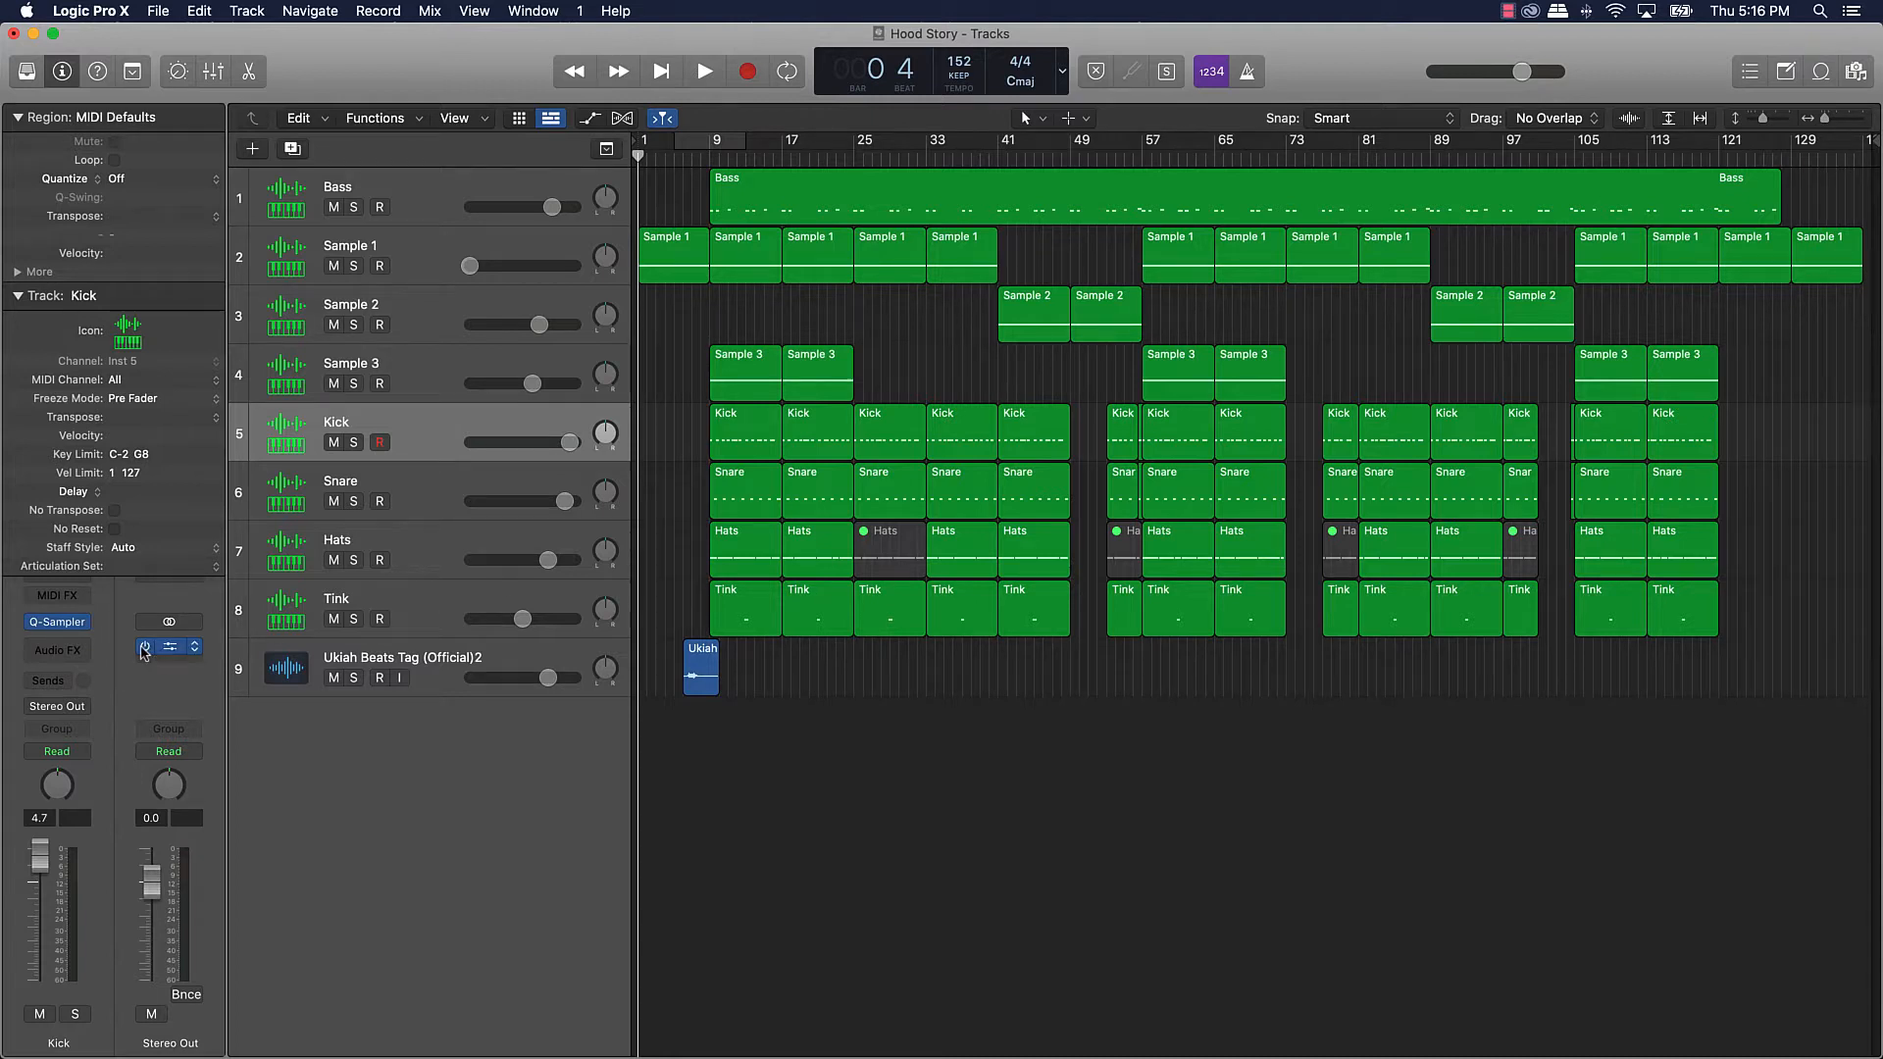
{"action": "left_click", "coordinate": [18, 118]}
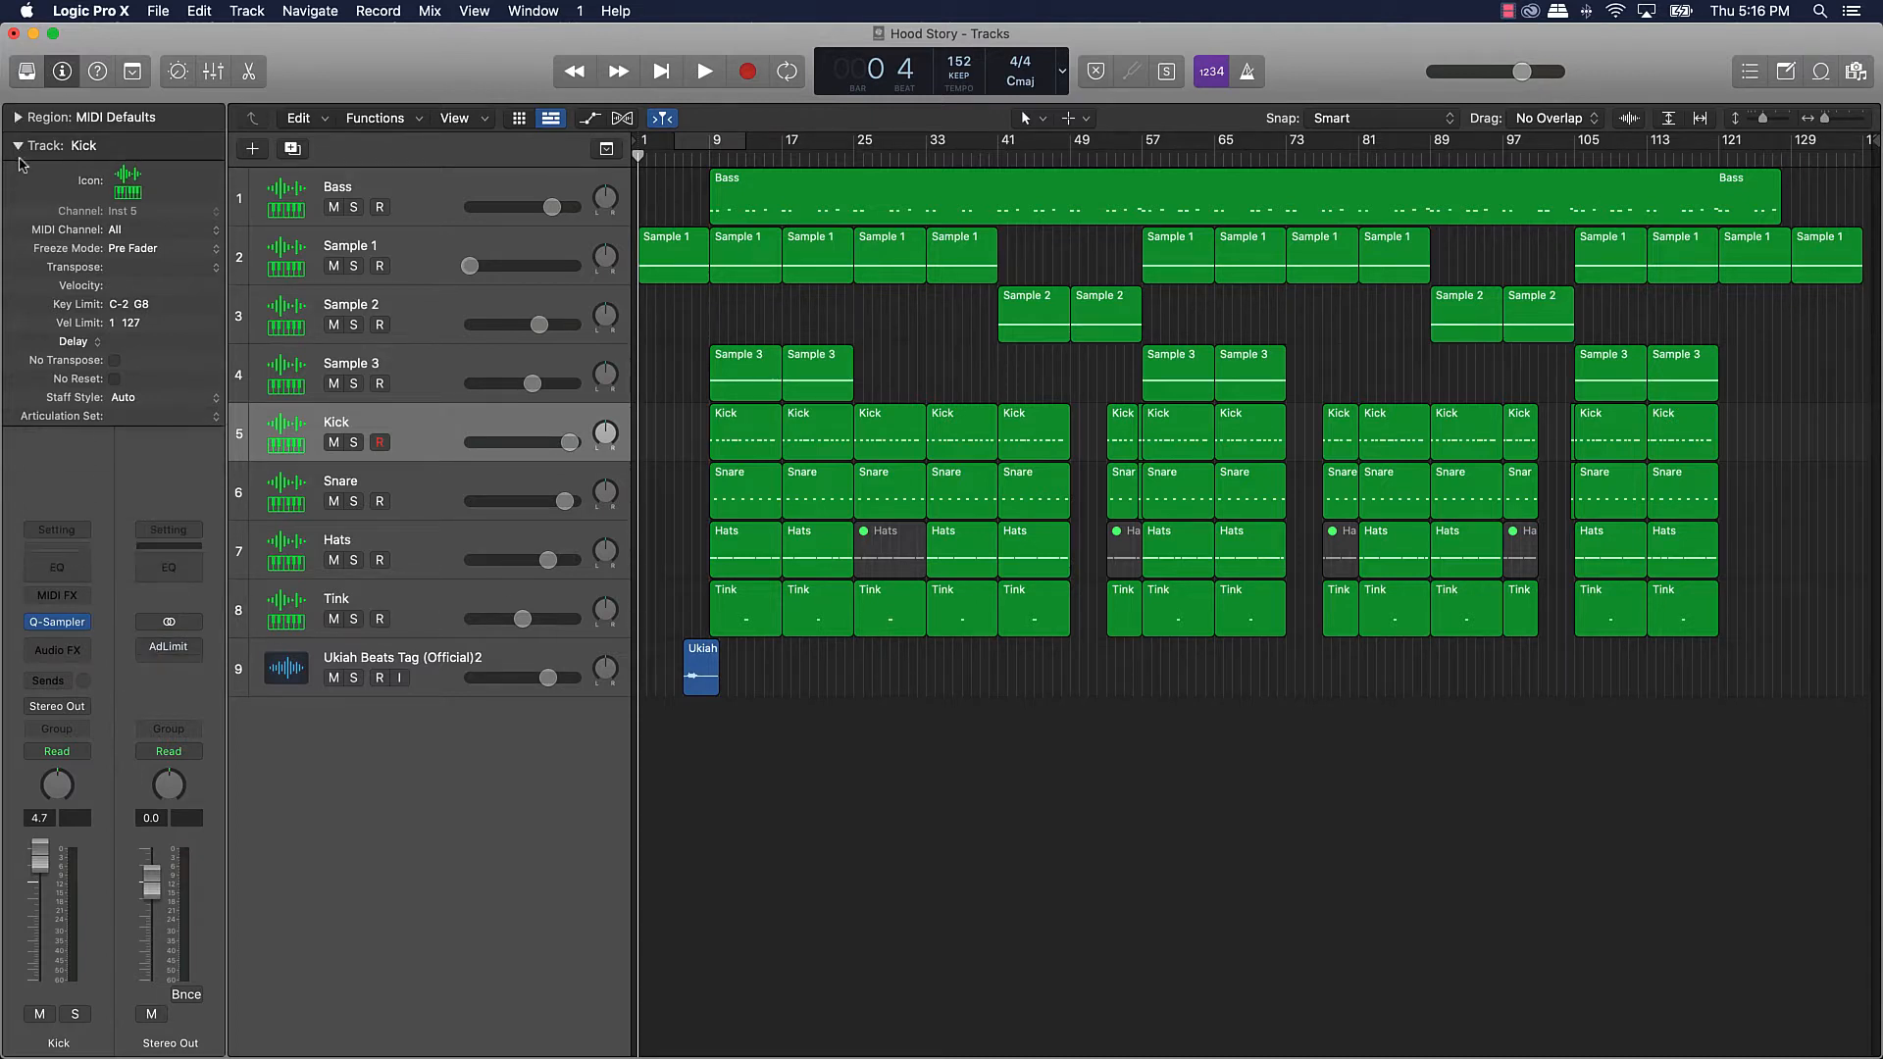
{"action": "left_click", "coordinate": [18, 162]}
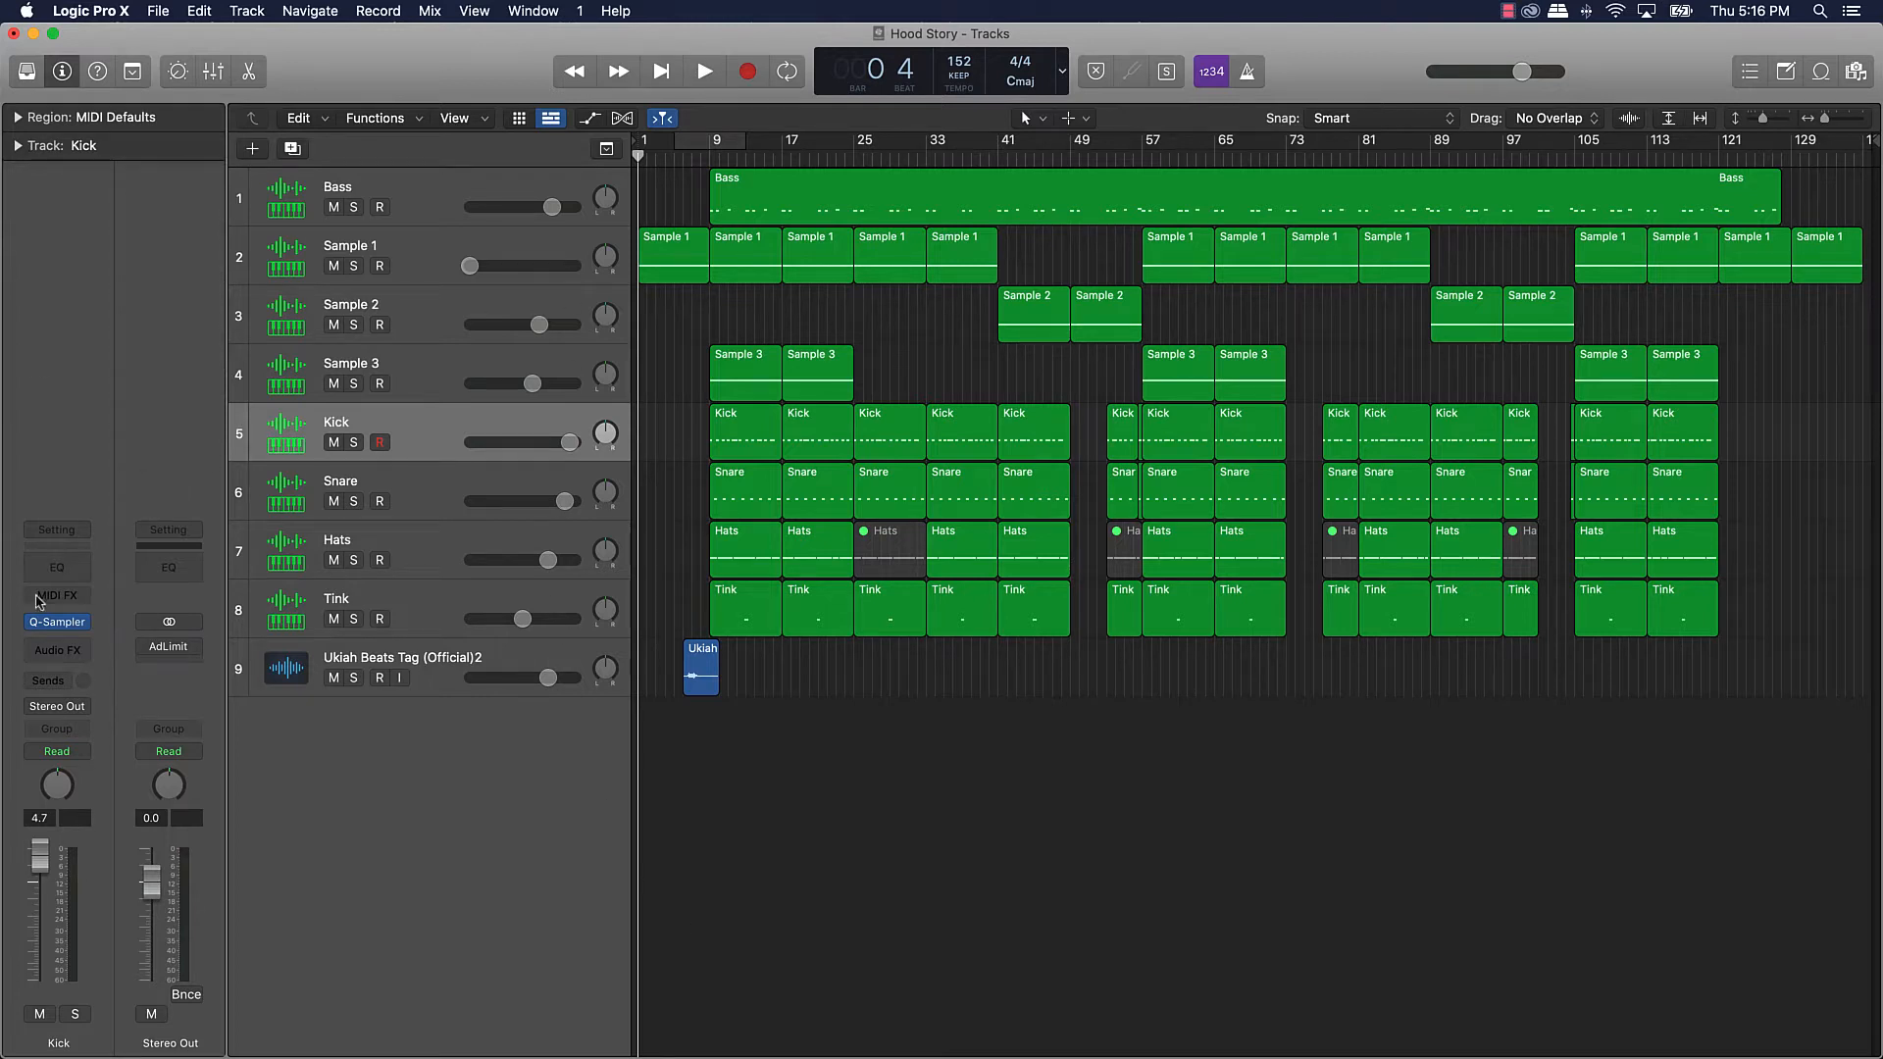
Step: Insert the Waves Smack Attack transient shaper in the Kick channel's Audio FX slot
{"action": "left_click", "coordinate": [55, 649]}
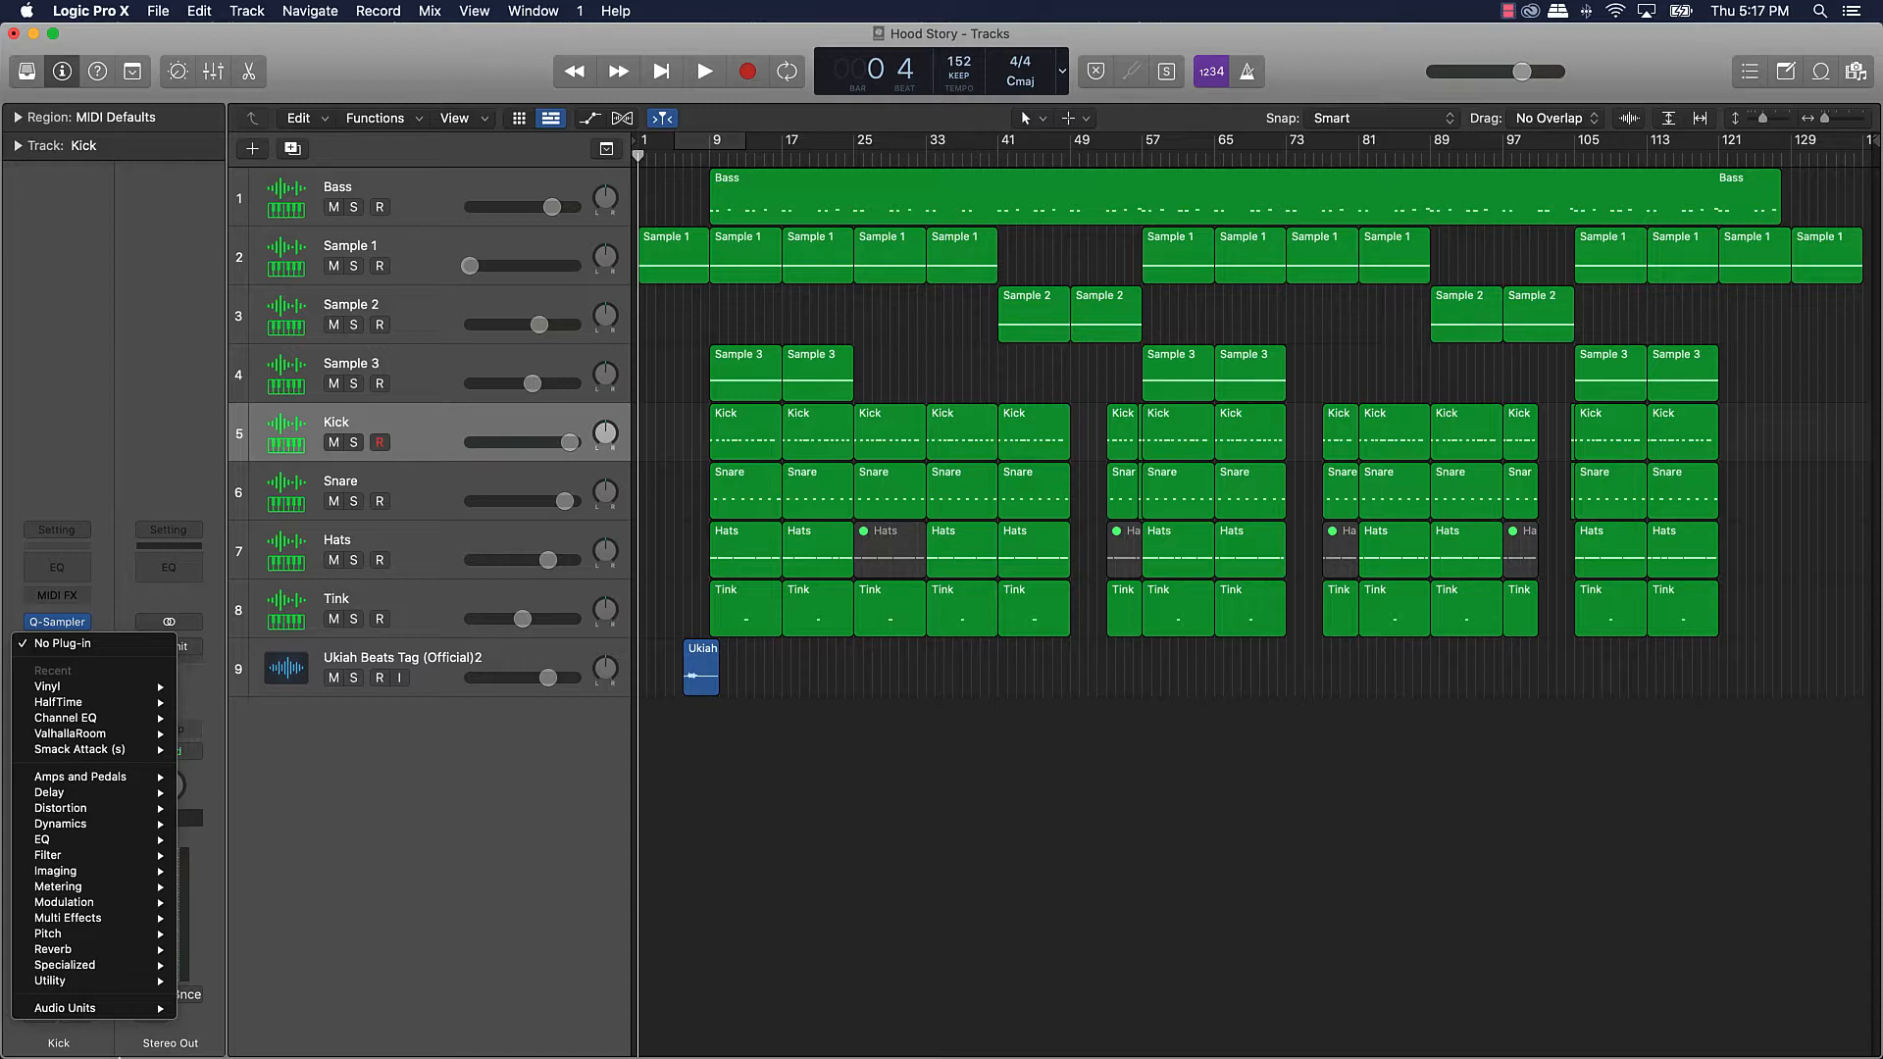
{"action": "mouse_move", "coordinate": [217, 1026]}
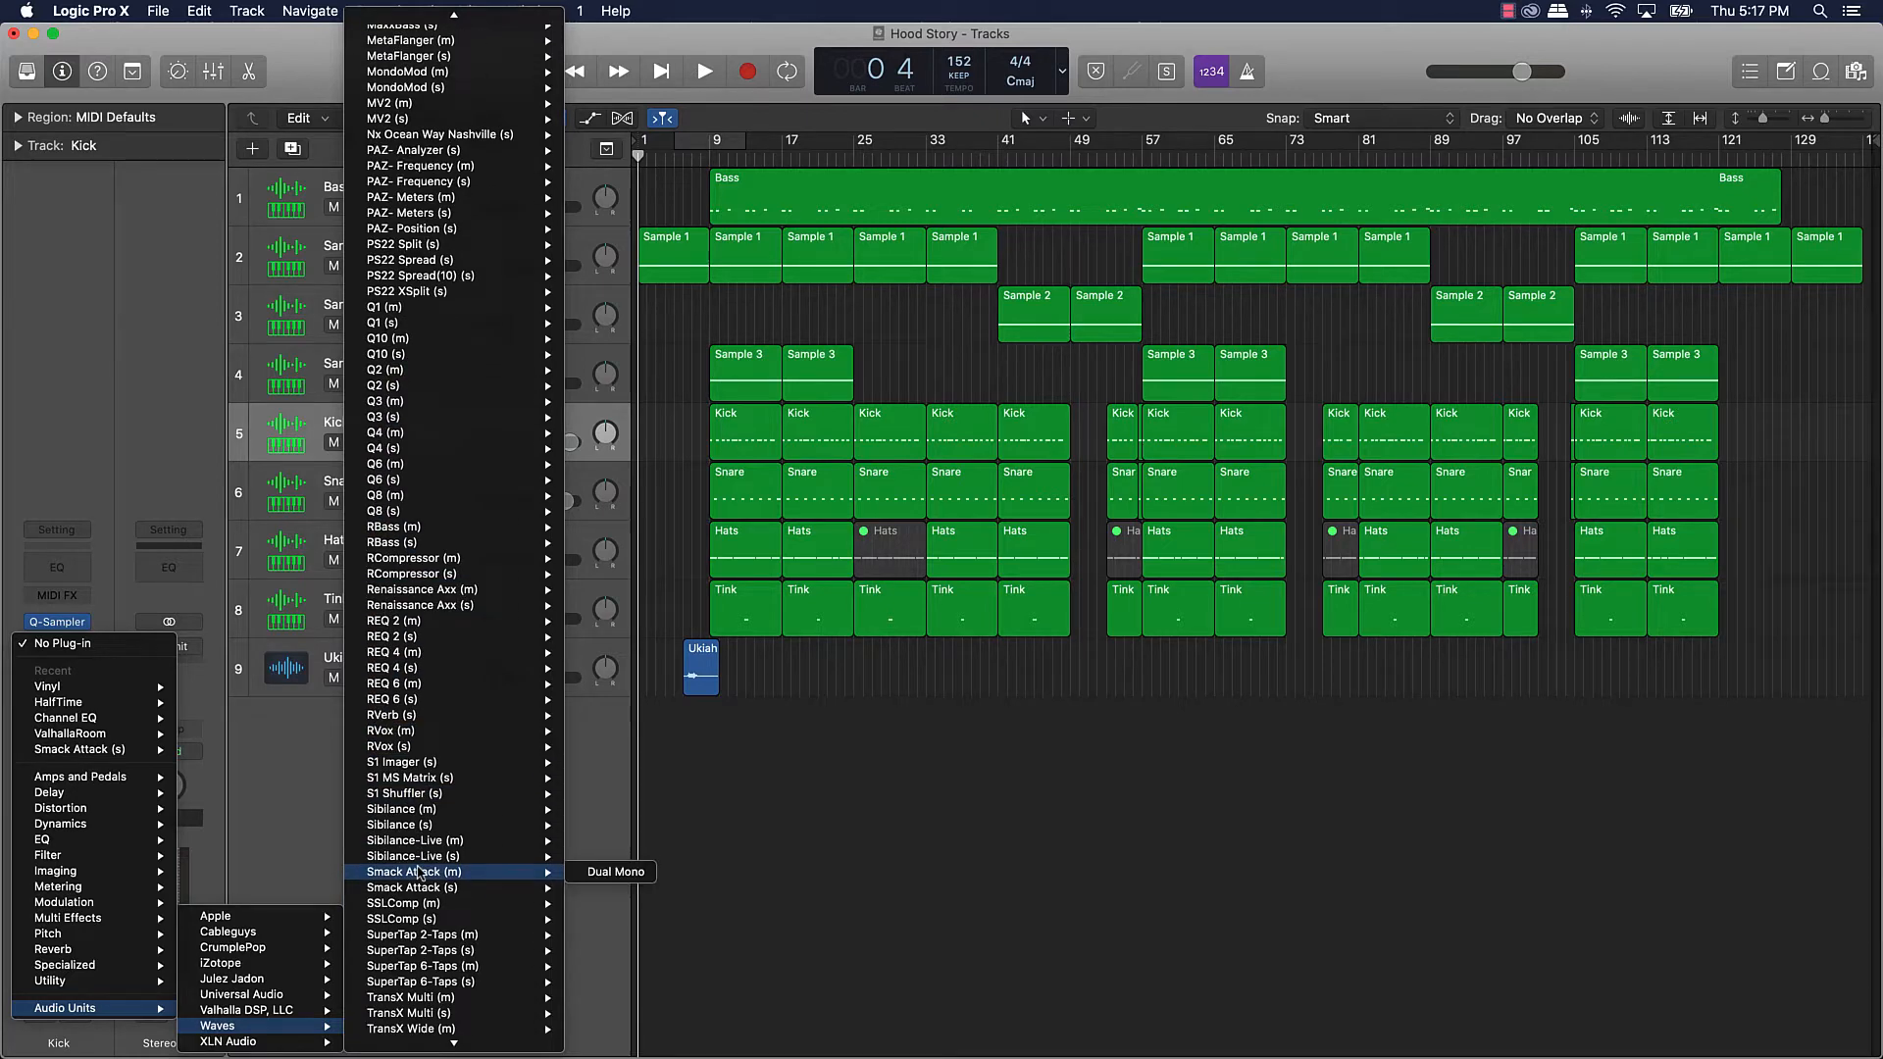
{"action": "mouse_move", "coordinate": [414, 888]}
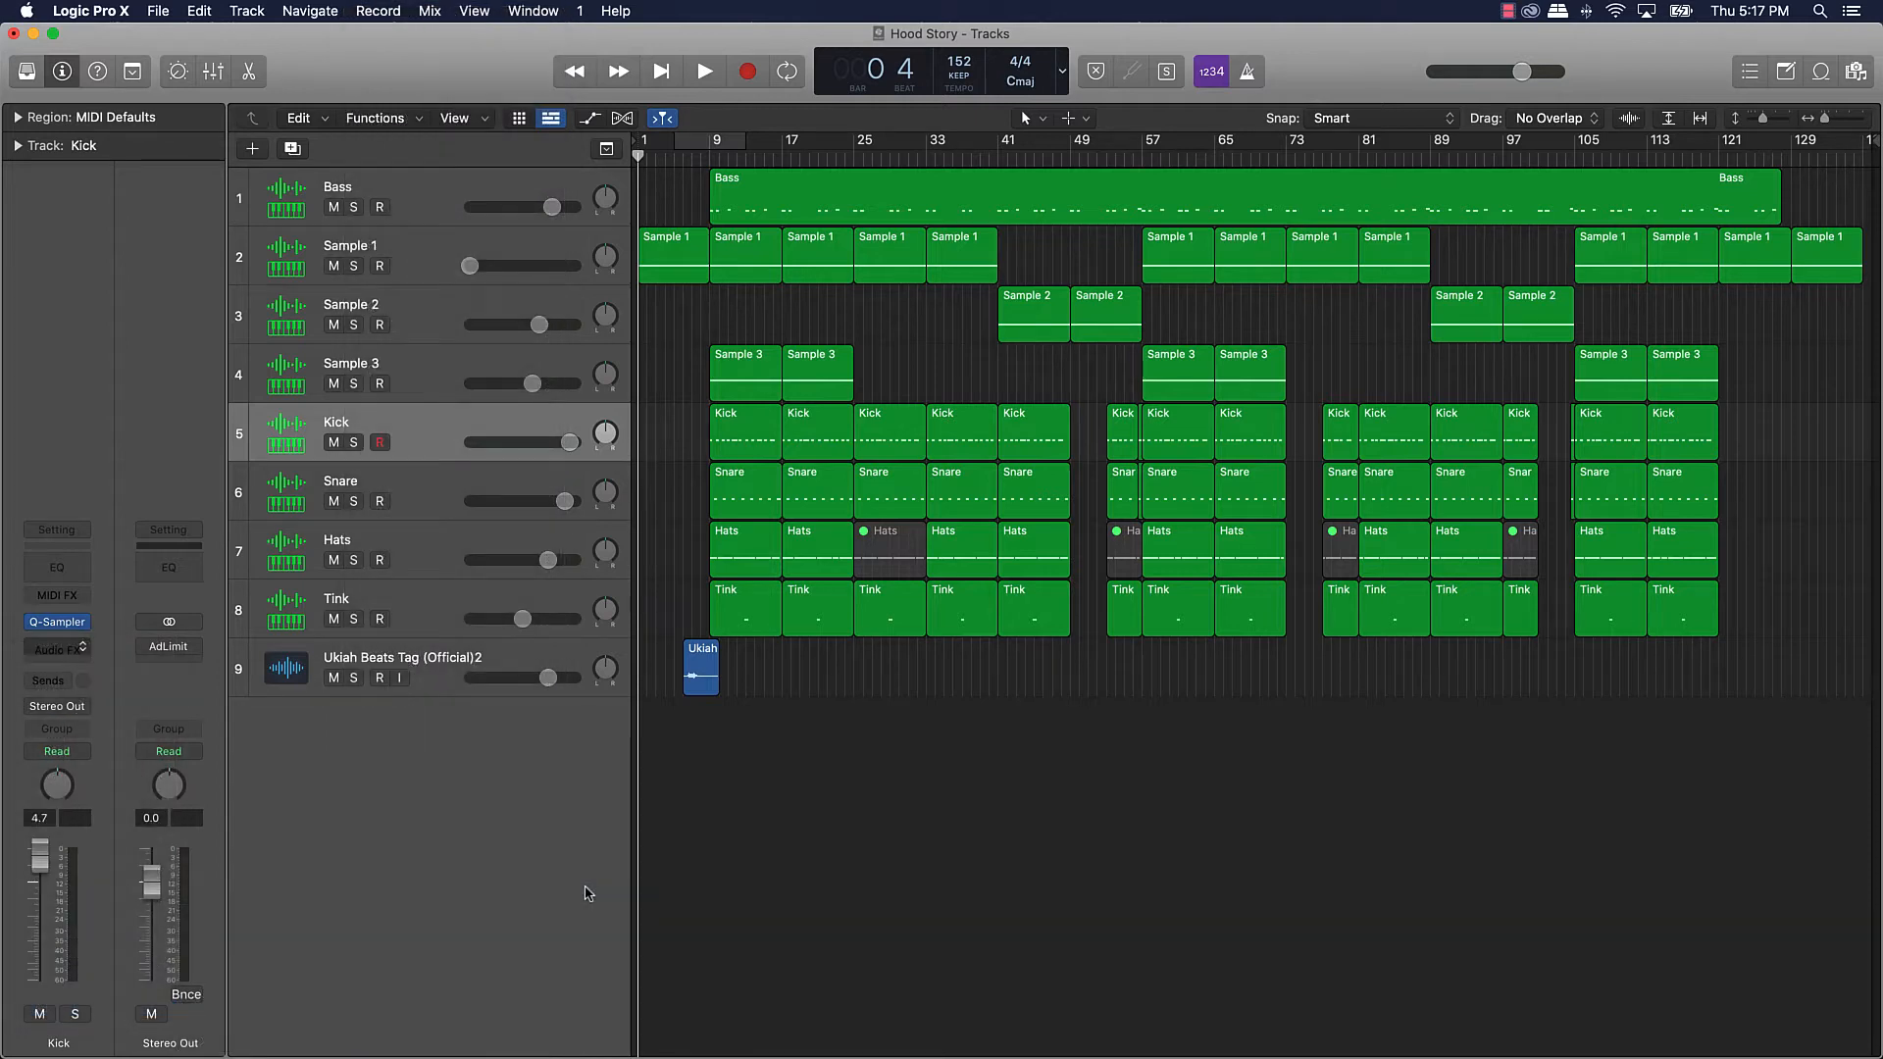
{"action": "left_click", "coordinate": [55, 649]}
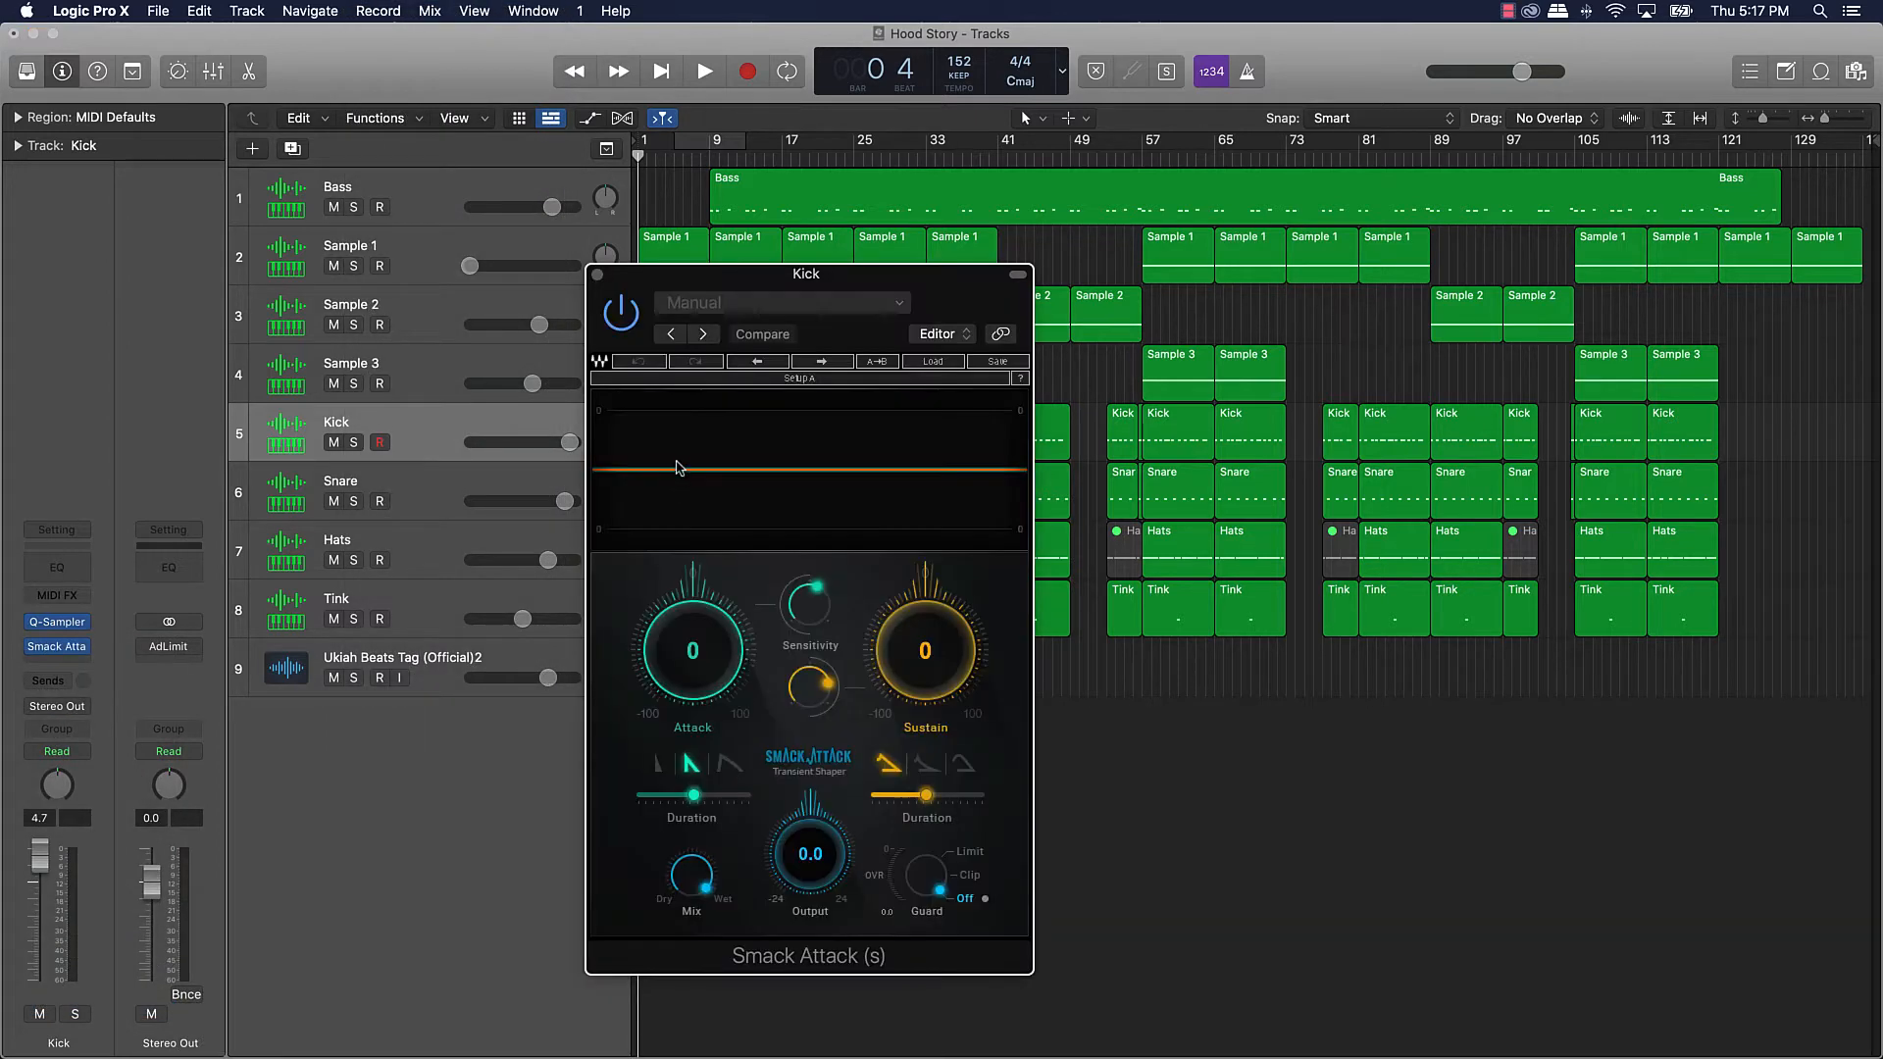
{"action": "mouse_move", "coordinate": [768, 542]}
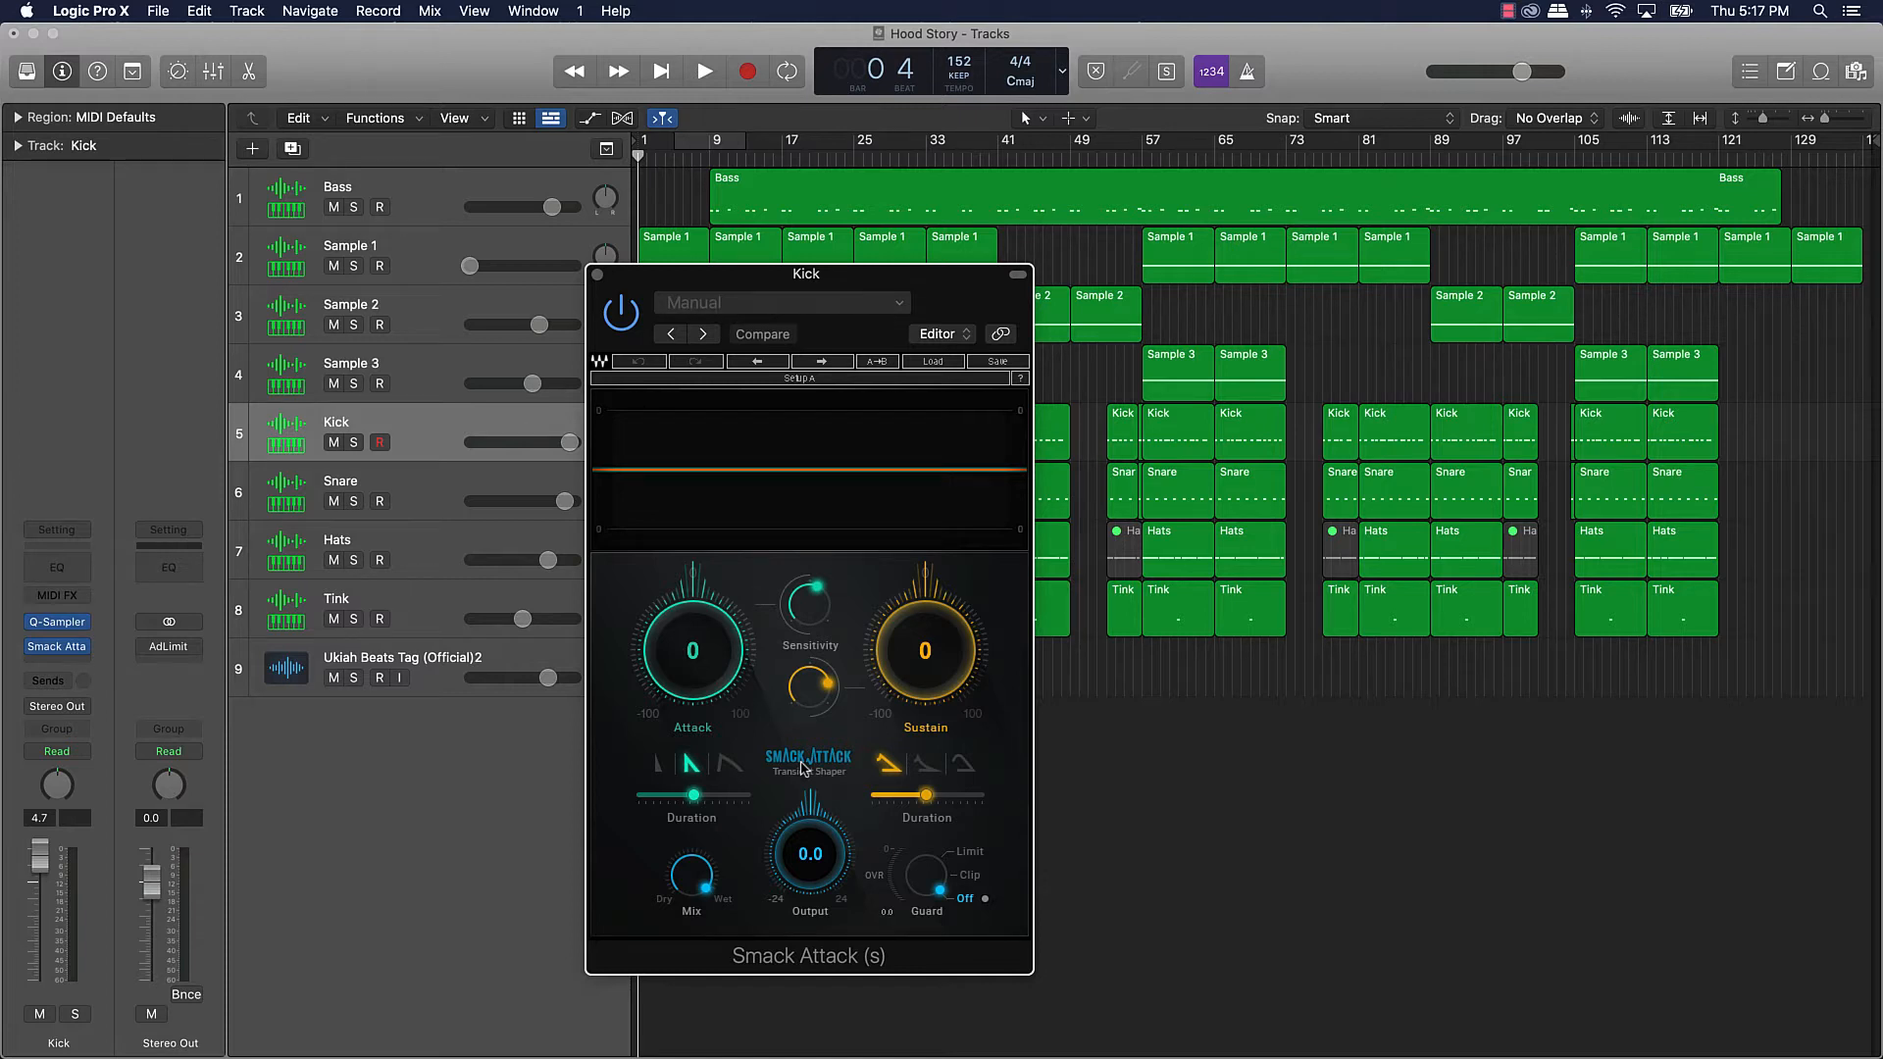
{"action": "mouse_move", "coordinate": [774, 705]}
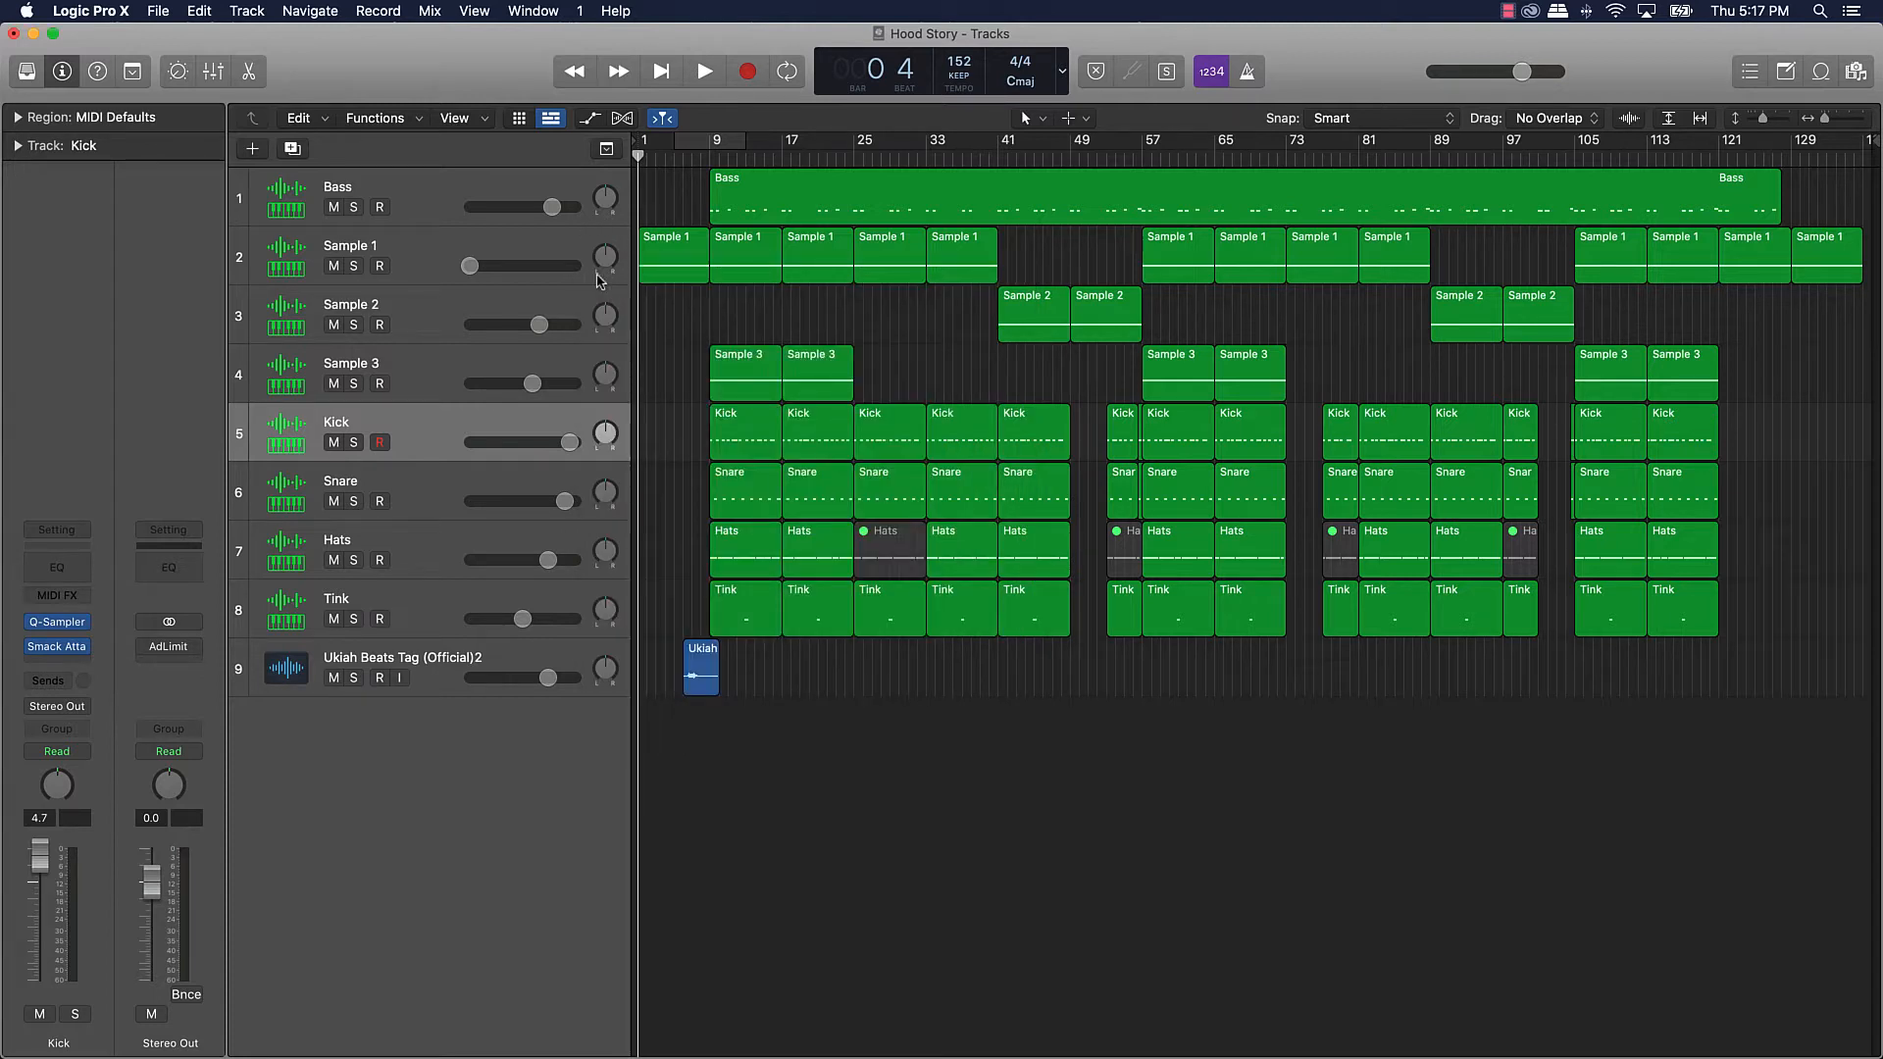
{"action": "mouse_move", "coordinate": [598, 279]}
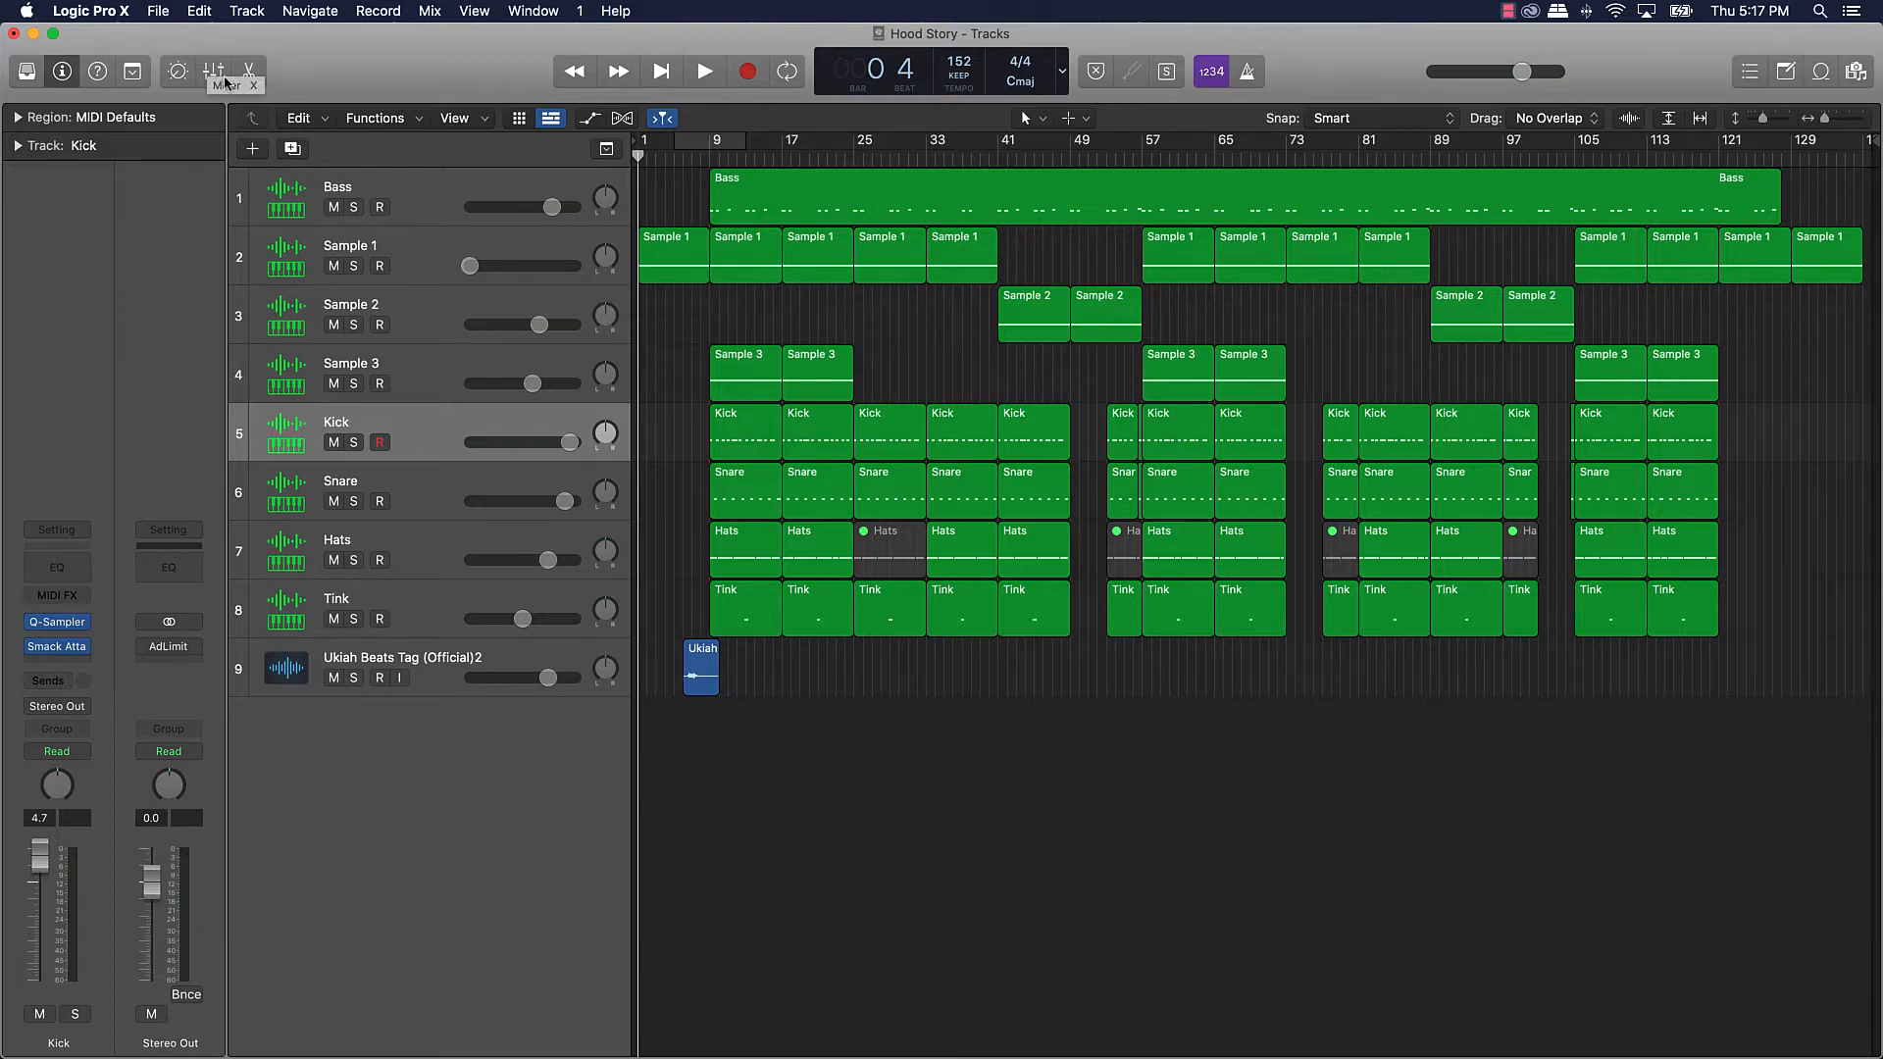
Step: Show the Mixer below the tracks to route the drum channels to Bus 1
{"action": "left_click", "coordinate": [214, 71]}
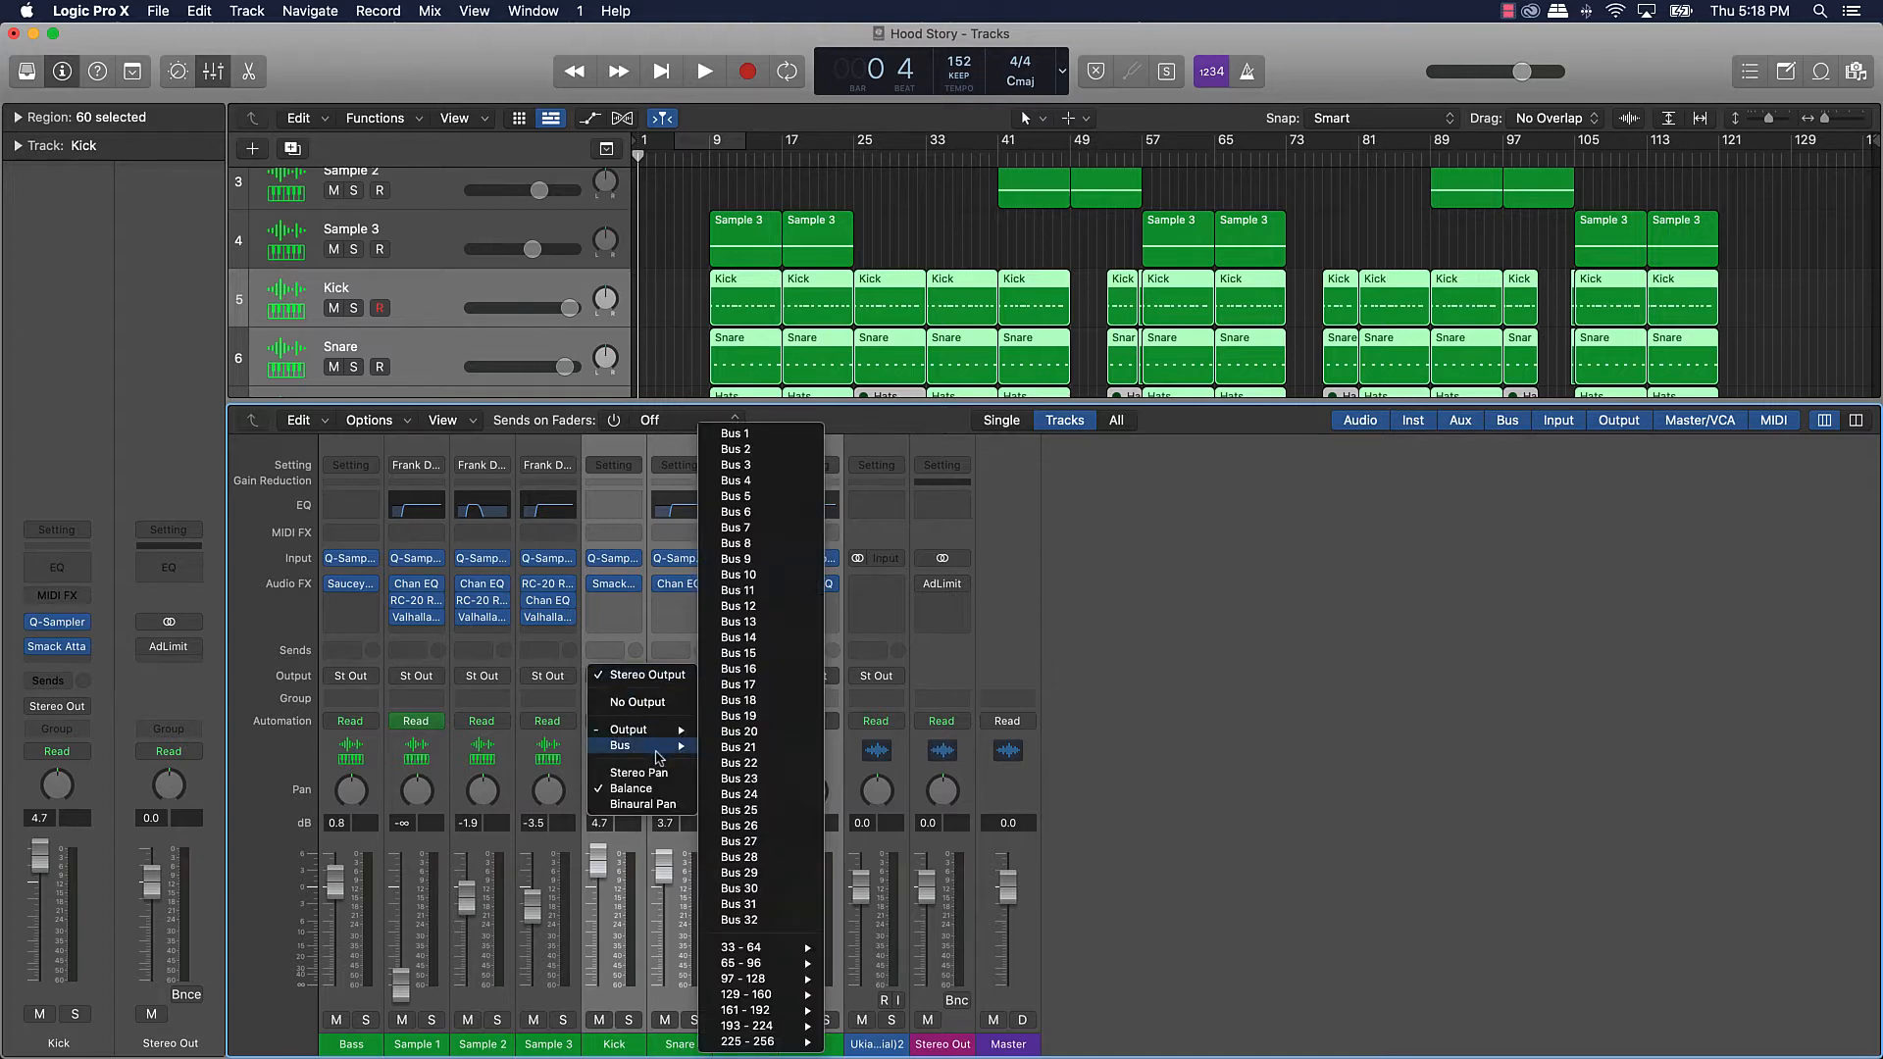
{"action": "mouse_move", "coordinate": [657, 756]}
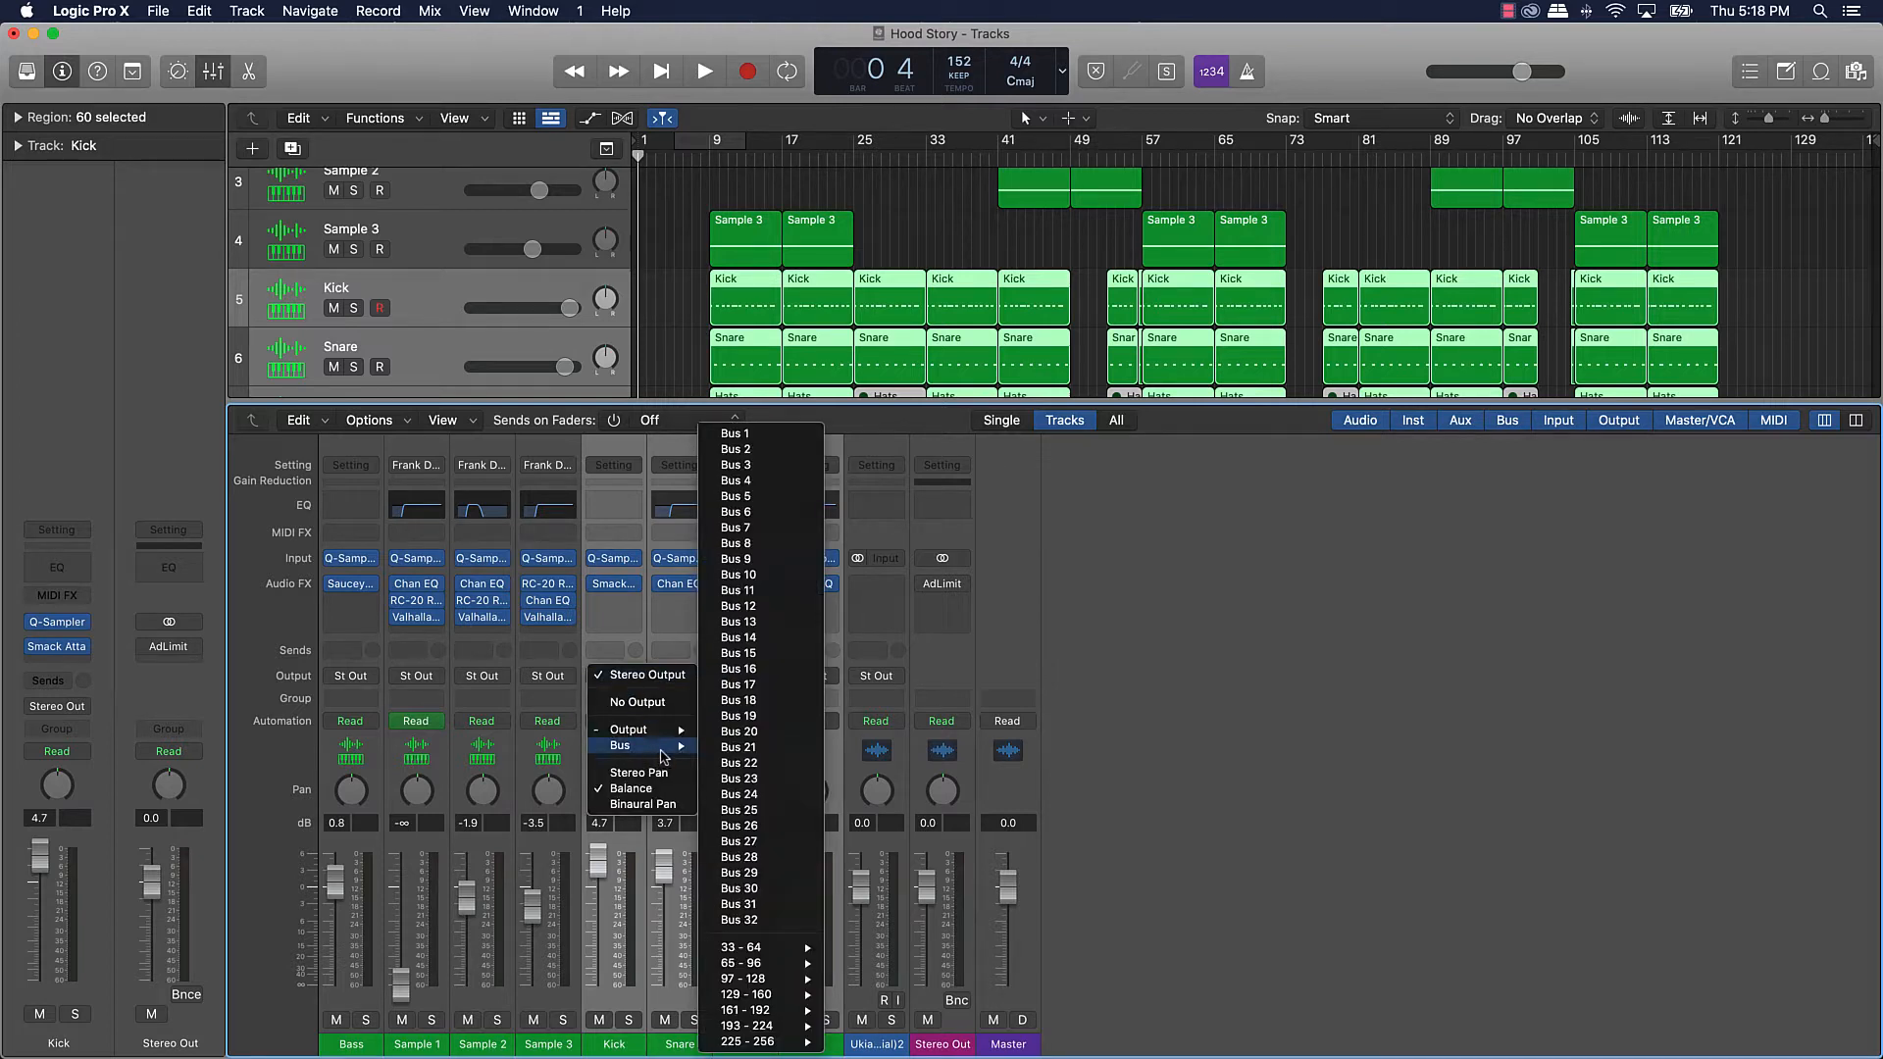
{"action": "mouse_move", "coordinate": [734, 449]}
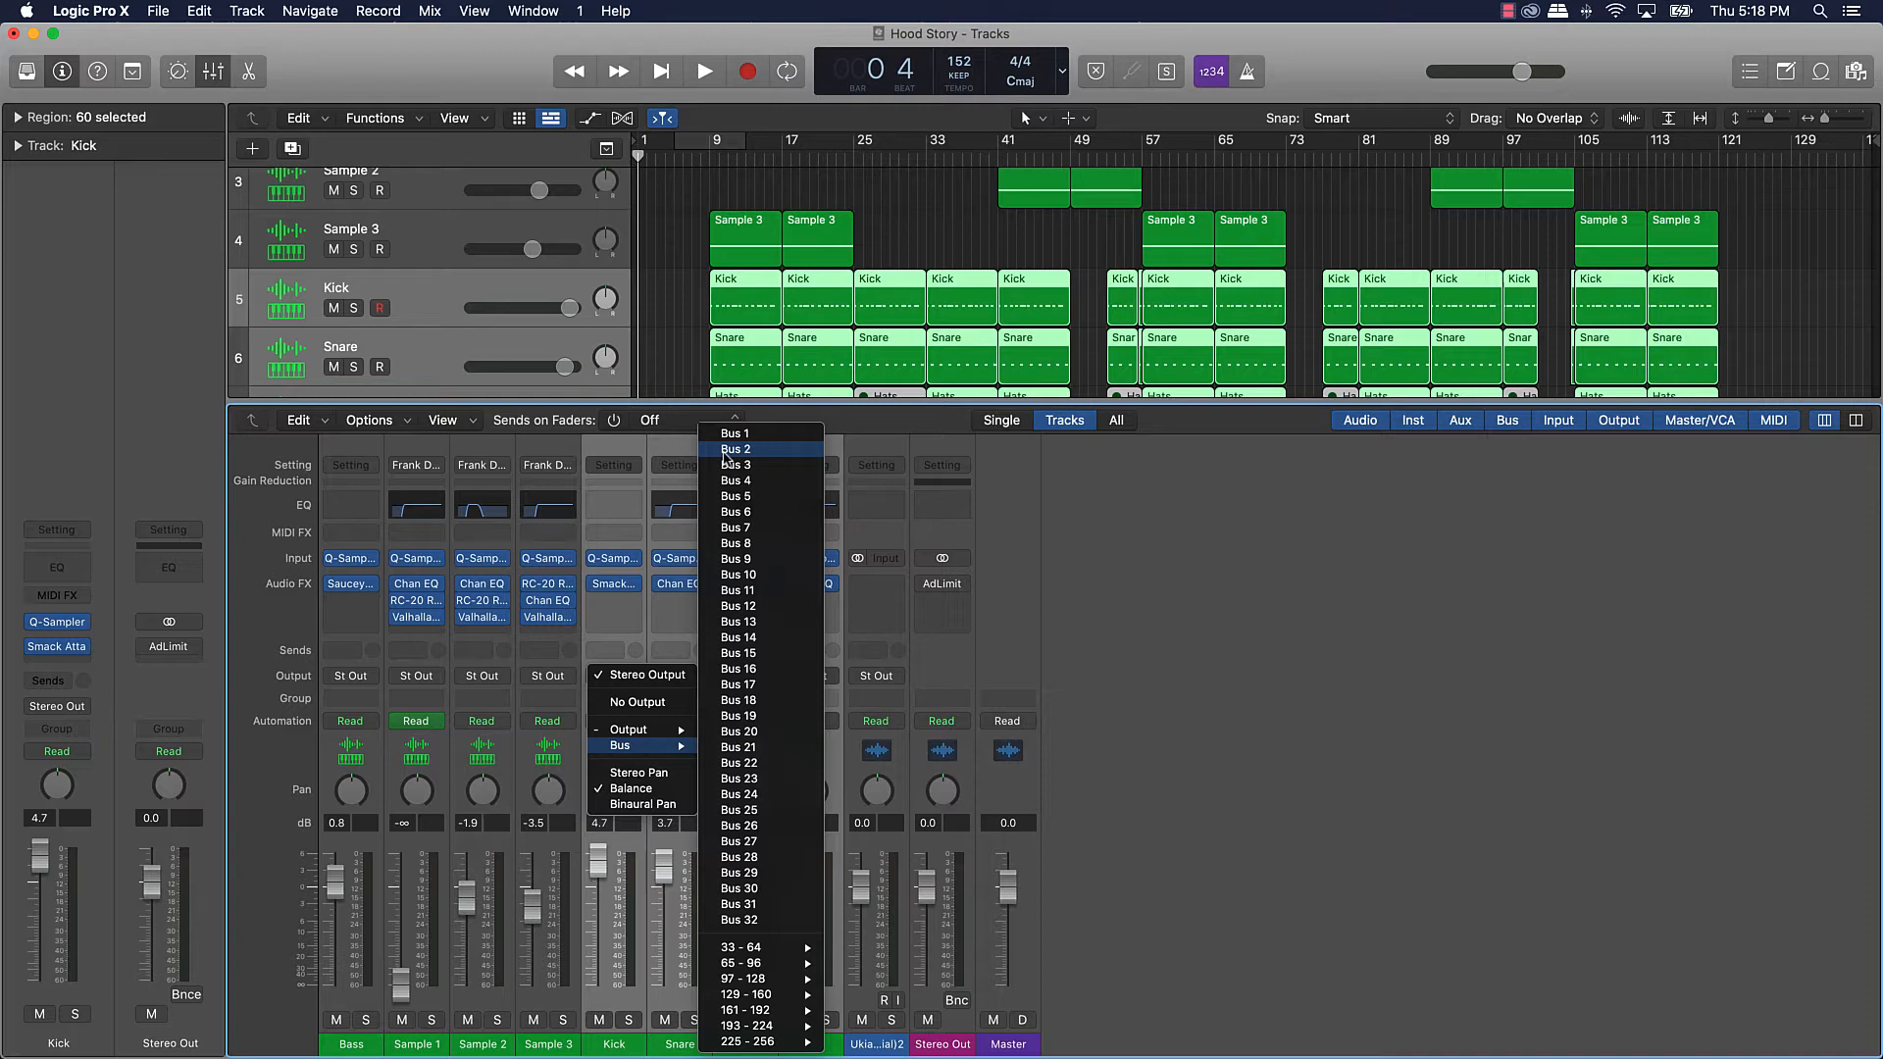
{"action": "mouse_move", "coordinate": [733, 434]}
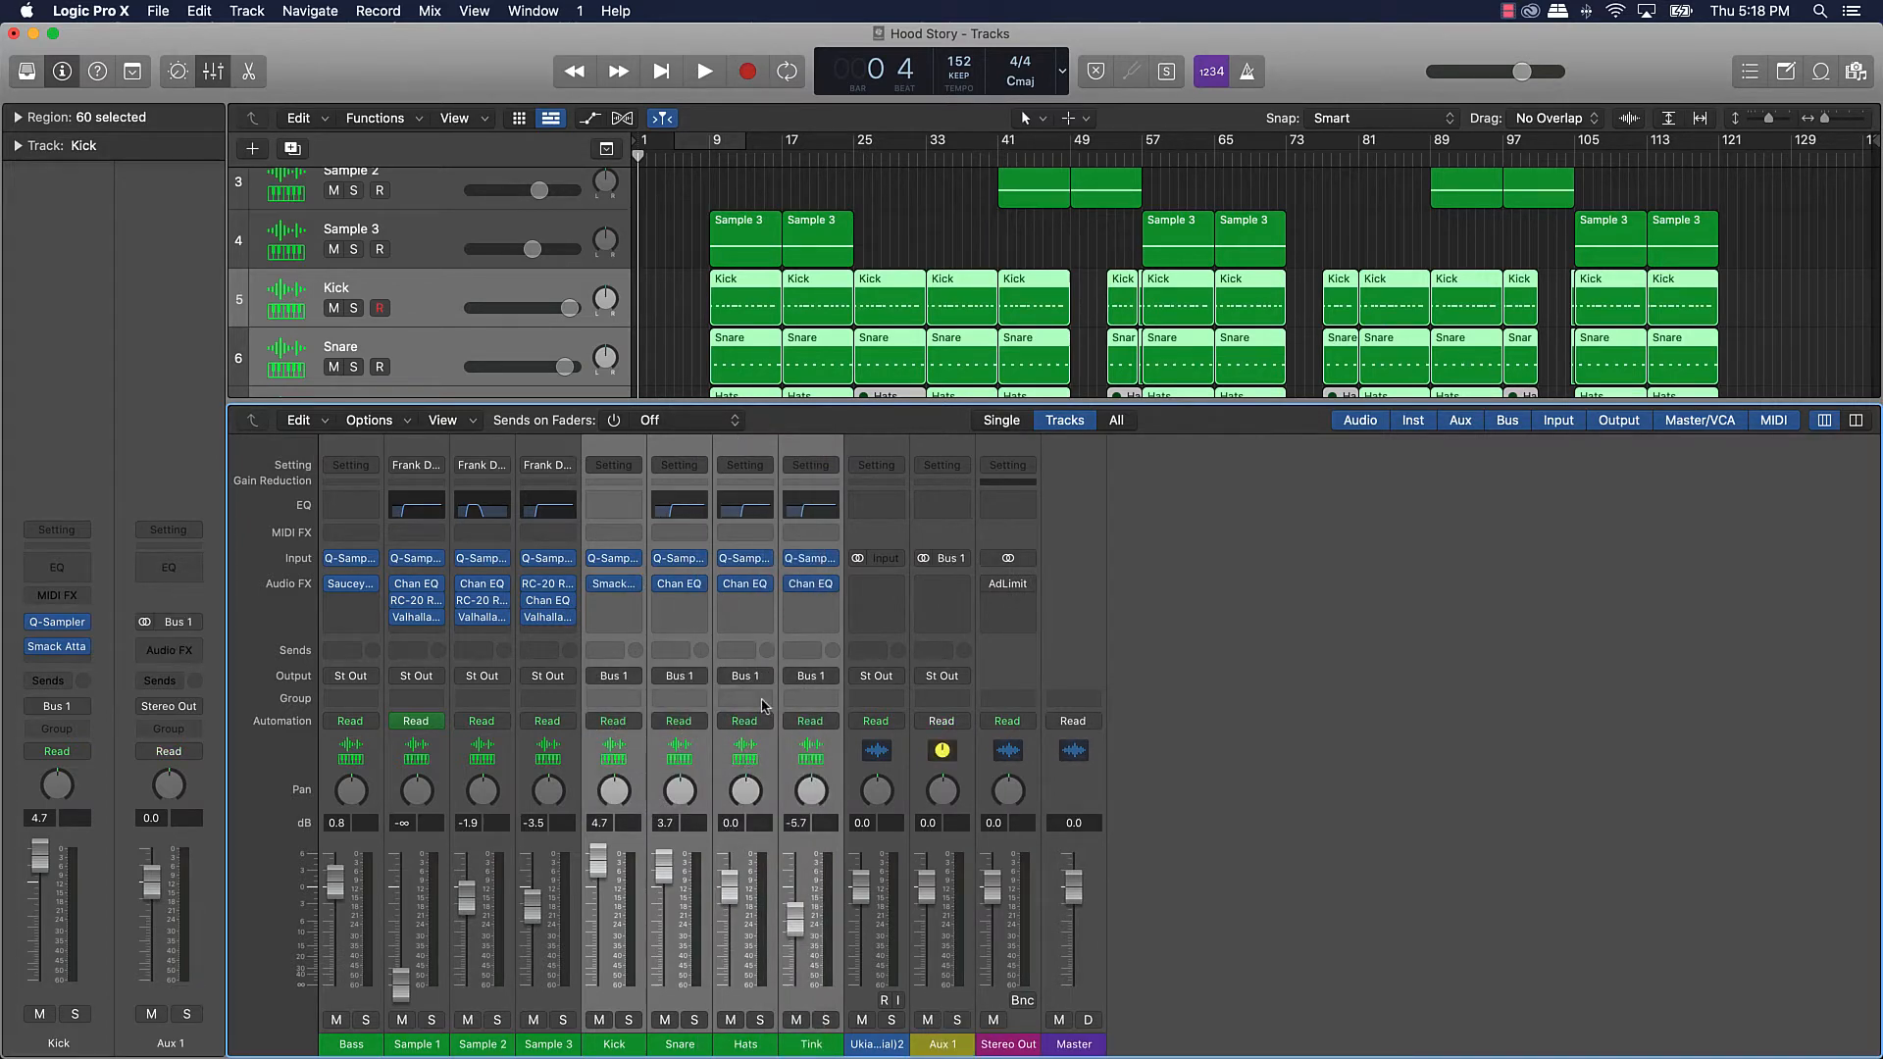
{"action": "mouse_move", "coordinate": [972, 1006]}
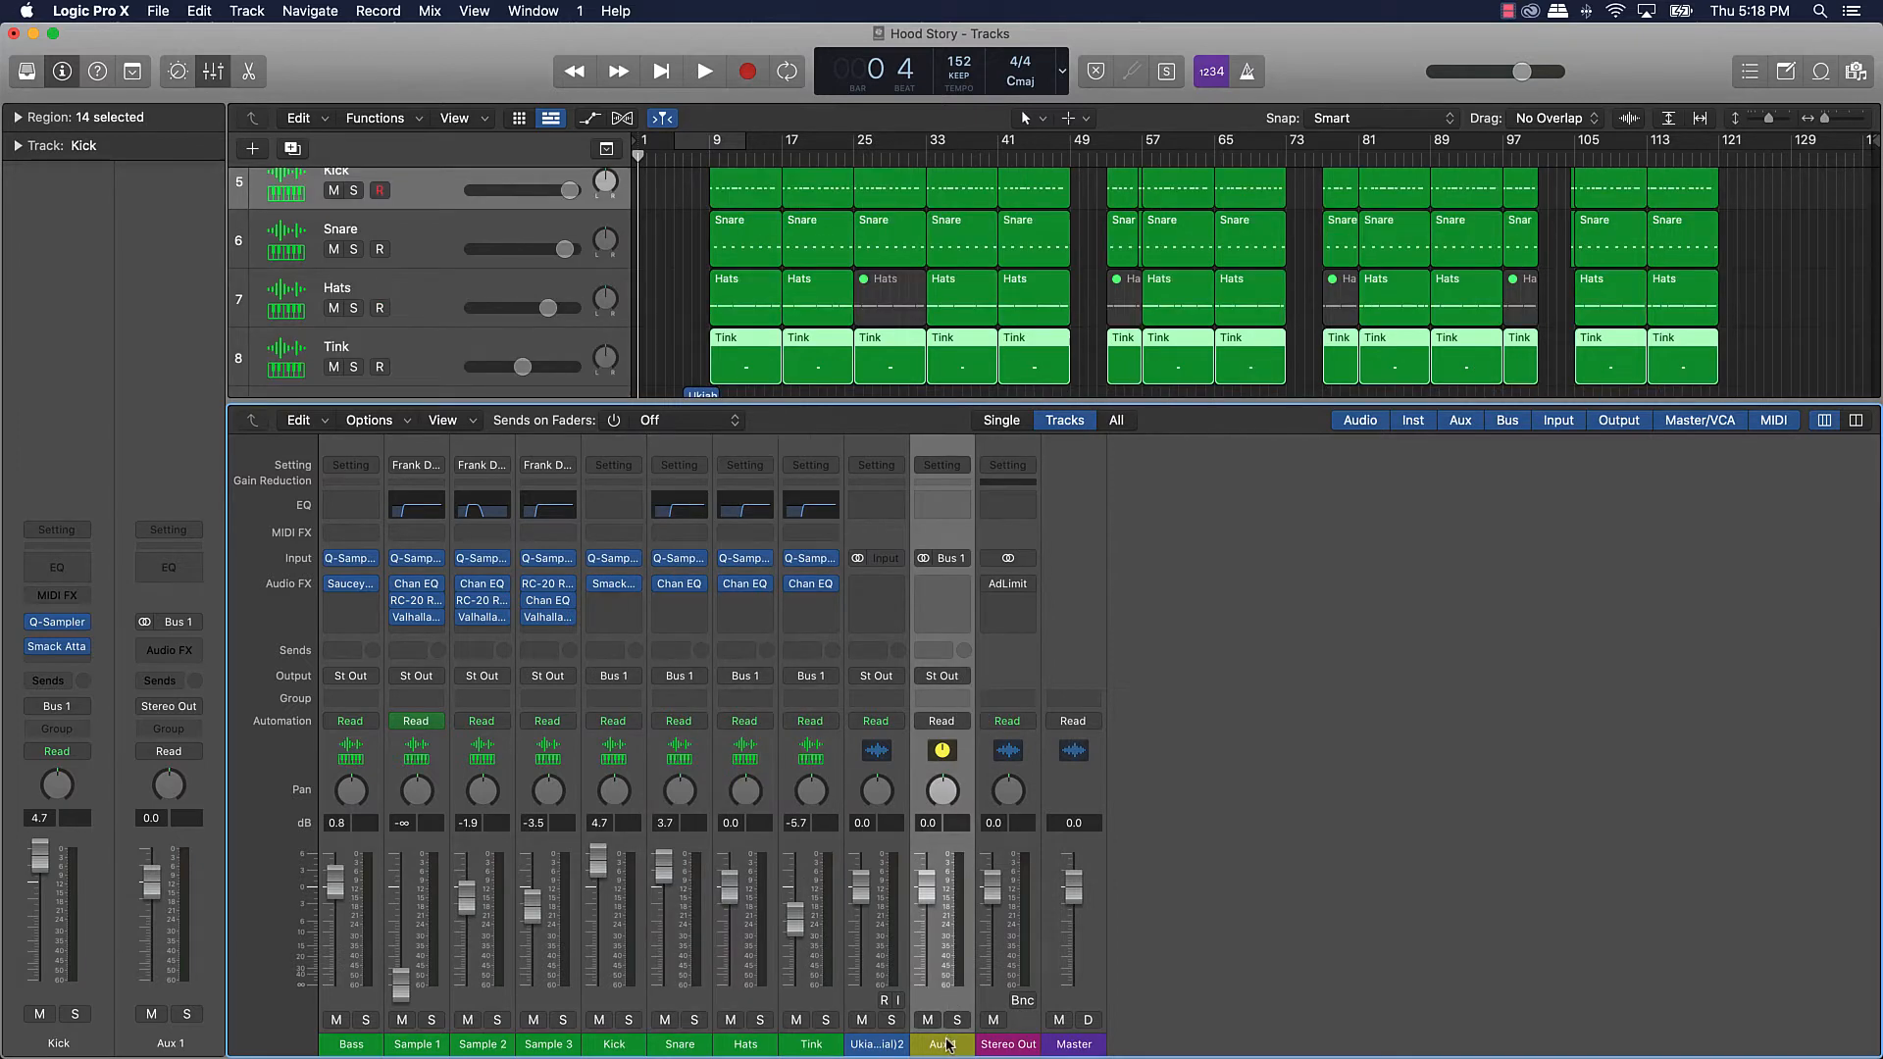
{"action": "double_click", "coordinate": [941, 1043]}
{"action": "type", "text": "Drums"}
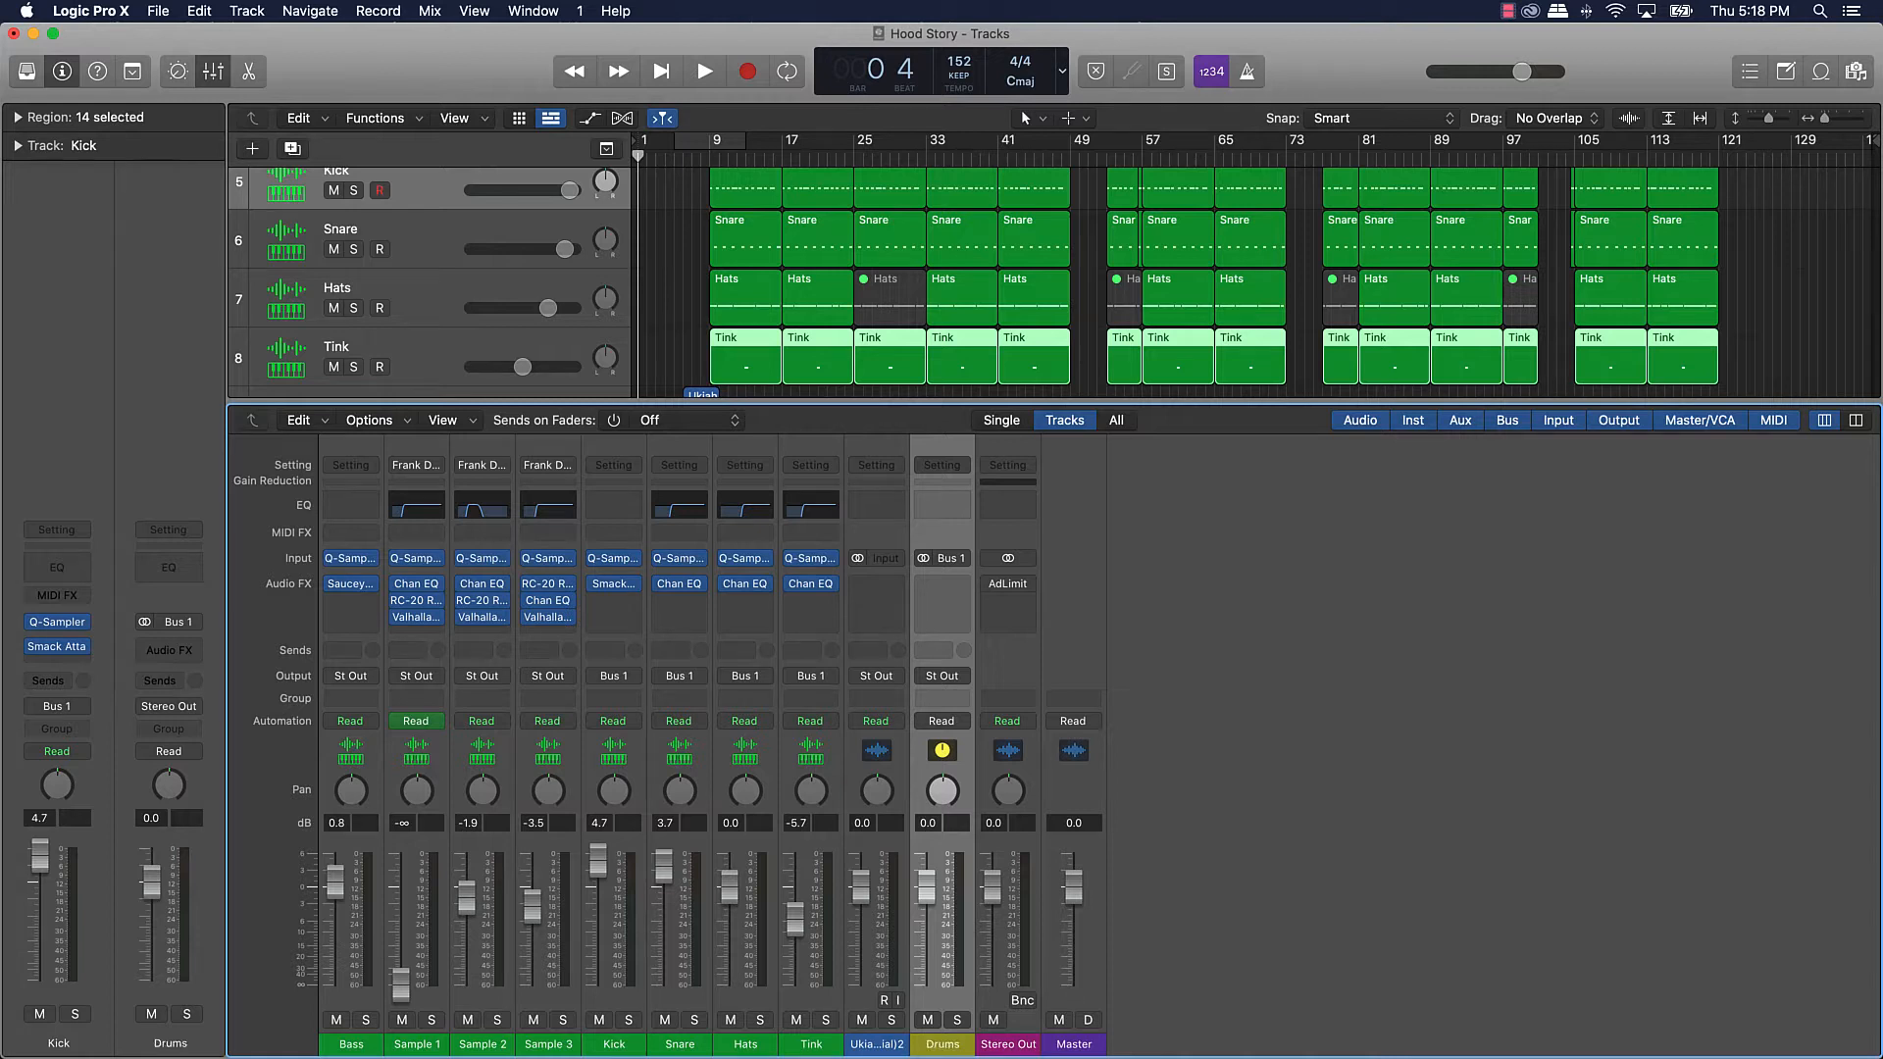
{"action": "mouse_move", "coordinate": [969, 532]}
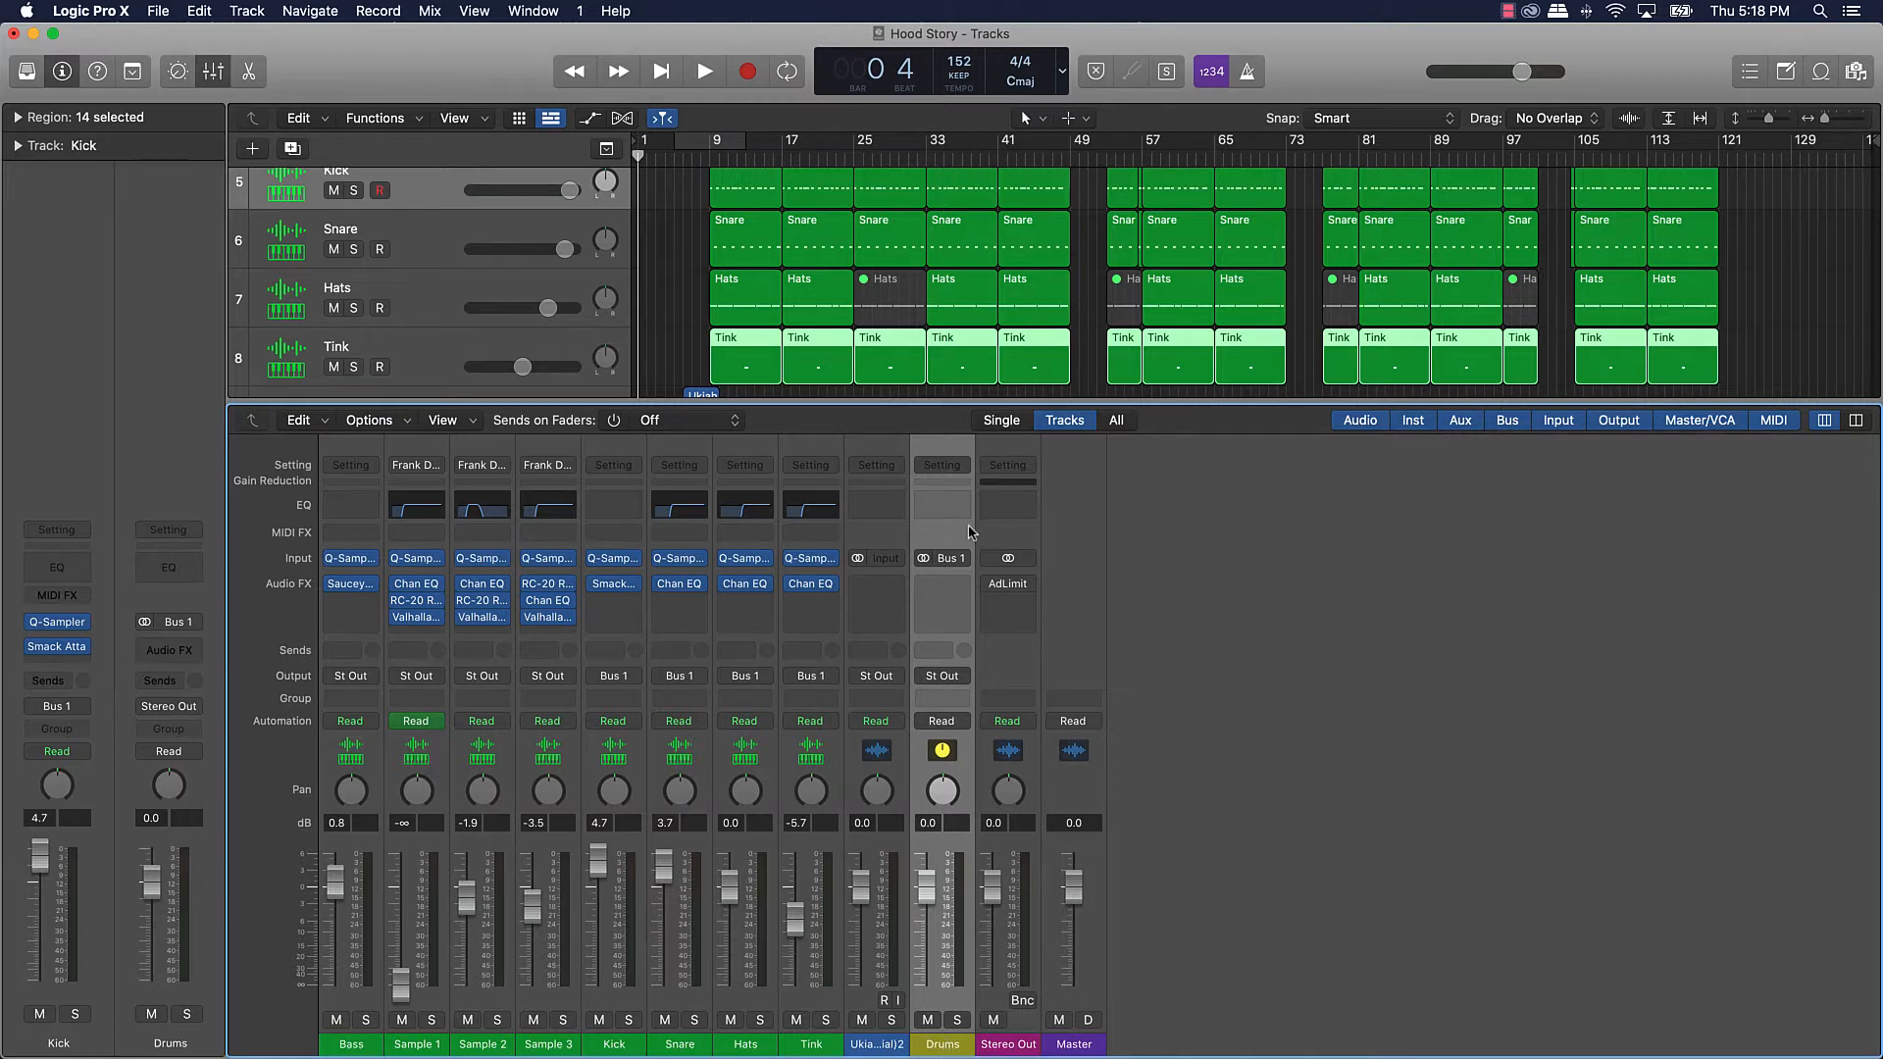
{"action": "mouse_move", "coordinate": [924, 630]}
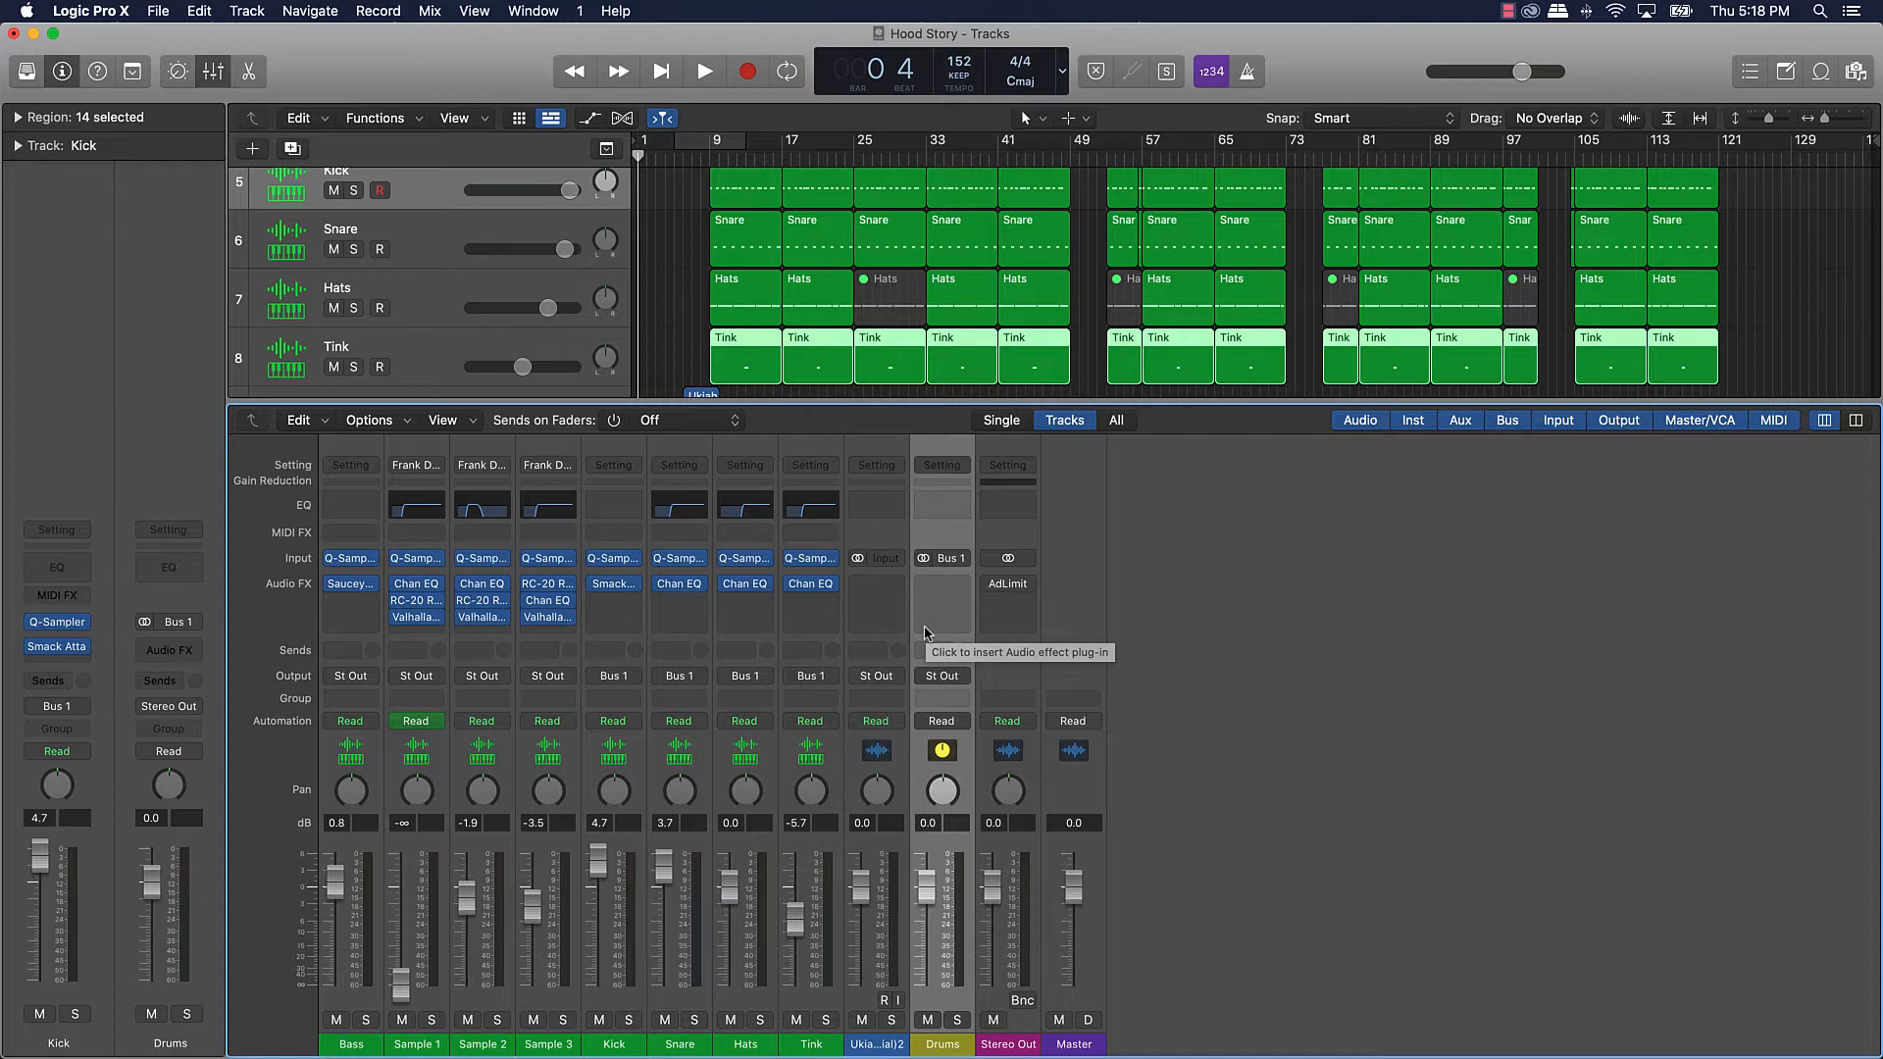
{"action": "mouse_move", "coordinate": [975, 664]}
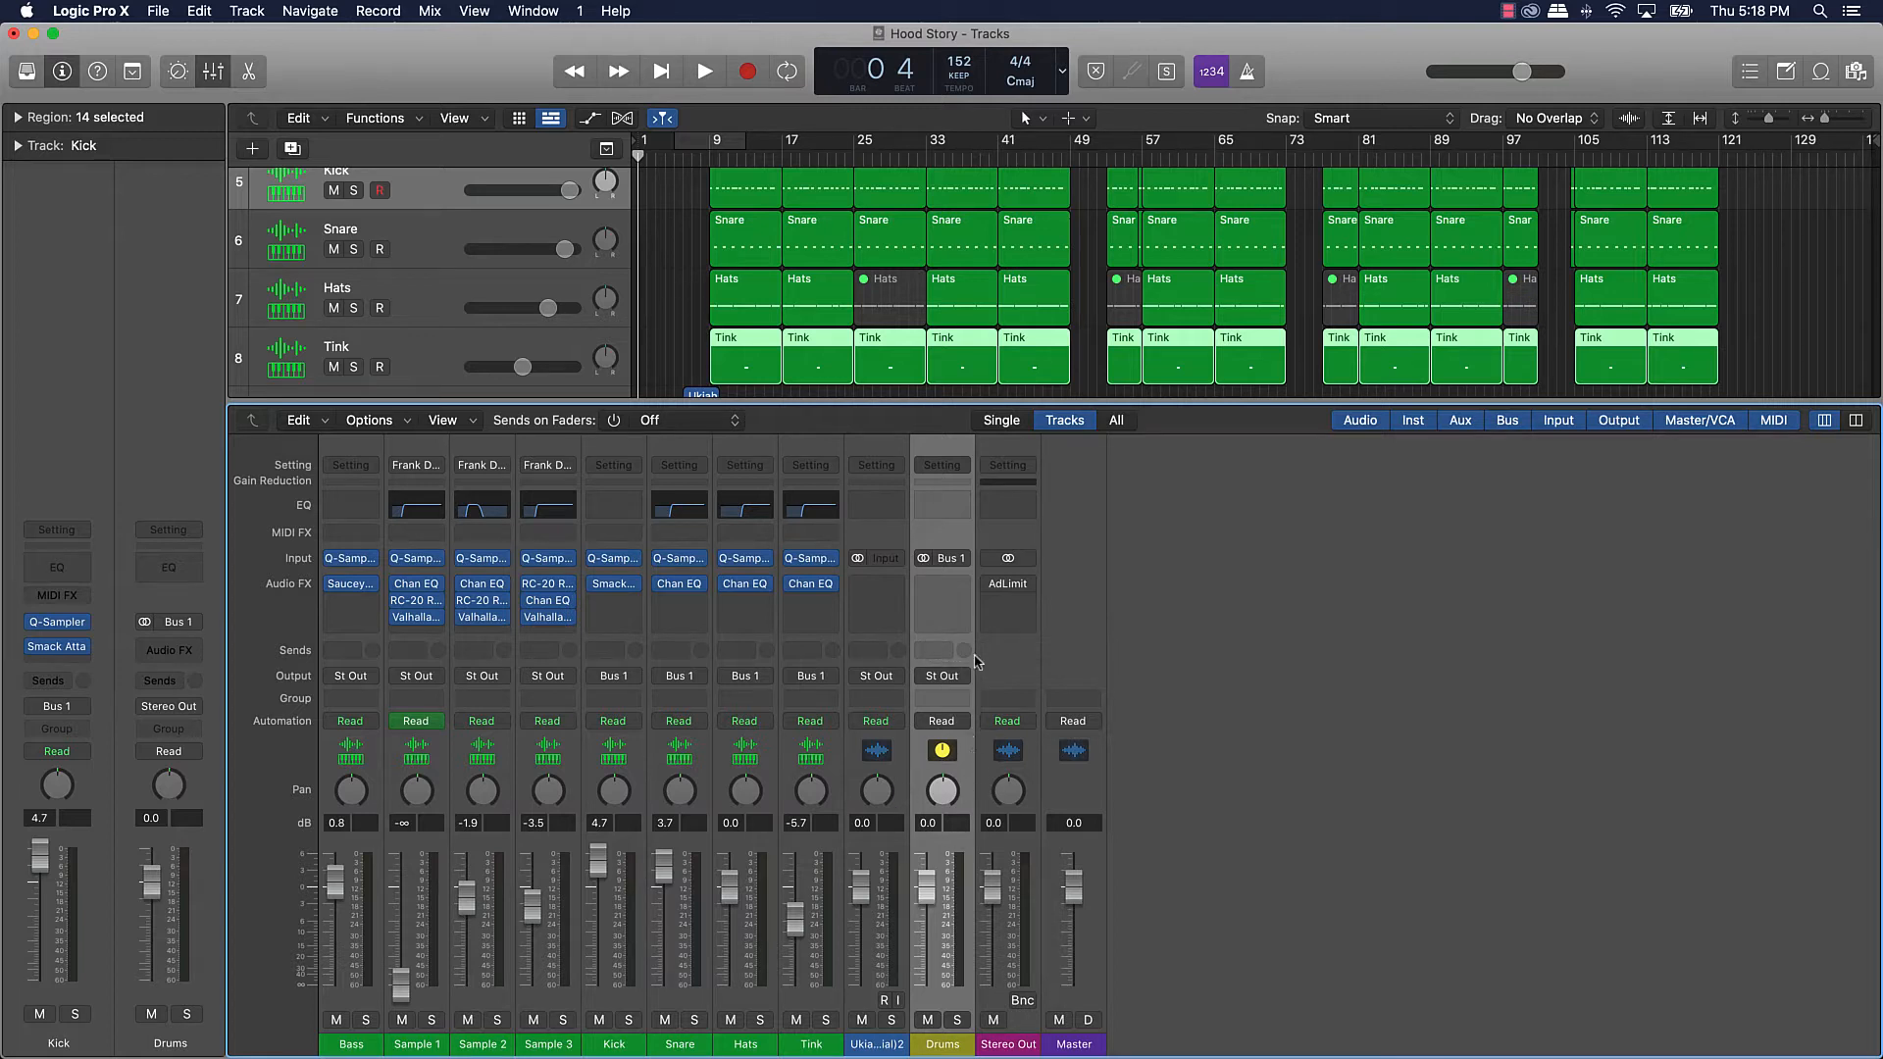
{"action": "mouse_move", "coordinate": [972, 652]}
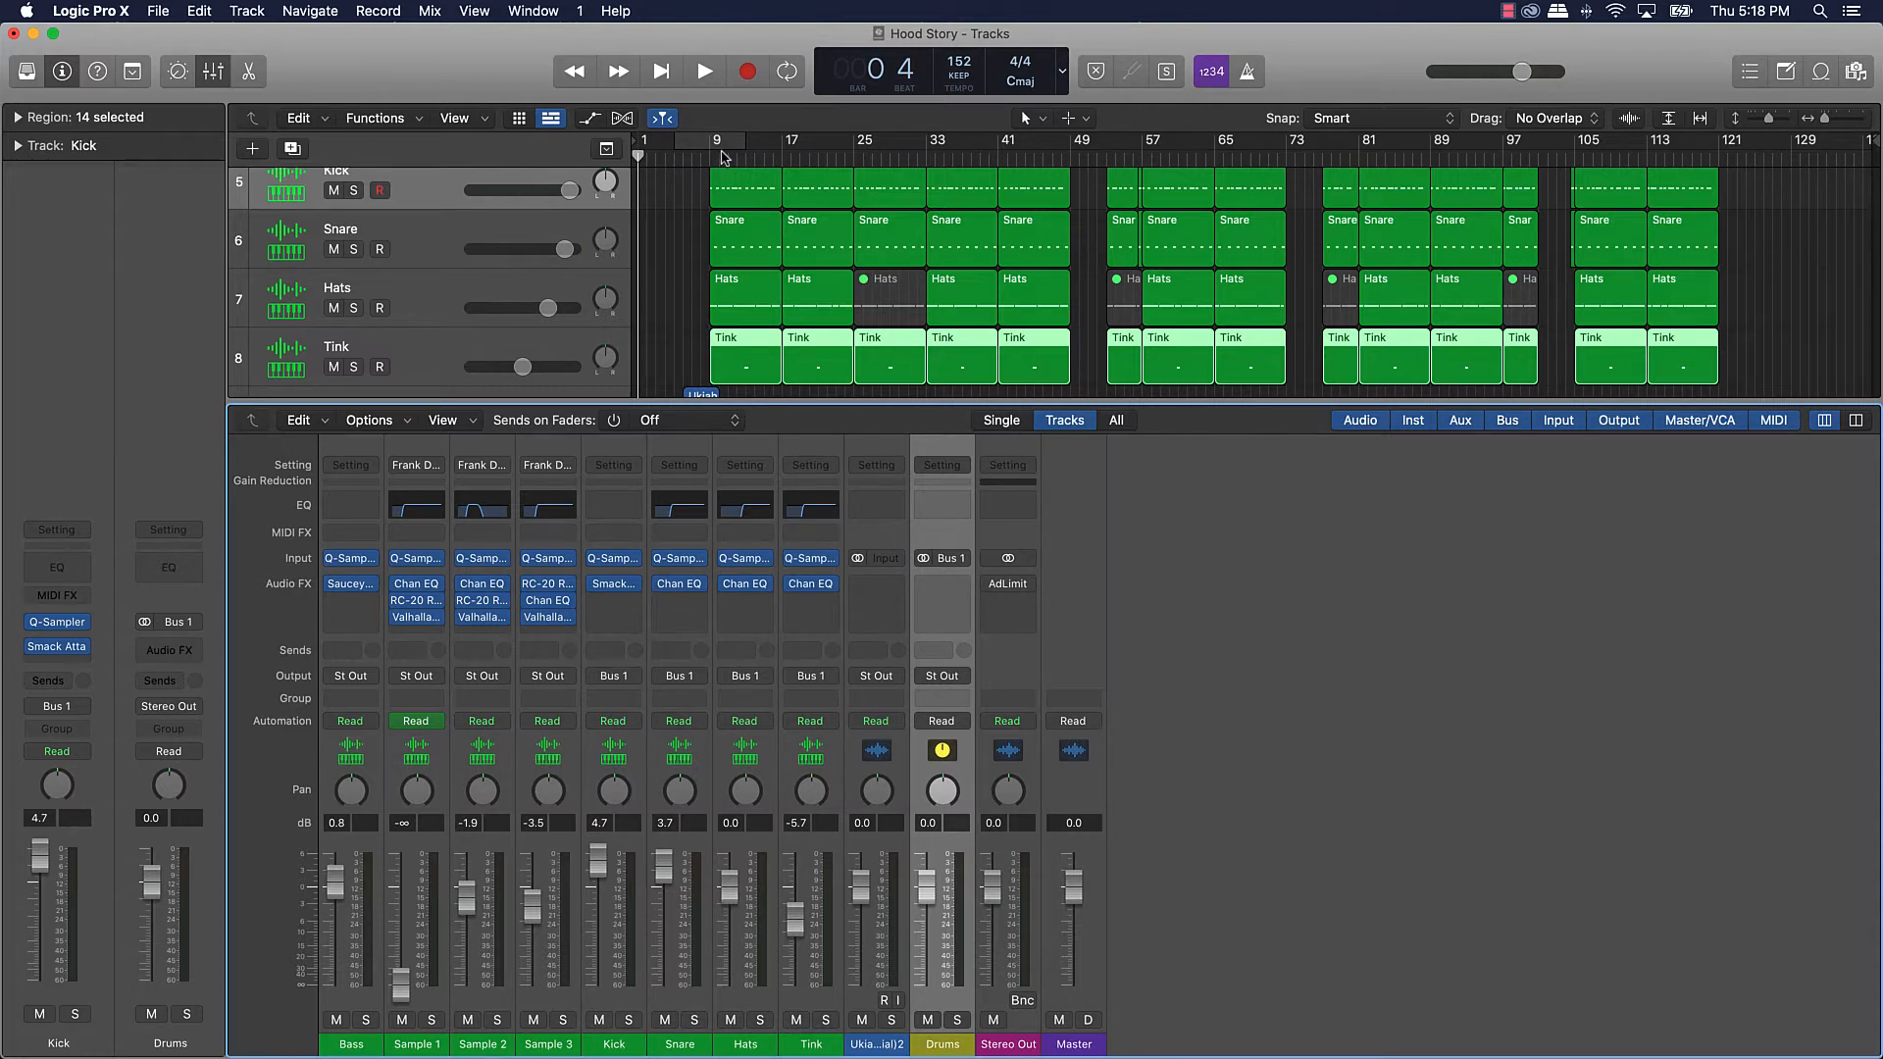
Step: Set a cycle over bars 9–17, audition it and stop playback
{"action": "left_click_drag", "start_coordinate": [684, 140], "coordinate": [792, 141]}
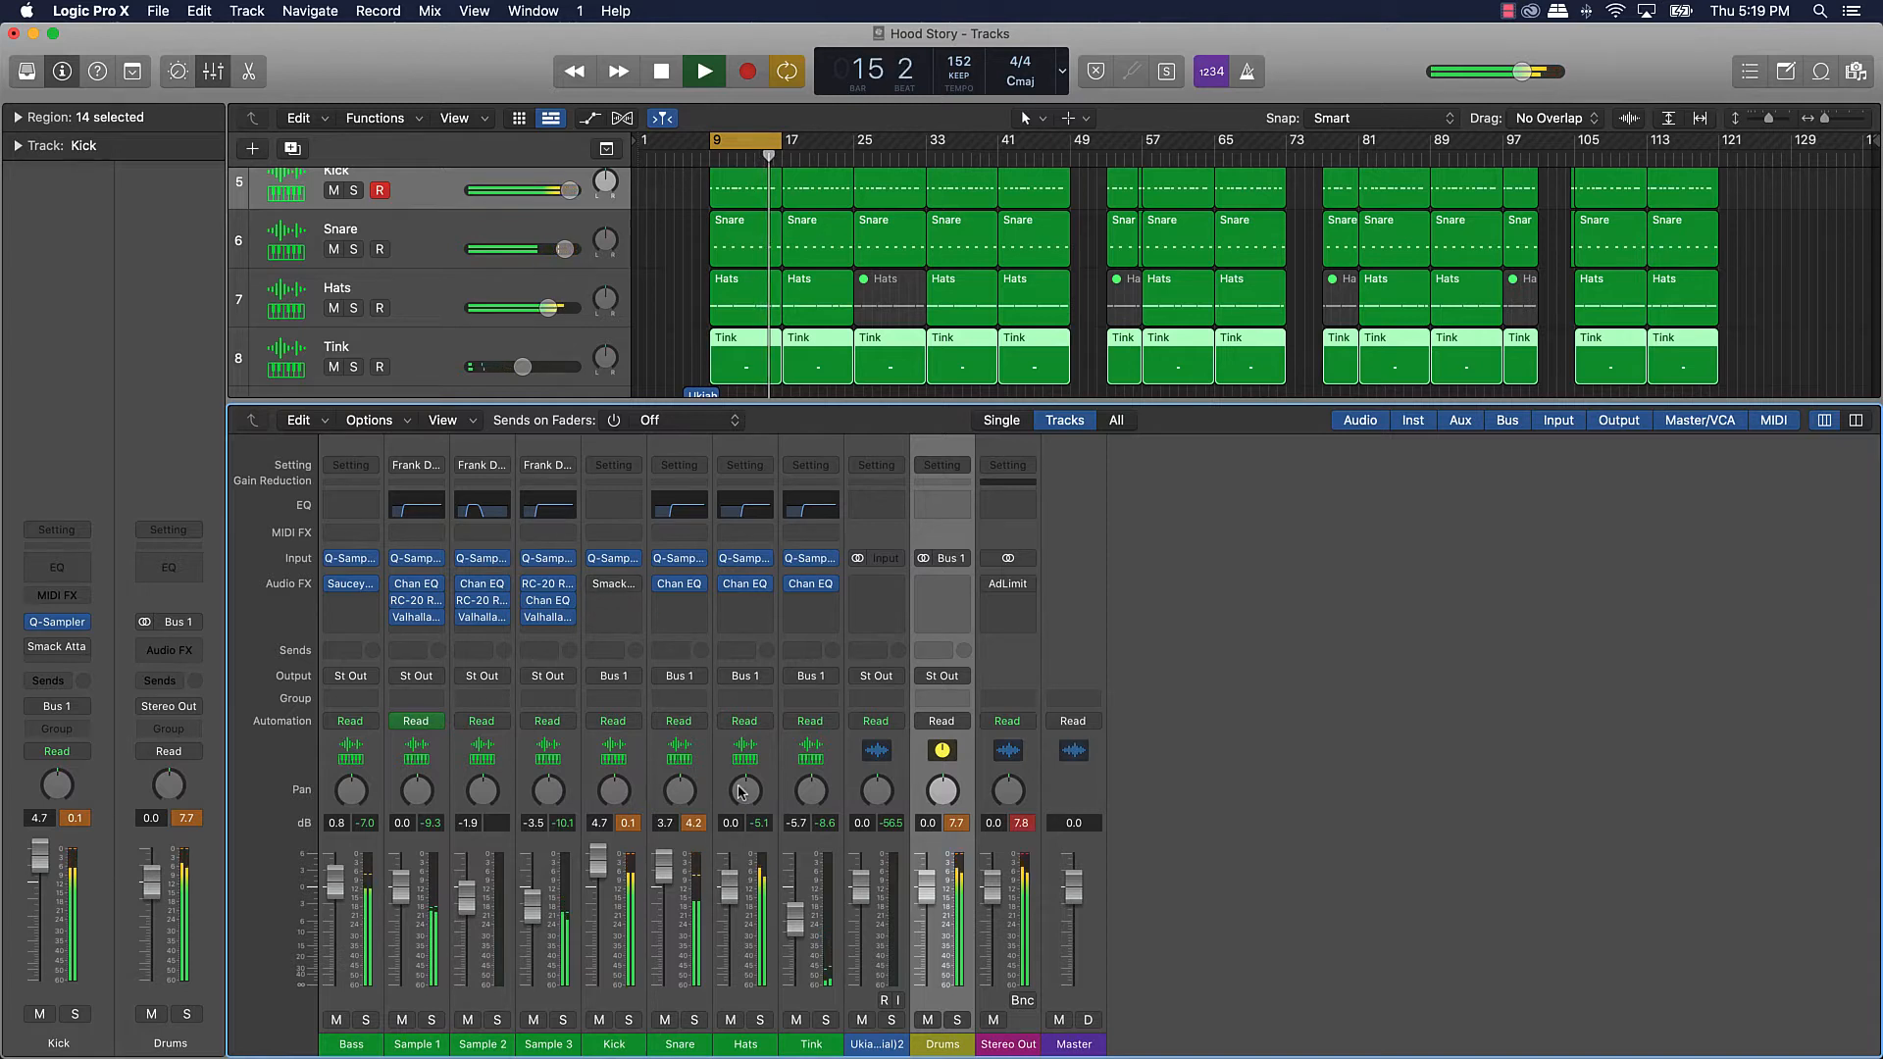
{"action": "left_click", "coordinate": [702, 70]}
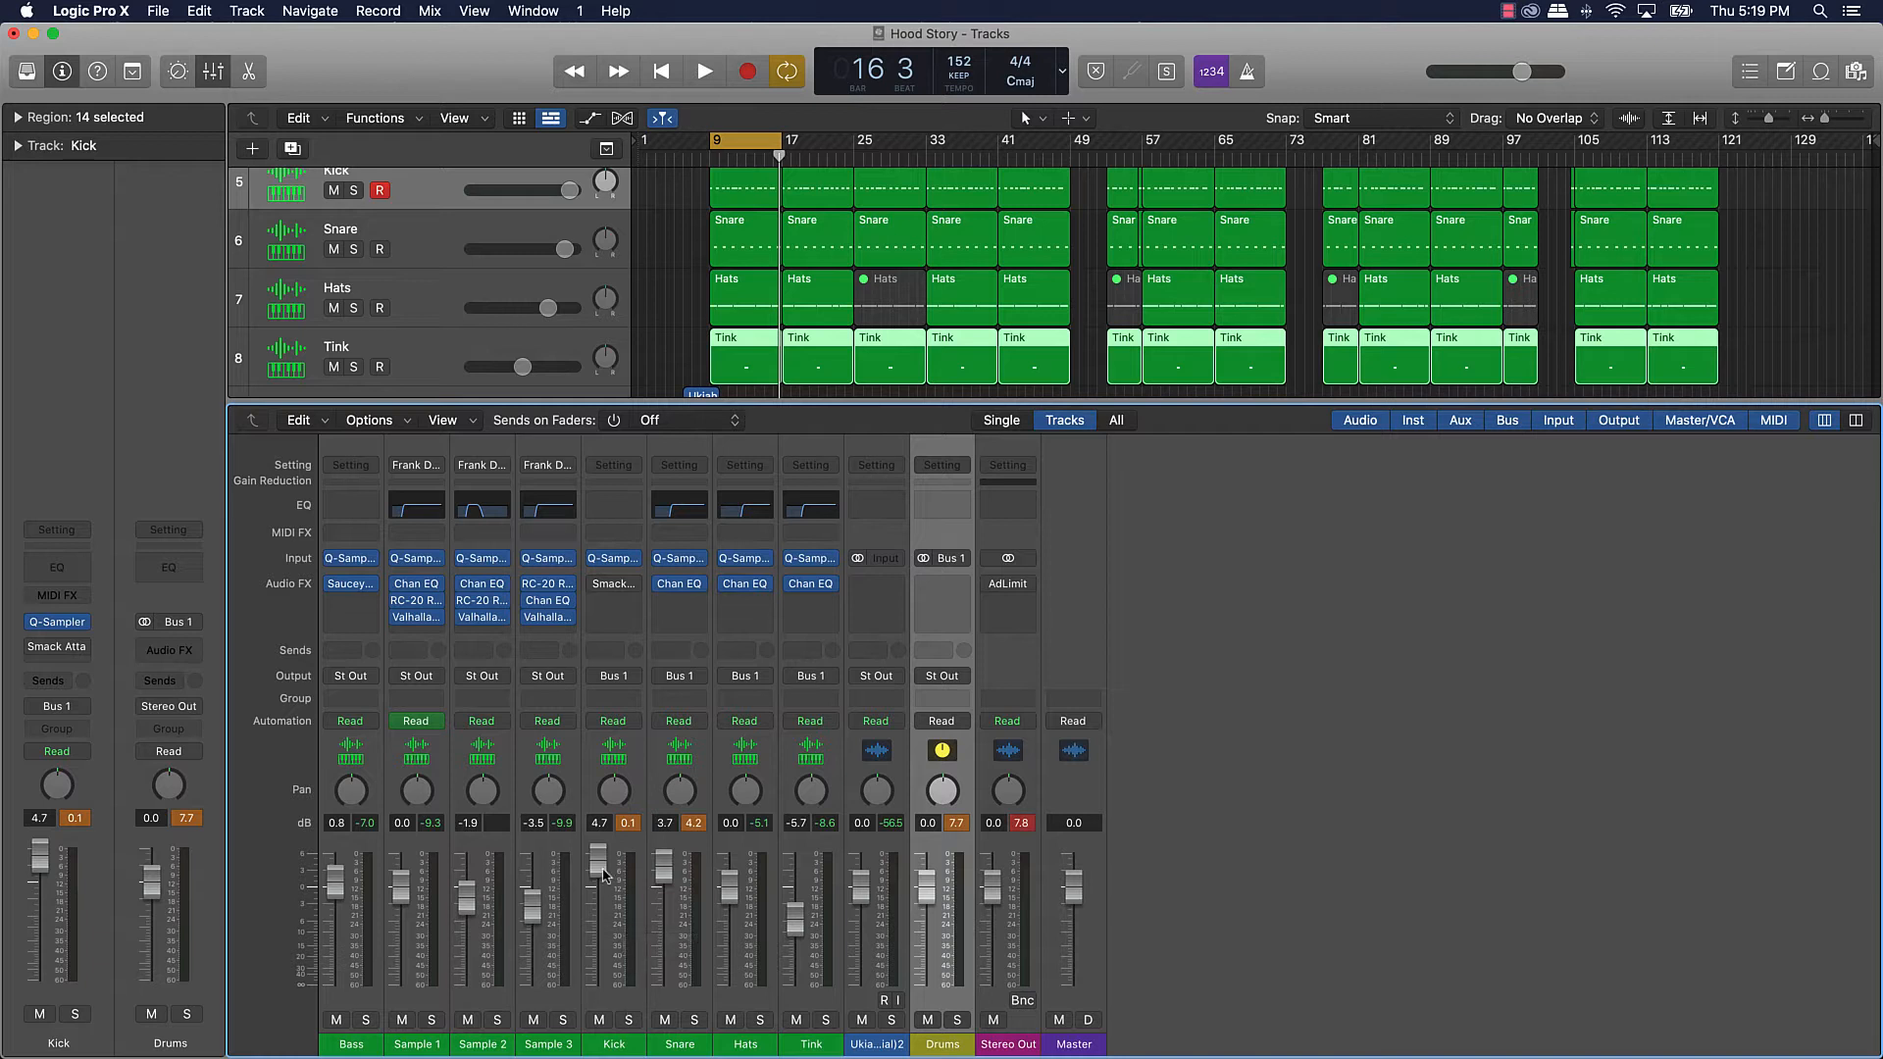
{"action": "mouse_move", "coordinate": [600, 871]}
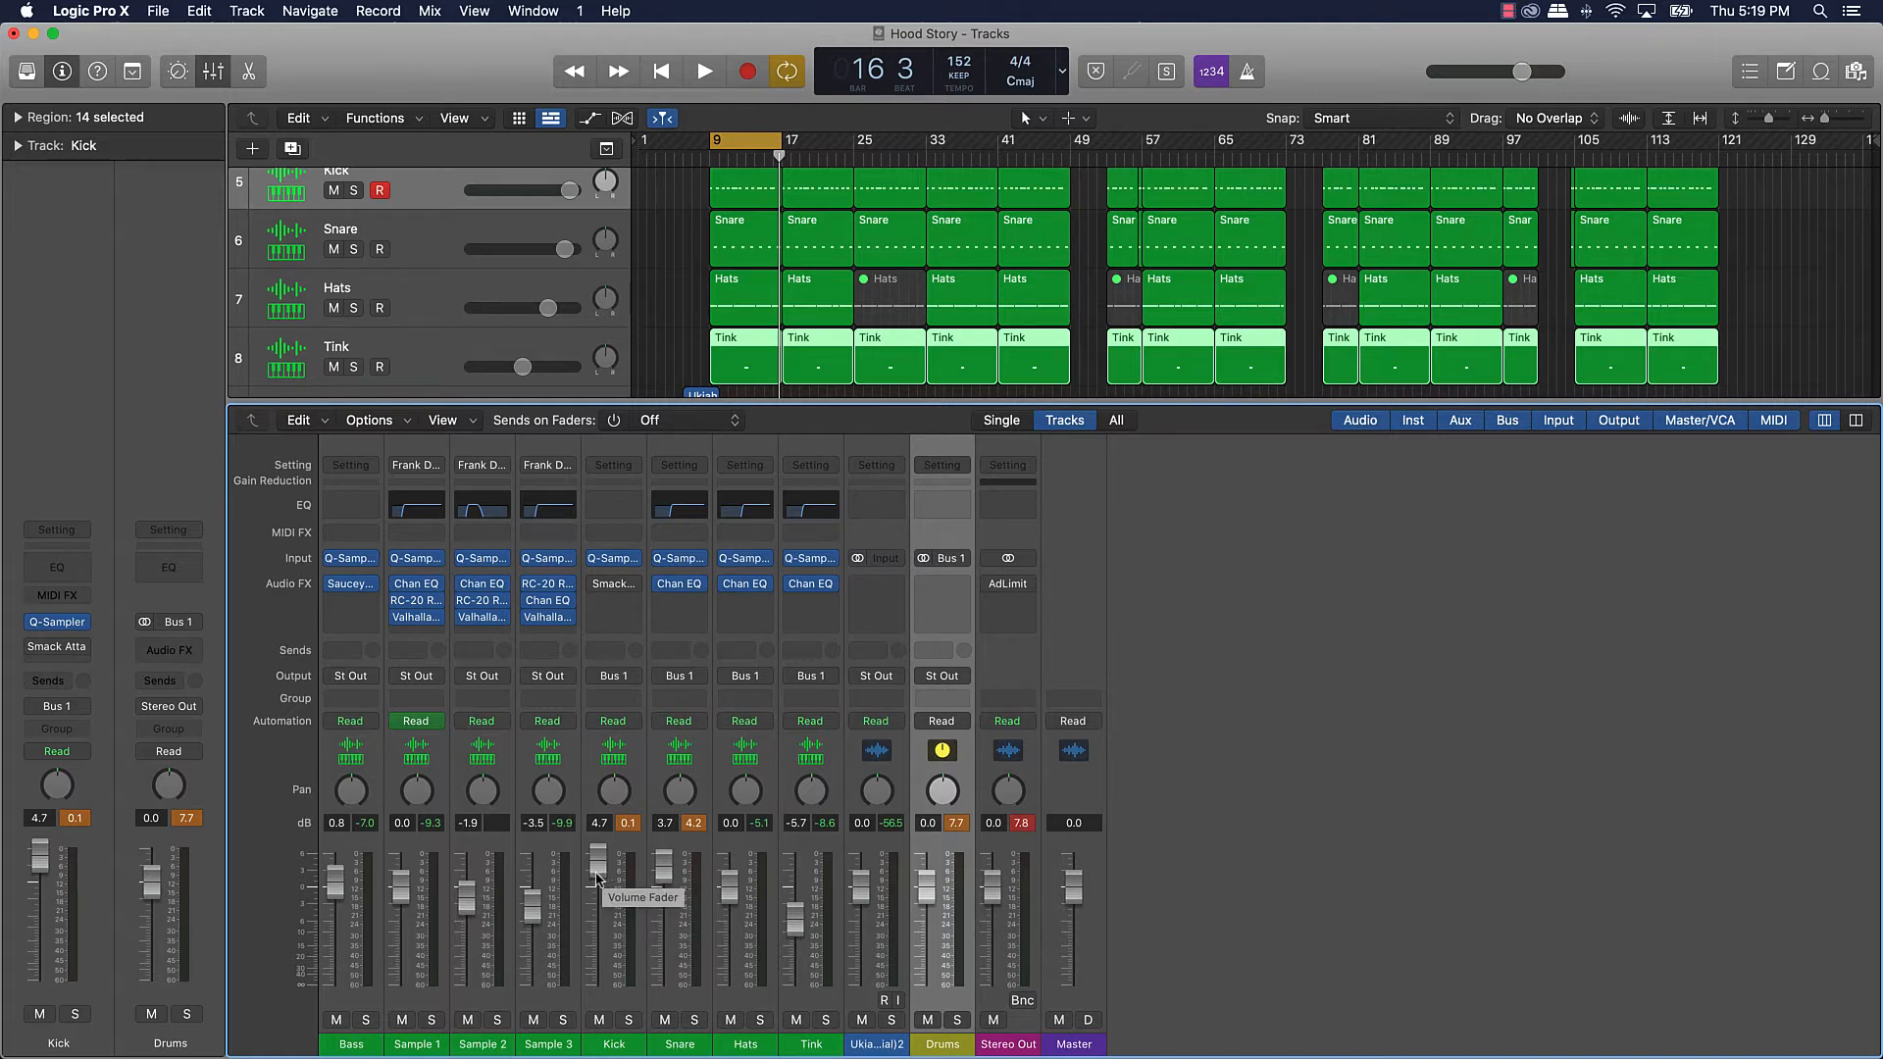
{"action": "mouse_move", "coordinate": [583, 829]}
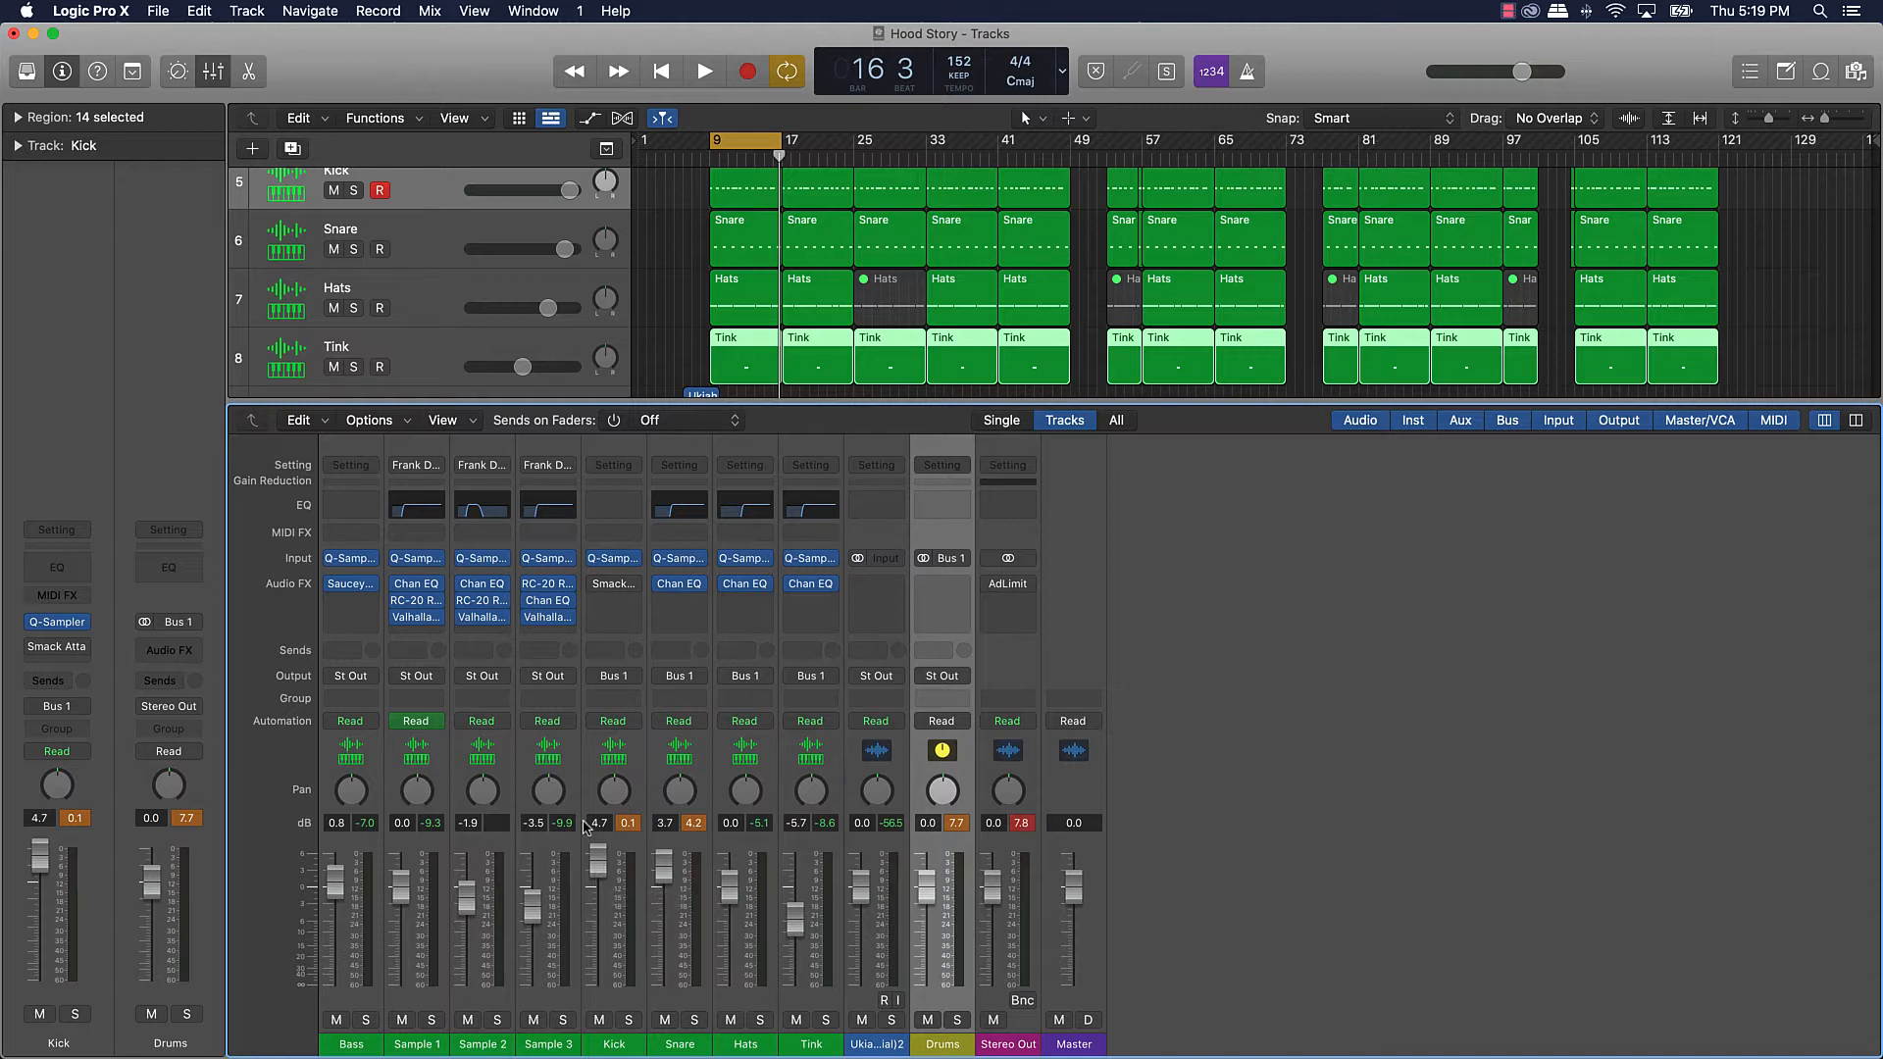
{"action": "mouse_move", "coordinate": [412, 814]}
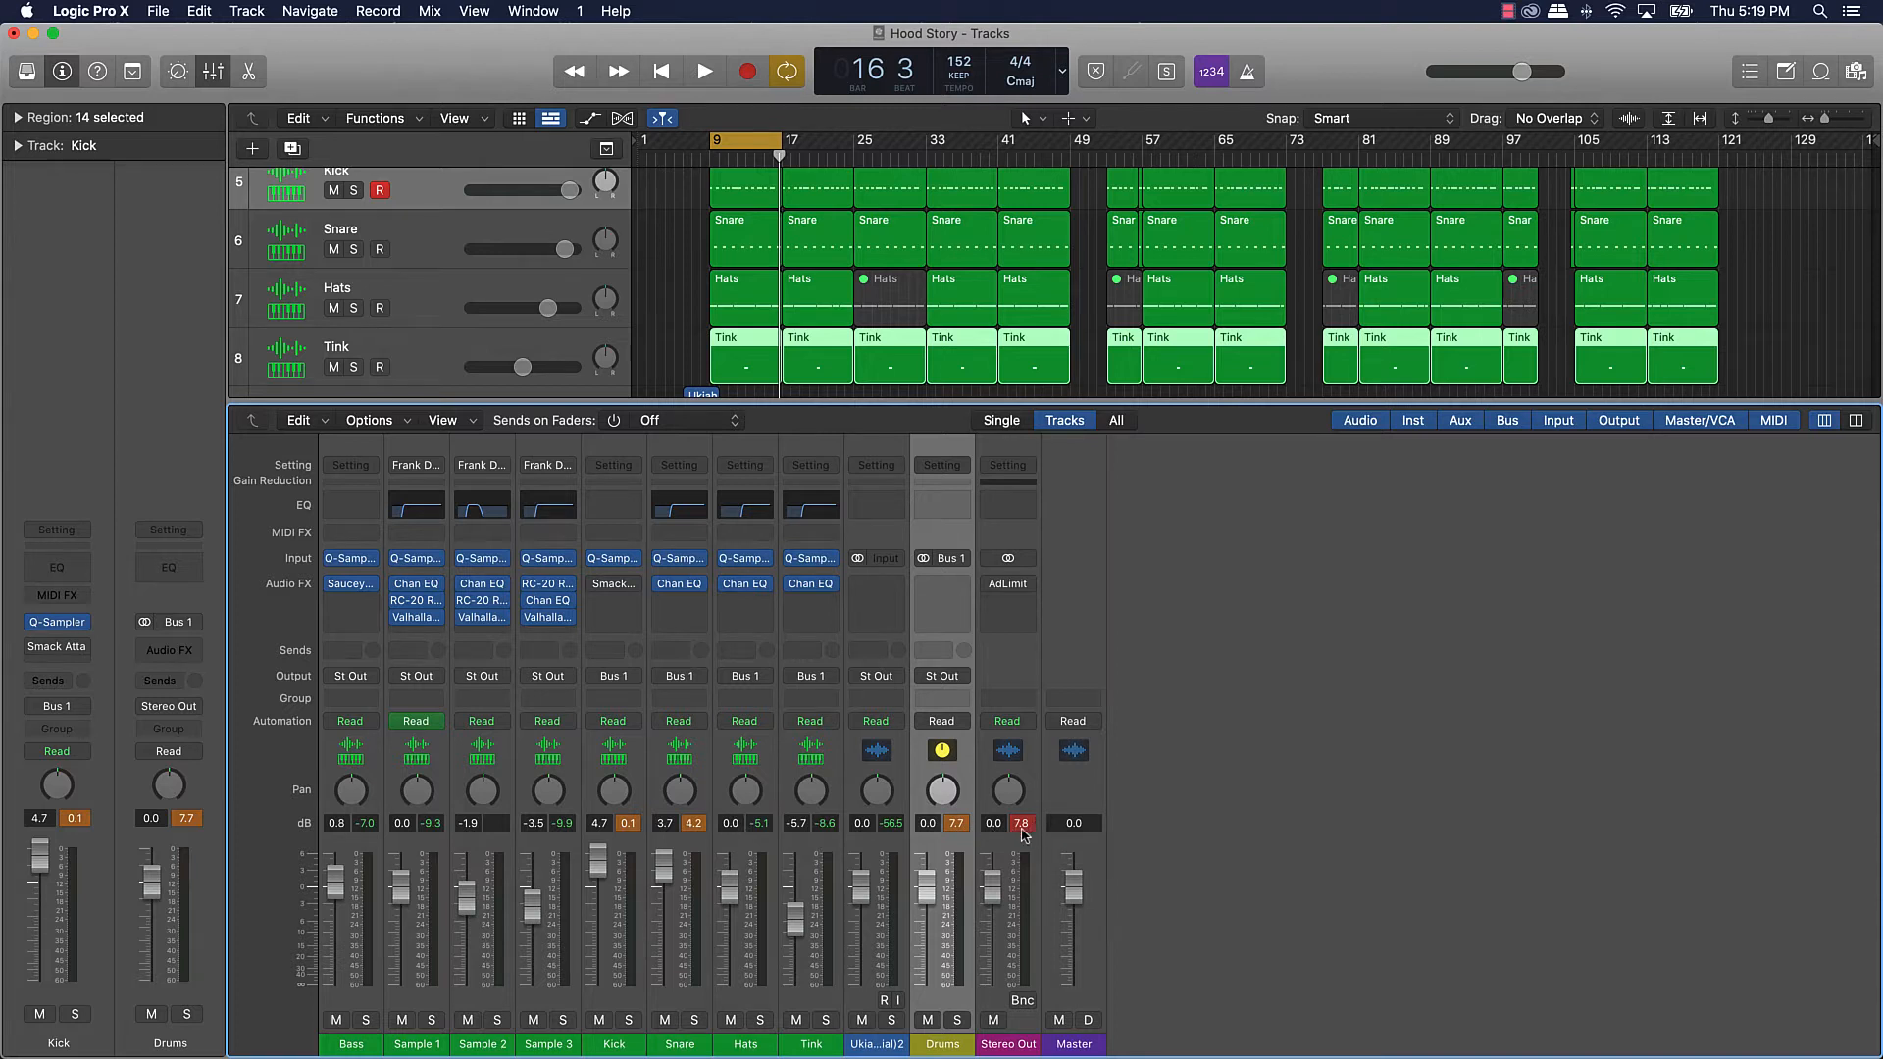
{"action": "mouse_move", "coordinate": [1020, 831]}
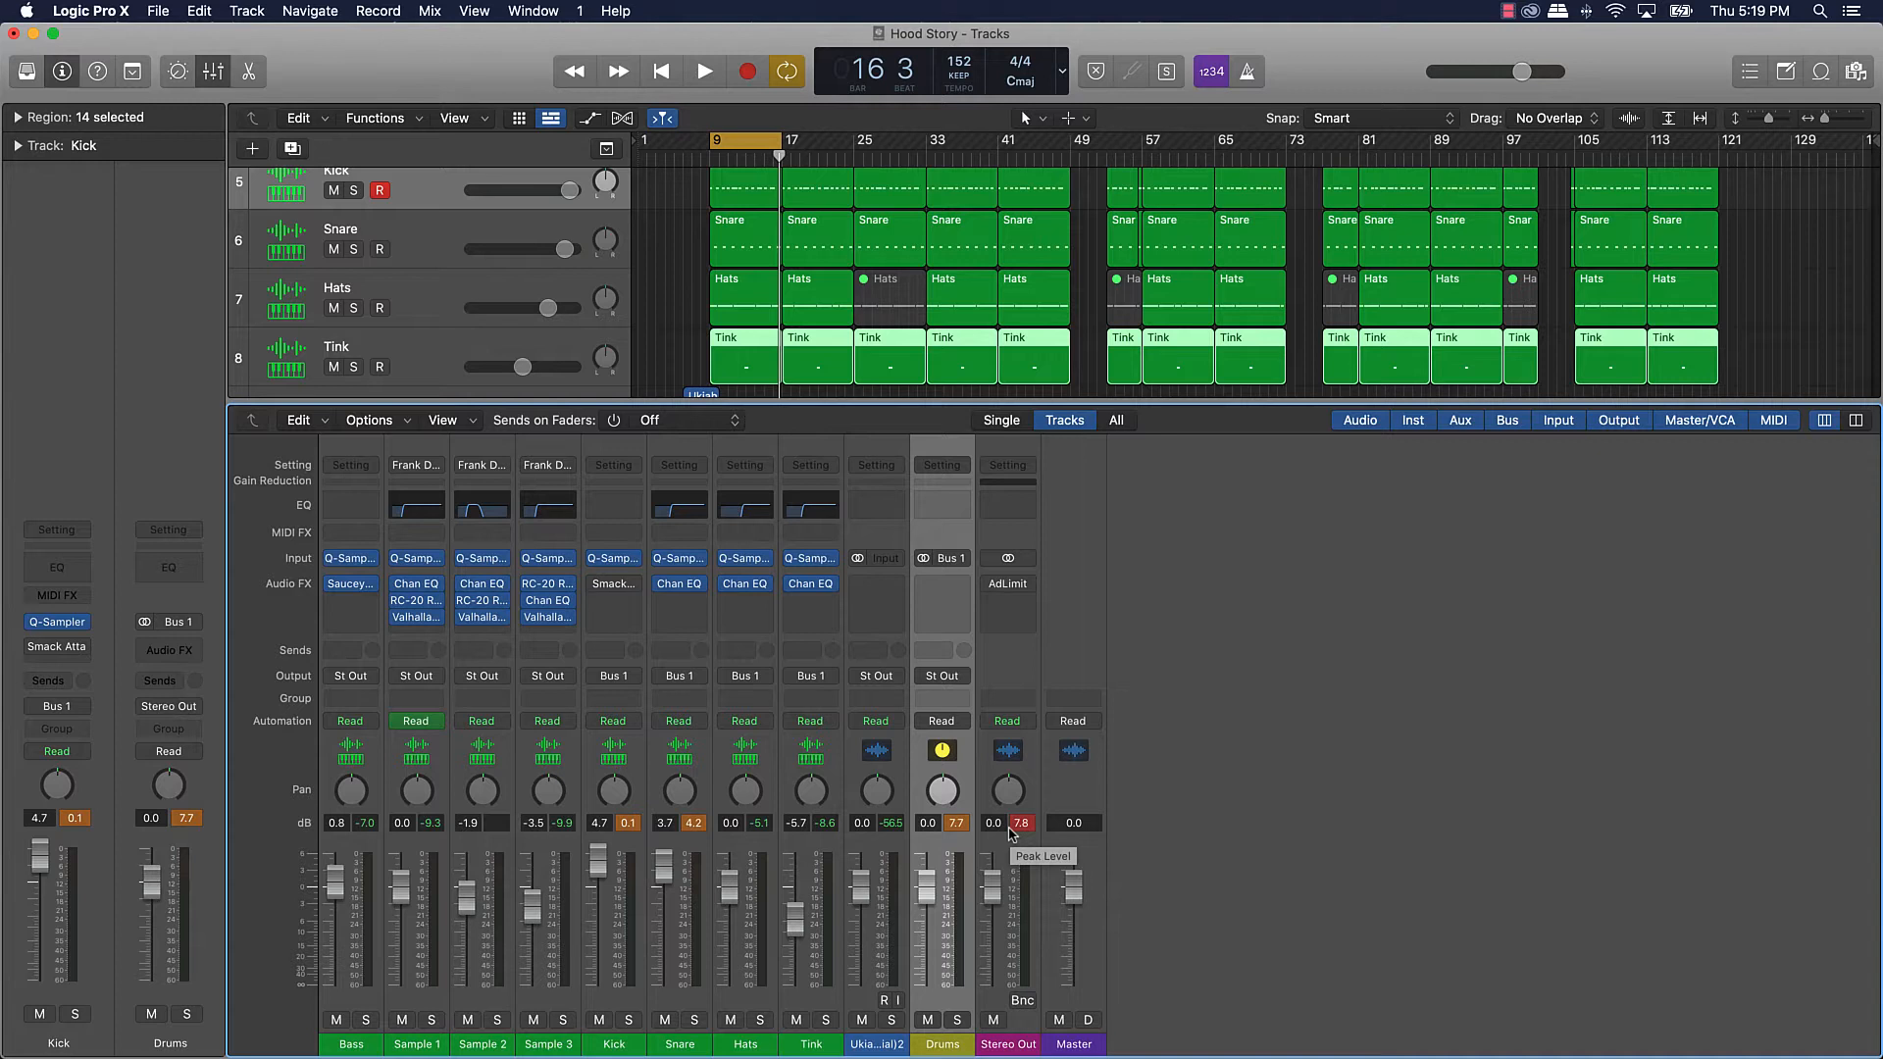
{"action": "mouse_move", "coordinate": [603, 871]}
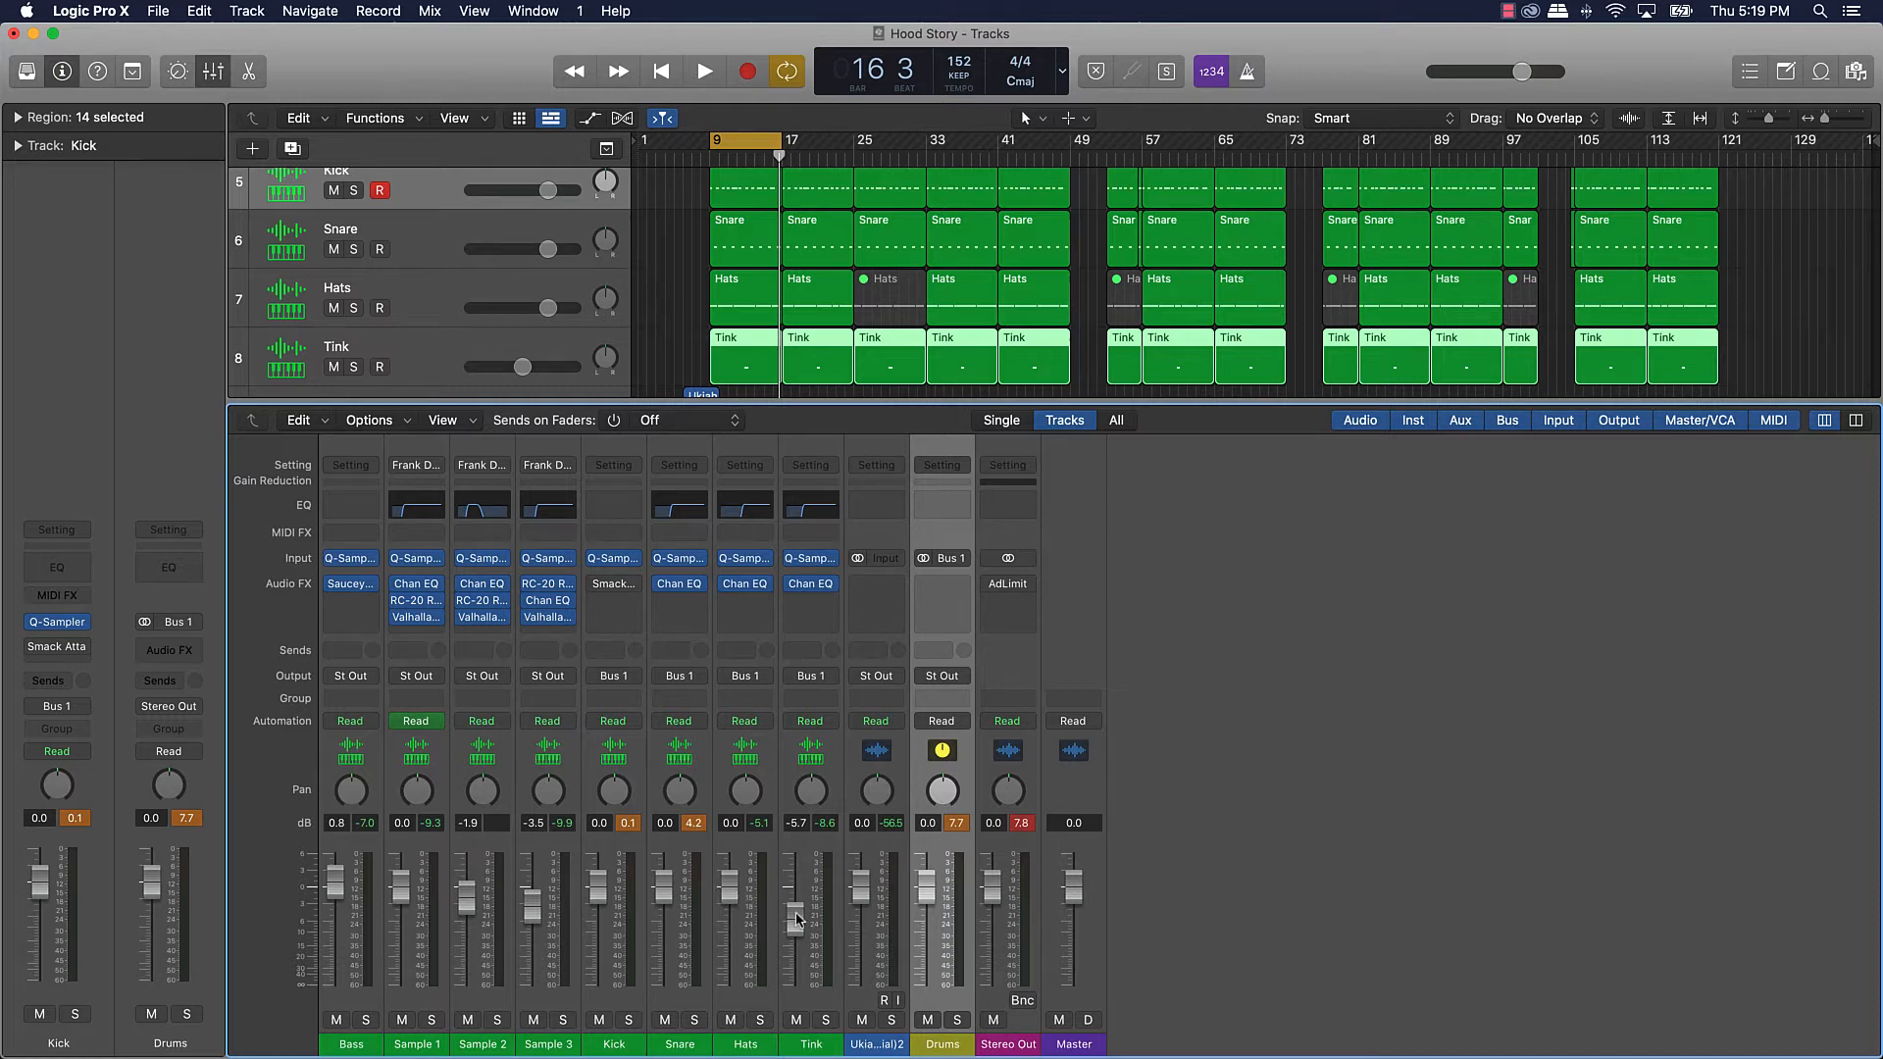
{"action": "mouse_move", "coordinate": [603, 804]}
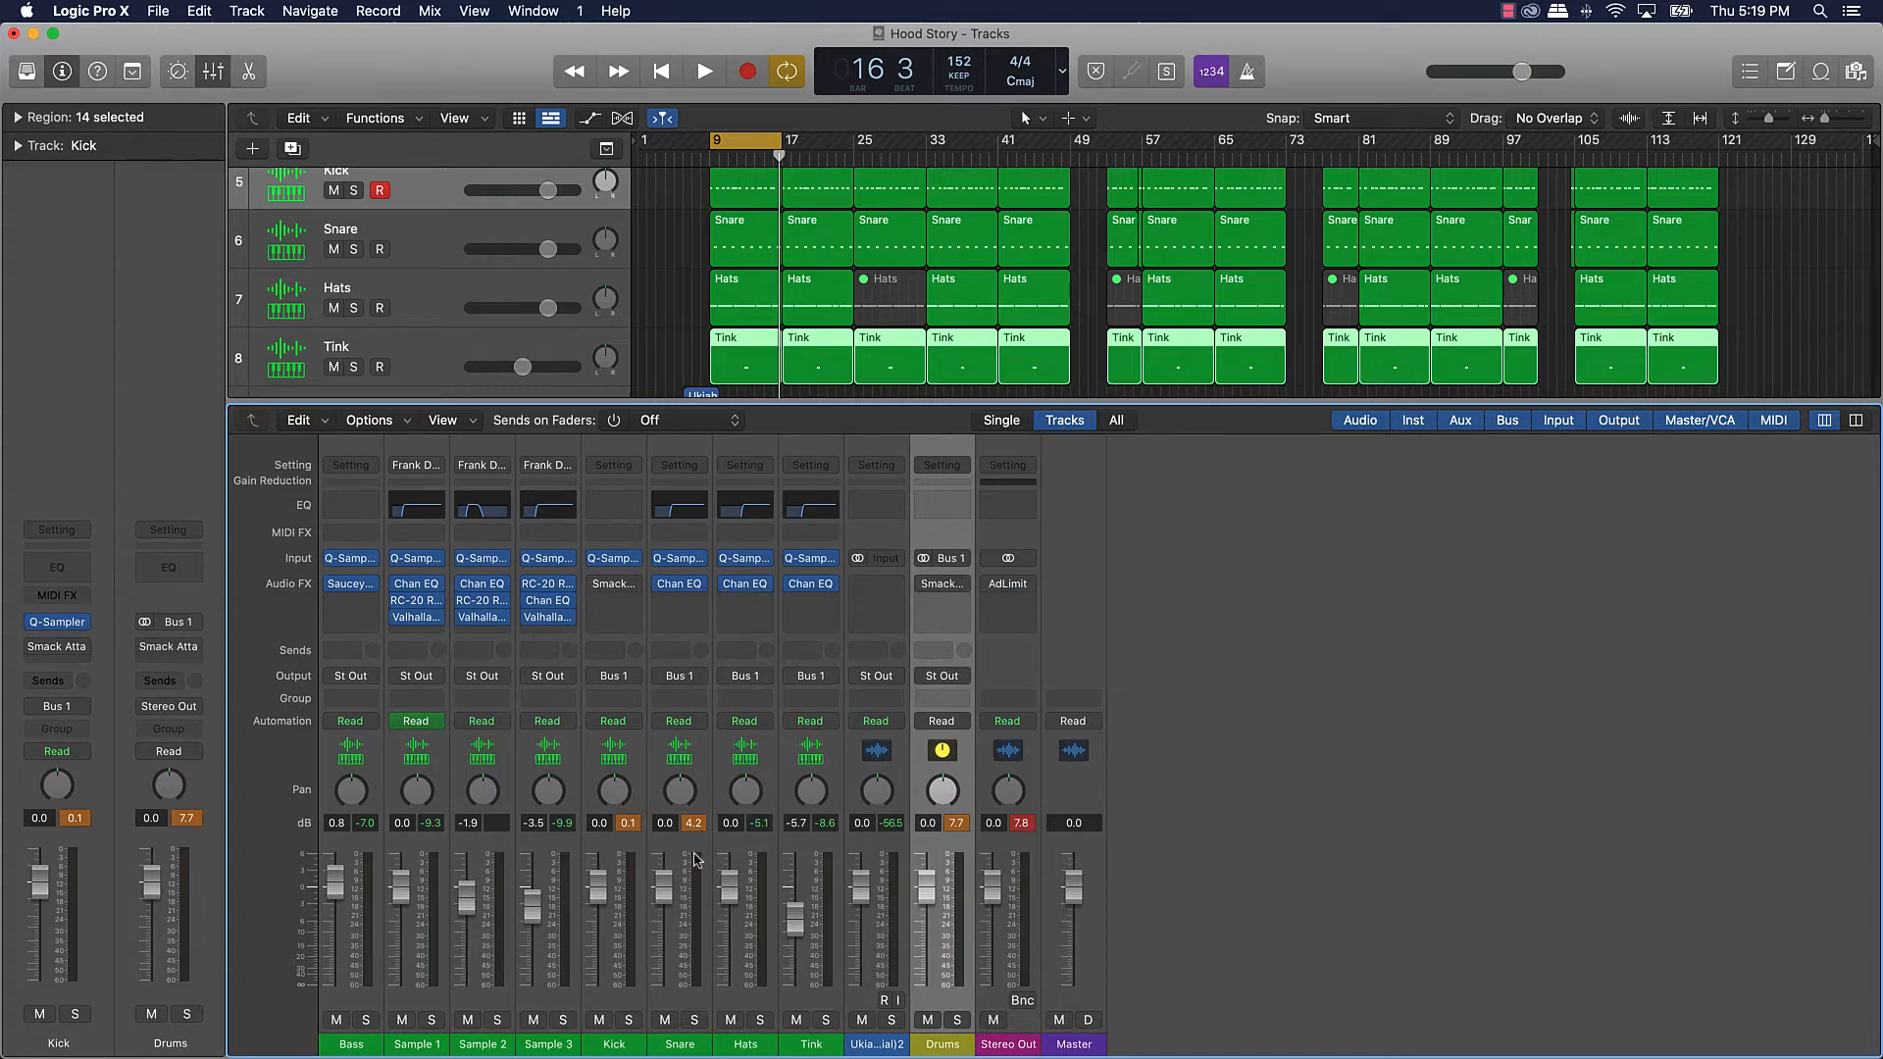
Step: Set the Drums bus Smack Attack to Attack 35 and Sustain -19 without loading a preset
{"action": "left_click", "coordinate": [941, 583]}
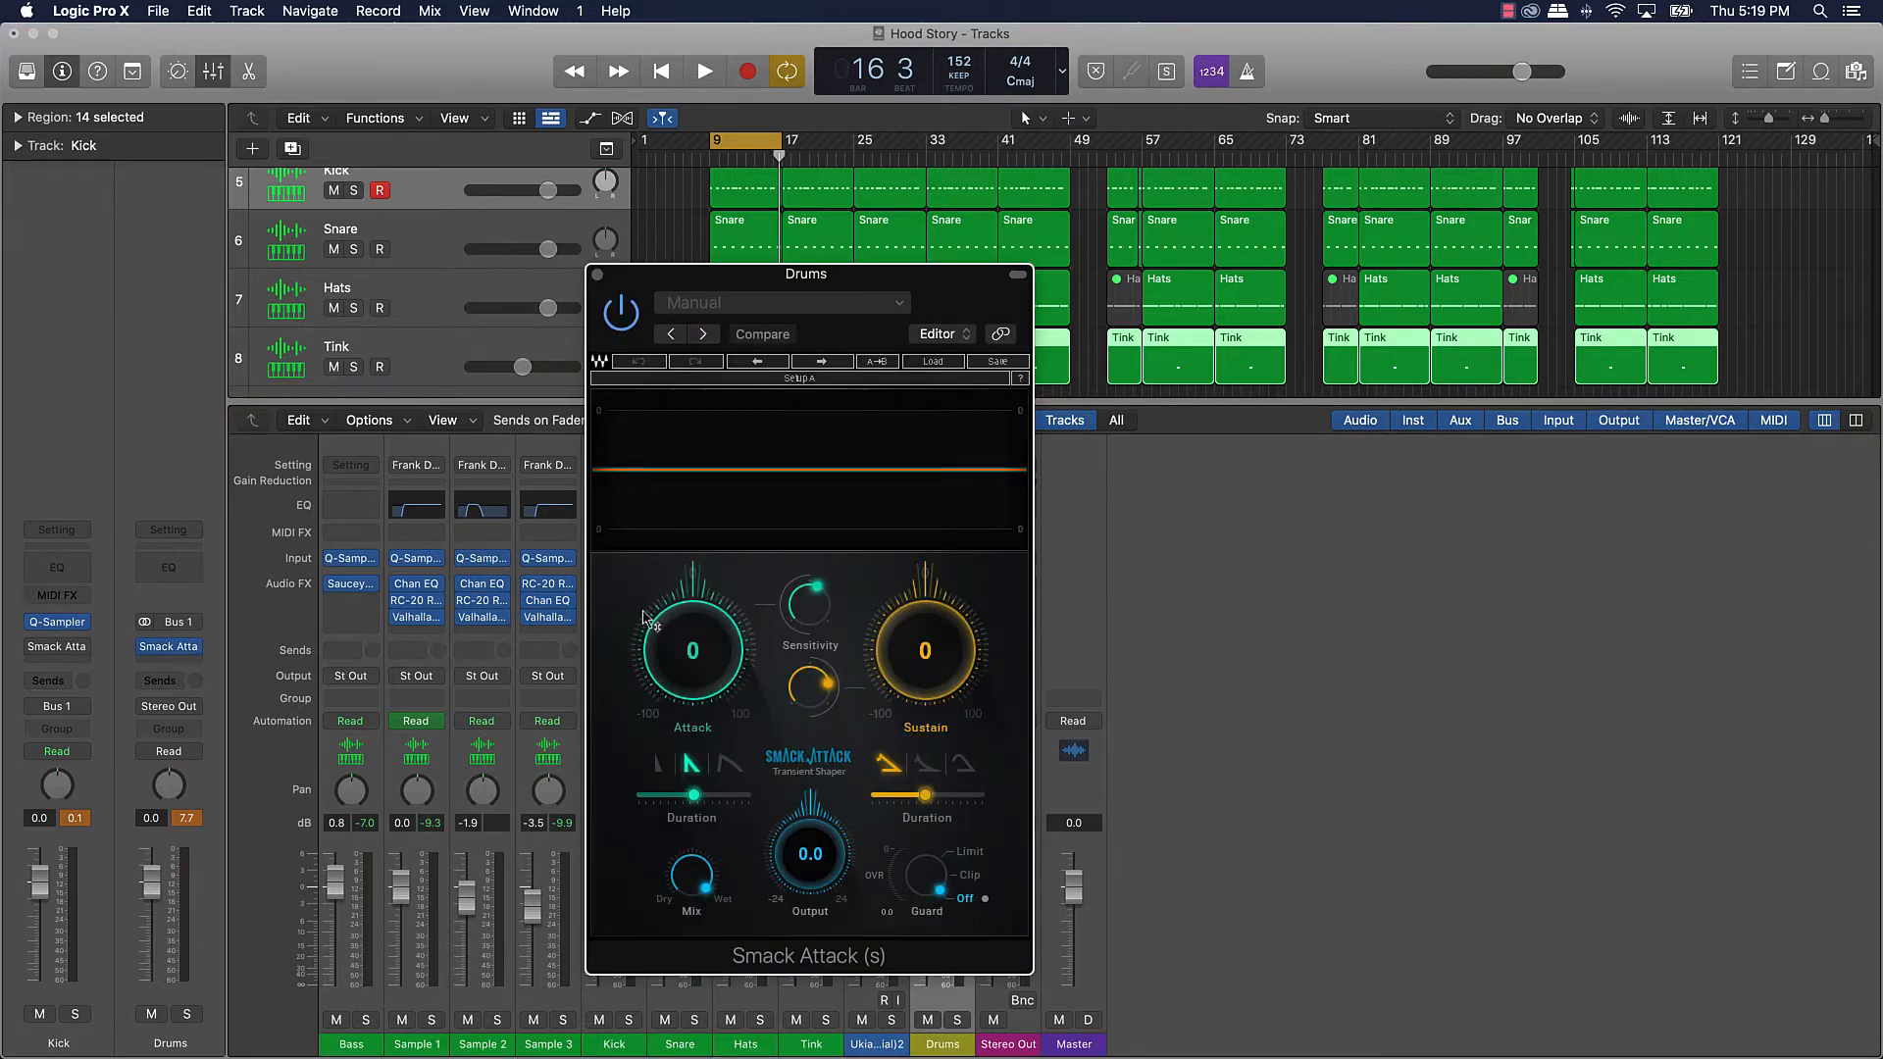
{"action": "left_click_drag", "start_coordinate": [690, 649], "coordinate": [690, 600]}
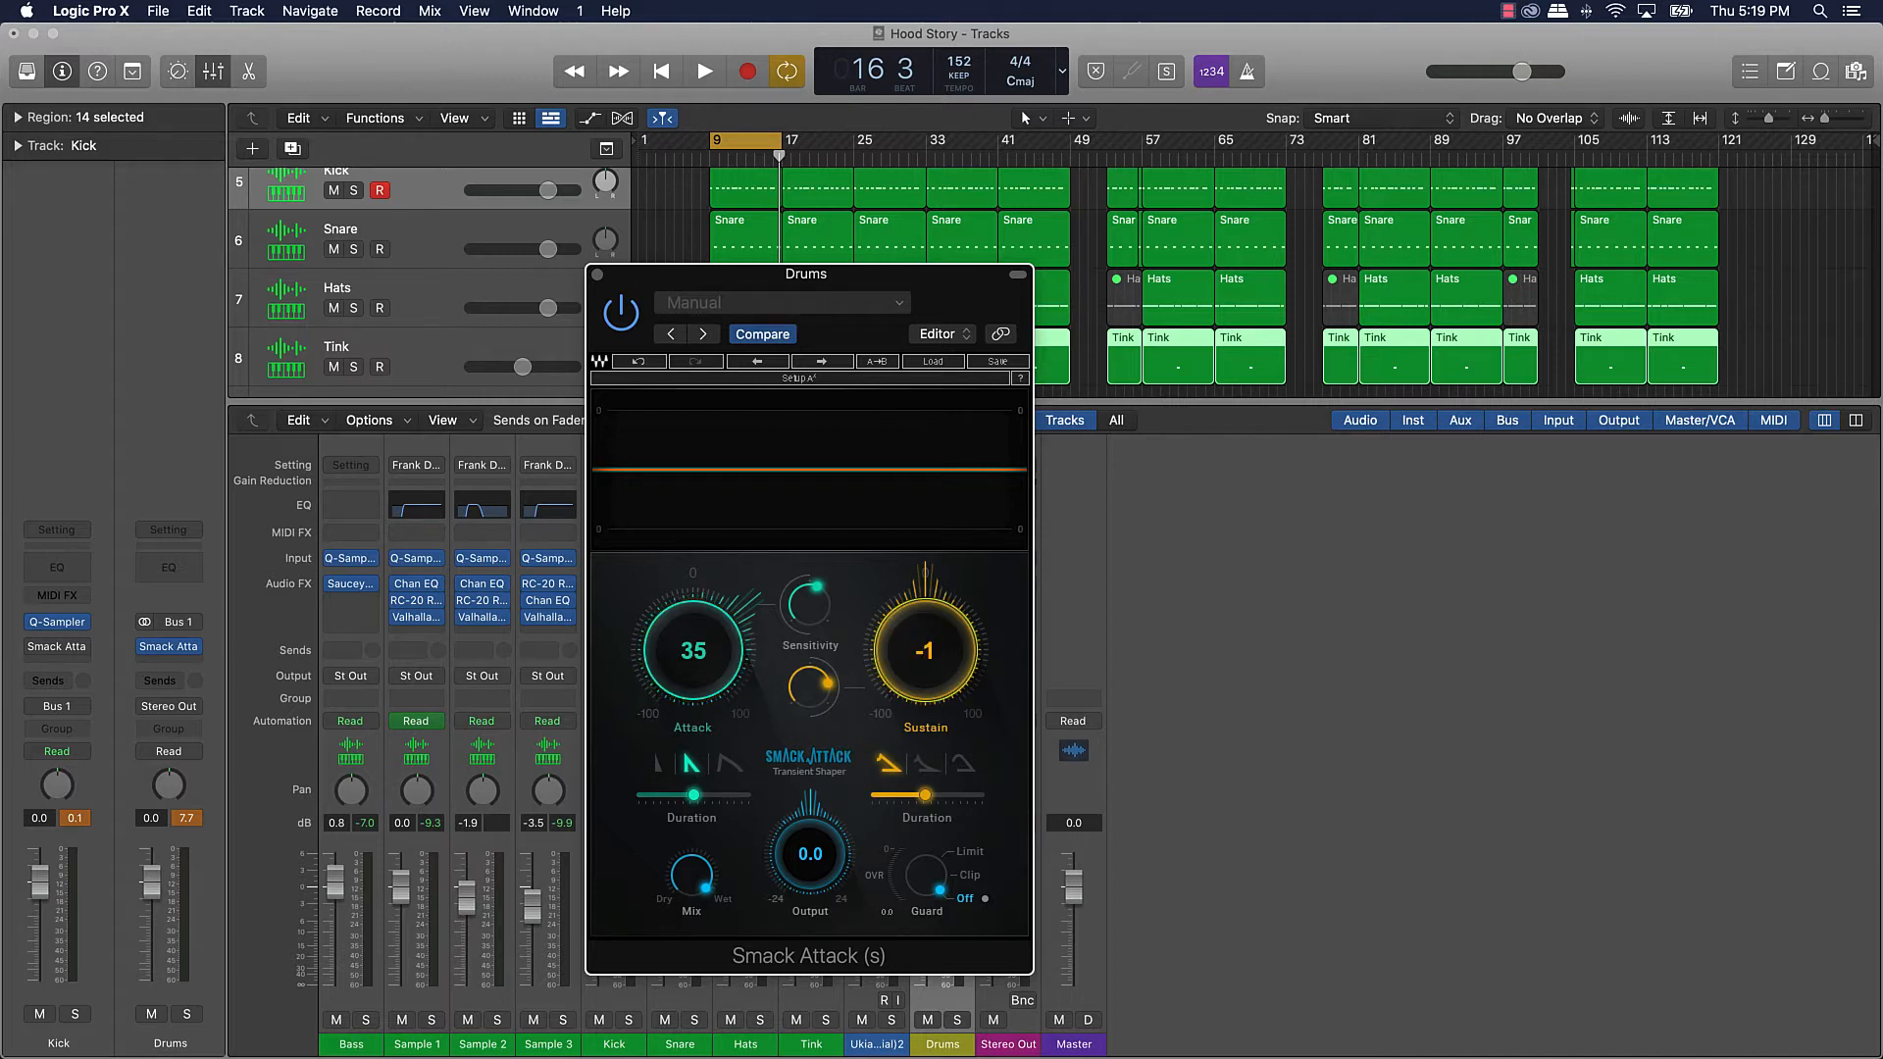
{"action": "left_click_drag", "start_coordinate": [925, 649], "coordinate": [924, 673]}
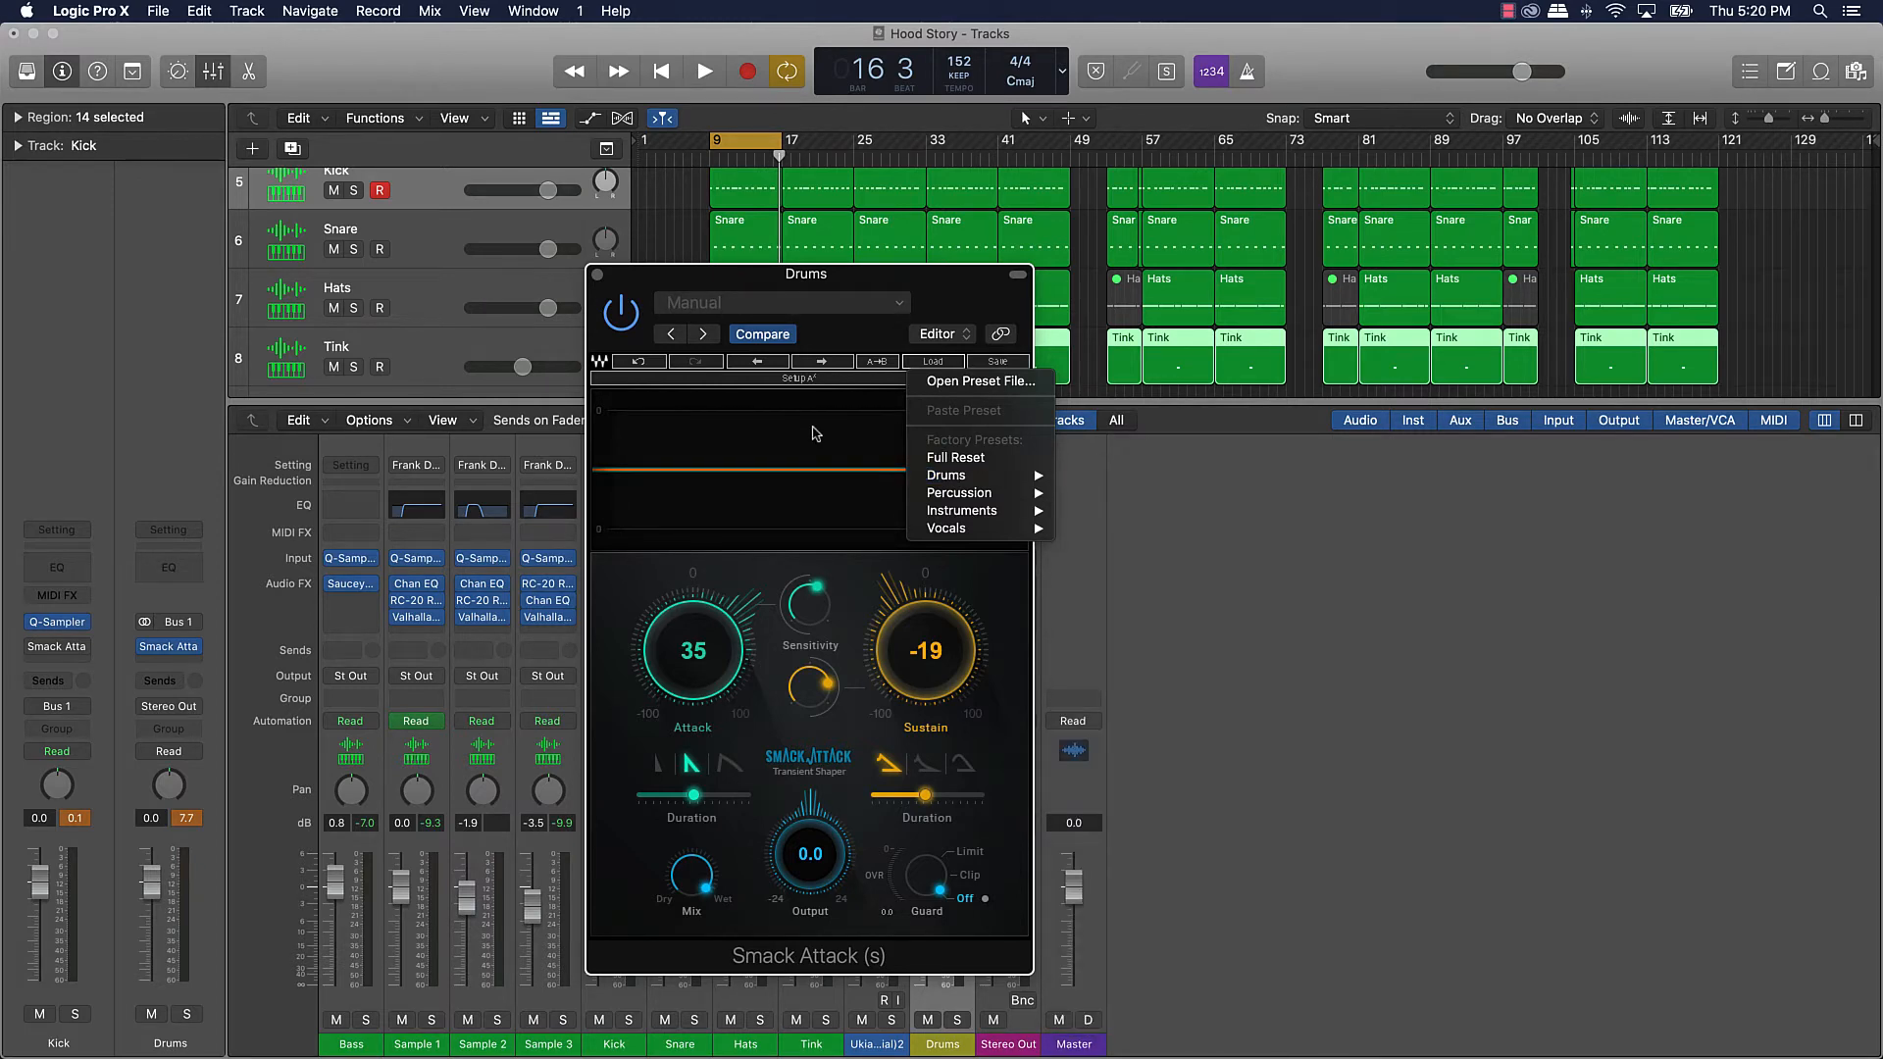
{"action": "left_click", "coordinate": [604, 288]}
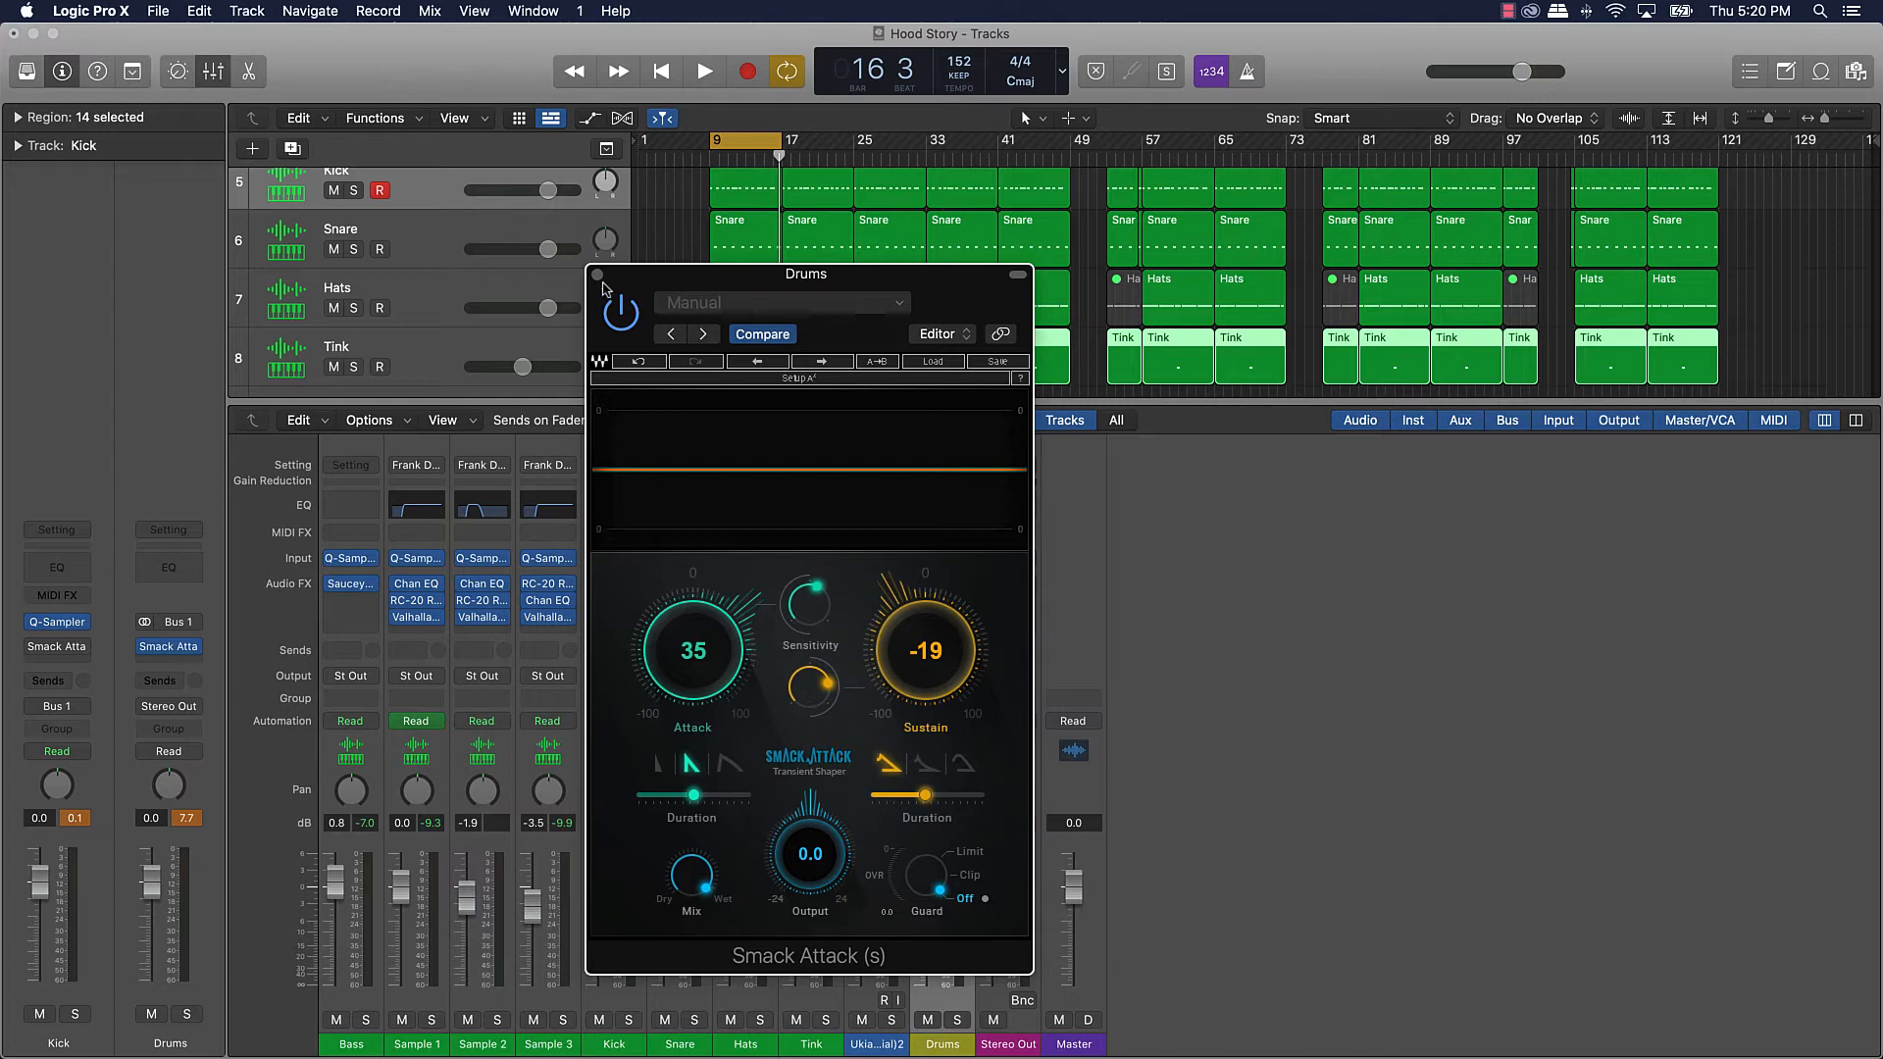
{"action": "left_click", "coordinate": [600, 273]}
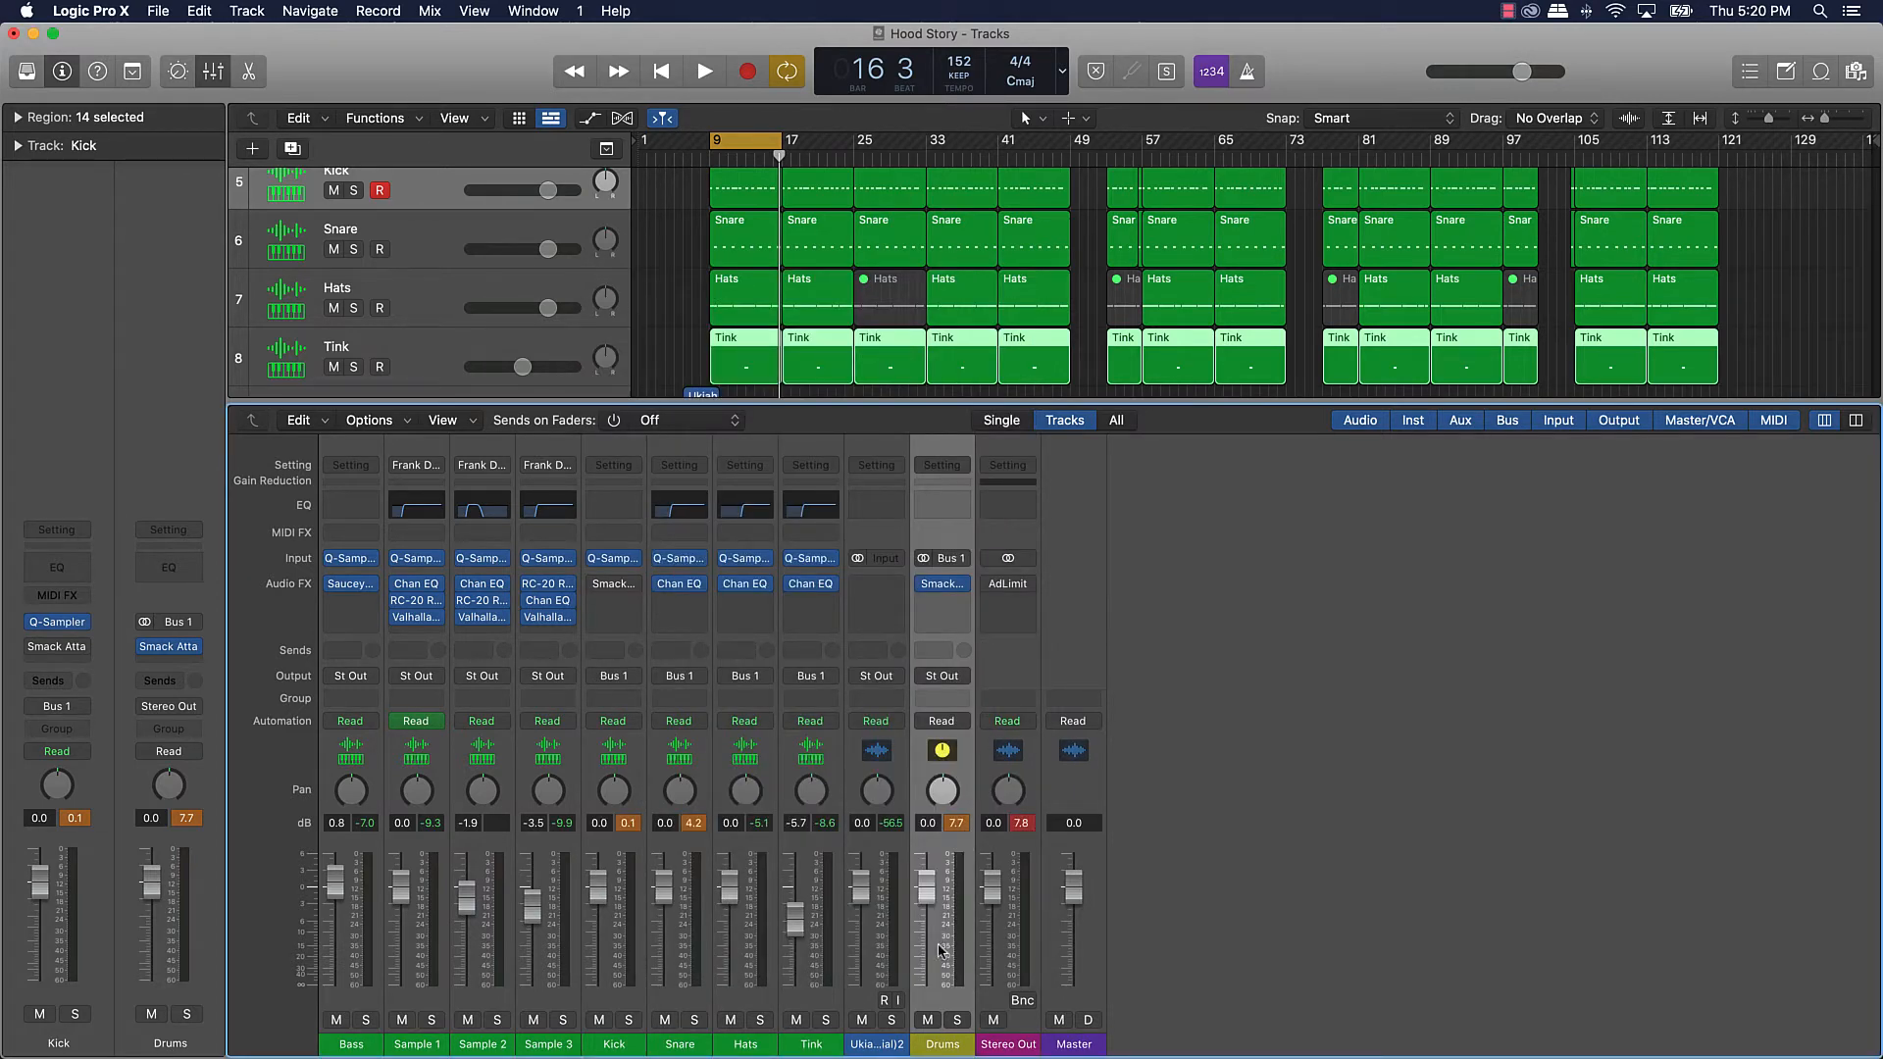
Step: Play and stop the bars 9–17 loop three times to compare Smack Attack on and off
{"action": "left_click", "coordinate": [704, 71]}
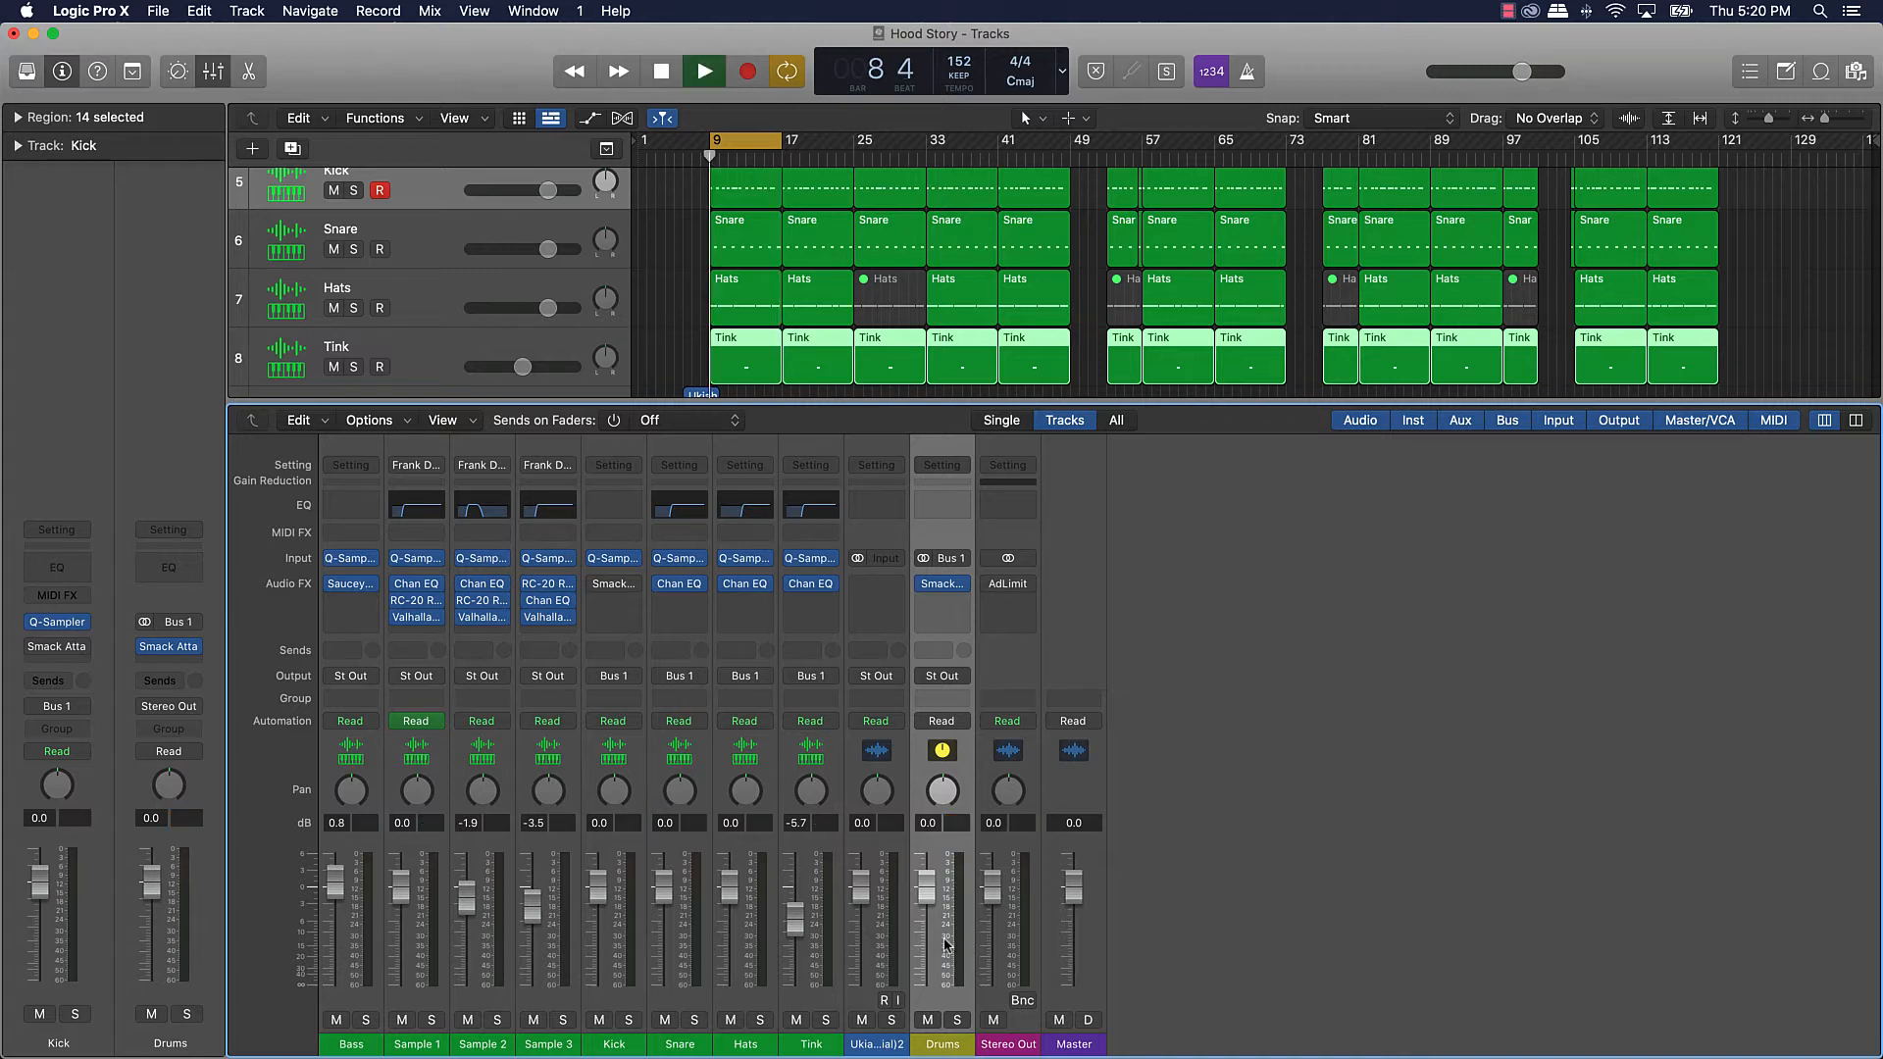
{"action": "left_click", "coordinate": [702, 69]}
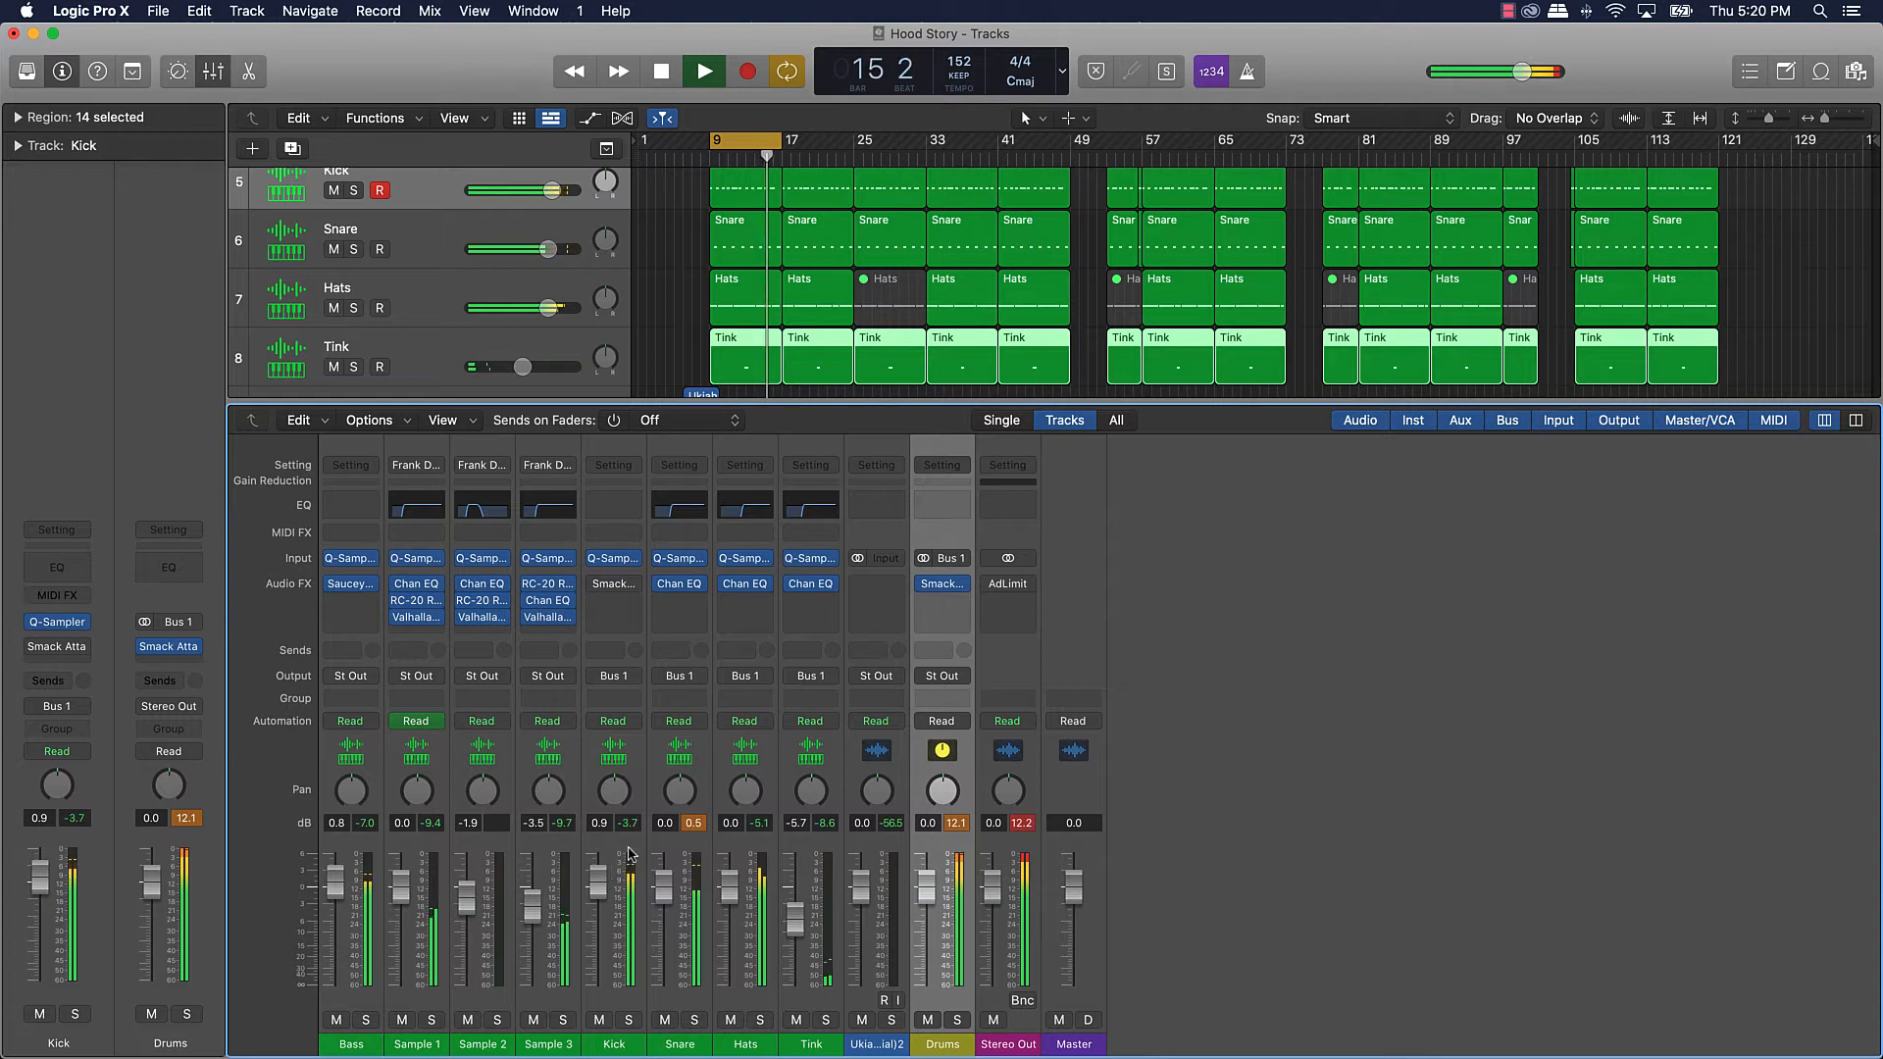
{"action": "left_click", "coordinate": [704, 71]}
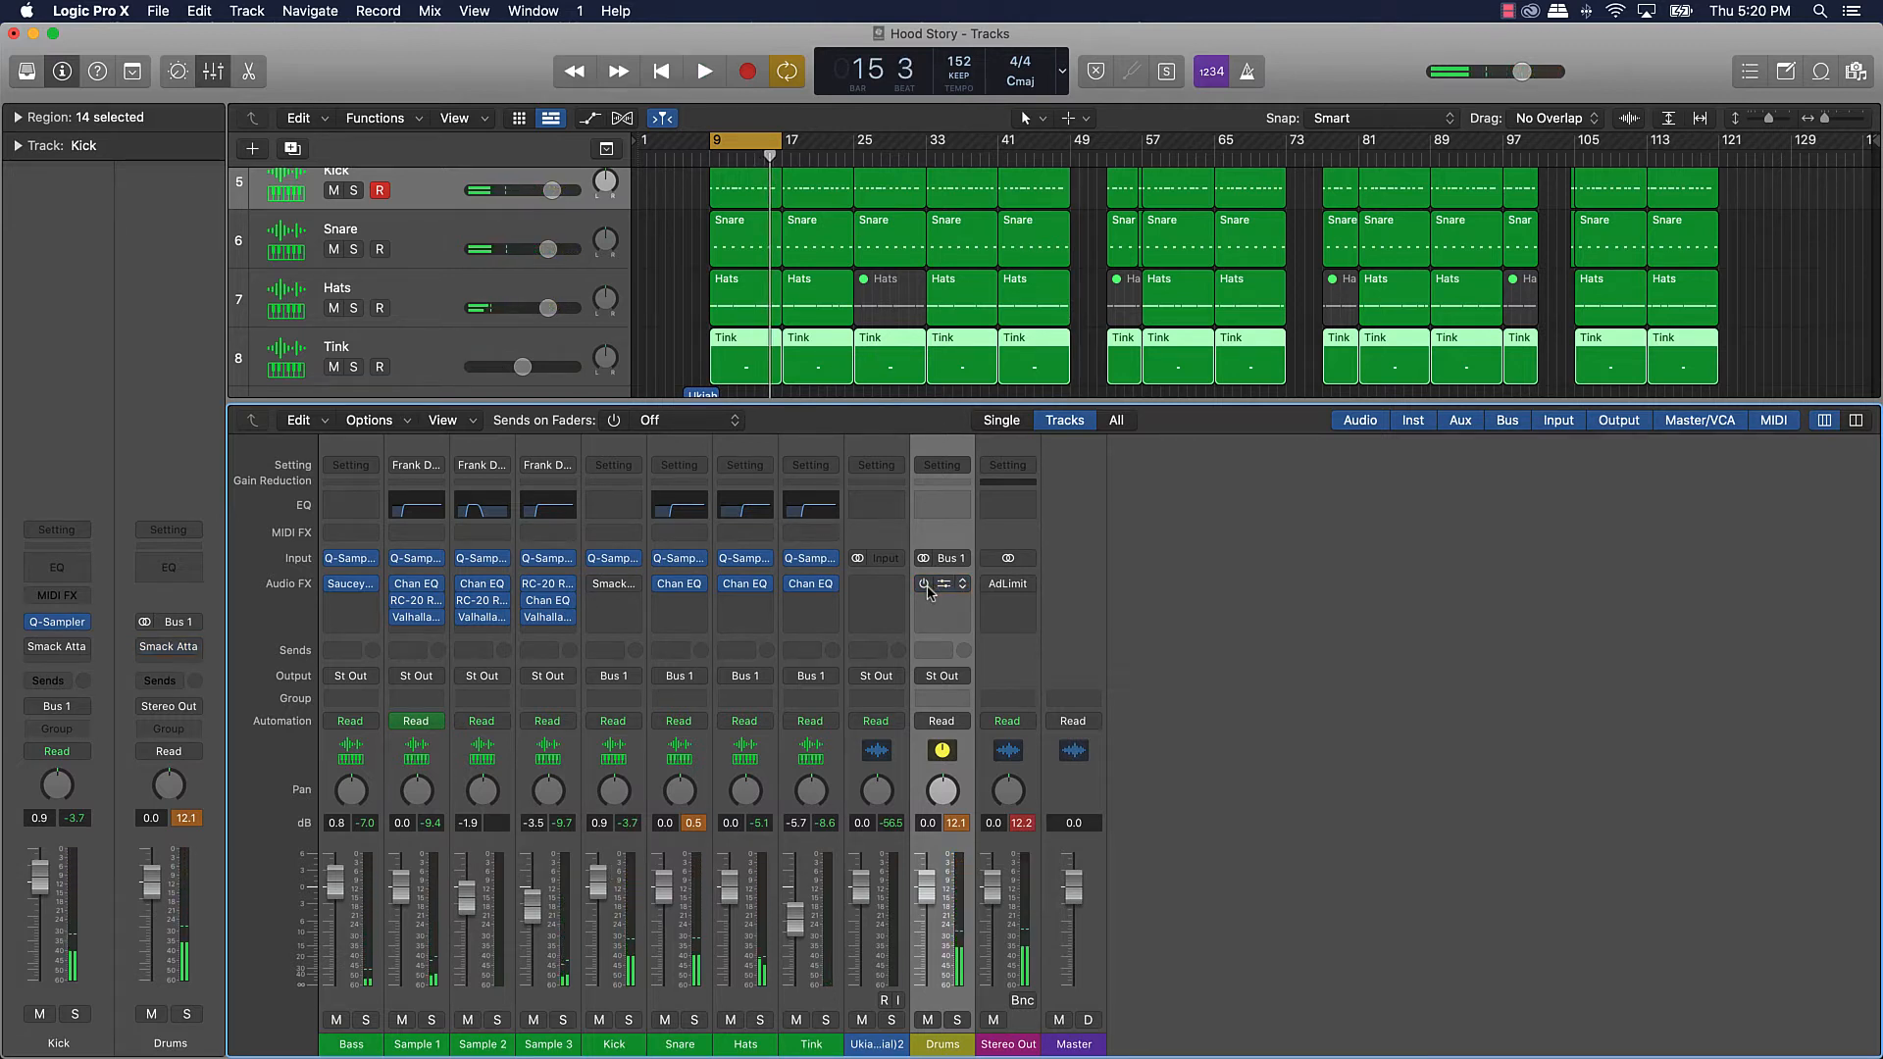
{"action": "left_click", "coordinate": [704, 71]}
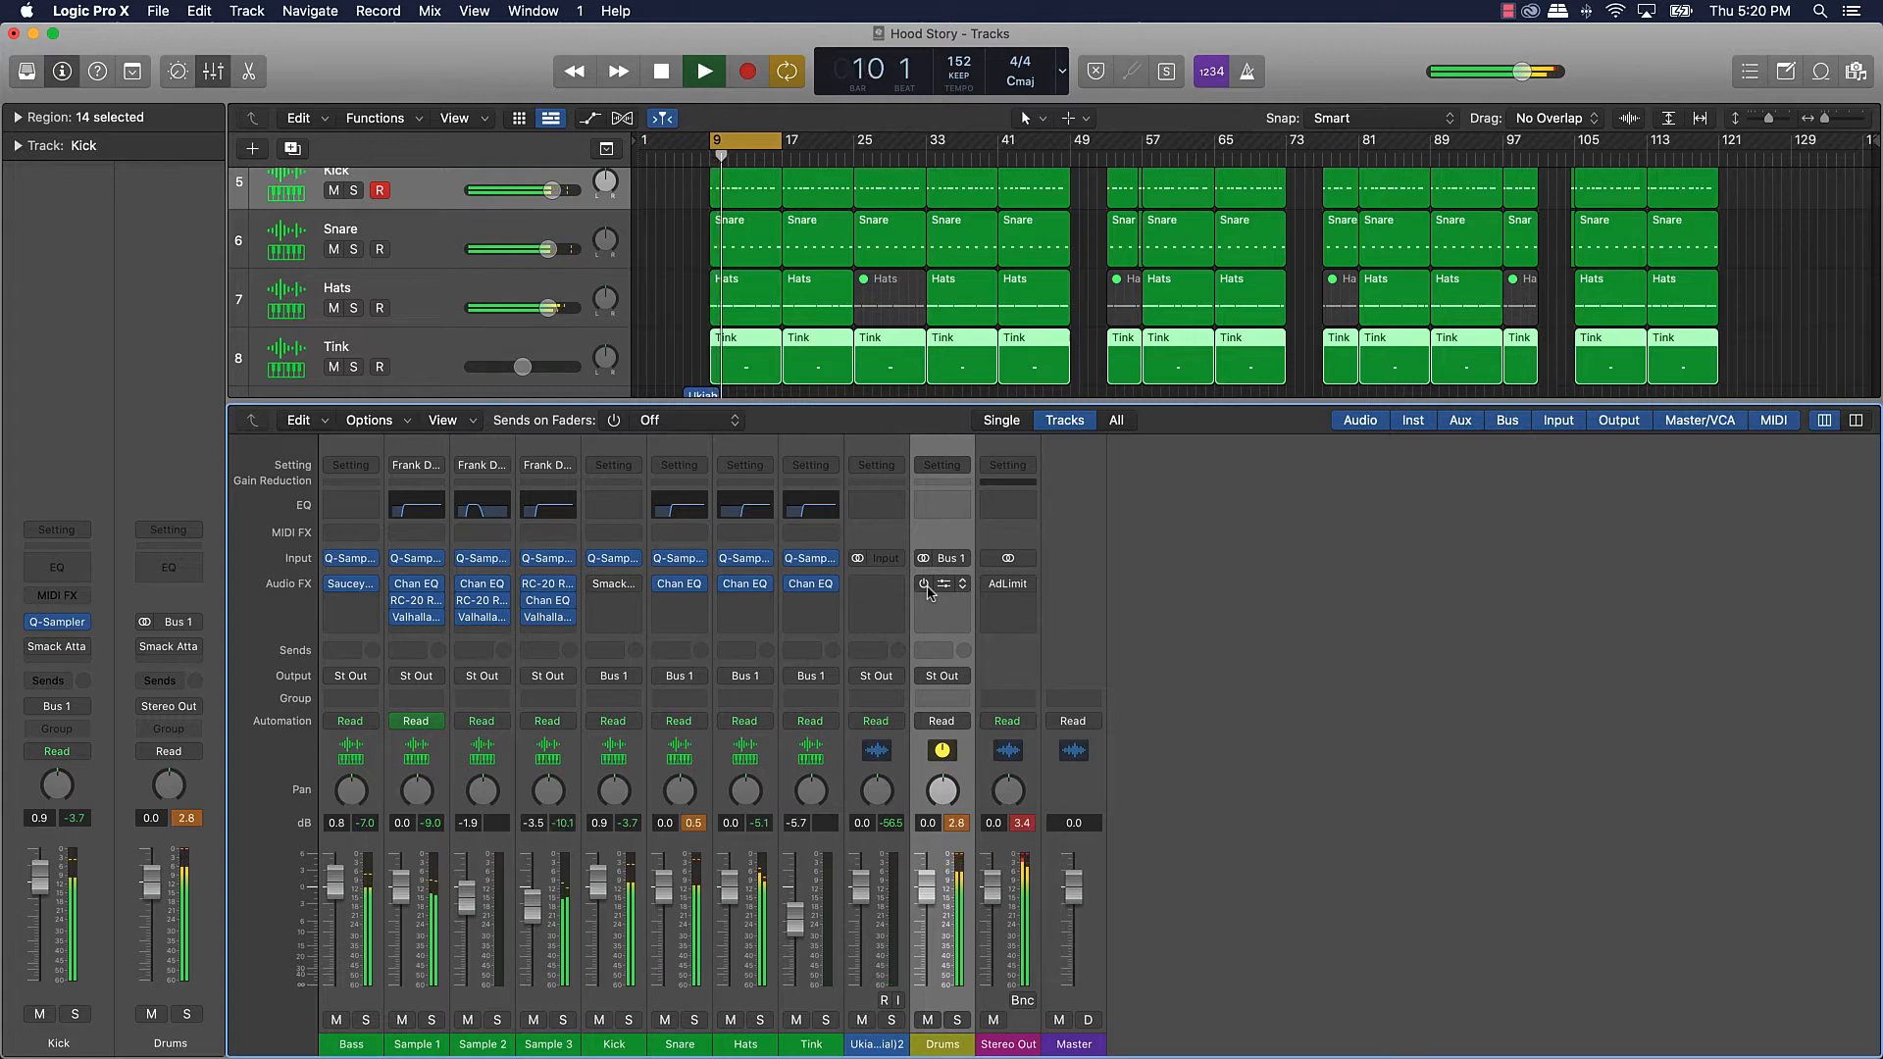
{"action": "left_click", "coordinate": [705, 71]}
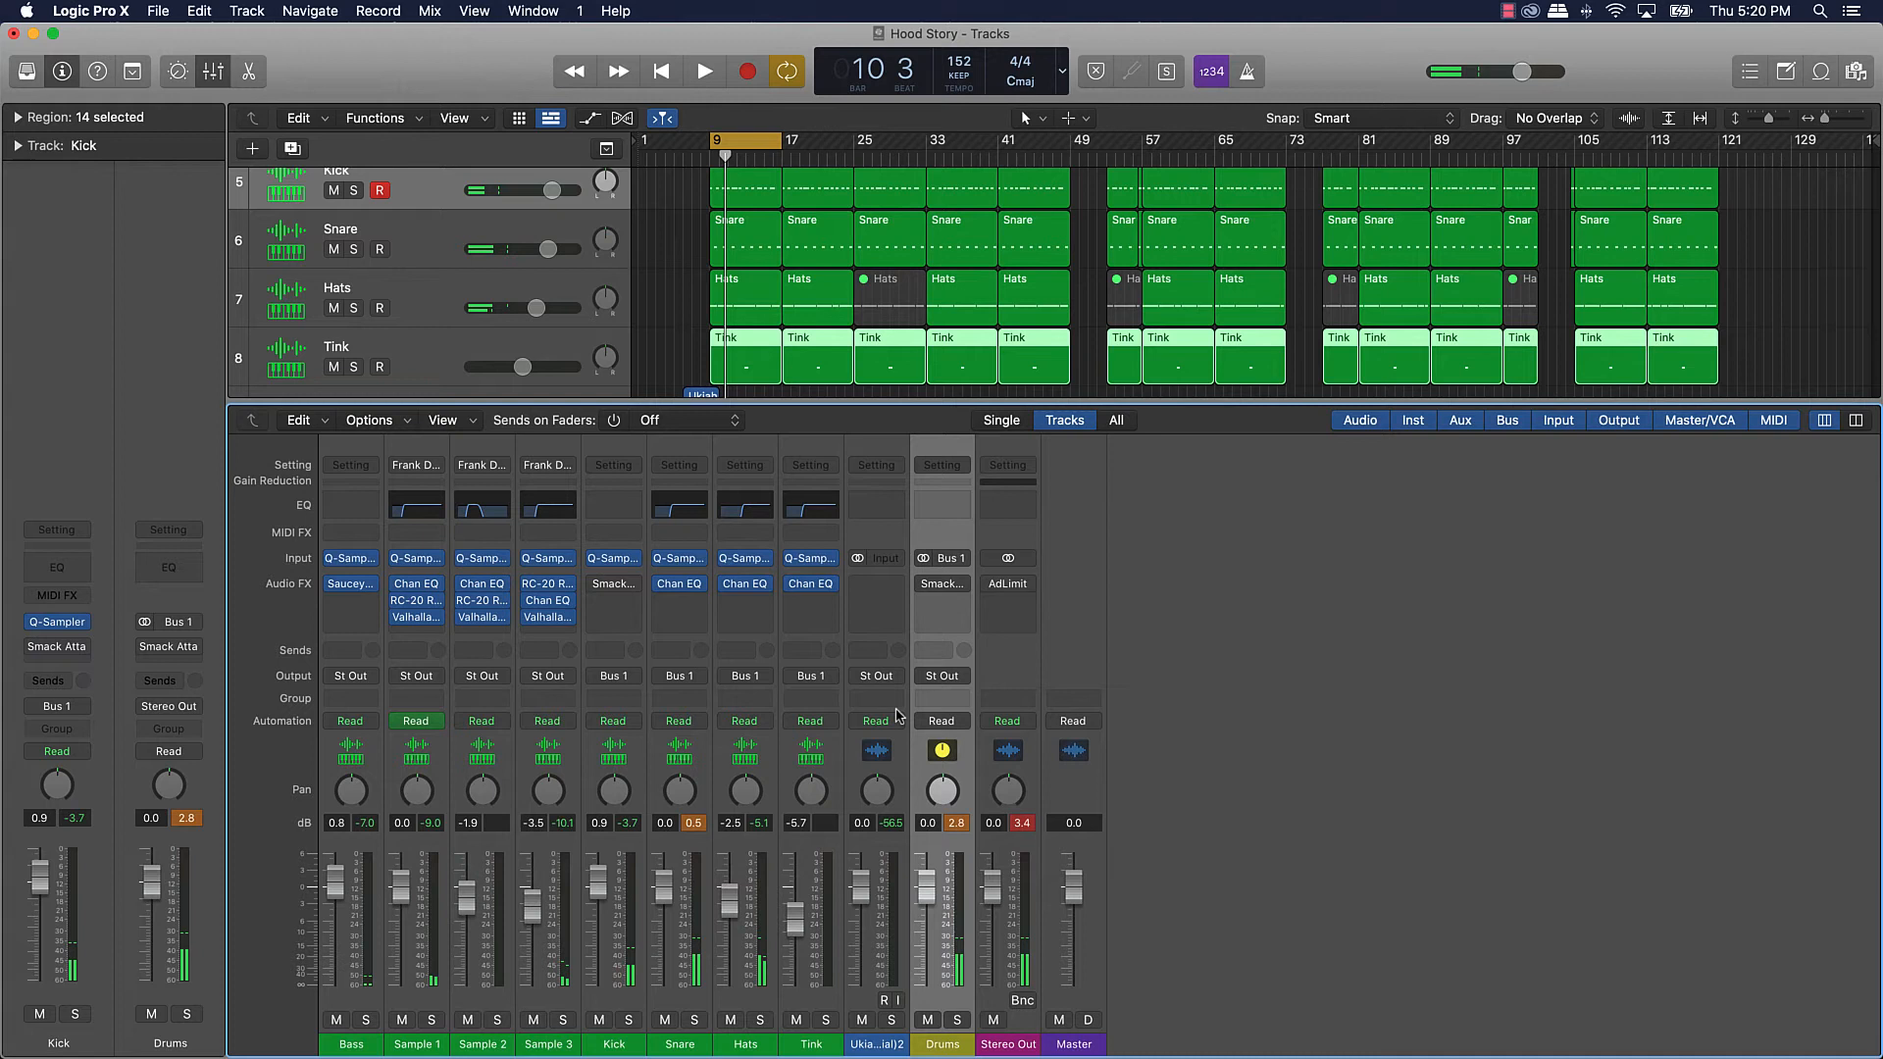
{"action": "left_click", "coordinate": [704, 71]}
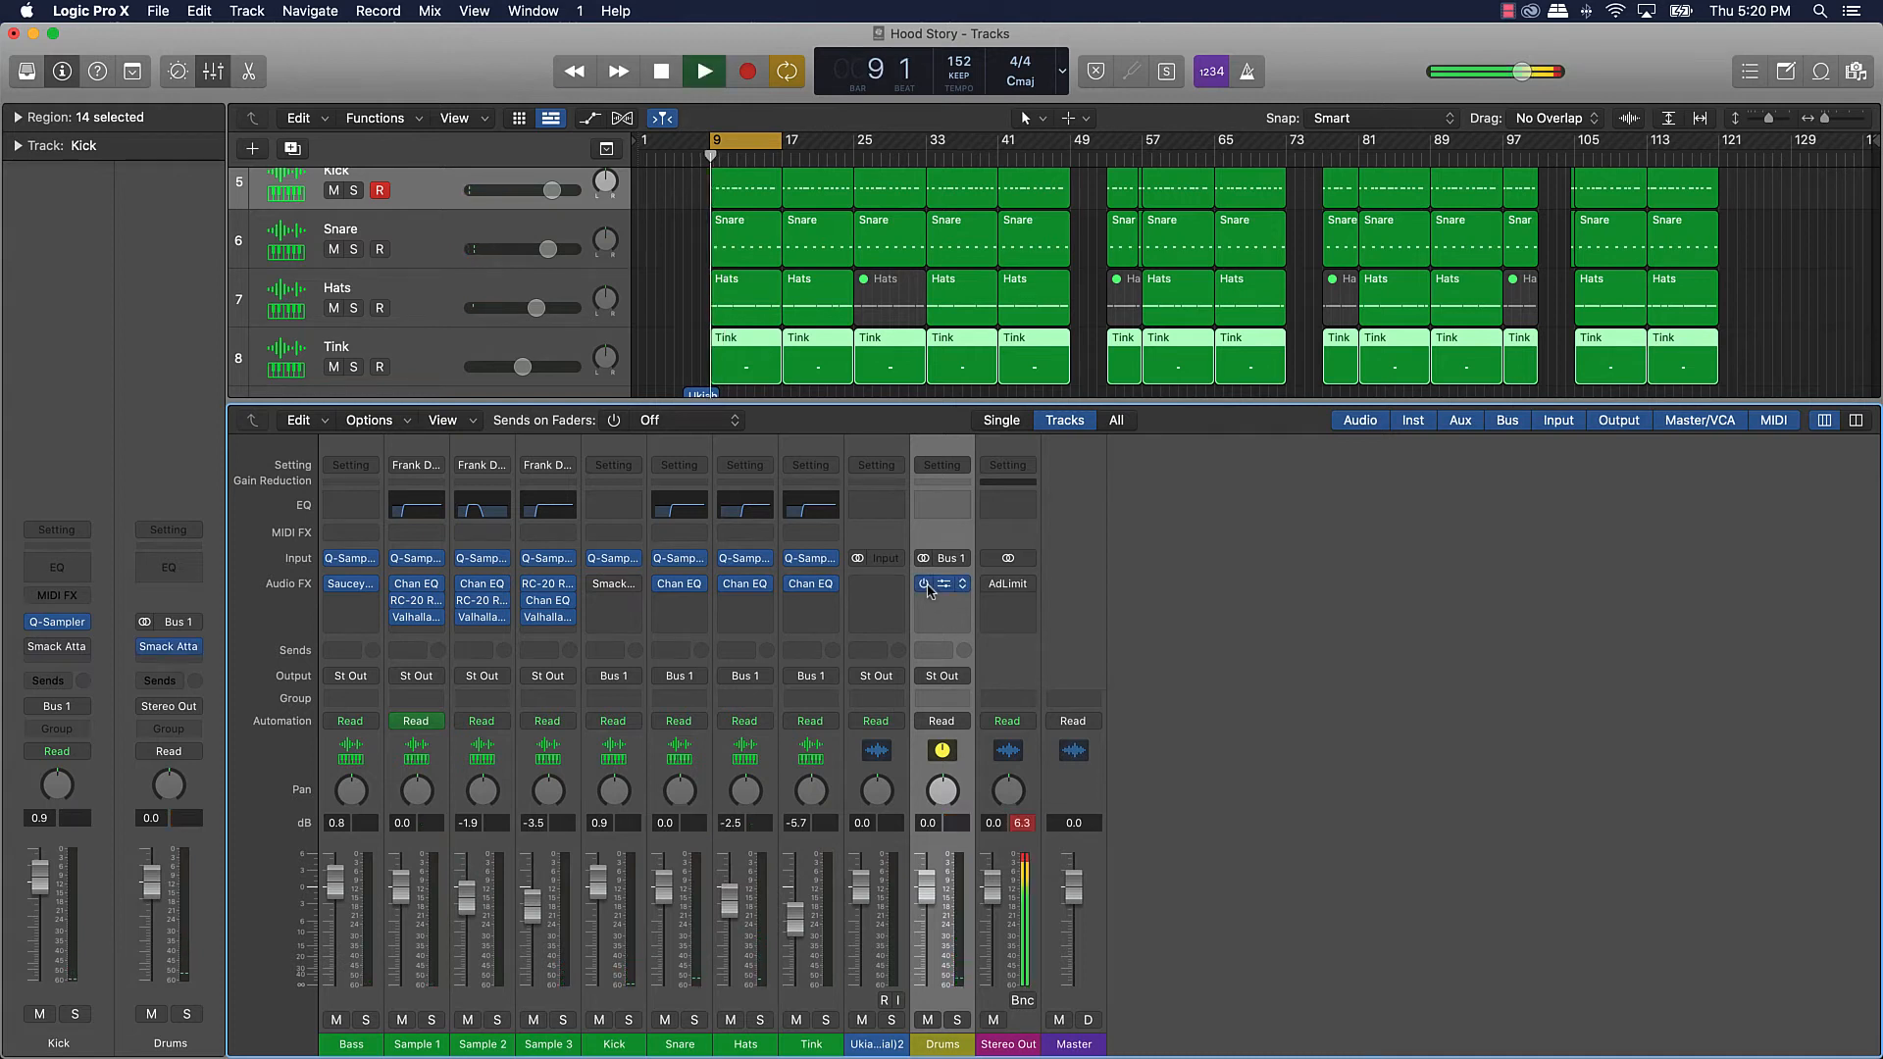
{"action": "left_click", "coordinate": [704, 71]}
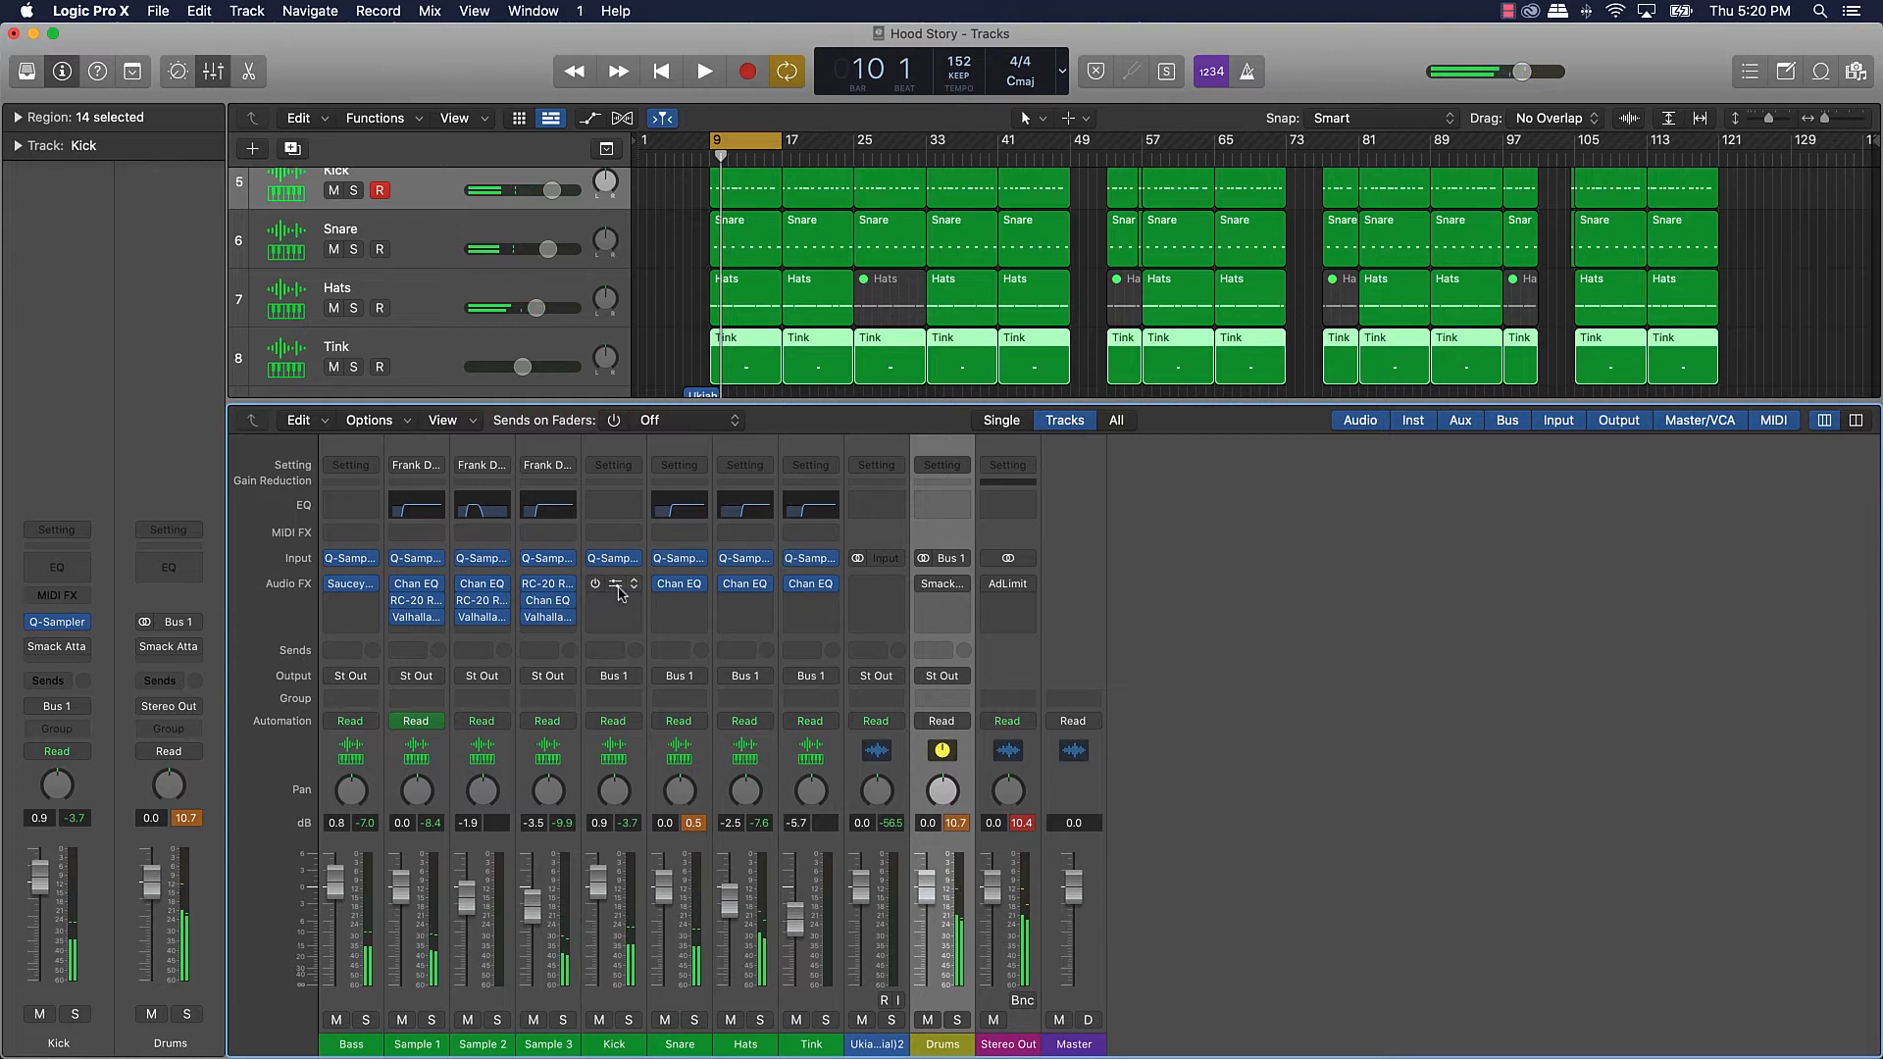
{"action": "mouse_move", "coordinate": [615, 591]}
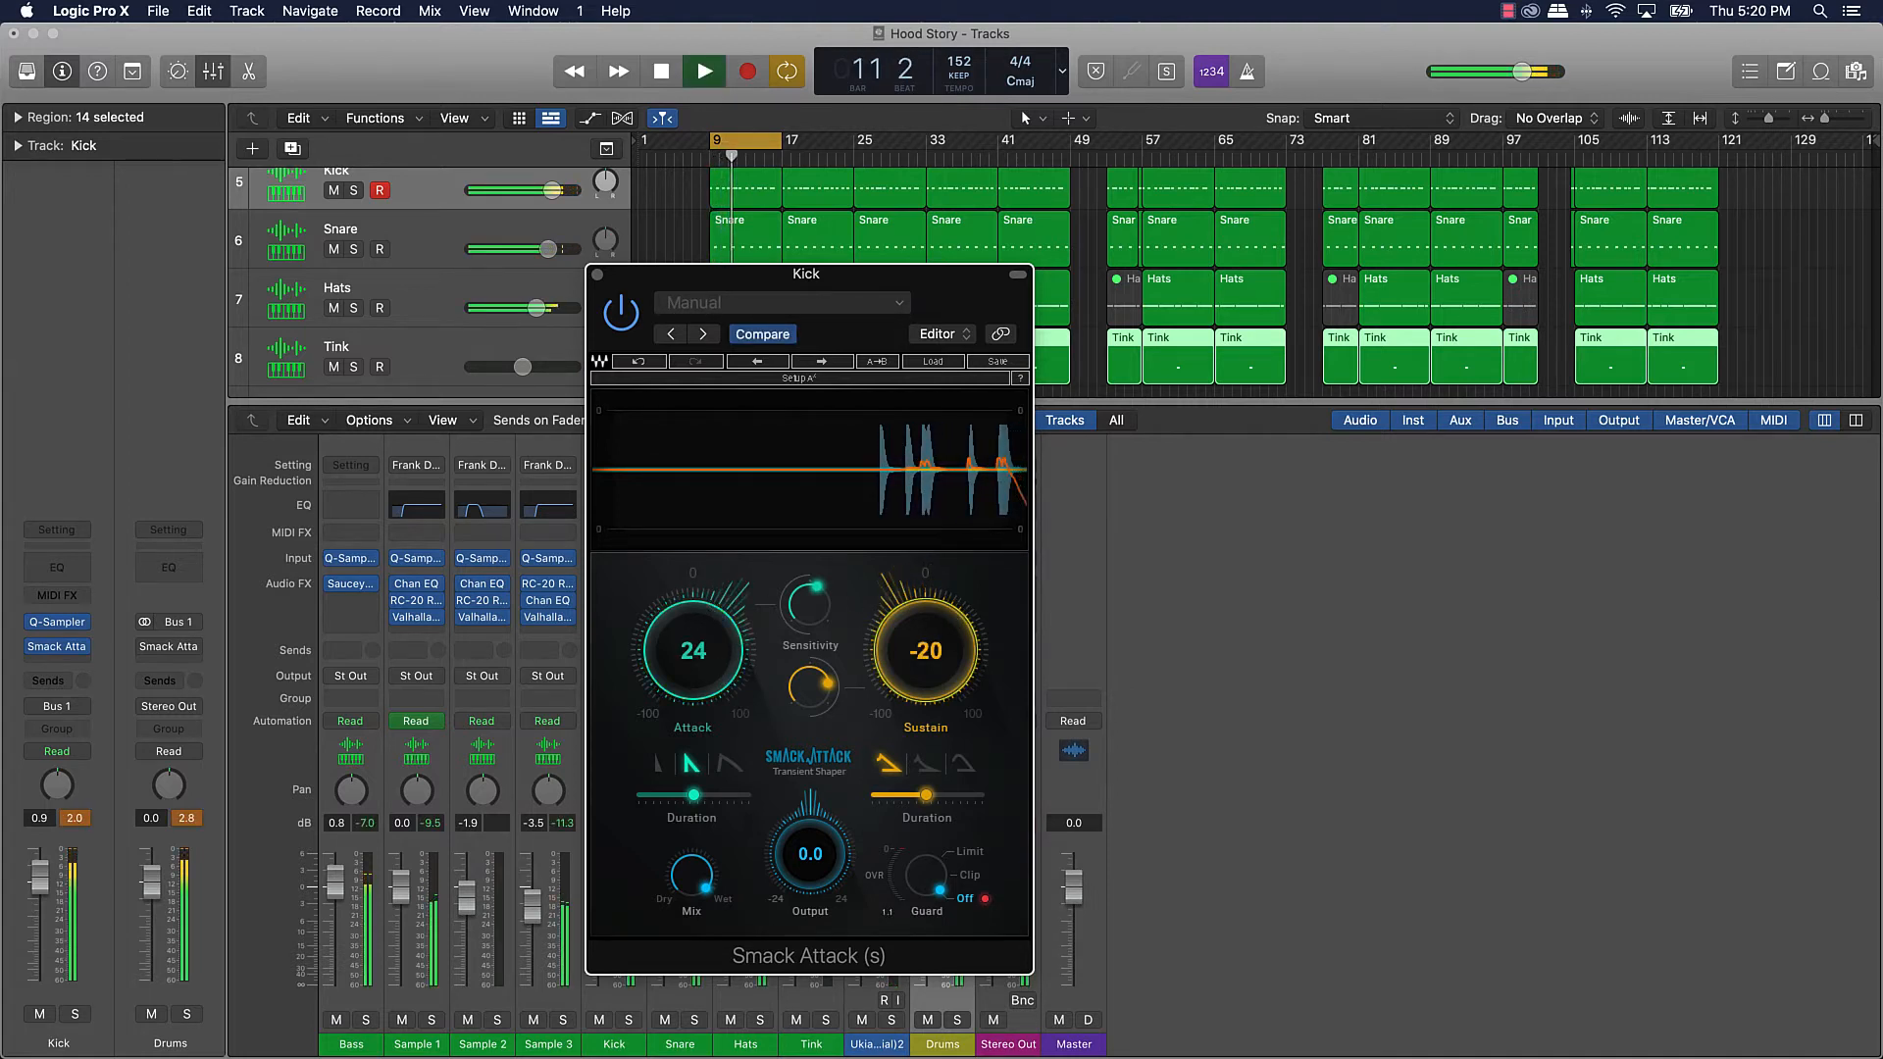
Step: Pull the Kick's Smack Attack sustain to about -34 and tweak its sensitivity
{"action": "left_click_drag", "start_coordinate": [925, 649], "coordinate": [925, 667]}
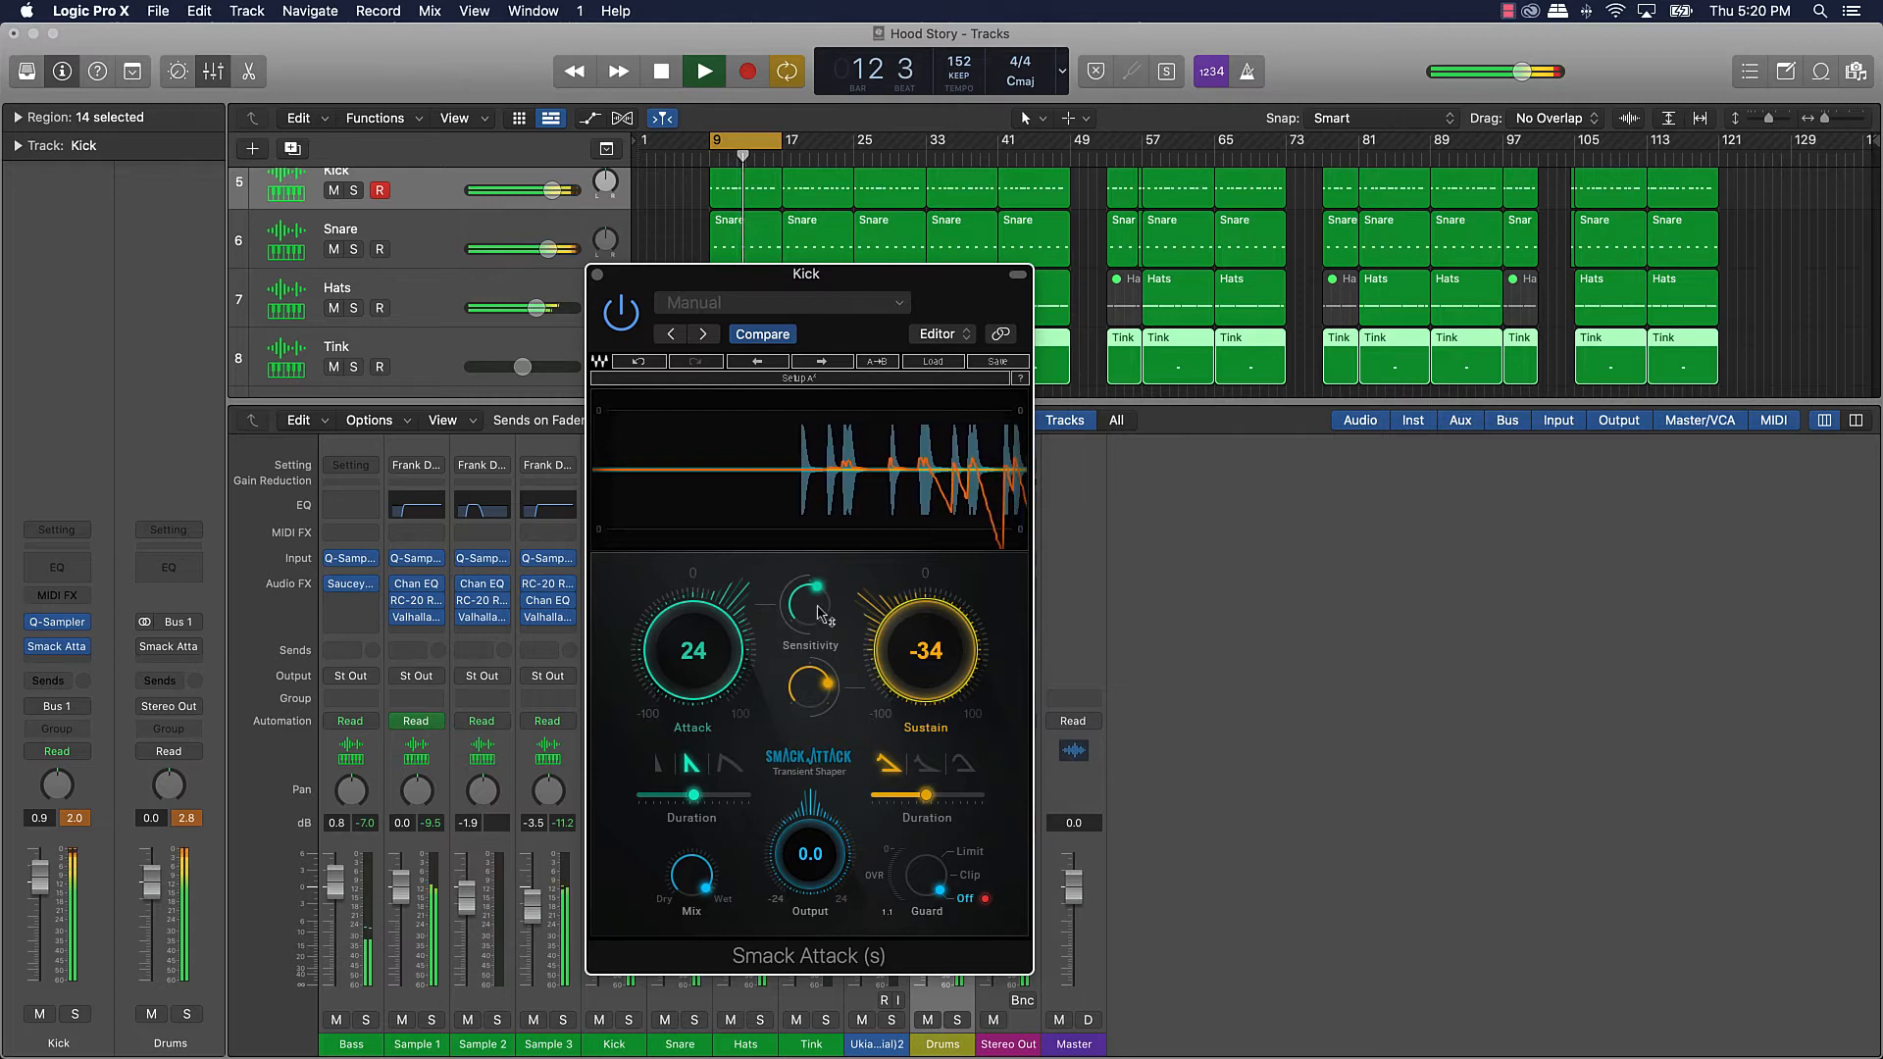
{"action": "left_click_drag", "start_coordinate": [691, 651], "coordinate": [721, 600]}
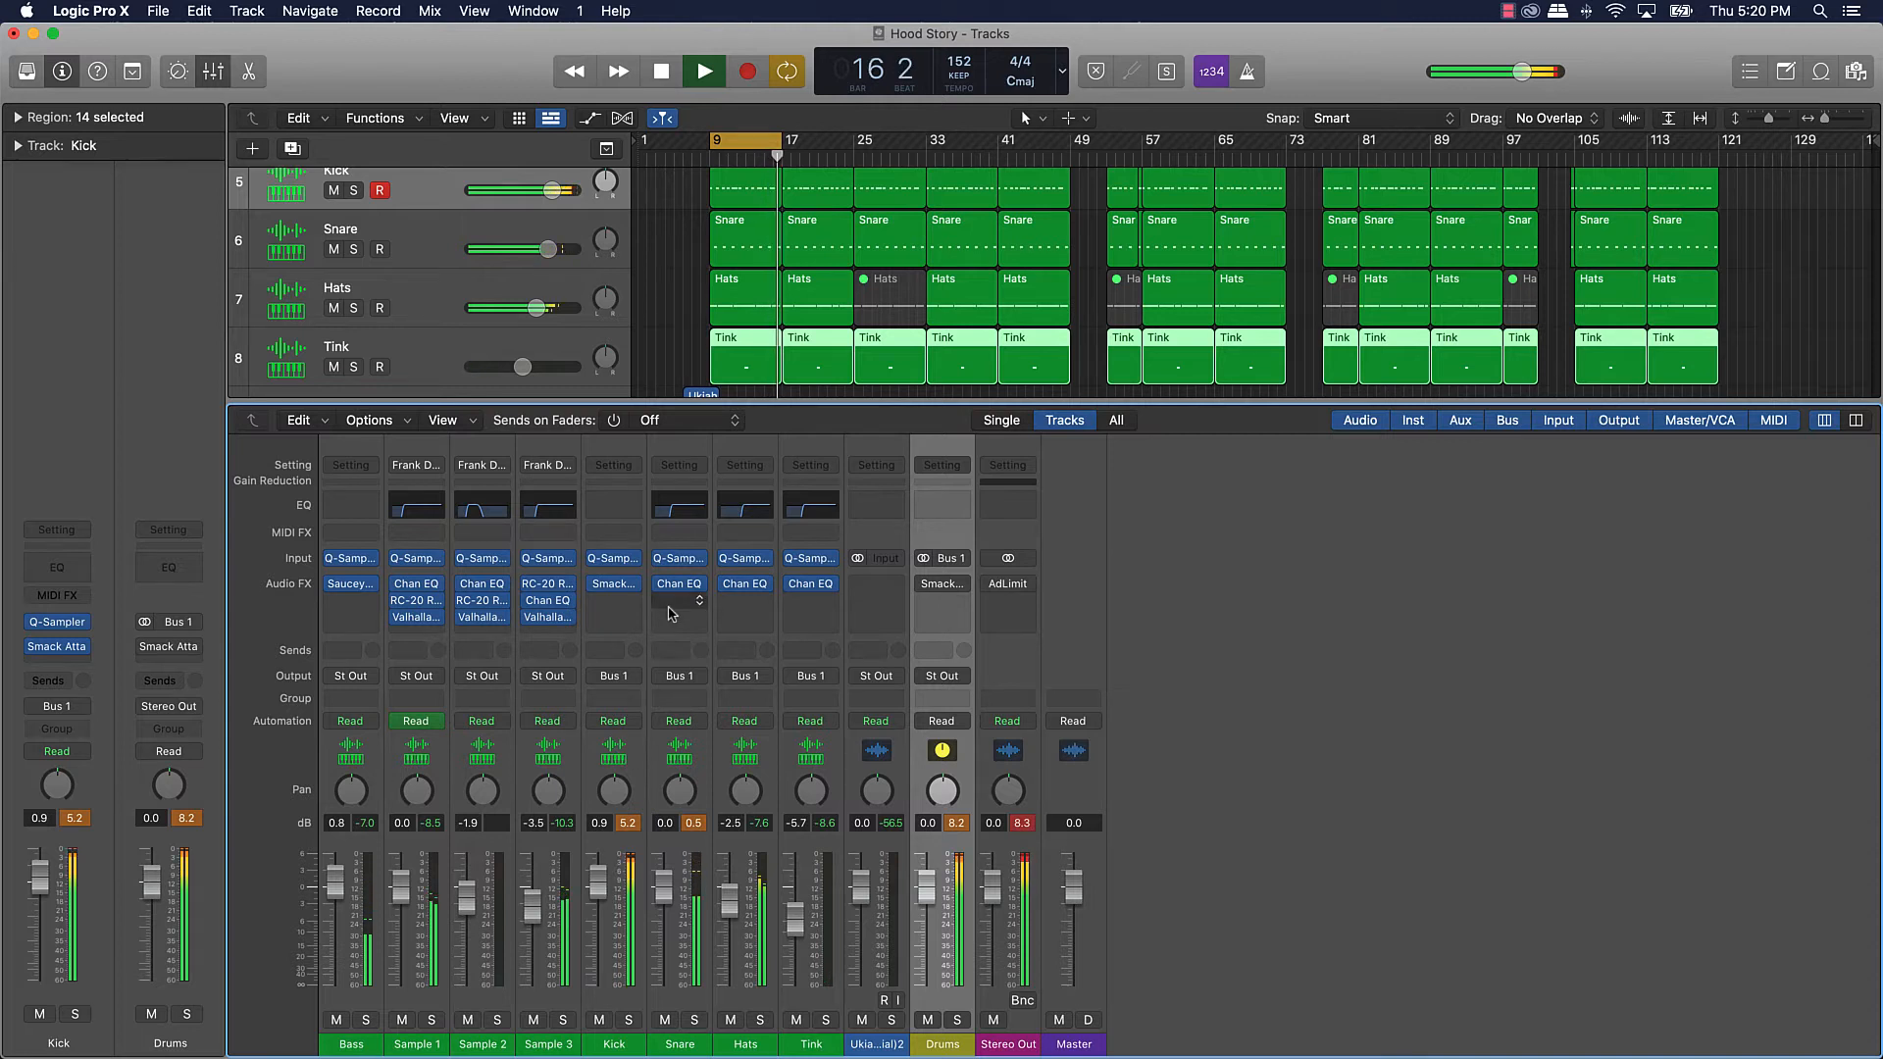
Step: Insert Smack Attack in stereo on Snare and fine-tune its transient shaping
{"action": "left_click", "coordinate": [678, 583]}
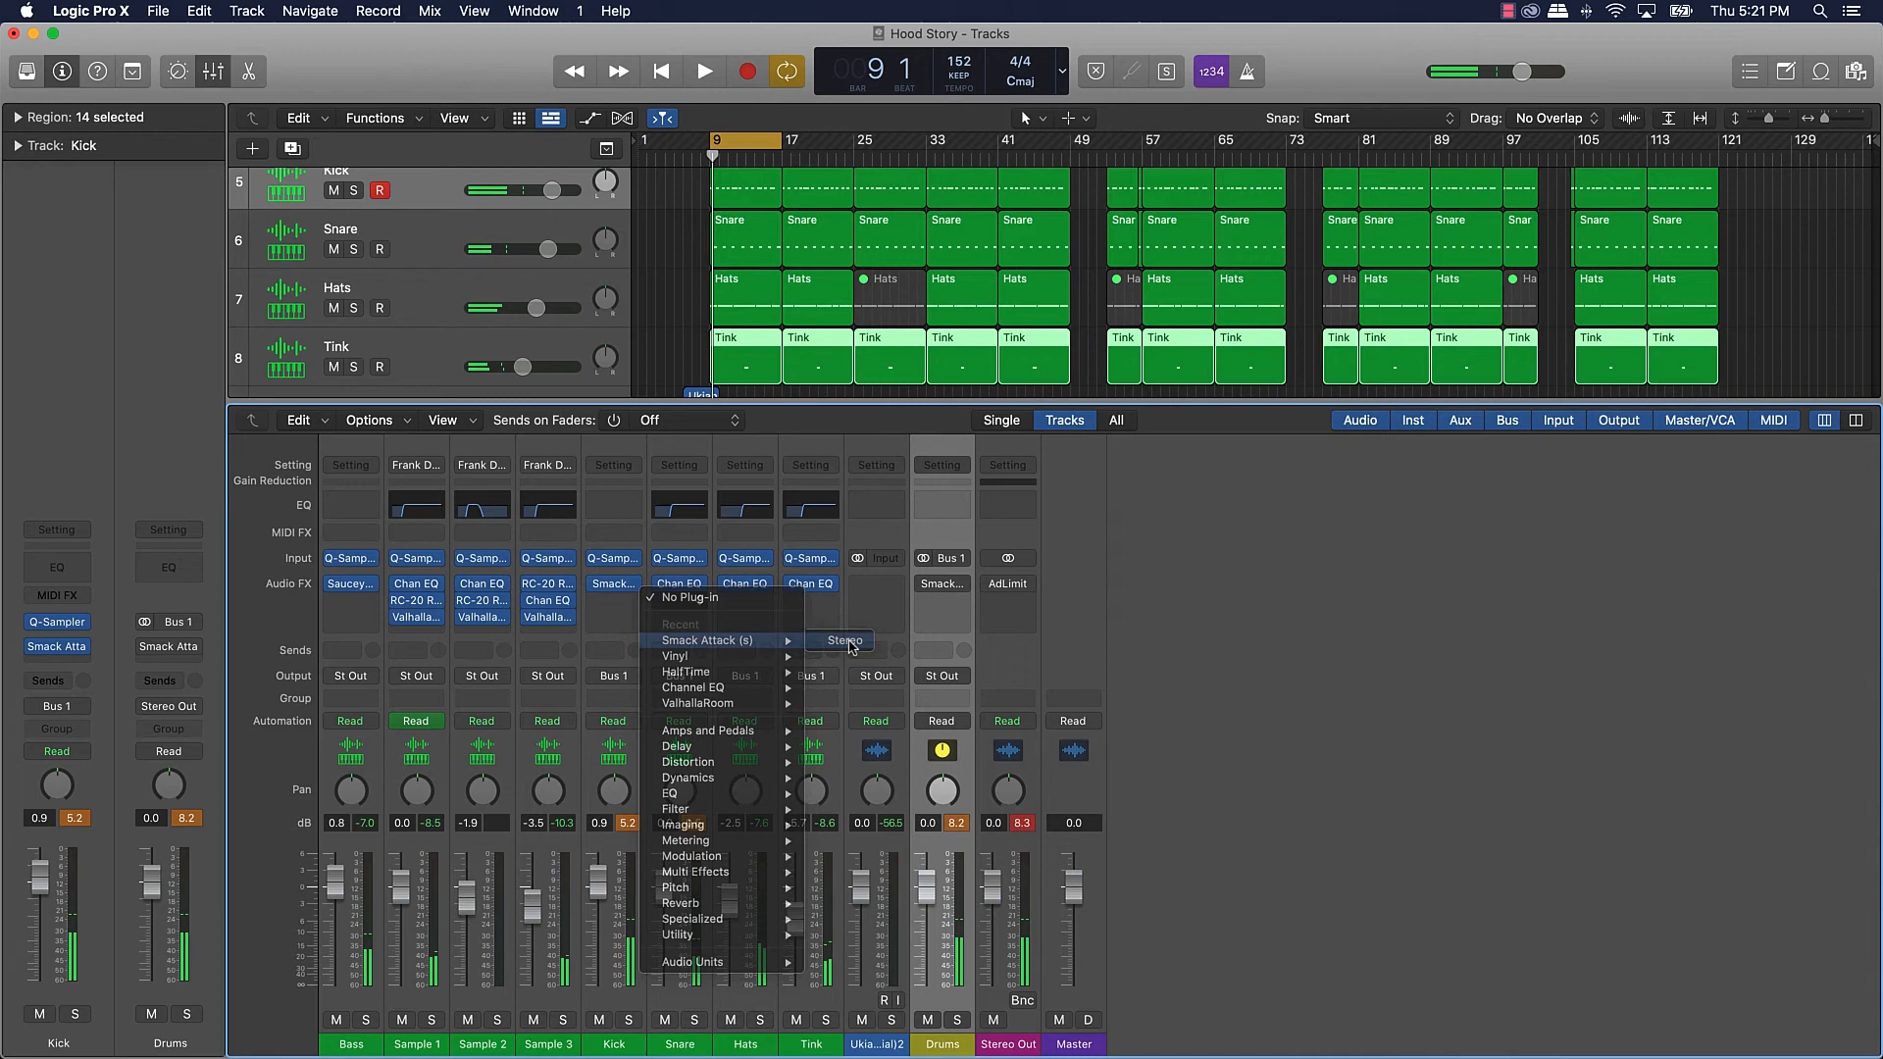
{"action": "left_click", "coordinate": [844, 640]}
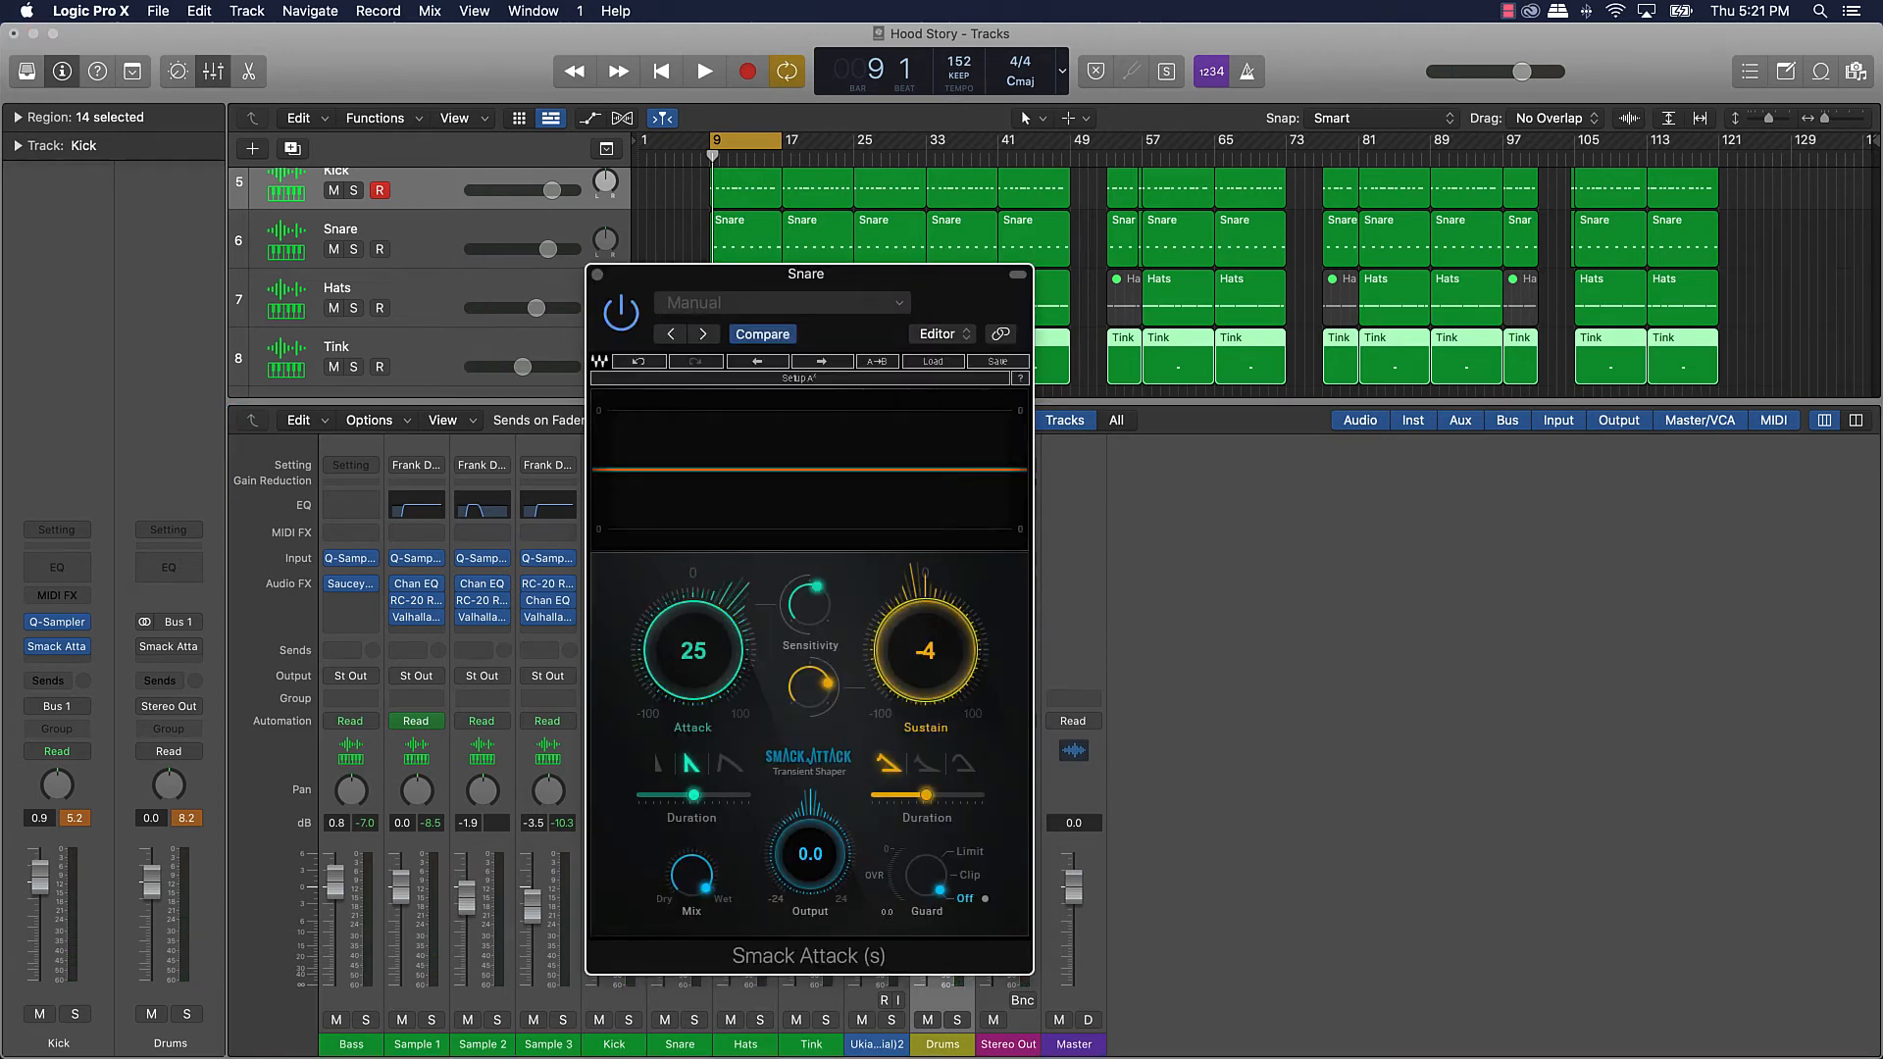
{"action": "left_click_drag", "start_coordinate": [924, 625], "coordinate": [906, 673]}
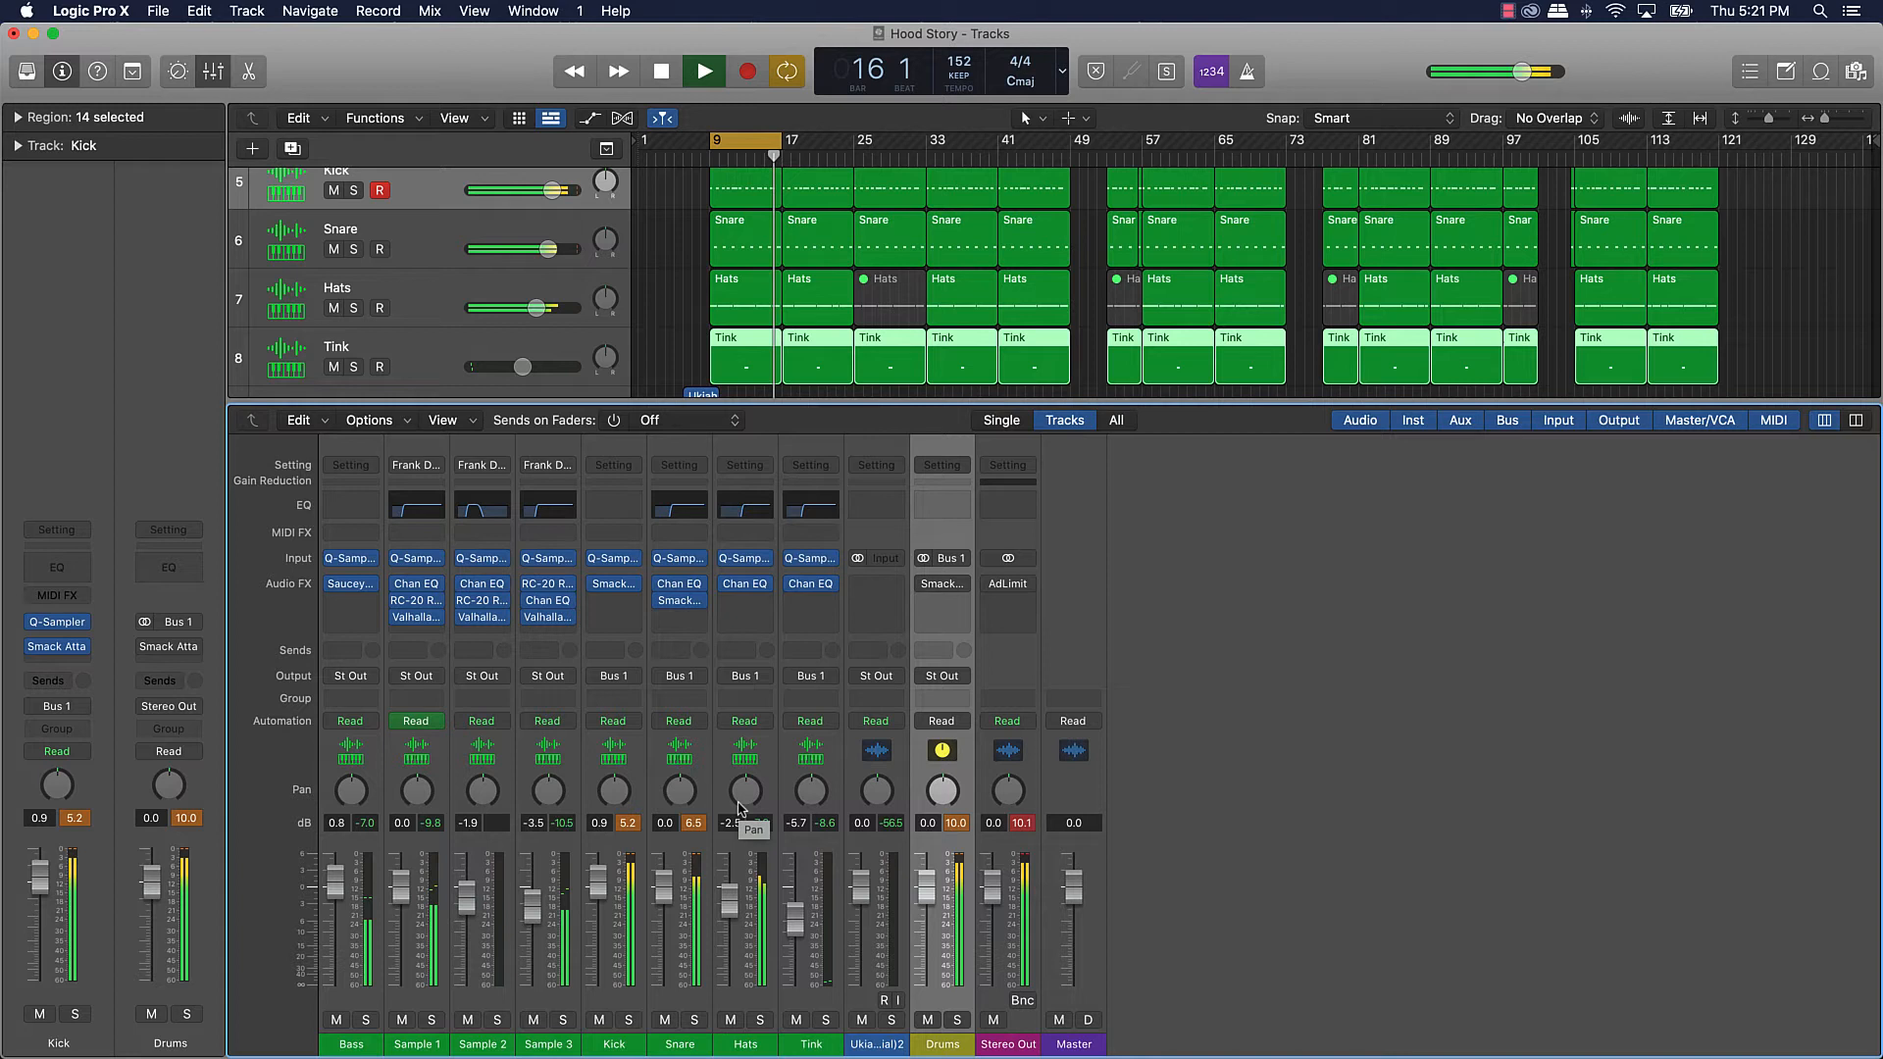
Step: Stop playback of the looped beat
{"action": "left_click", "coordinate": [702, 71]}
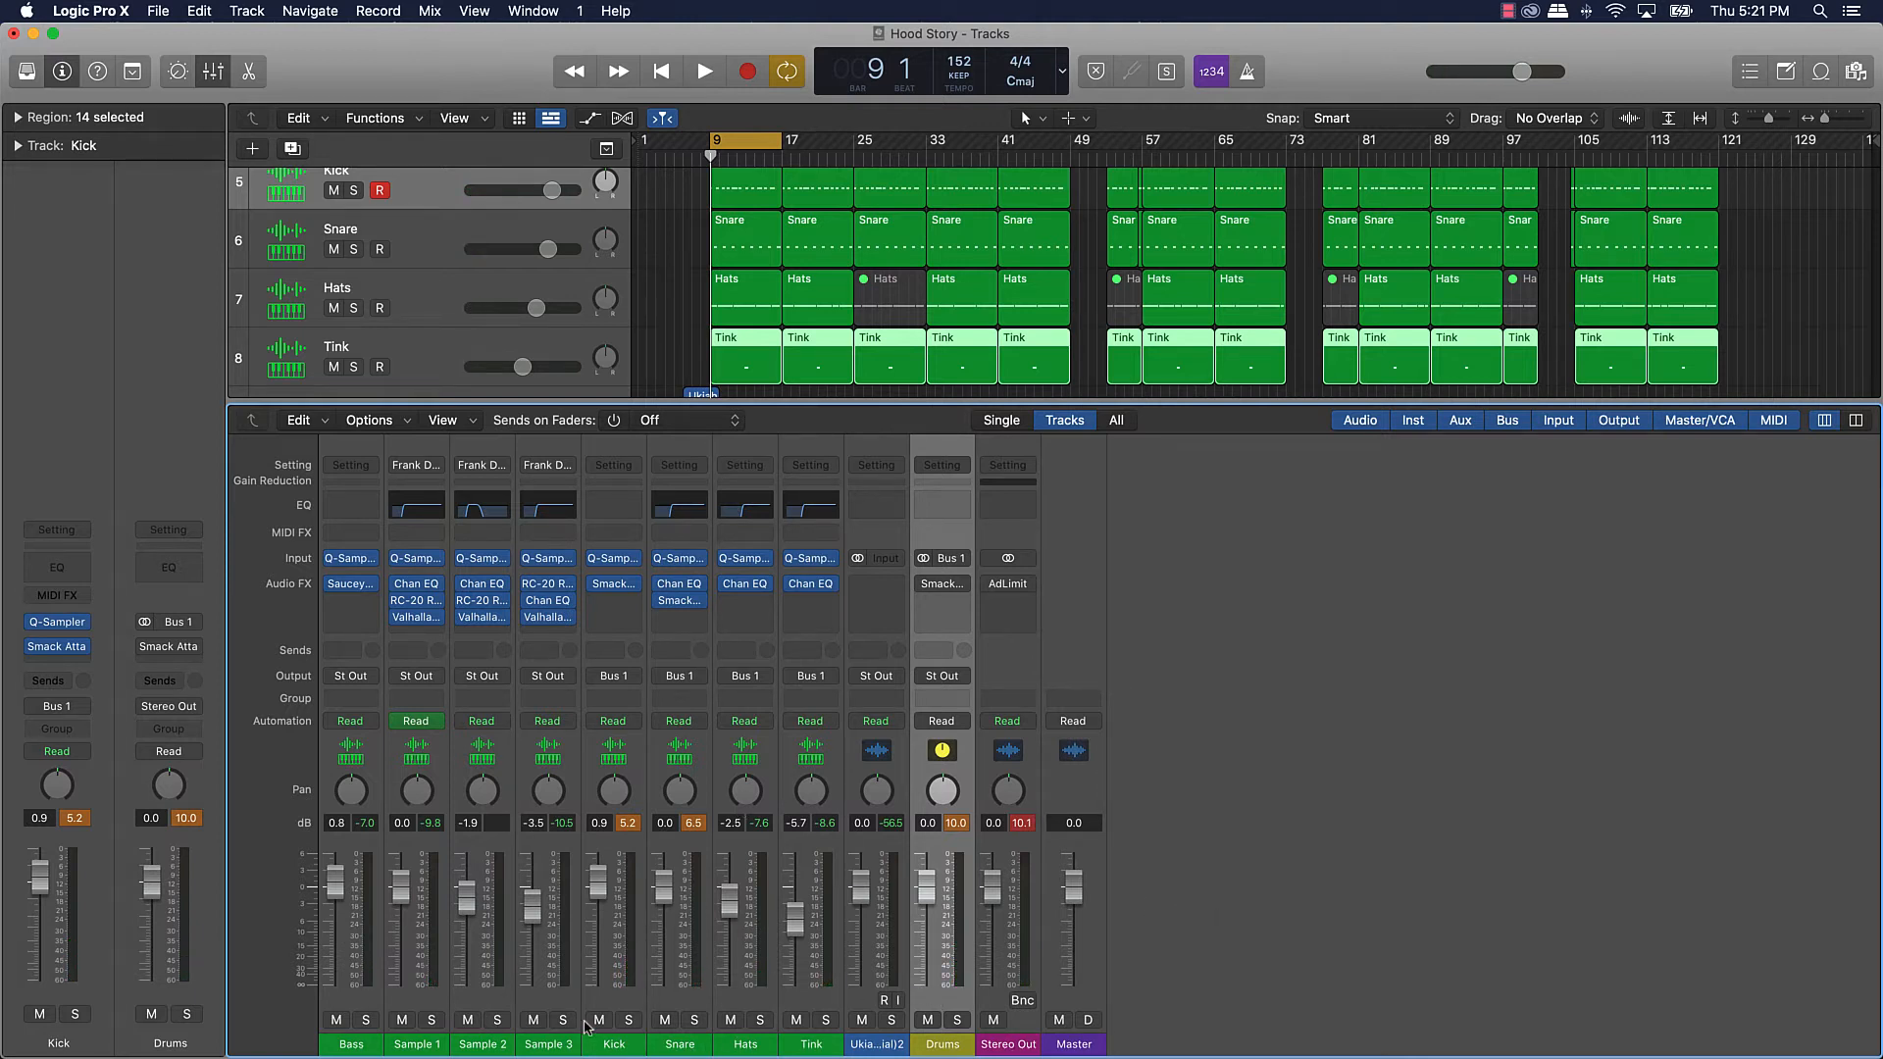
{"action": "mouse_move", "coordinate": [947, 989]}
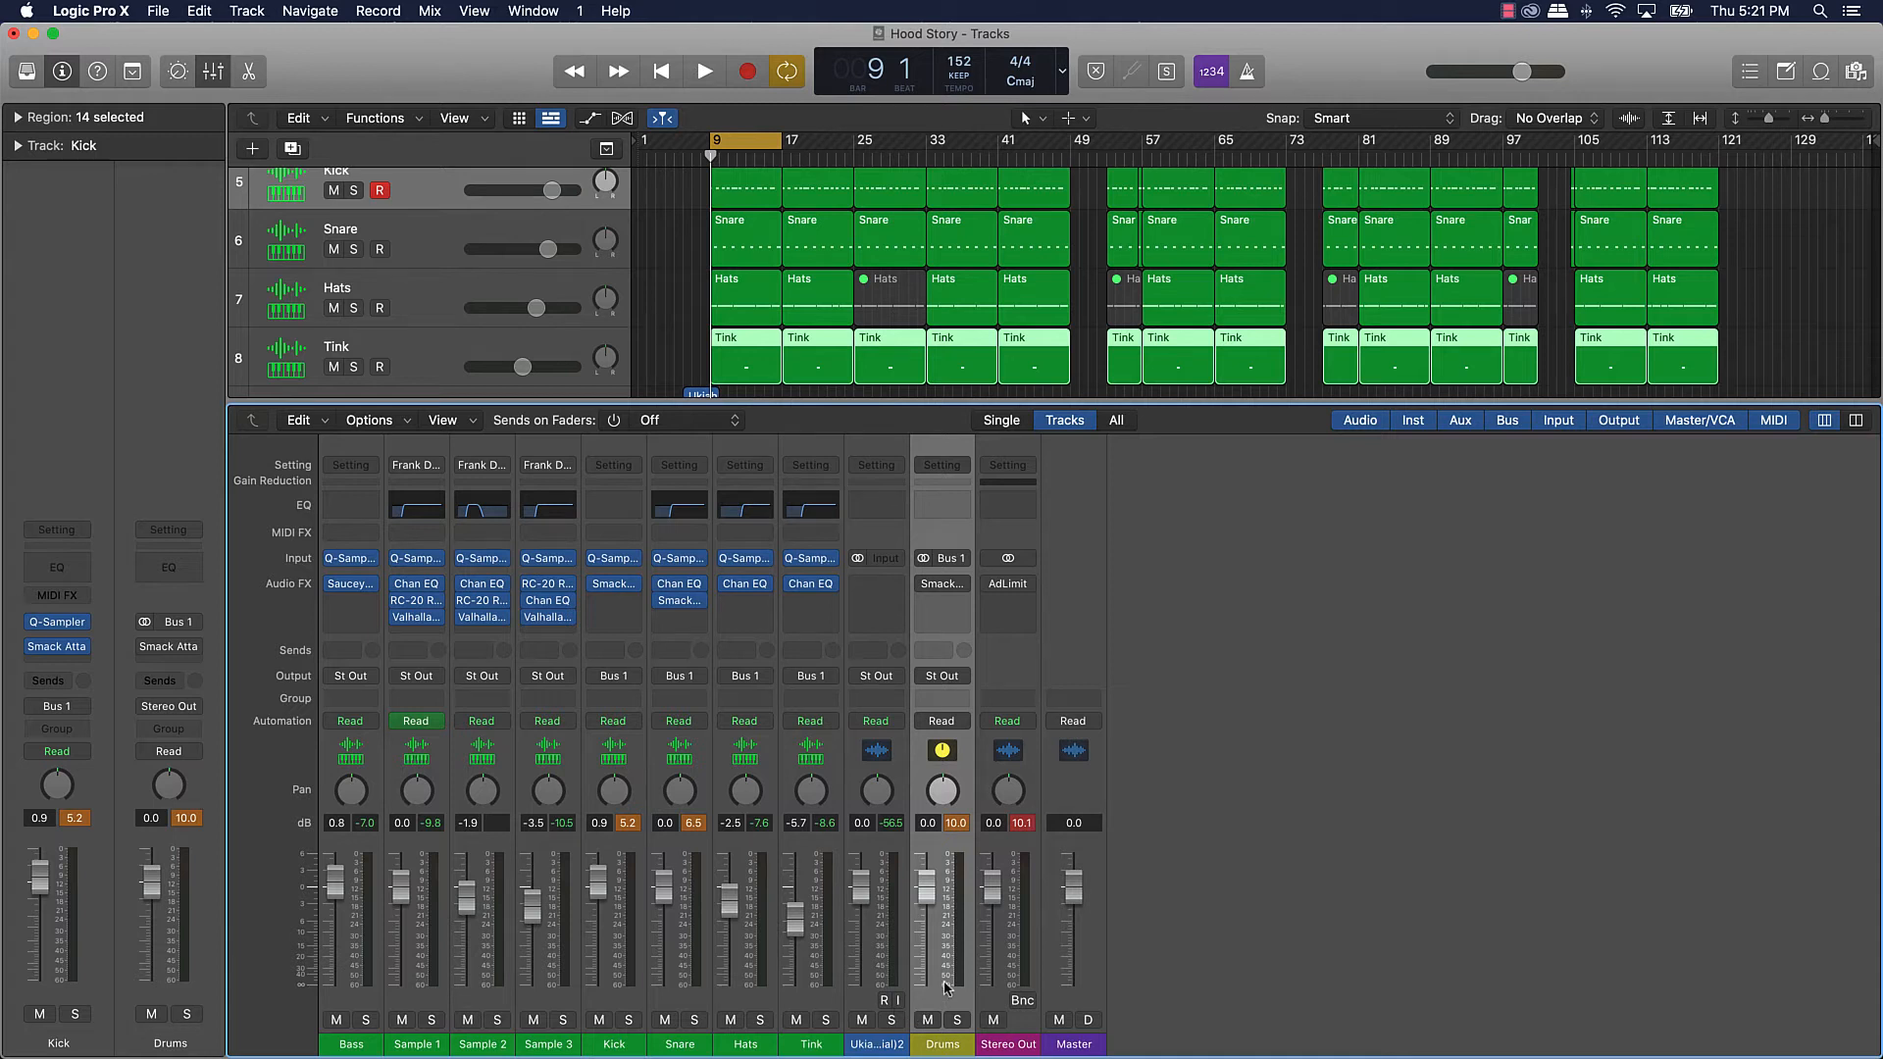
{"action": "mouse_move", "coordinate": [684, 928]}
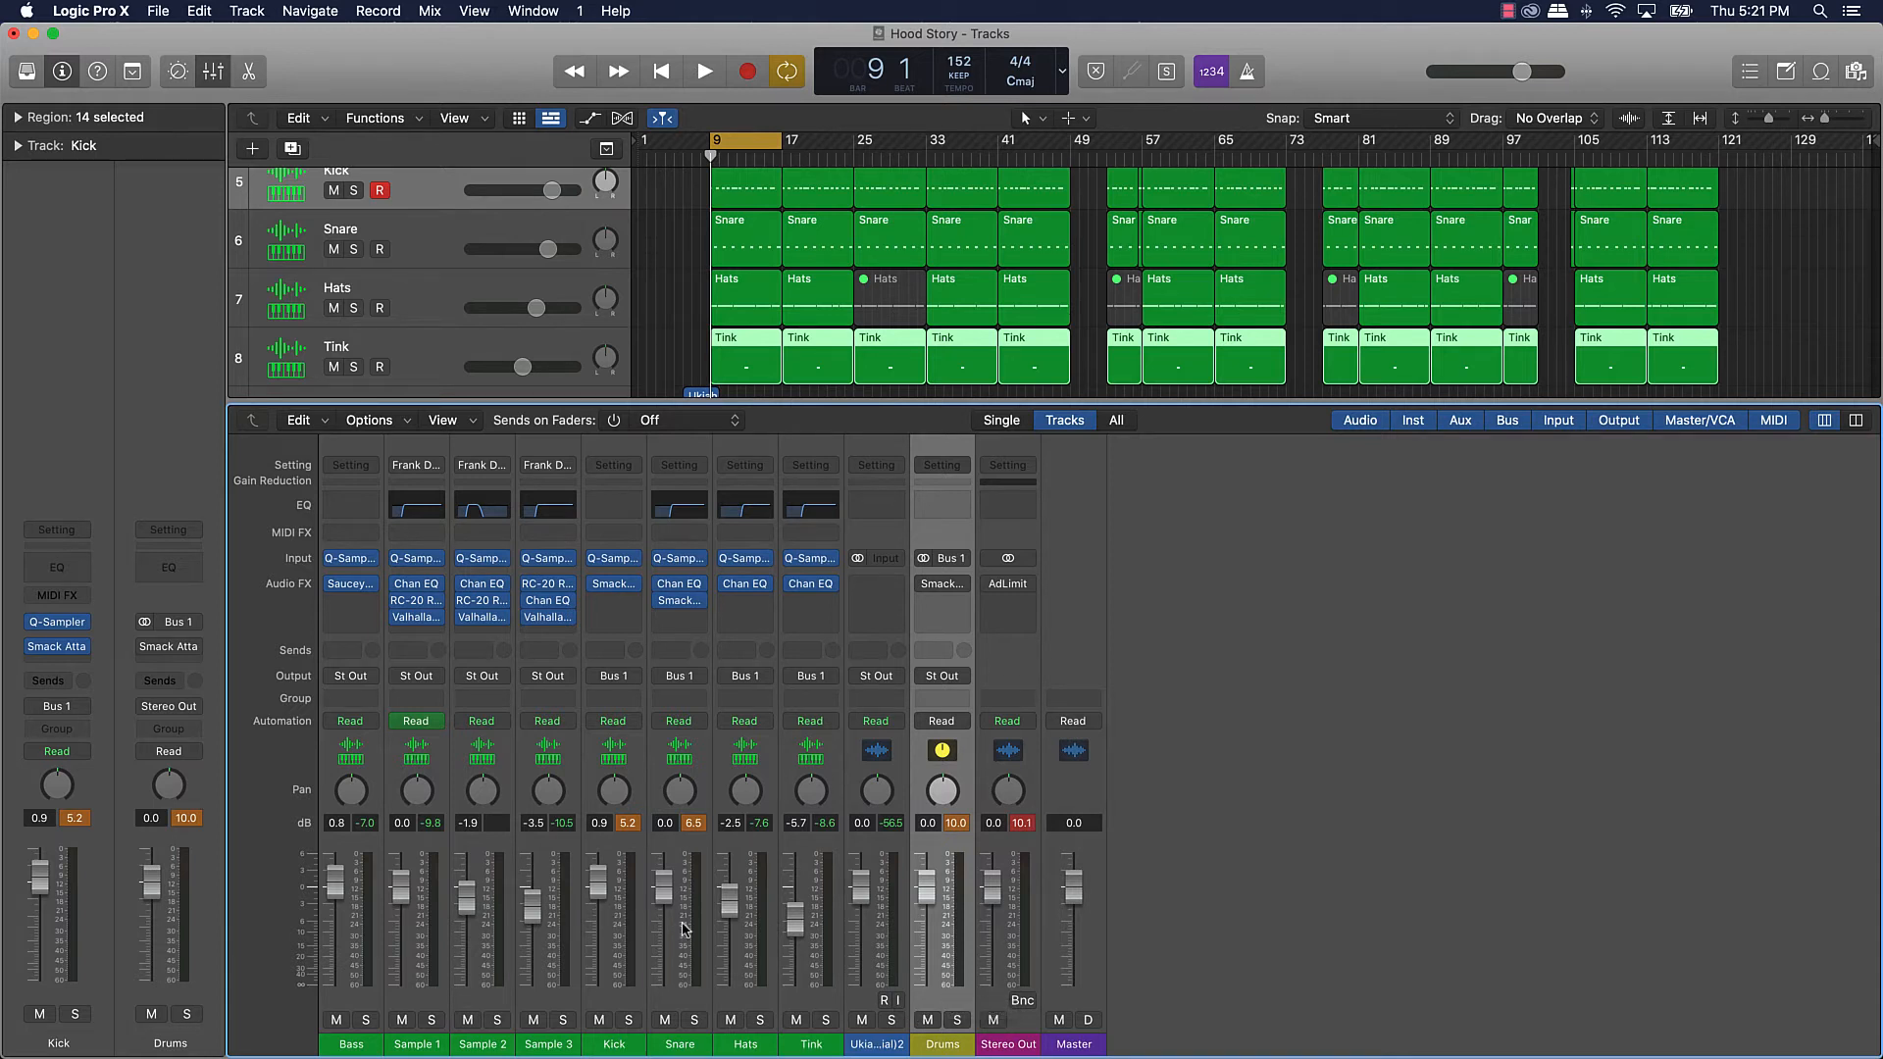
{"action": "mouse_move", "coordinate": [706, 957]}
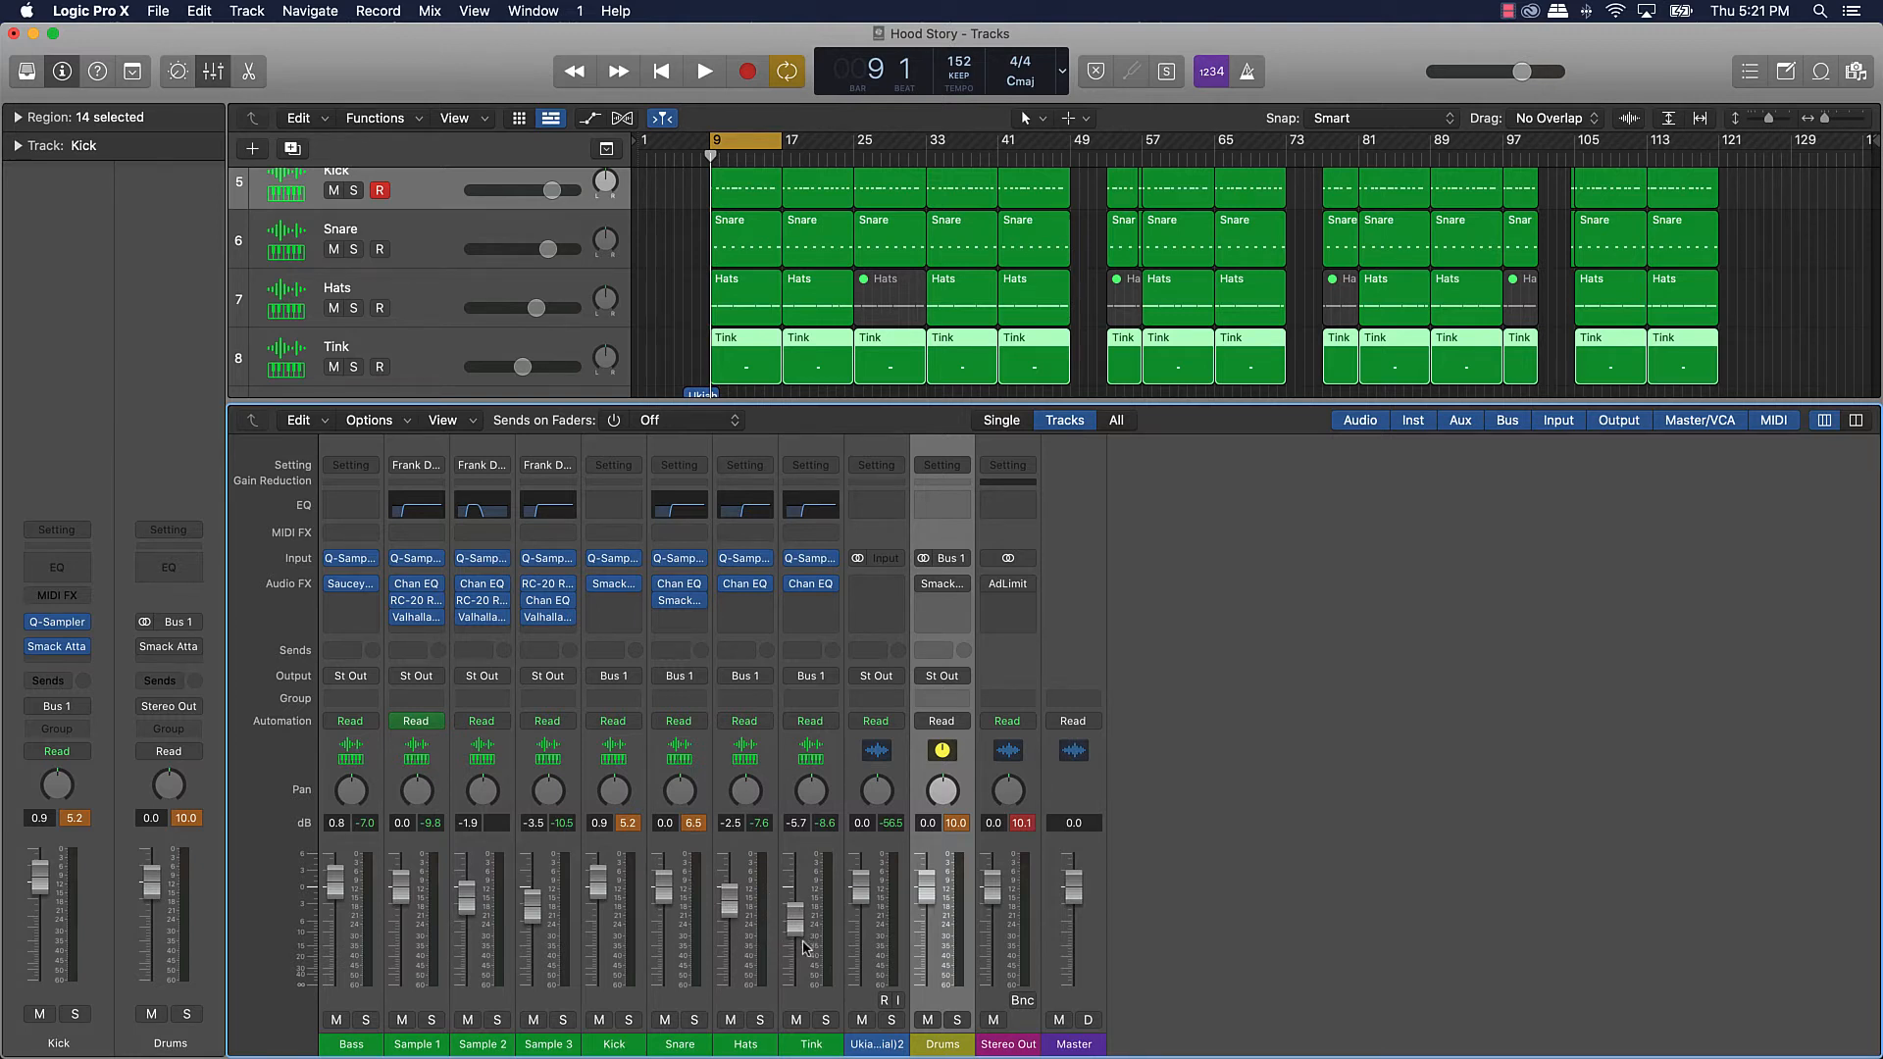
{"action": "mouse_move", "coordinate": [622, 914]}
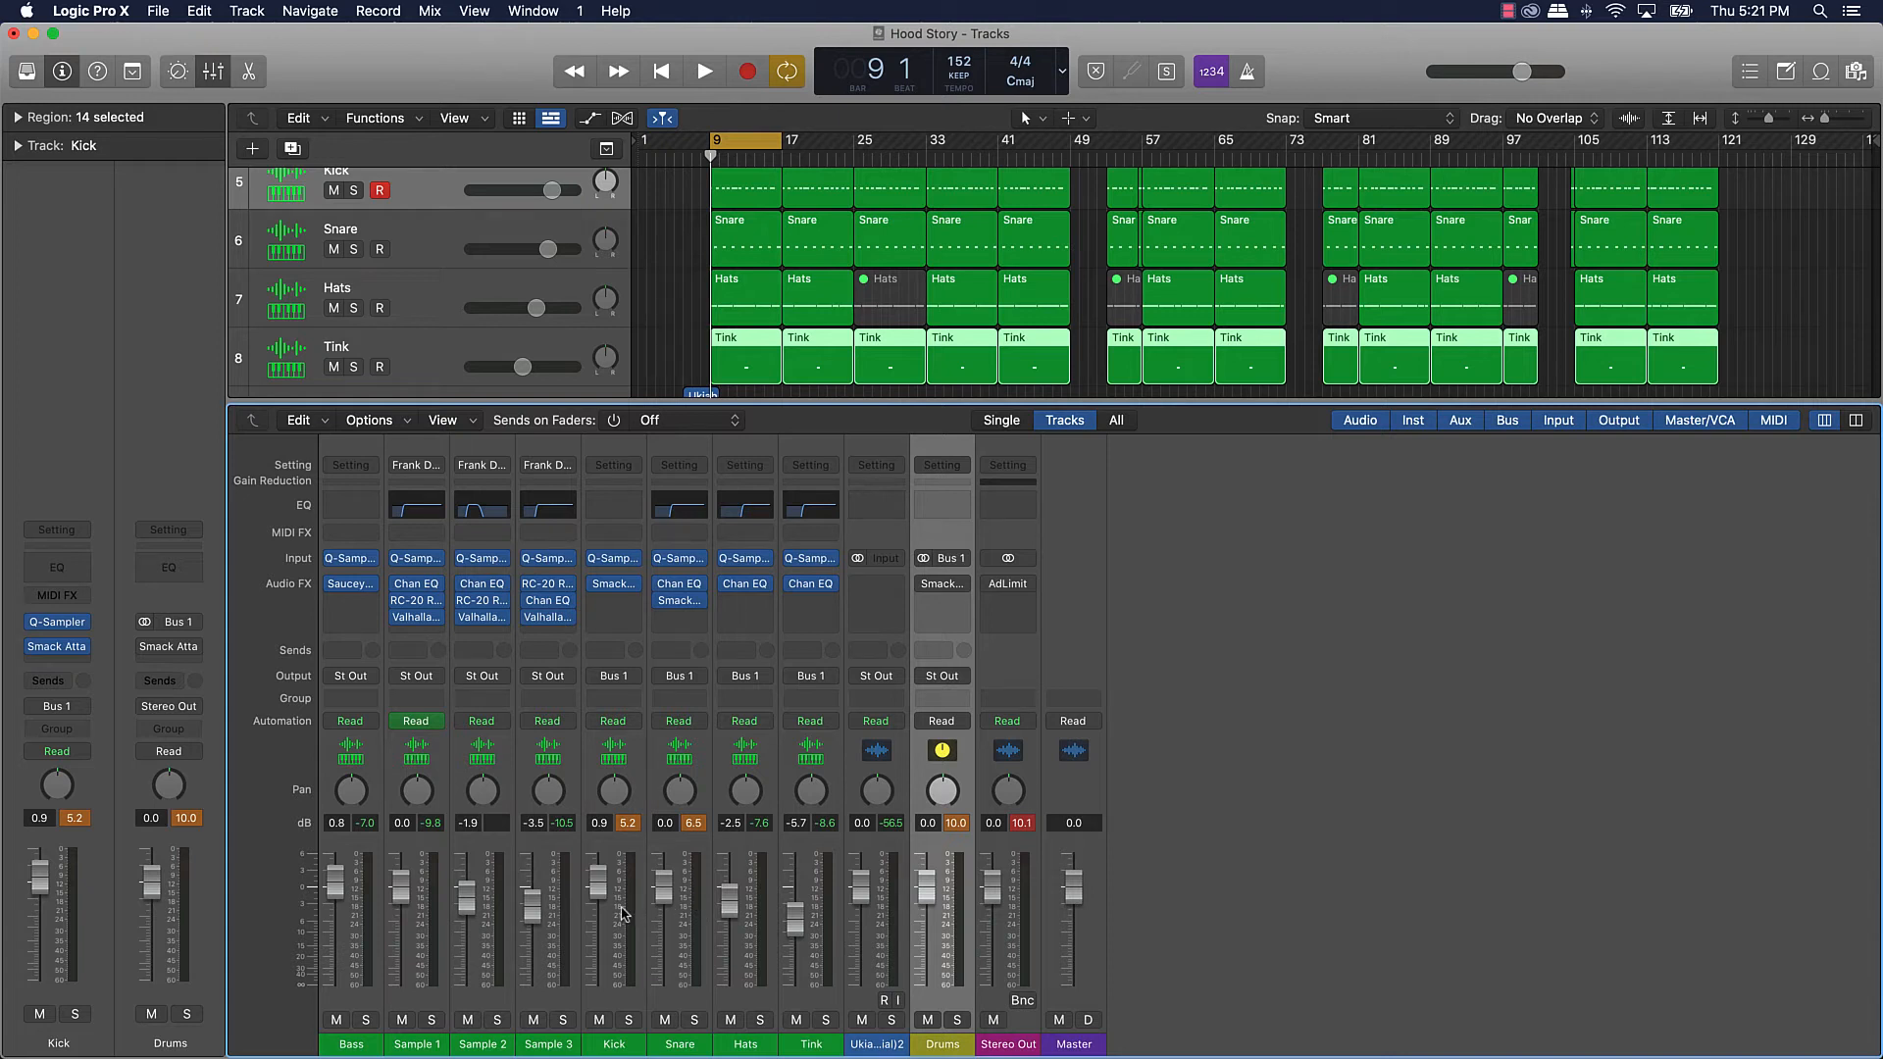
{"action": "mouse_move", "coordinate": [646, 895]}
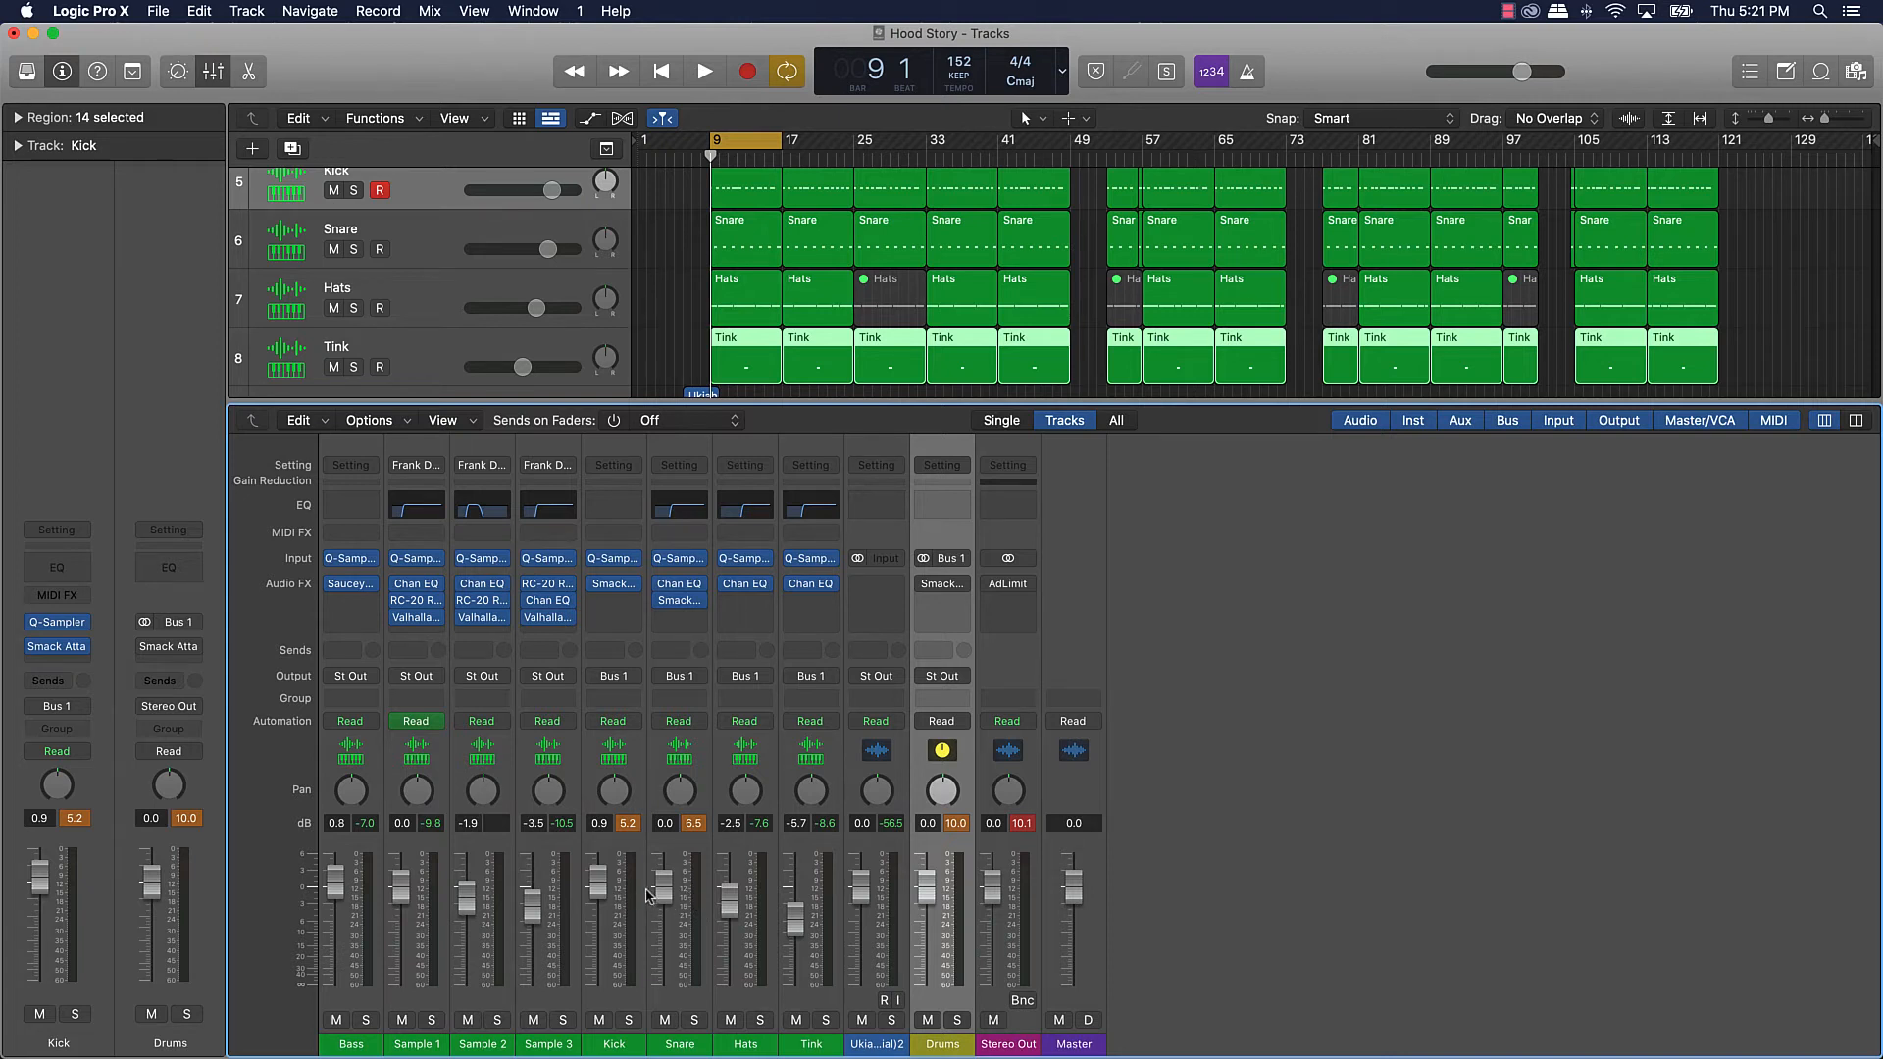
{"action": "mouse_move", "coordinate": [643, 854]}
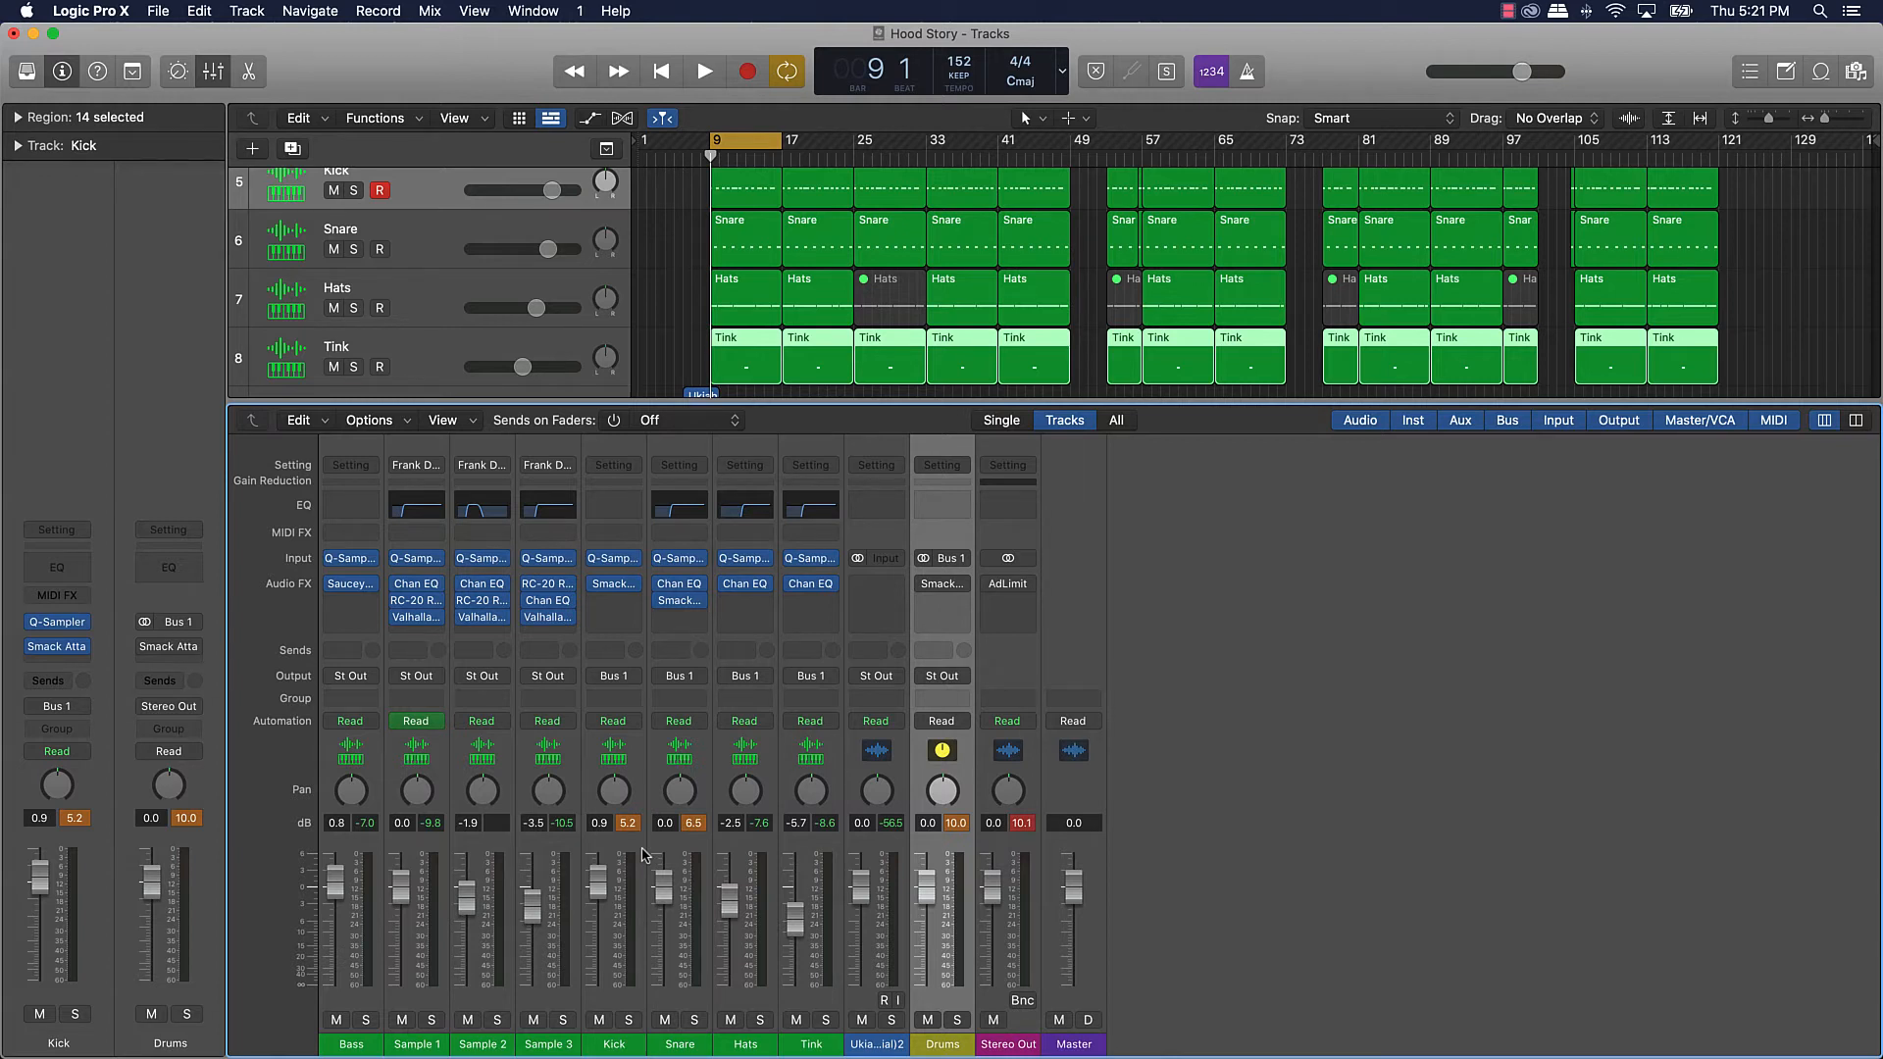
{"action": "mouse_move", "coordinate": [630, 579]}
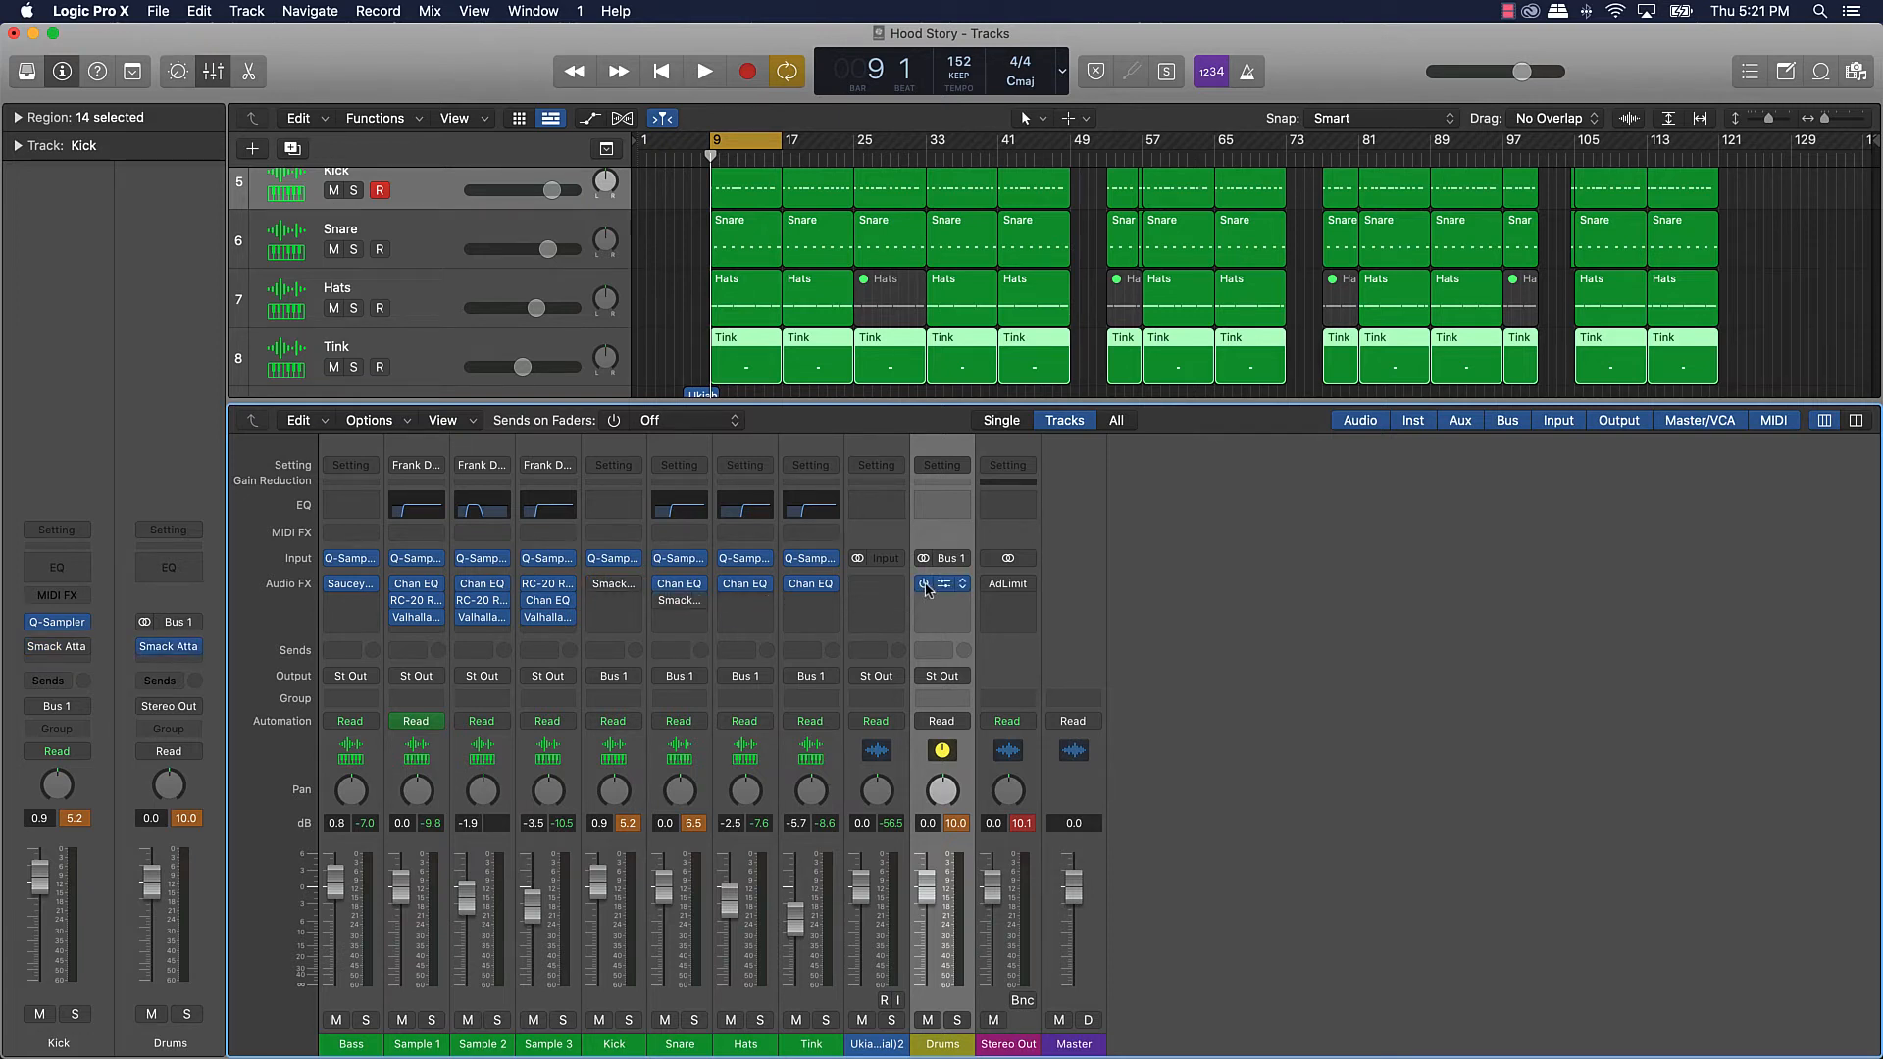
{"action": "left_click", "coordinate": [704, 71]}
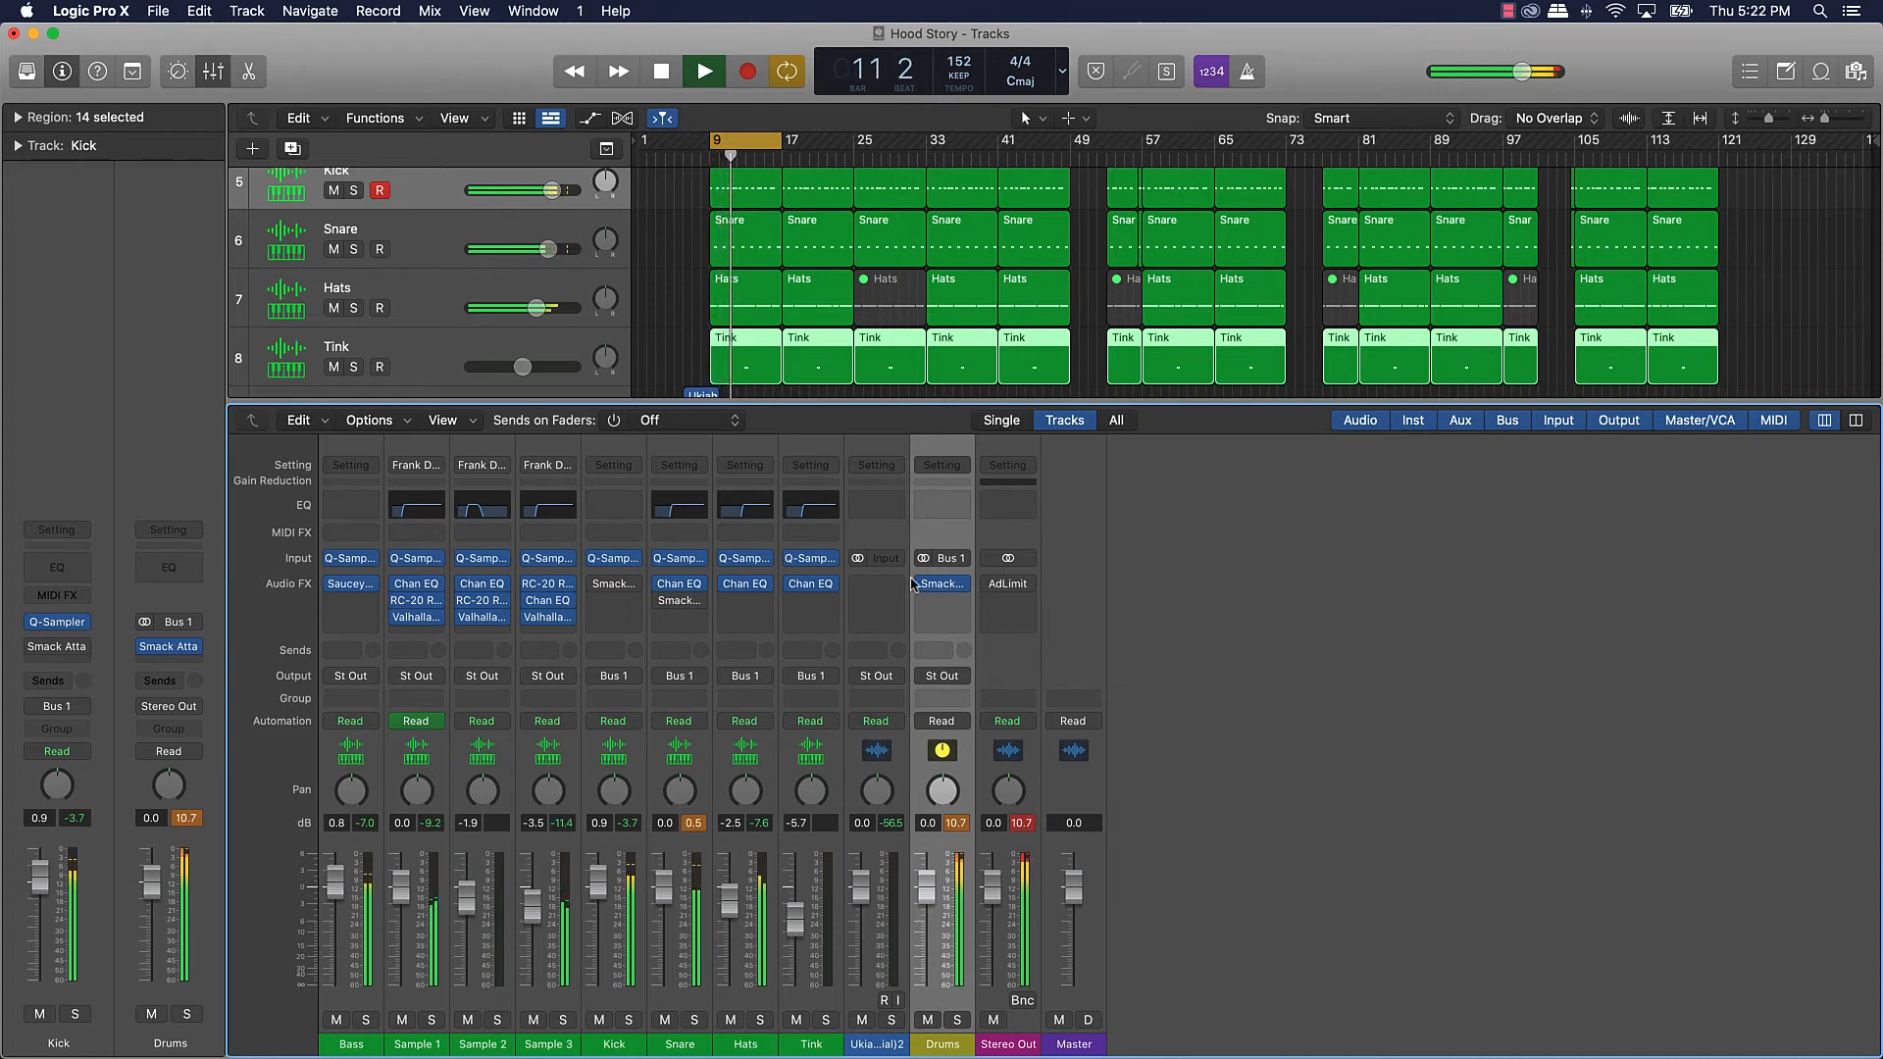
{"action": "left_click", "coordinate": [704, 71]}
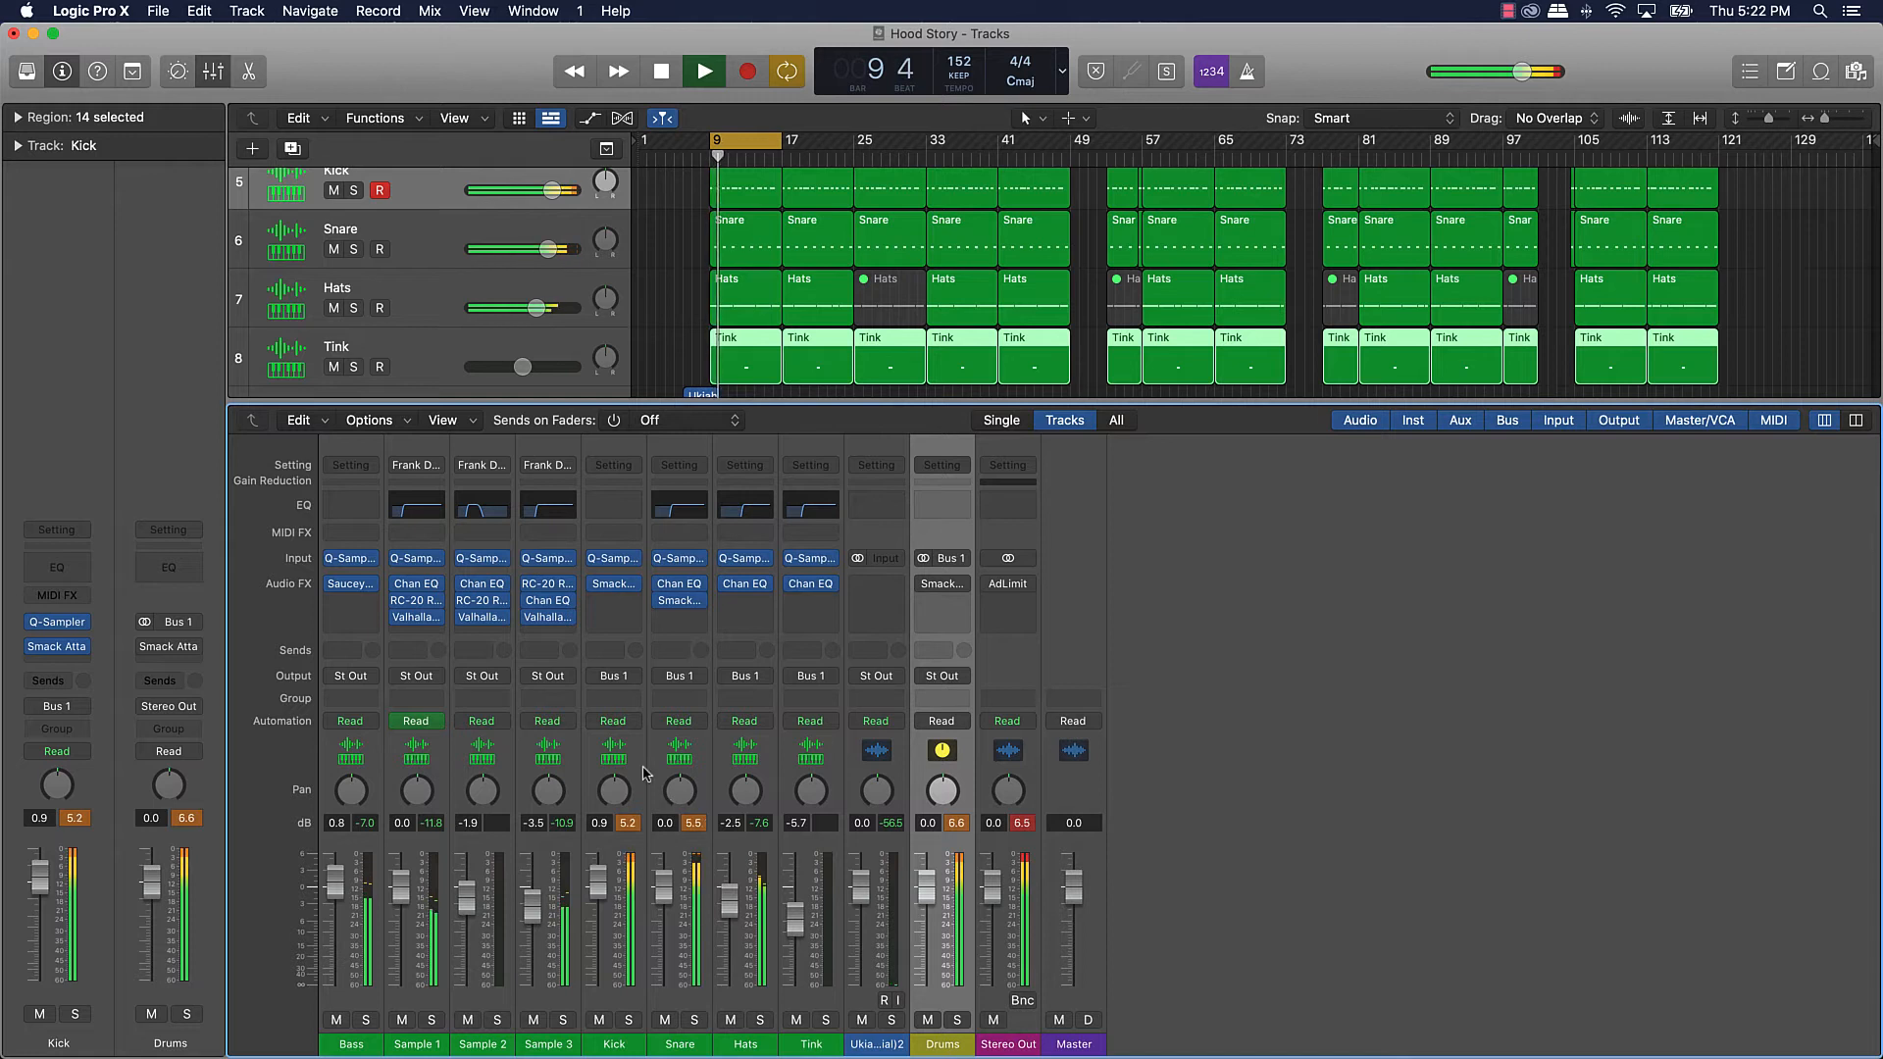
{"action": "left_click", "coordinate": [704, 71]}
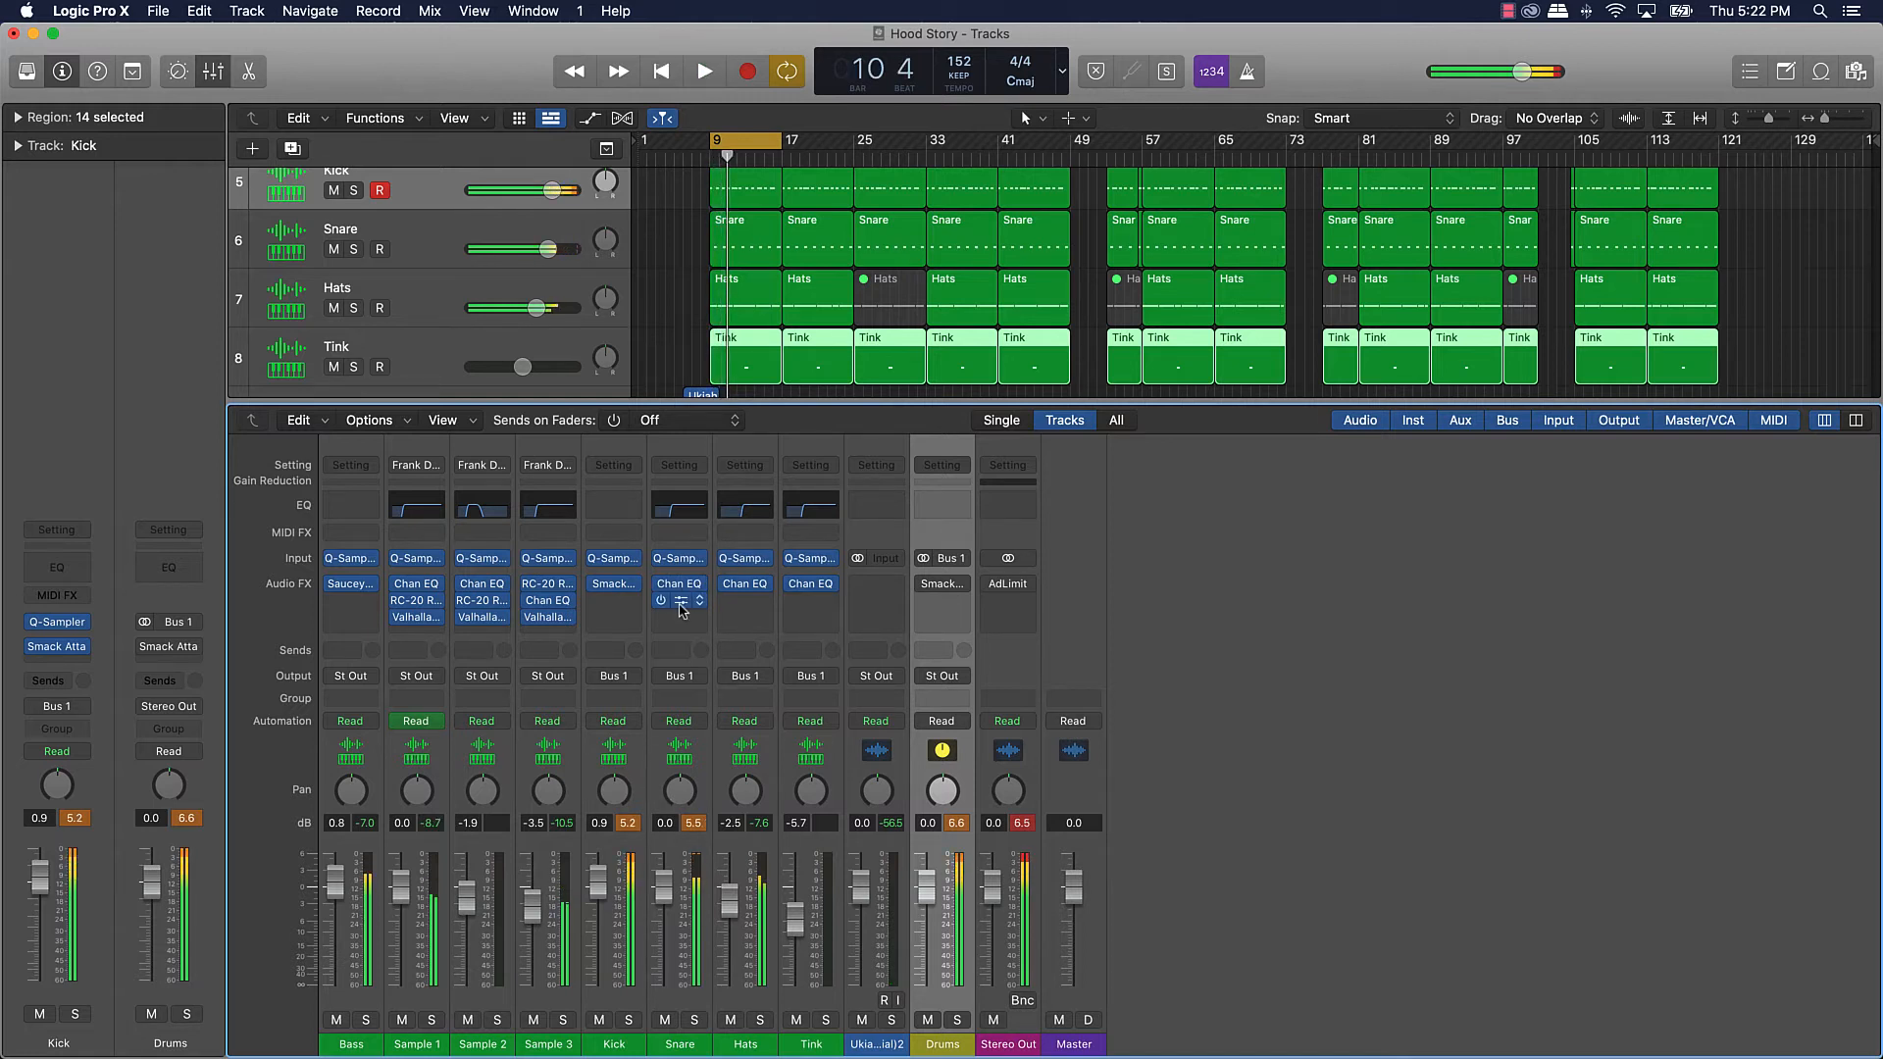
Step: Insert Smack Attack in stereo on Hats and raise its attack amount
{"action": "left_click", "coordinate": [679, 603]}
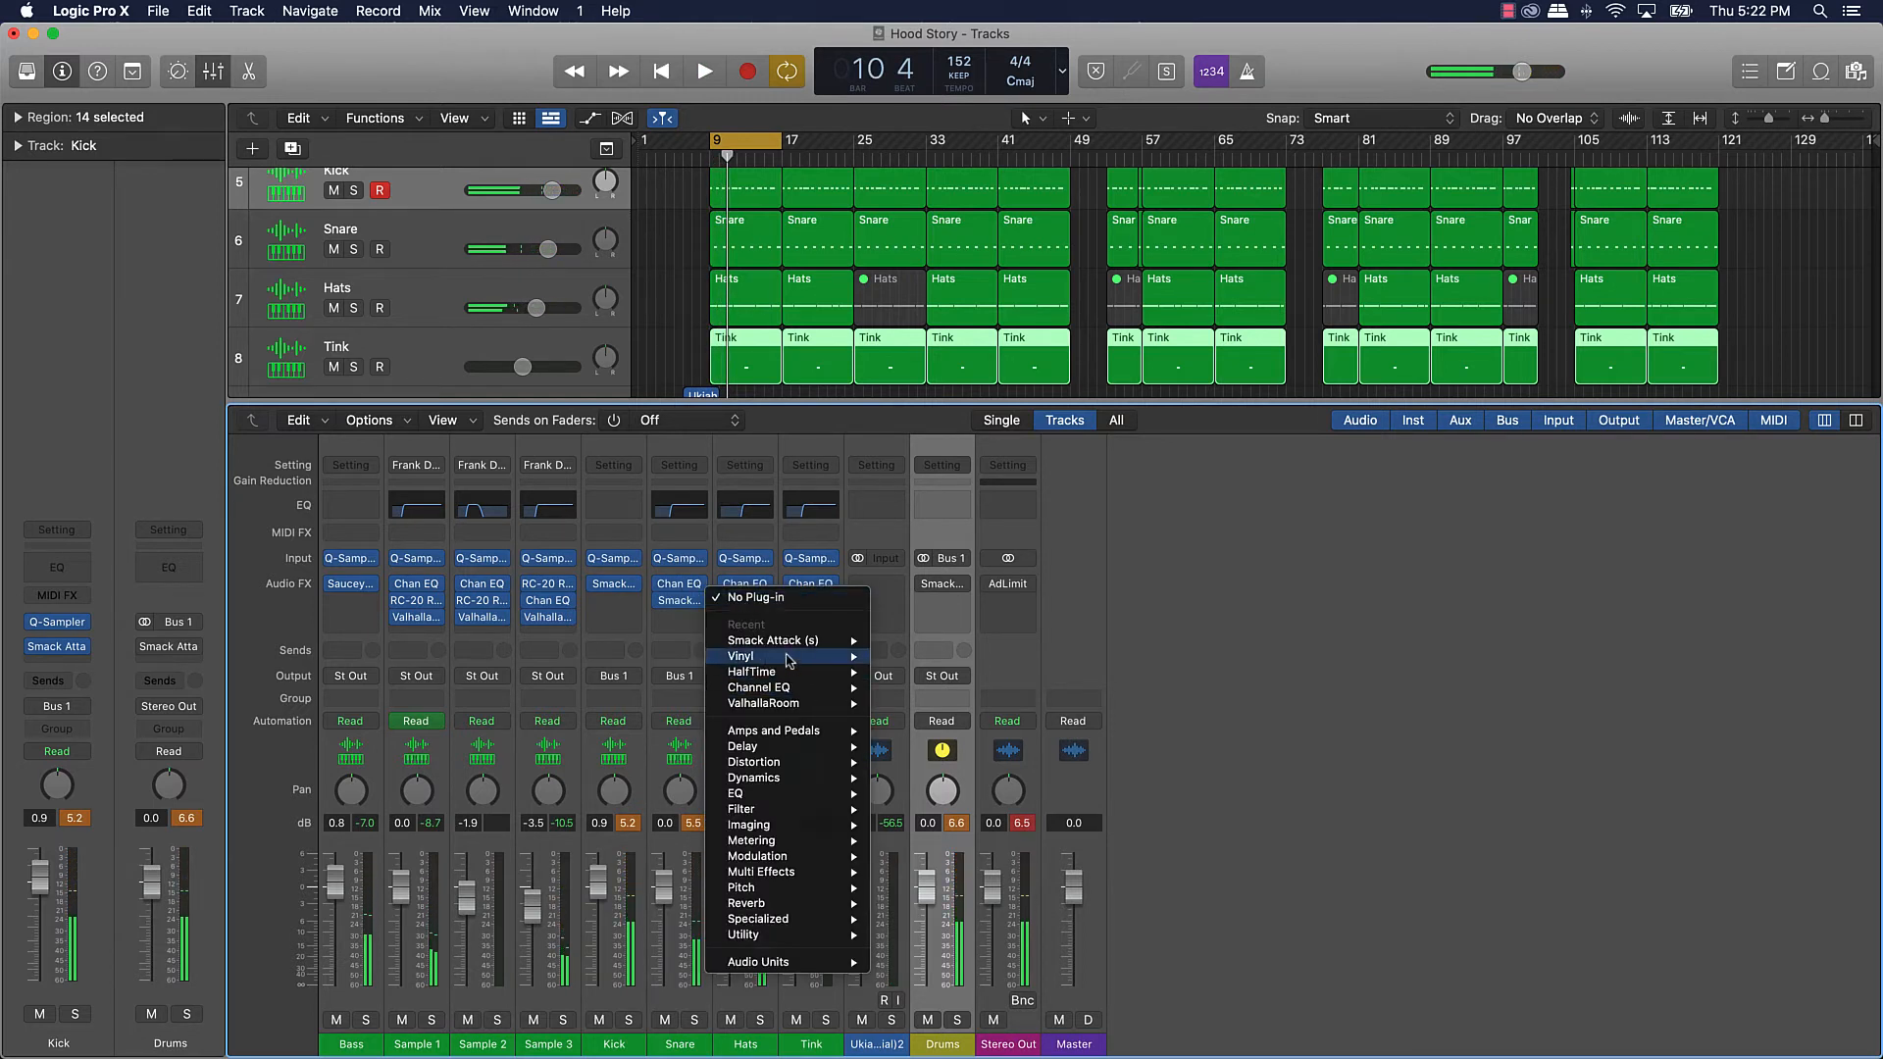
{"action": "left_click", "coordinate": [774, 640]}
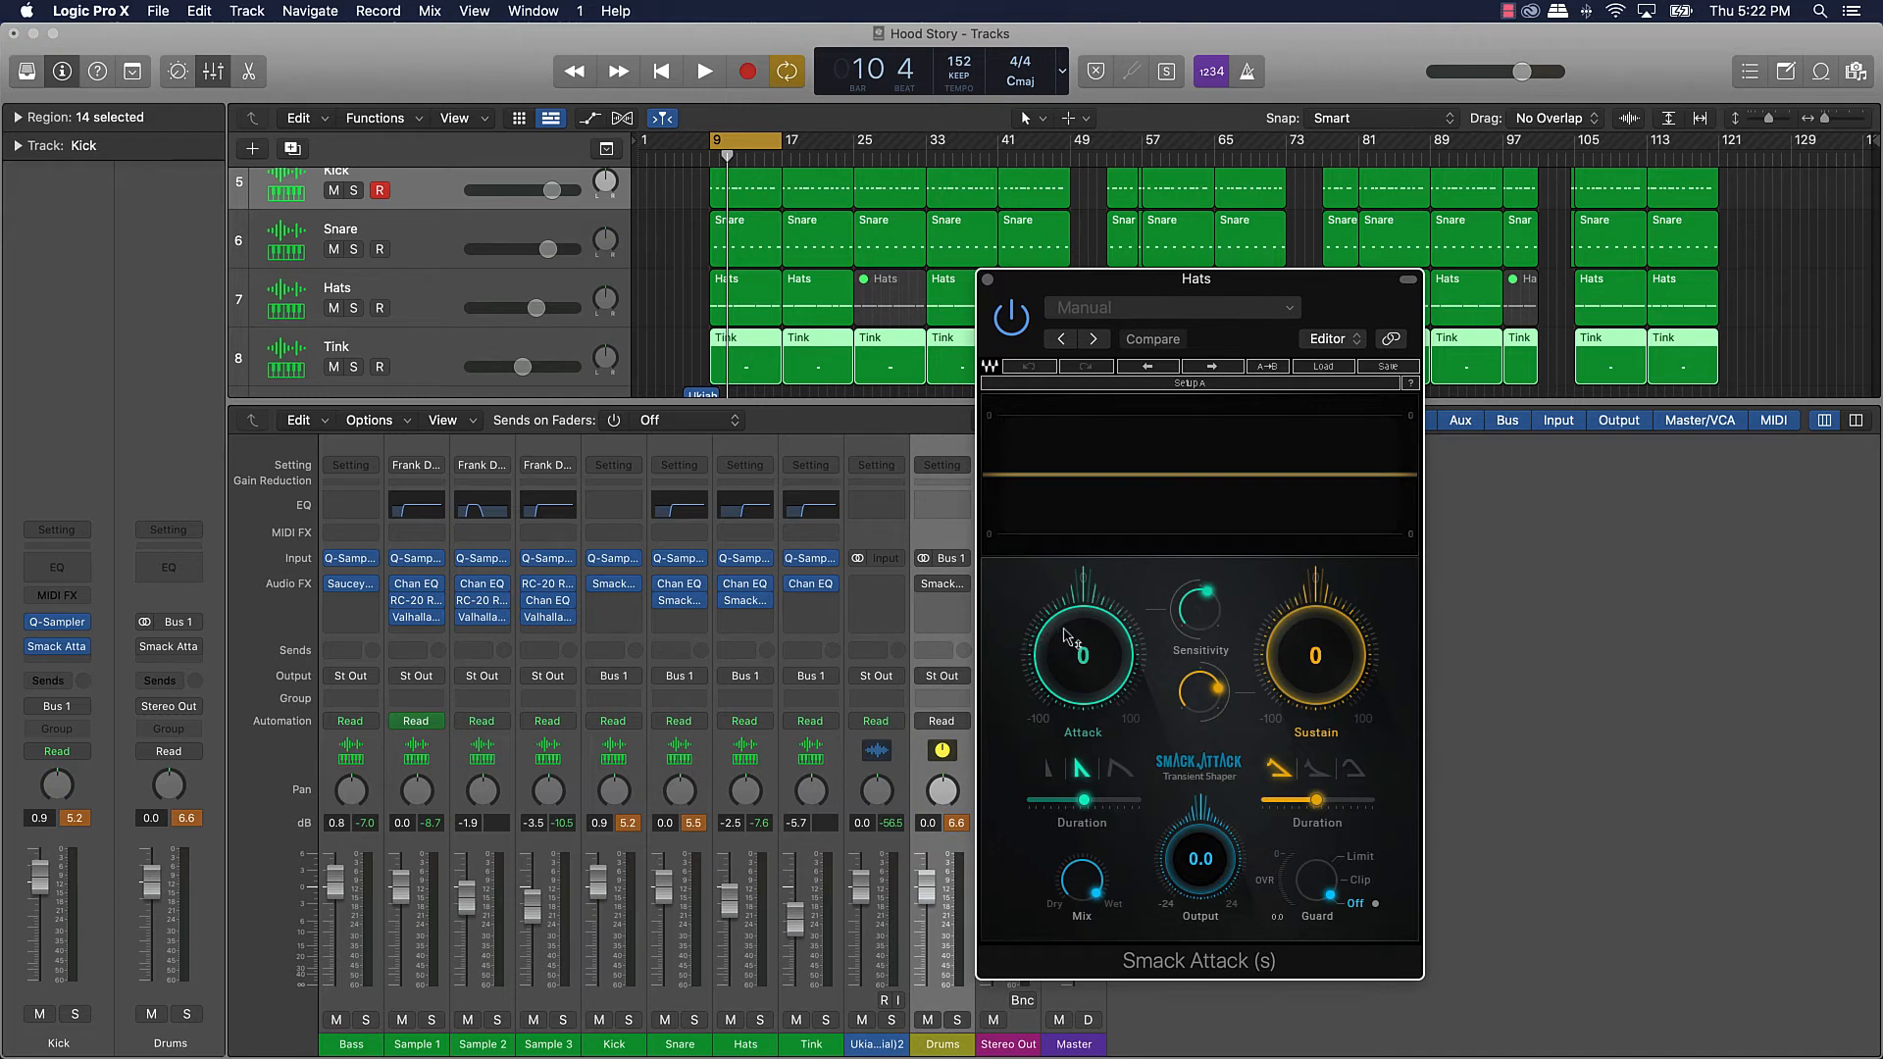
{"action": "left_click_drag", "start_coordinate": [1081, 654], "coordinate": [1086, 618]}
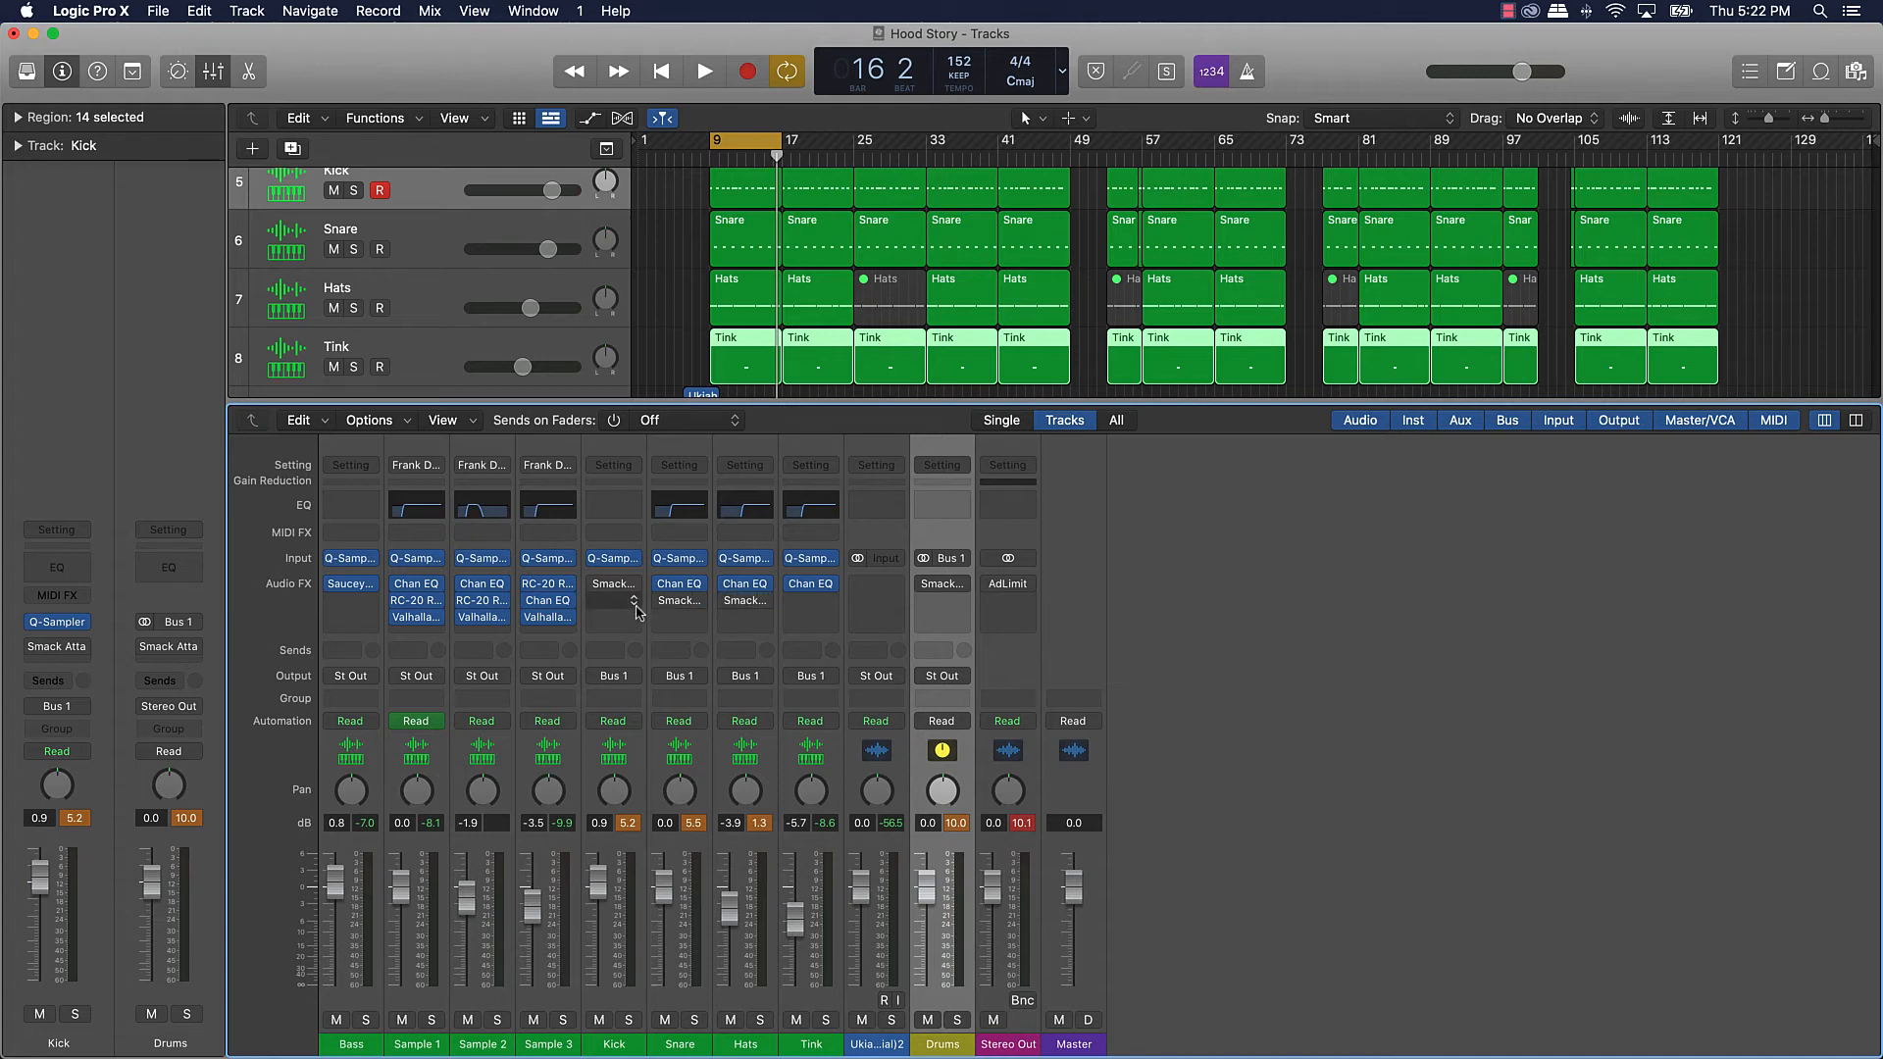
{"action": "left_click", "coordinate": [612, 603]}
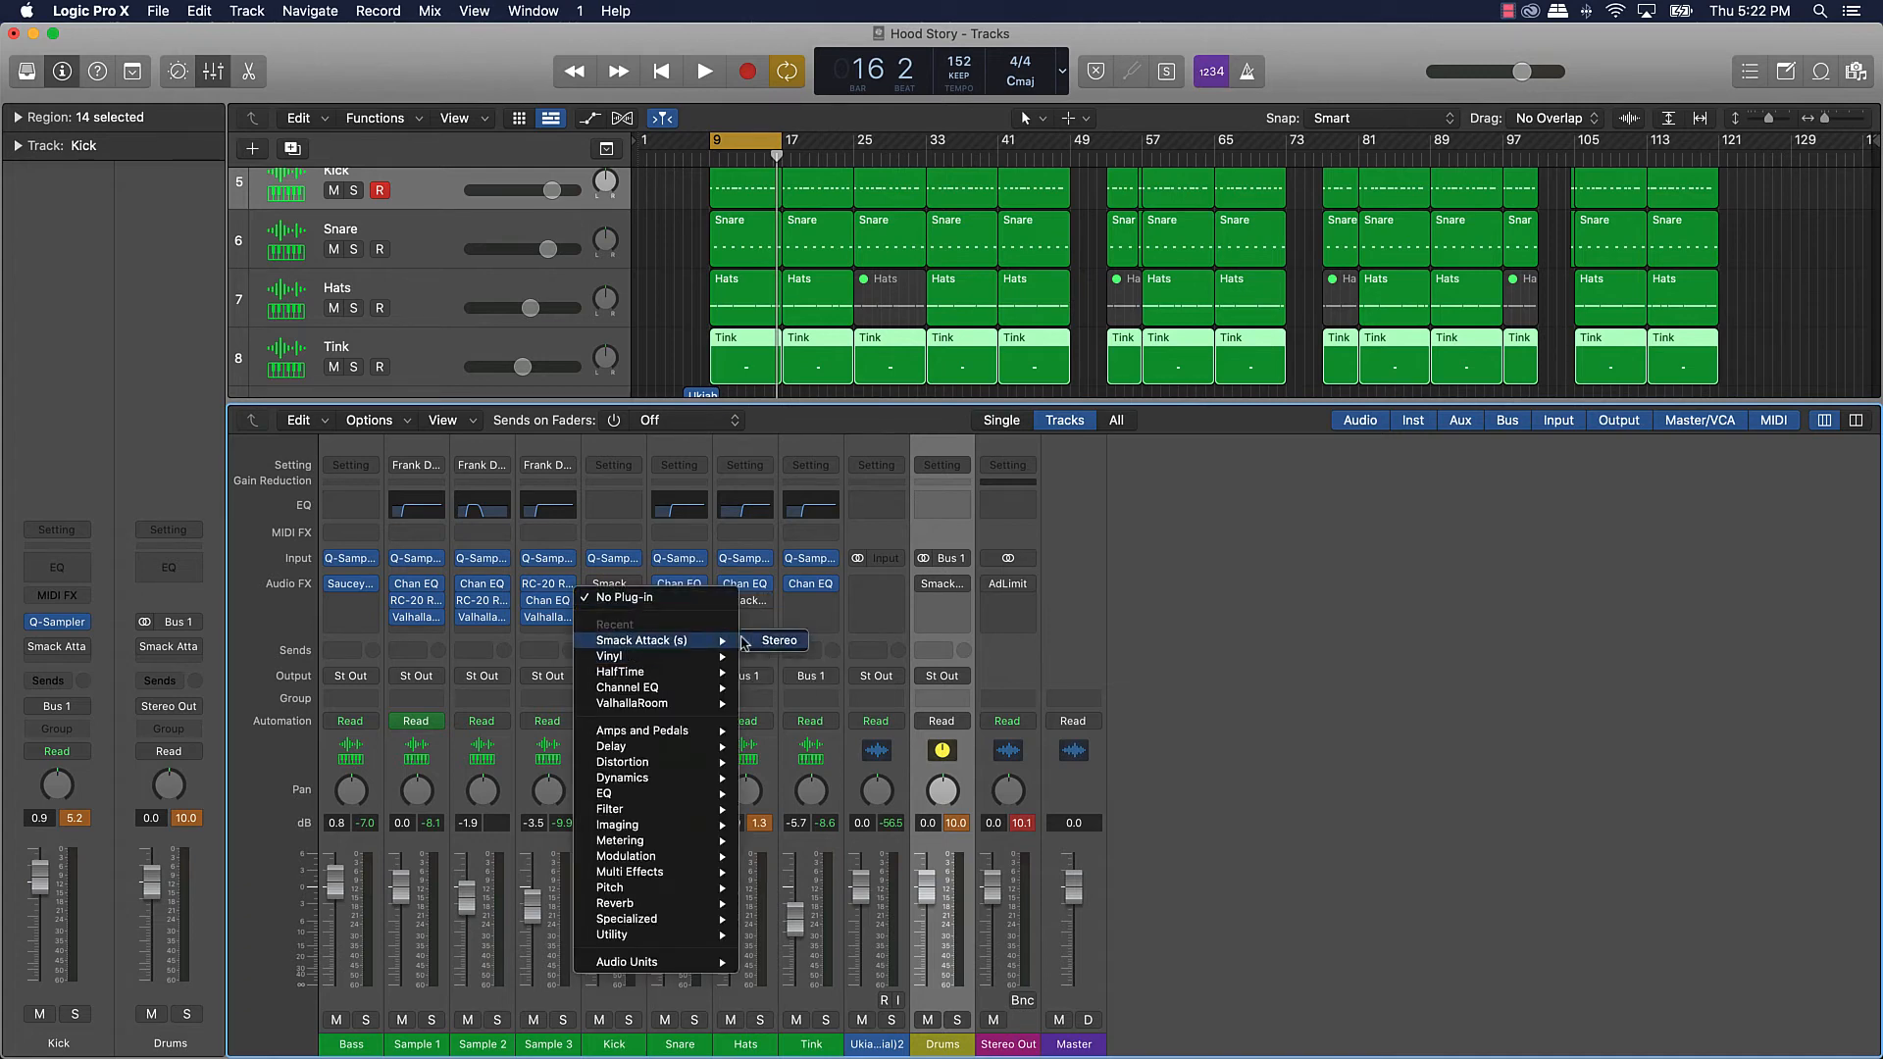
Step: Insert a second Smack Attack on the Kick and load the KickTheSun drum preset (attack 20, sustain -20)
{"action": "left_click", "coordinate": [780, 640]}
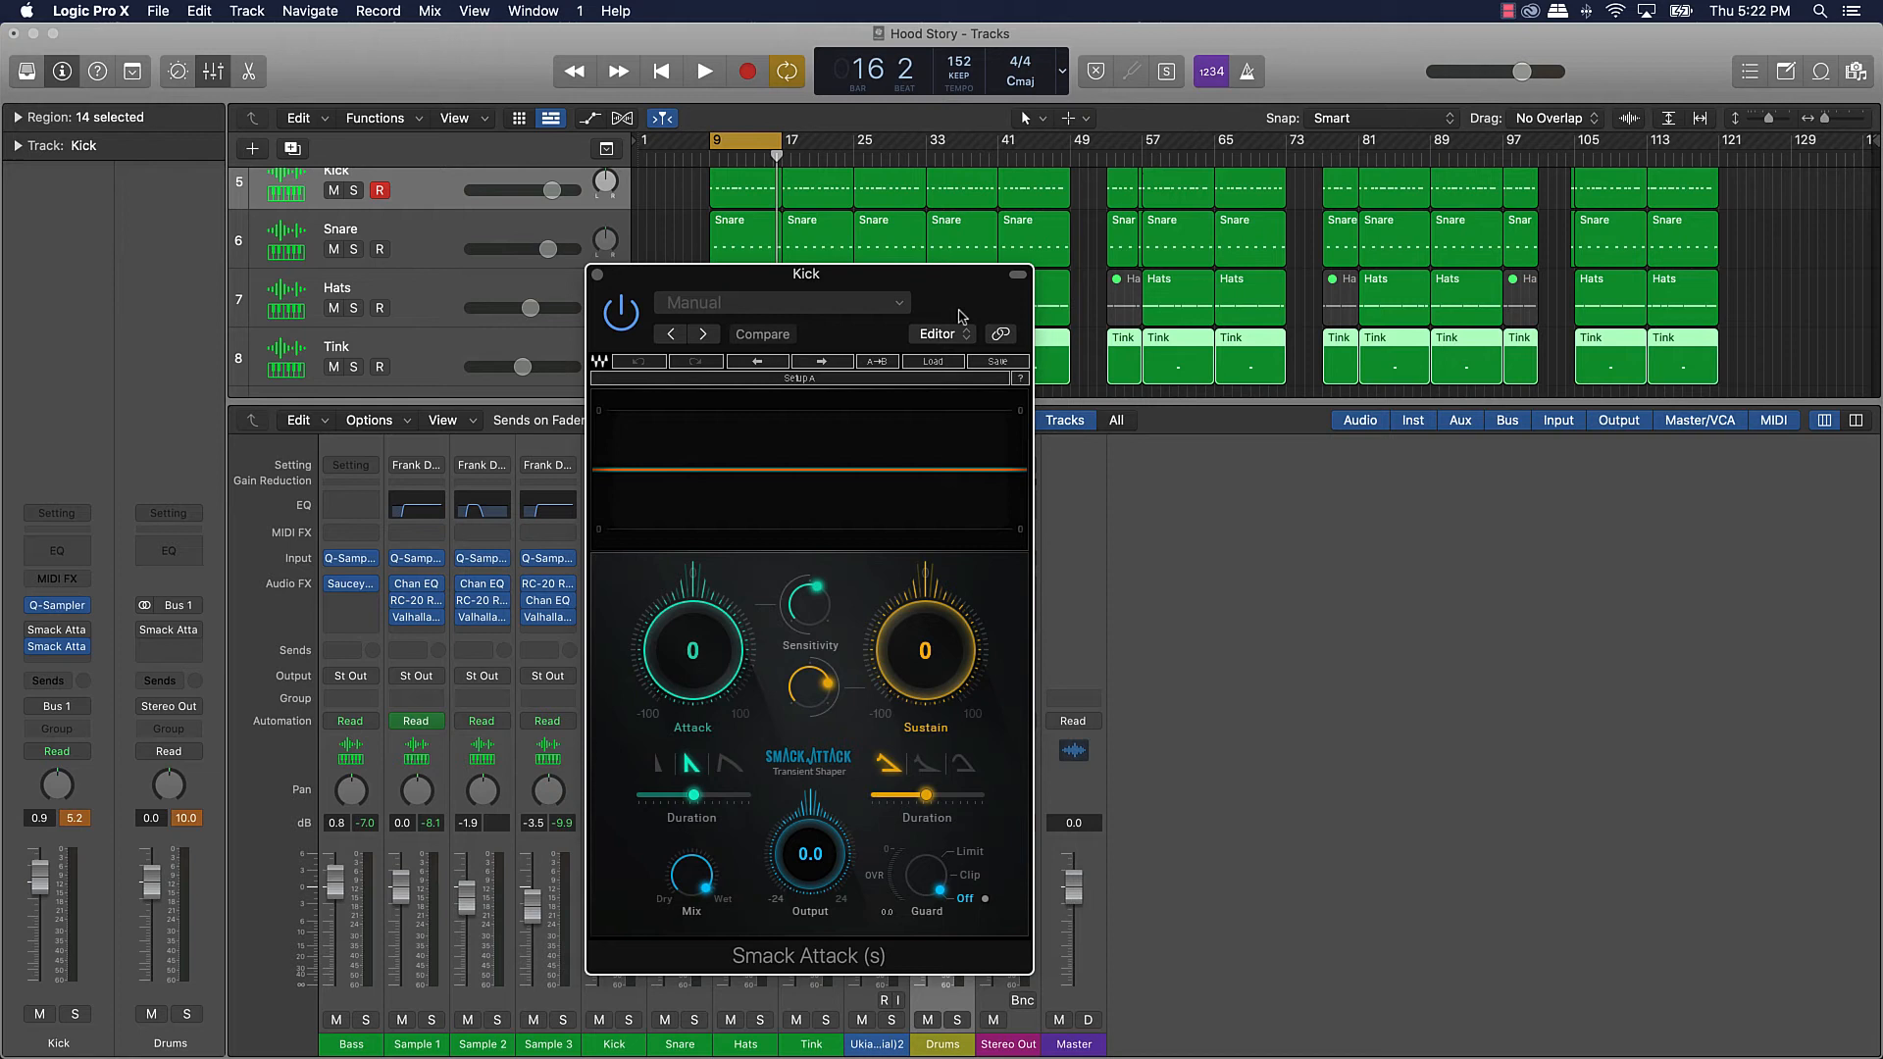
{"action": "left_click", "coordinate": [932, 362]}
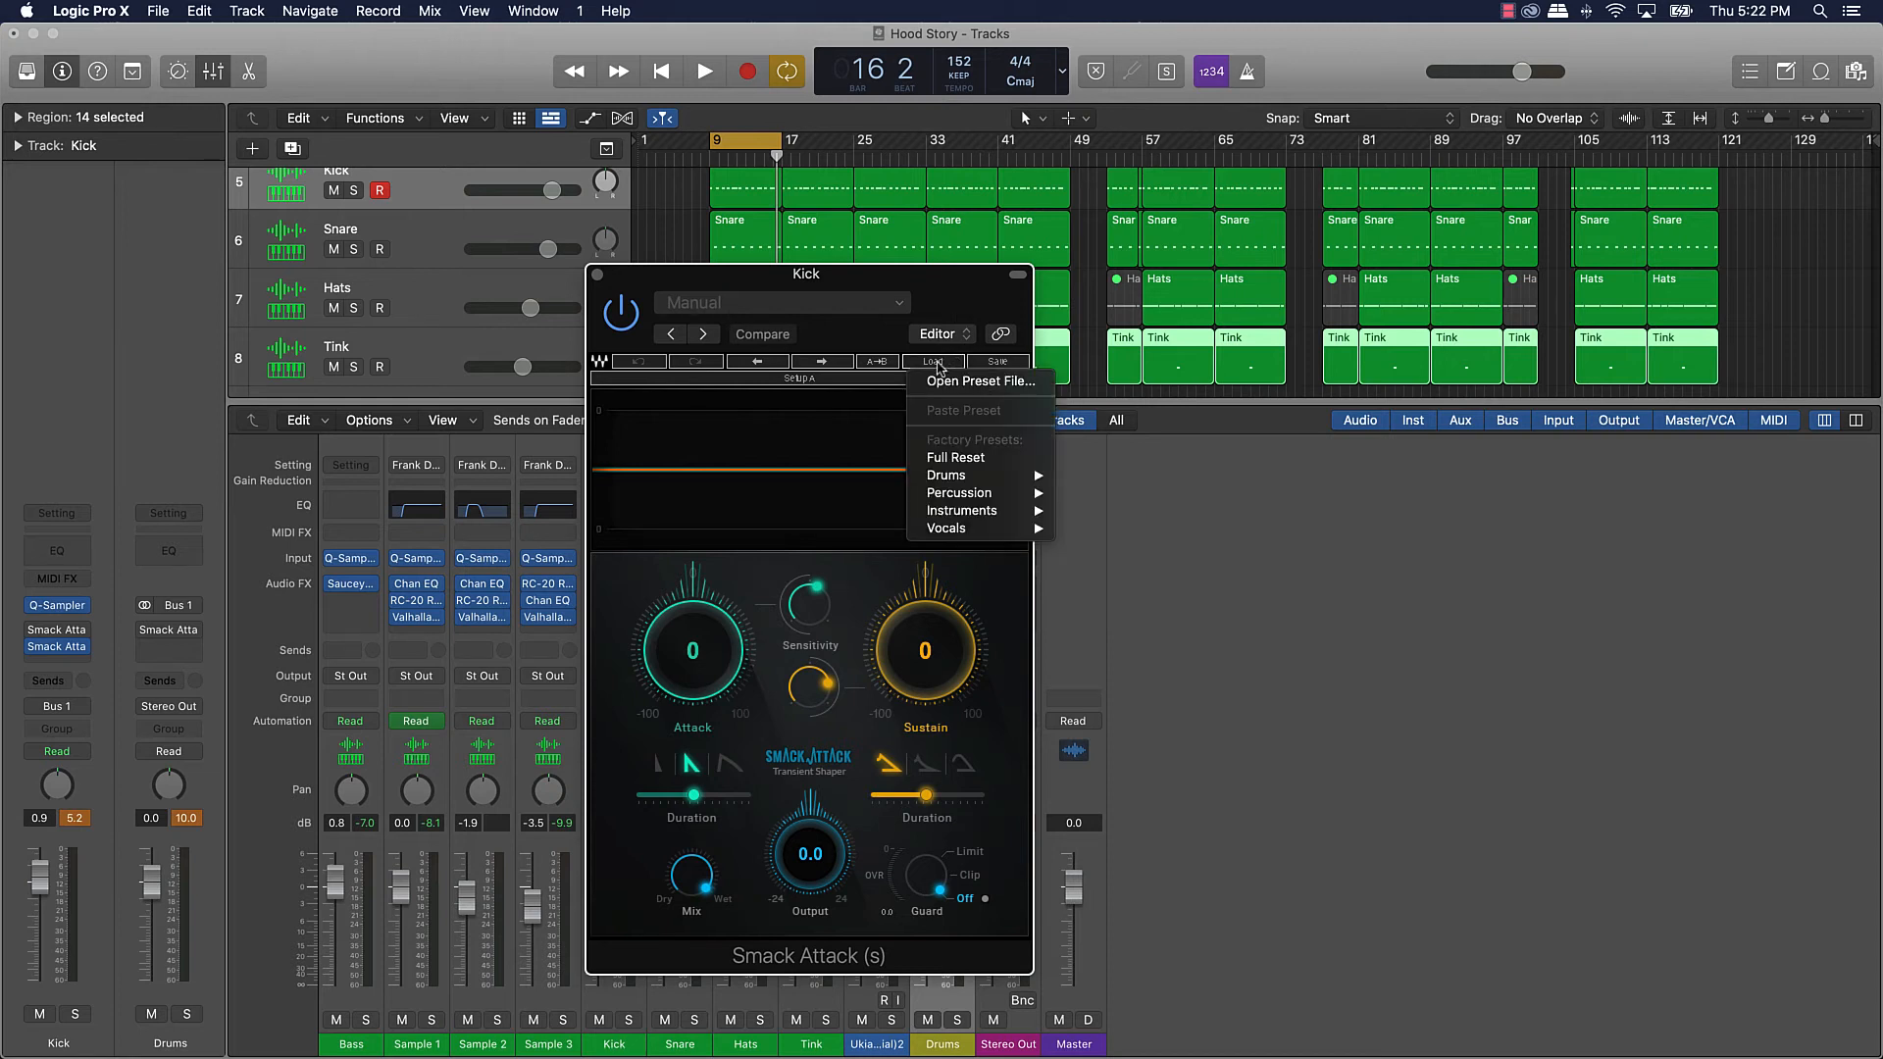
{"action": "mouse_move", "coordinate": [946, 474]}
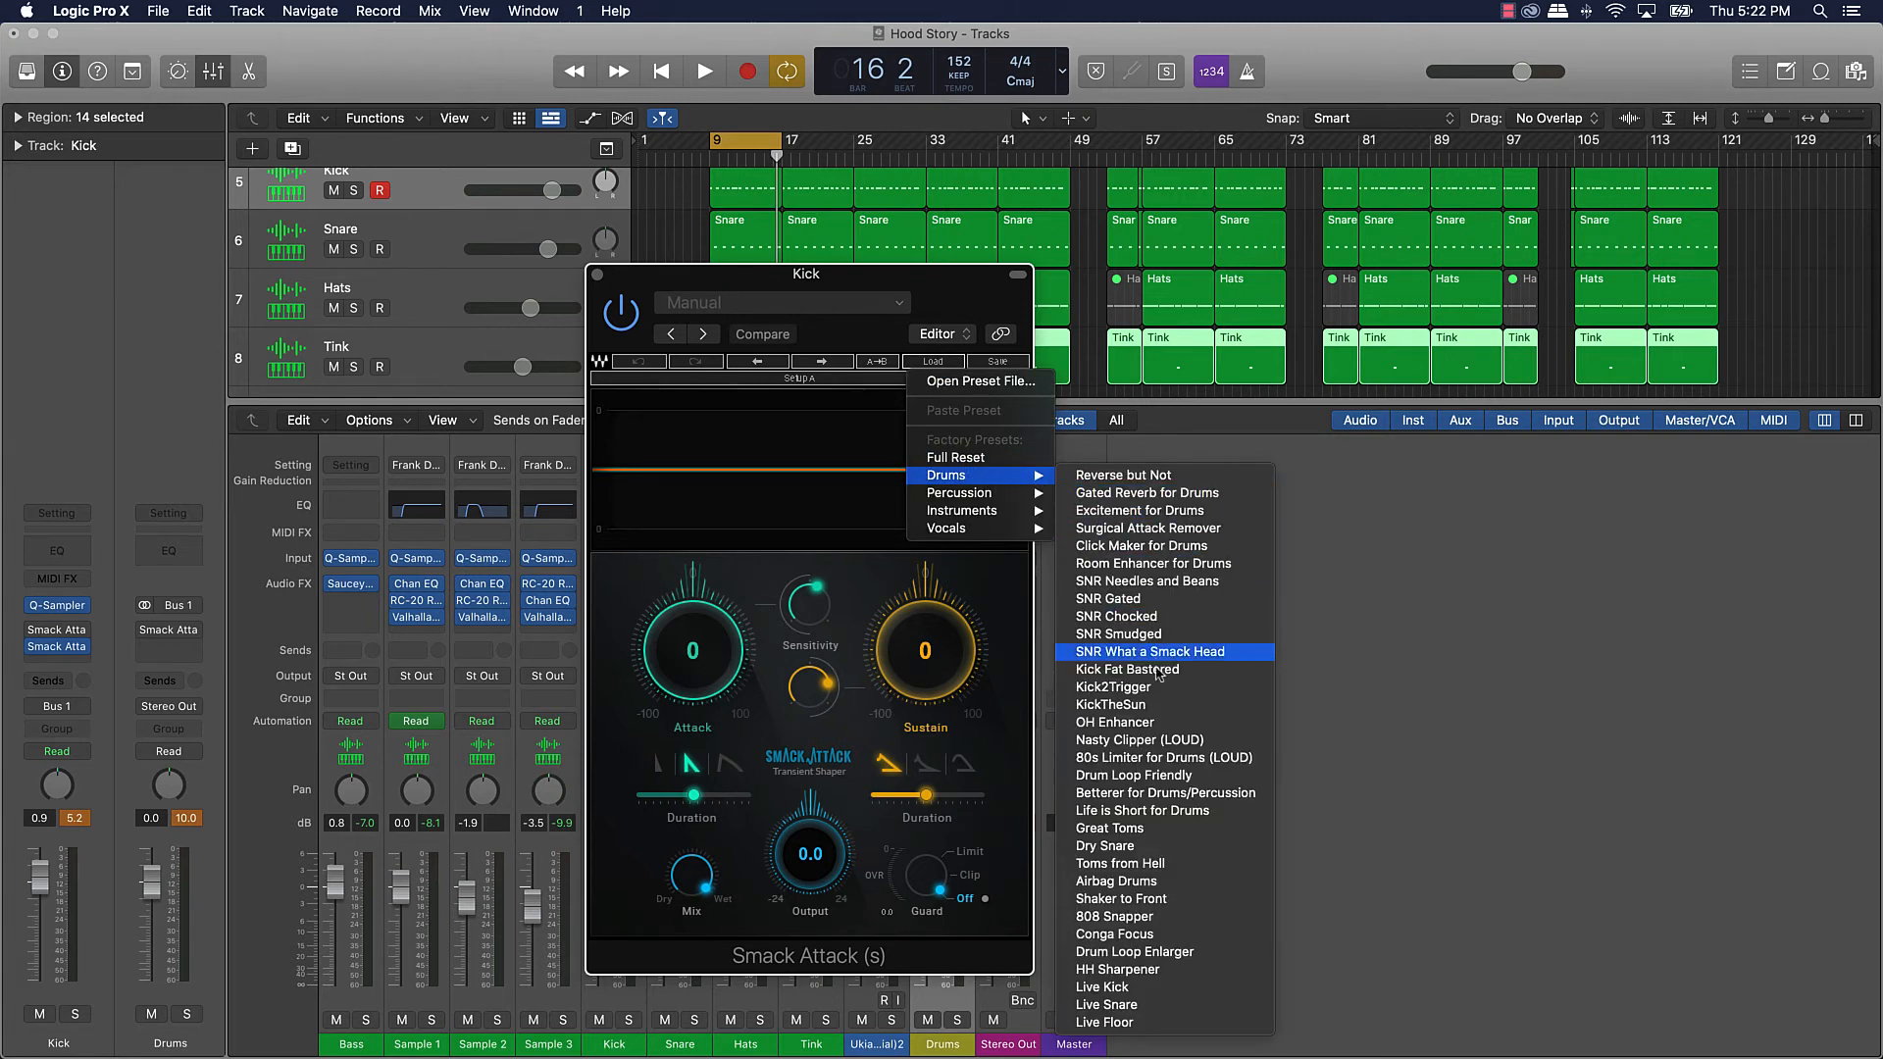
{"action": "mouse_move", "coordinate": [1138, 722]}
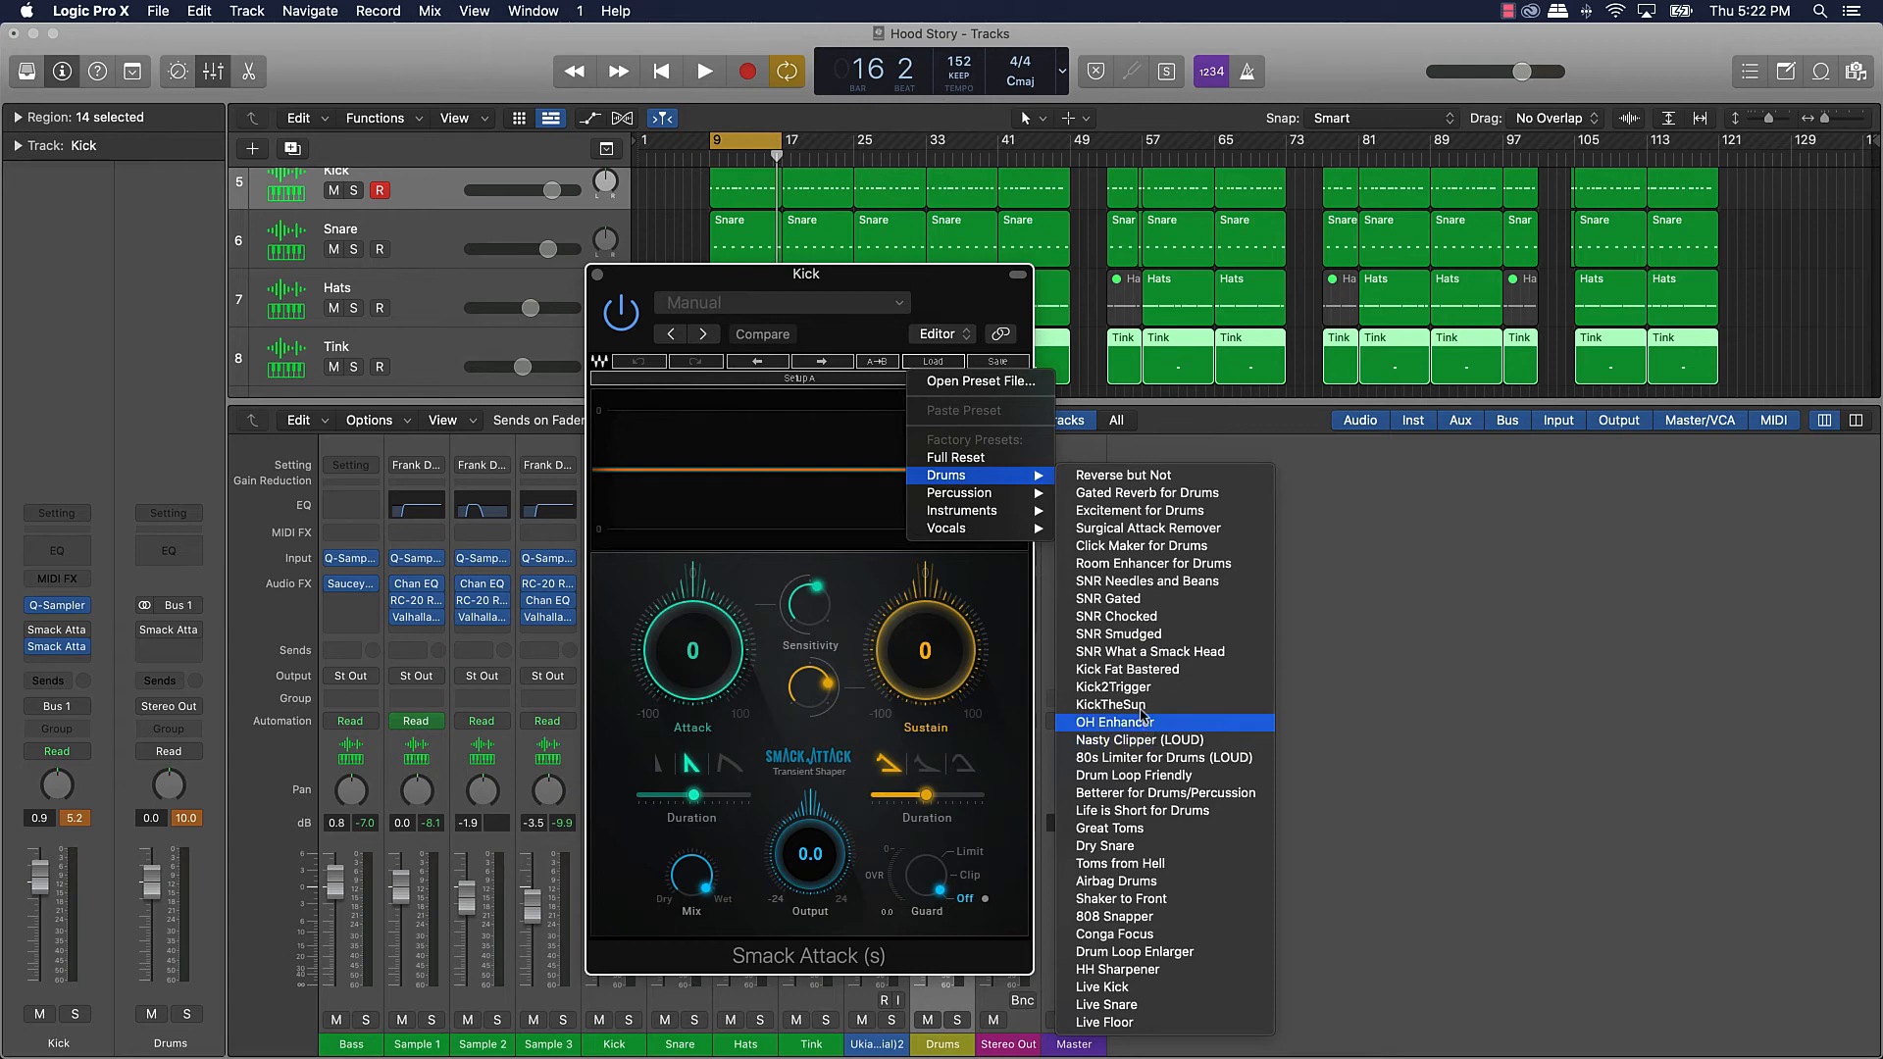
{"action": "left_click", "coordinate": [1111, 705]}
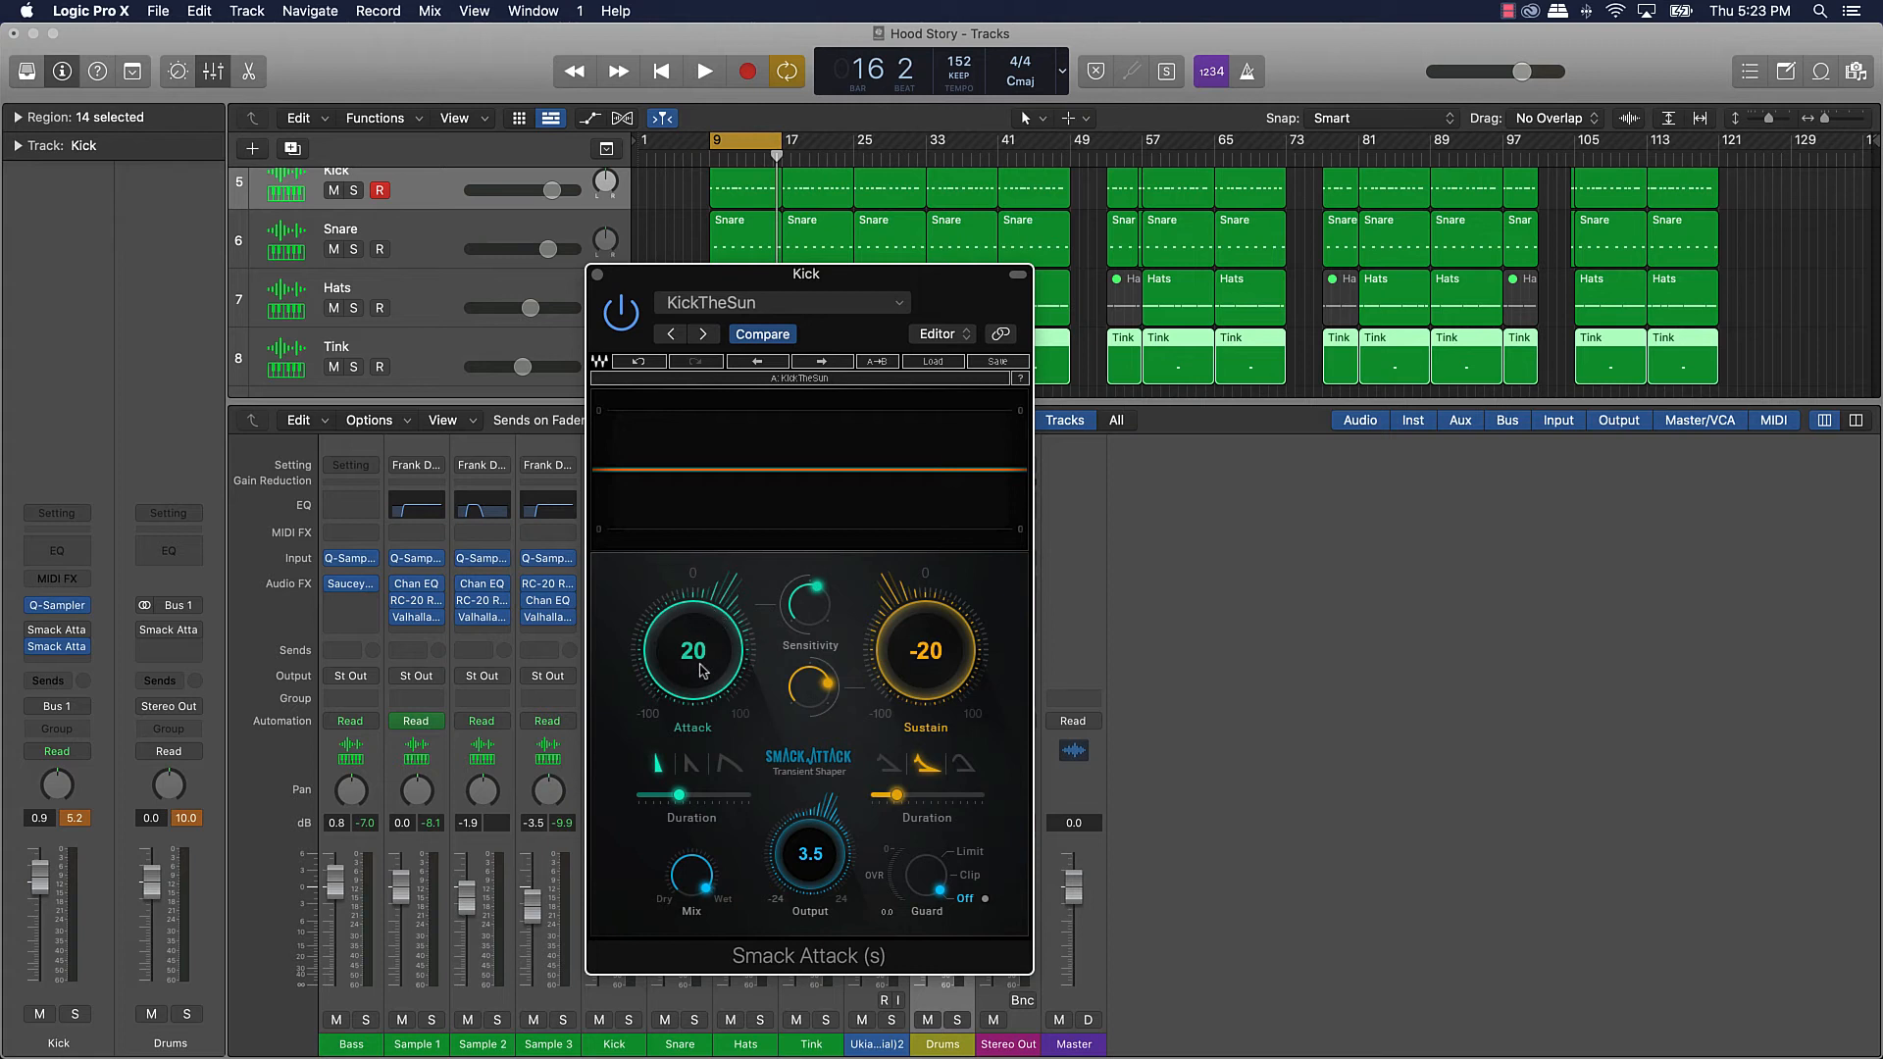
{"action": "mouse_move", "coordinate": [802, 701]}
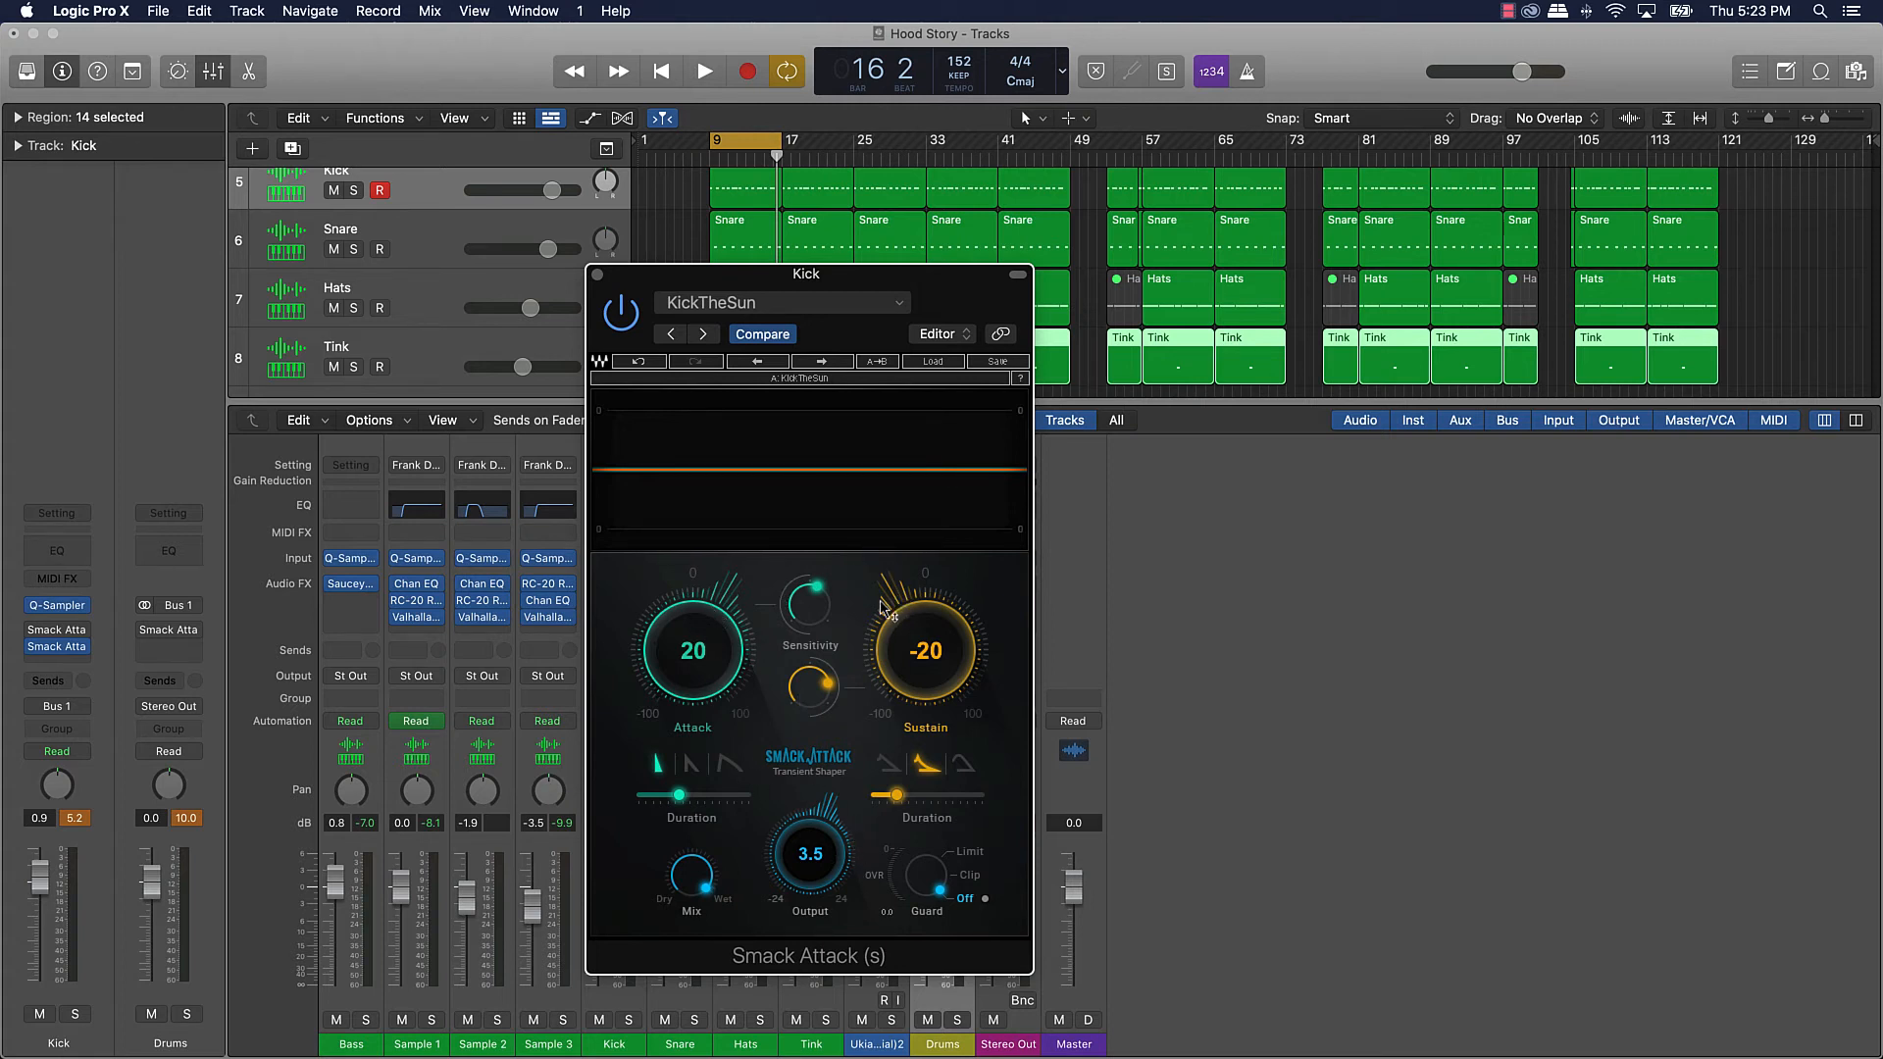
{"action": "mouse_move", "coordinate": [744, 606]}
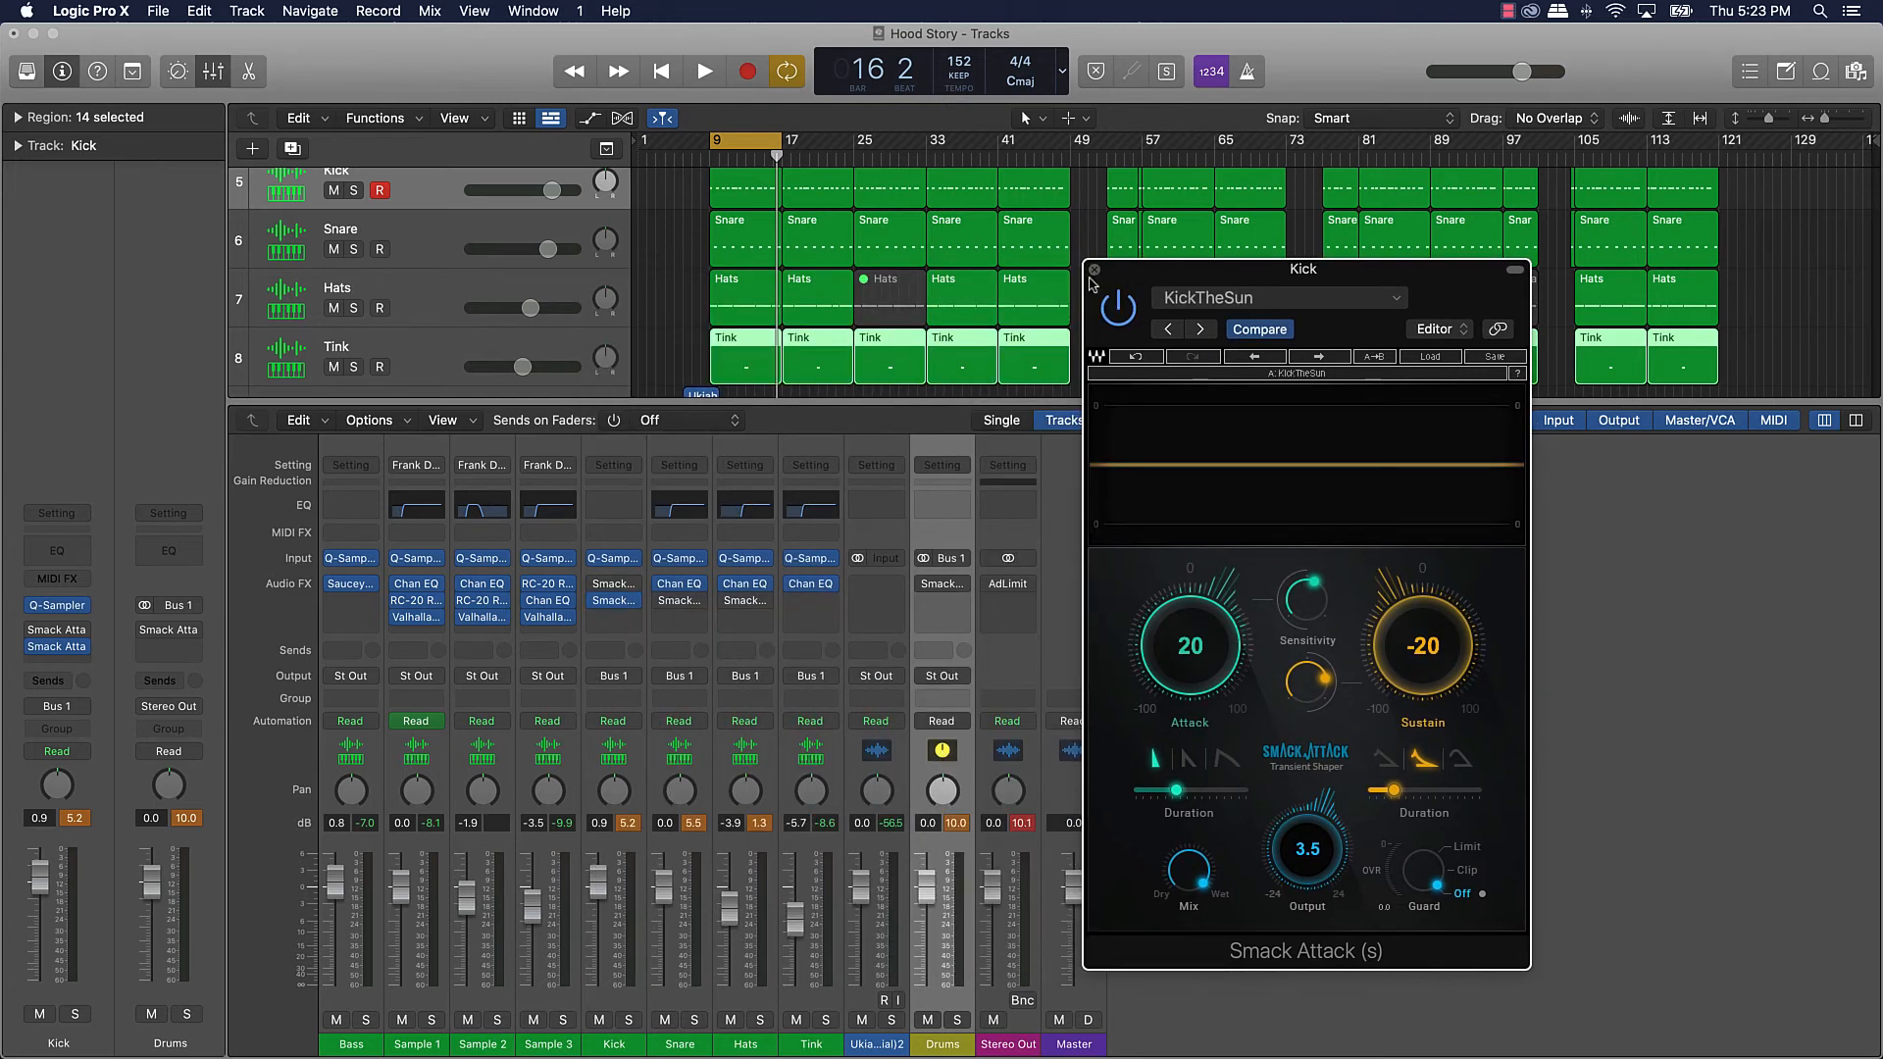
Step: Audition KickTheSun, then the Kick2Trigger preset (attack 100, output 3.0), by playing and stopping the beat
{"action": "left_click", "coordinate": [704, 70]}
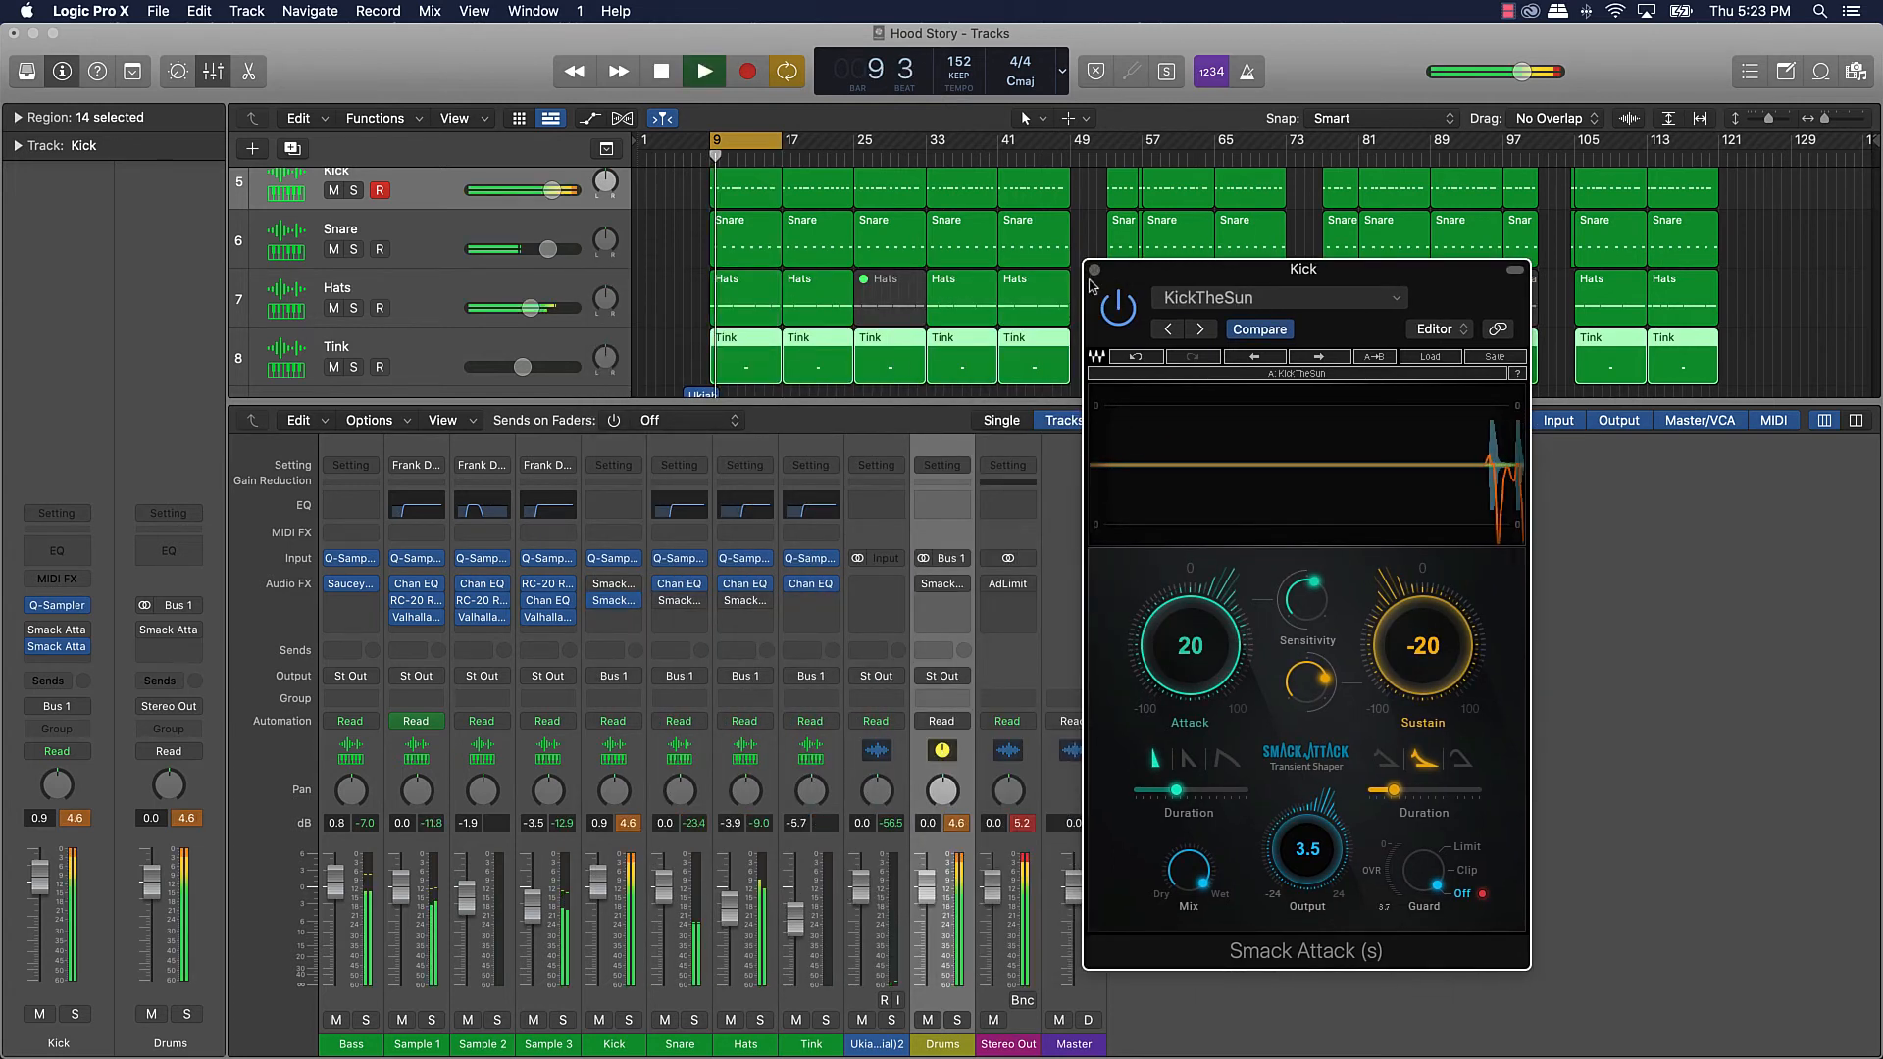
{"action": "left_click", "coordinate": [1428, 357]}
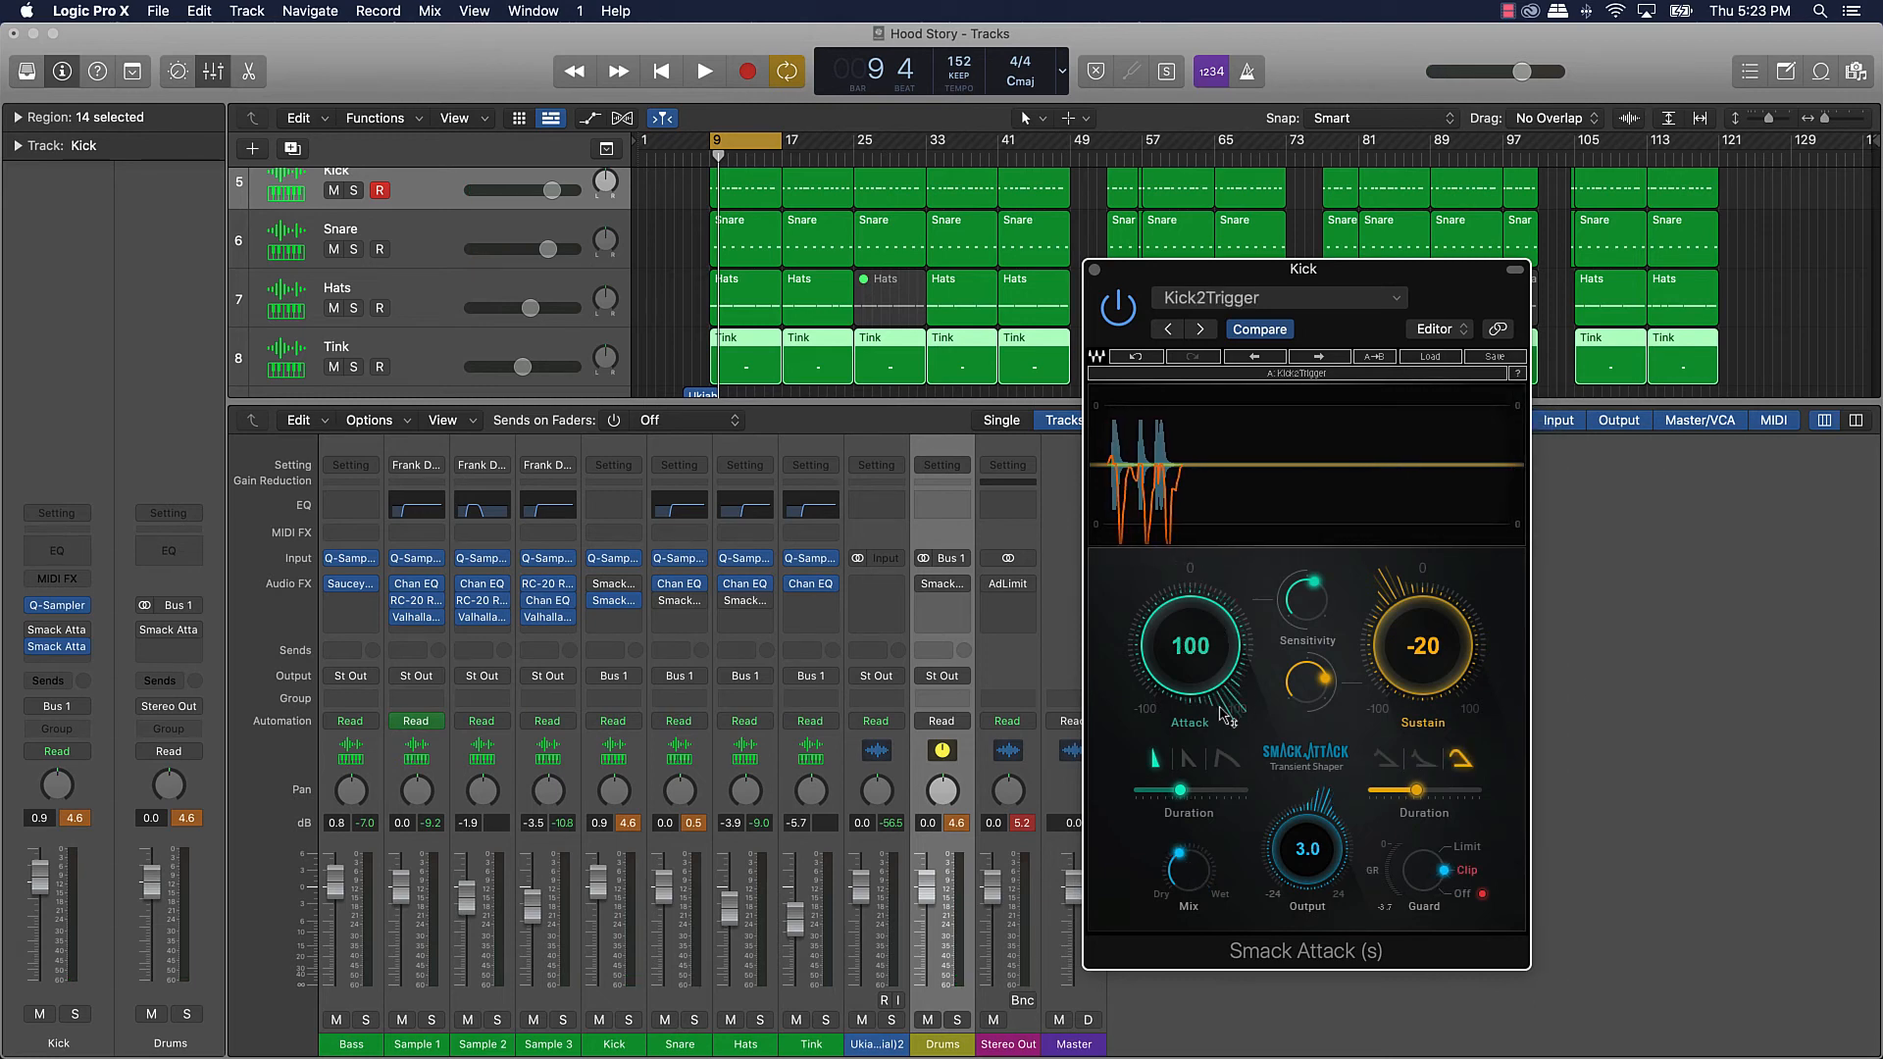
{"action": "left_click", "coordinate": [704, 71]}
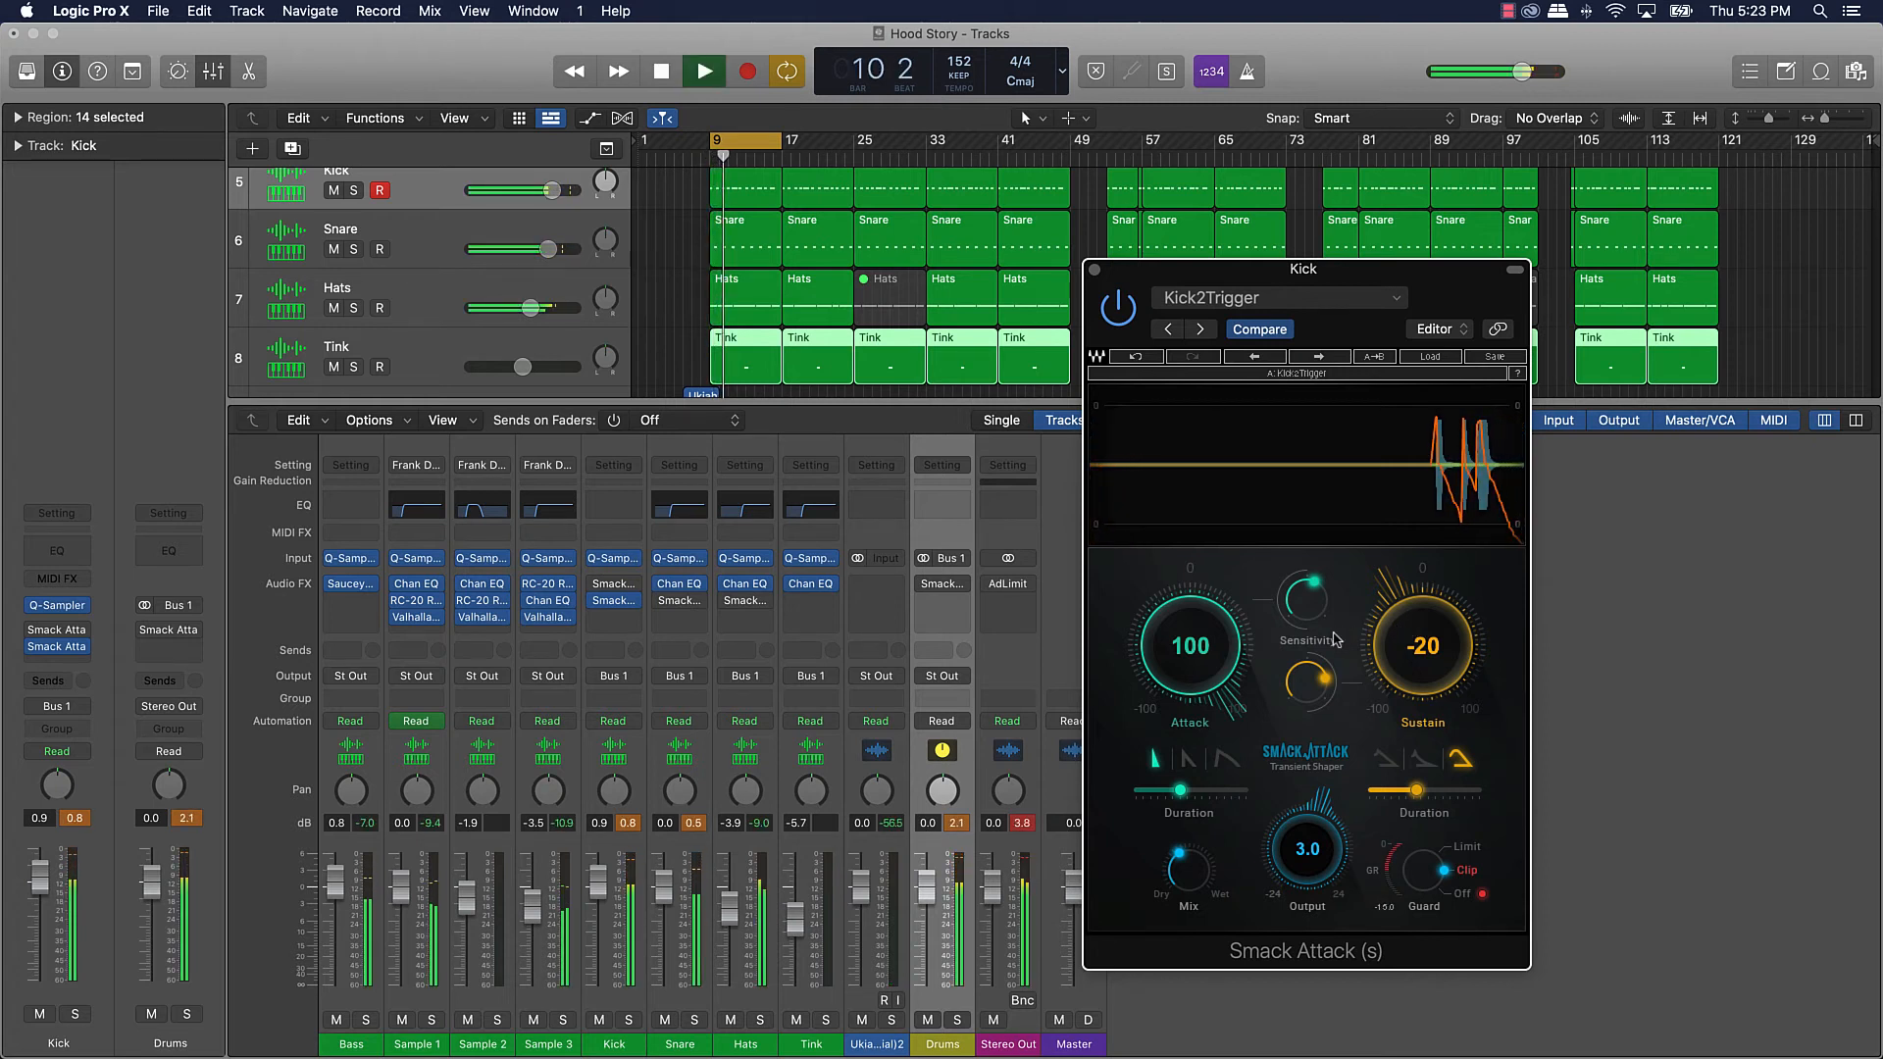
{"action": "left_click", "coordinate": [702, 70]}
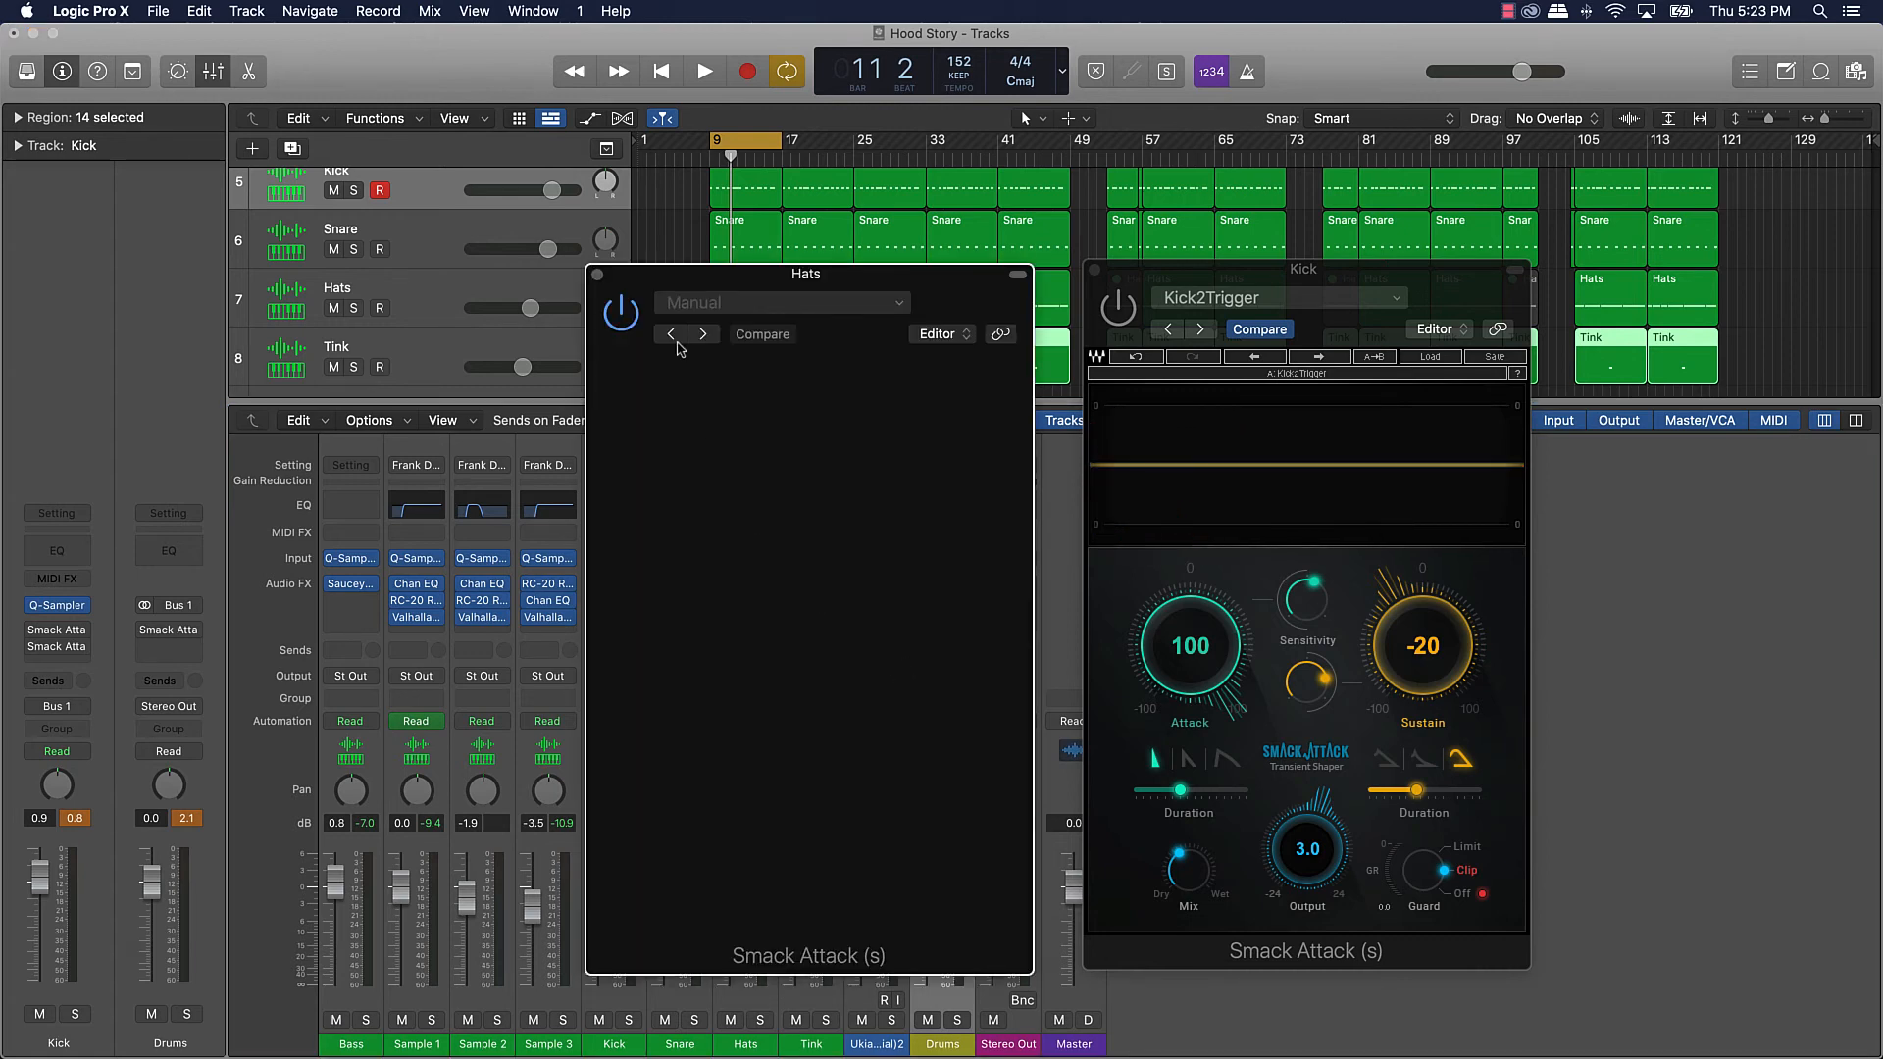
Step: Load the HH Sharpener preset (attack 55, sustain -47) on the Hats shaper and play the loop
{"action": "left_click", "coordinate": [930, 362]}
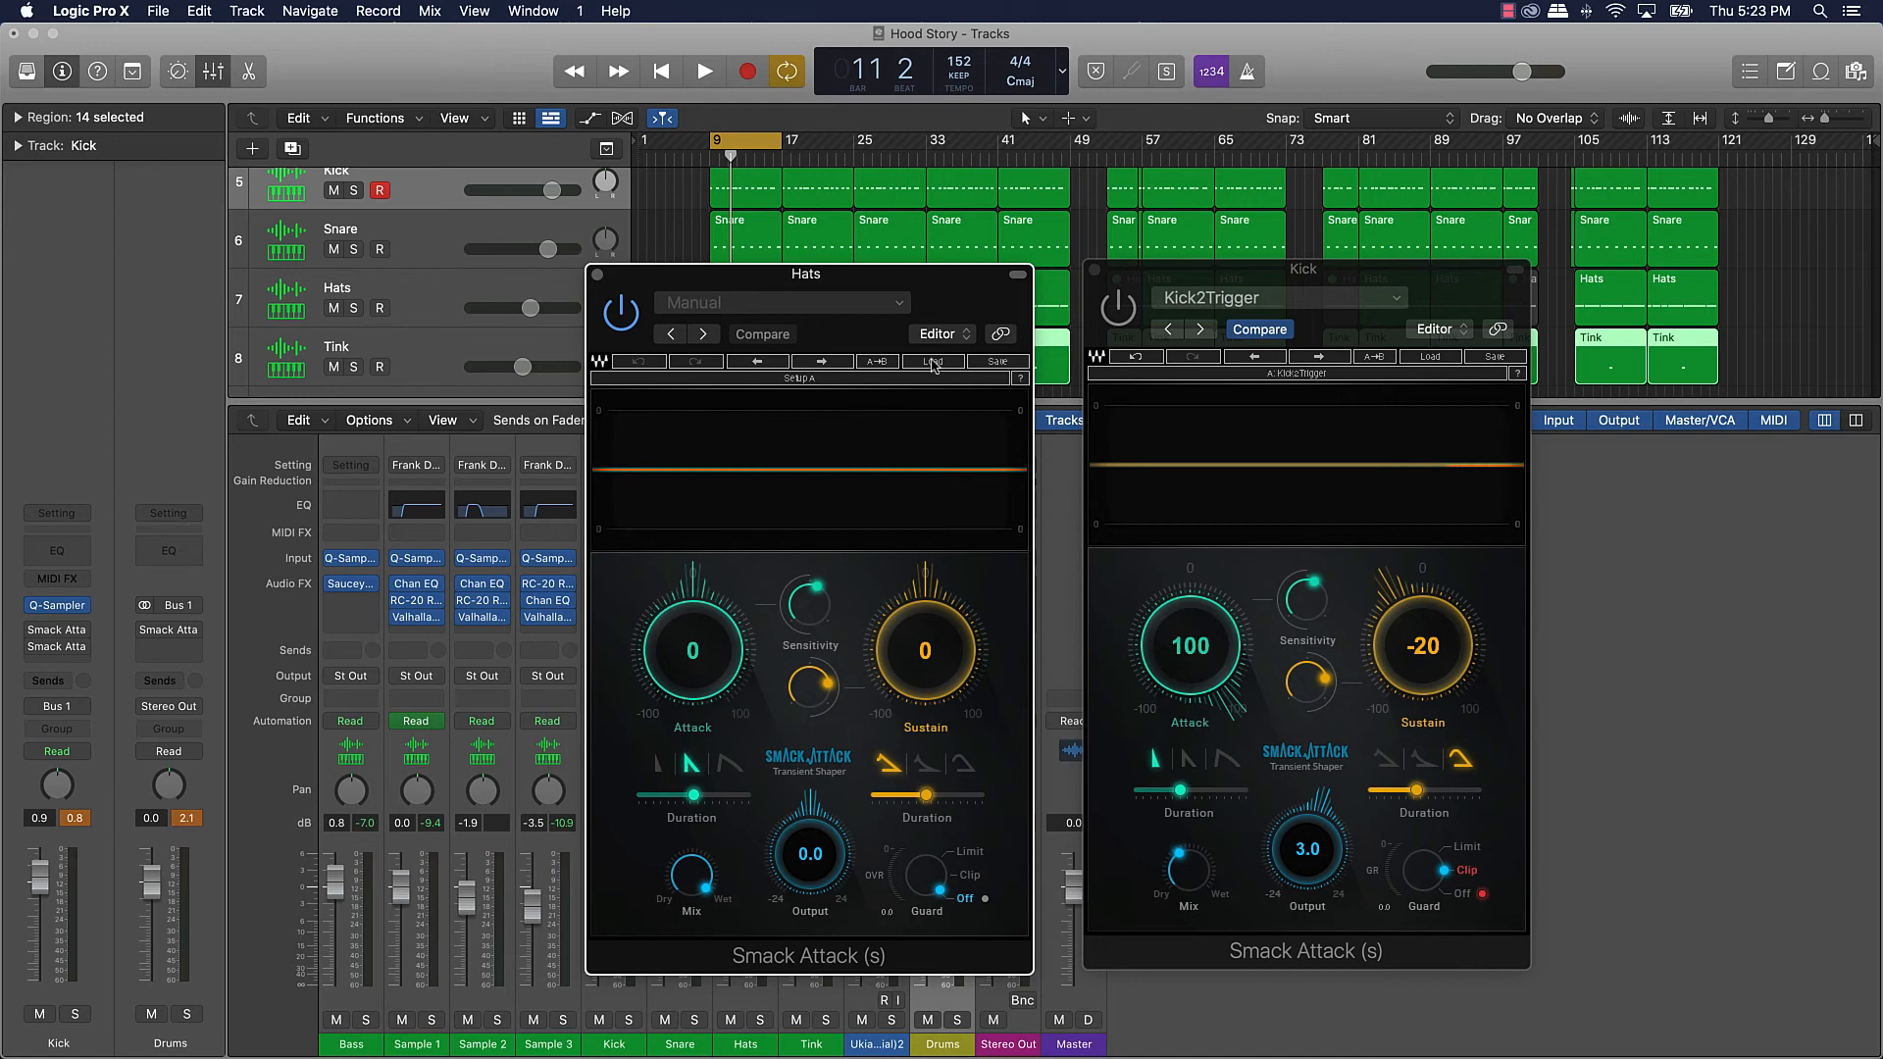
{"action": "left_click", "coordinate": [931, 362]}
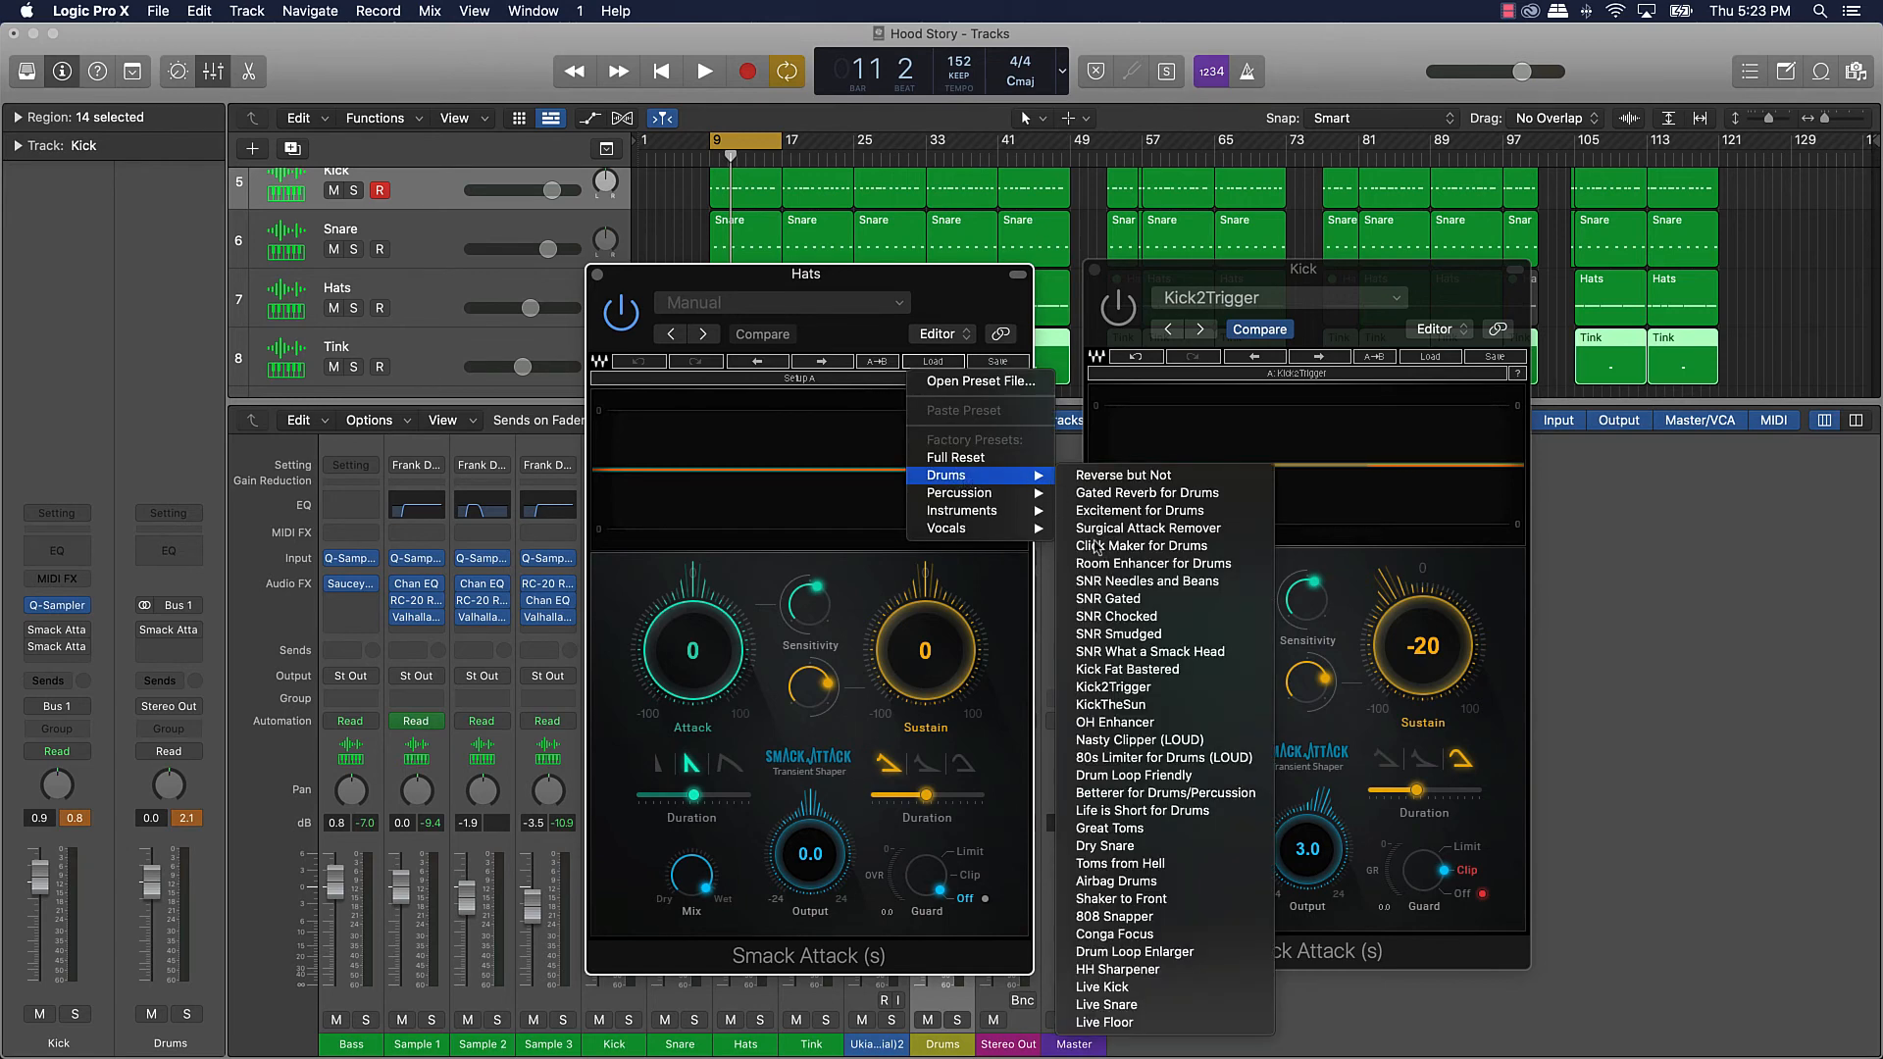
{"action": "mouse_move", "coordinate": [1117, 969]}
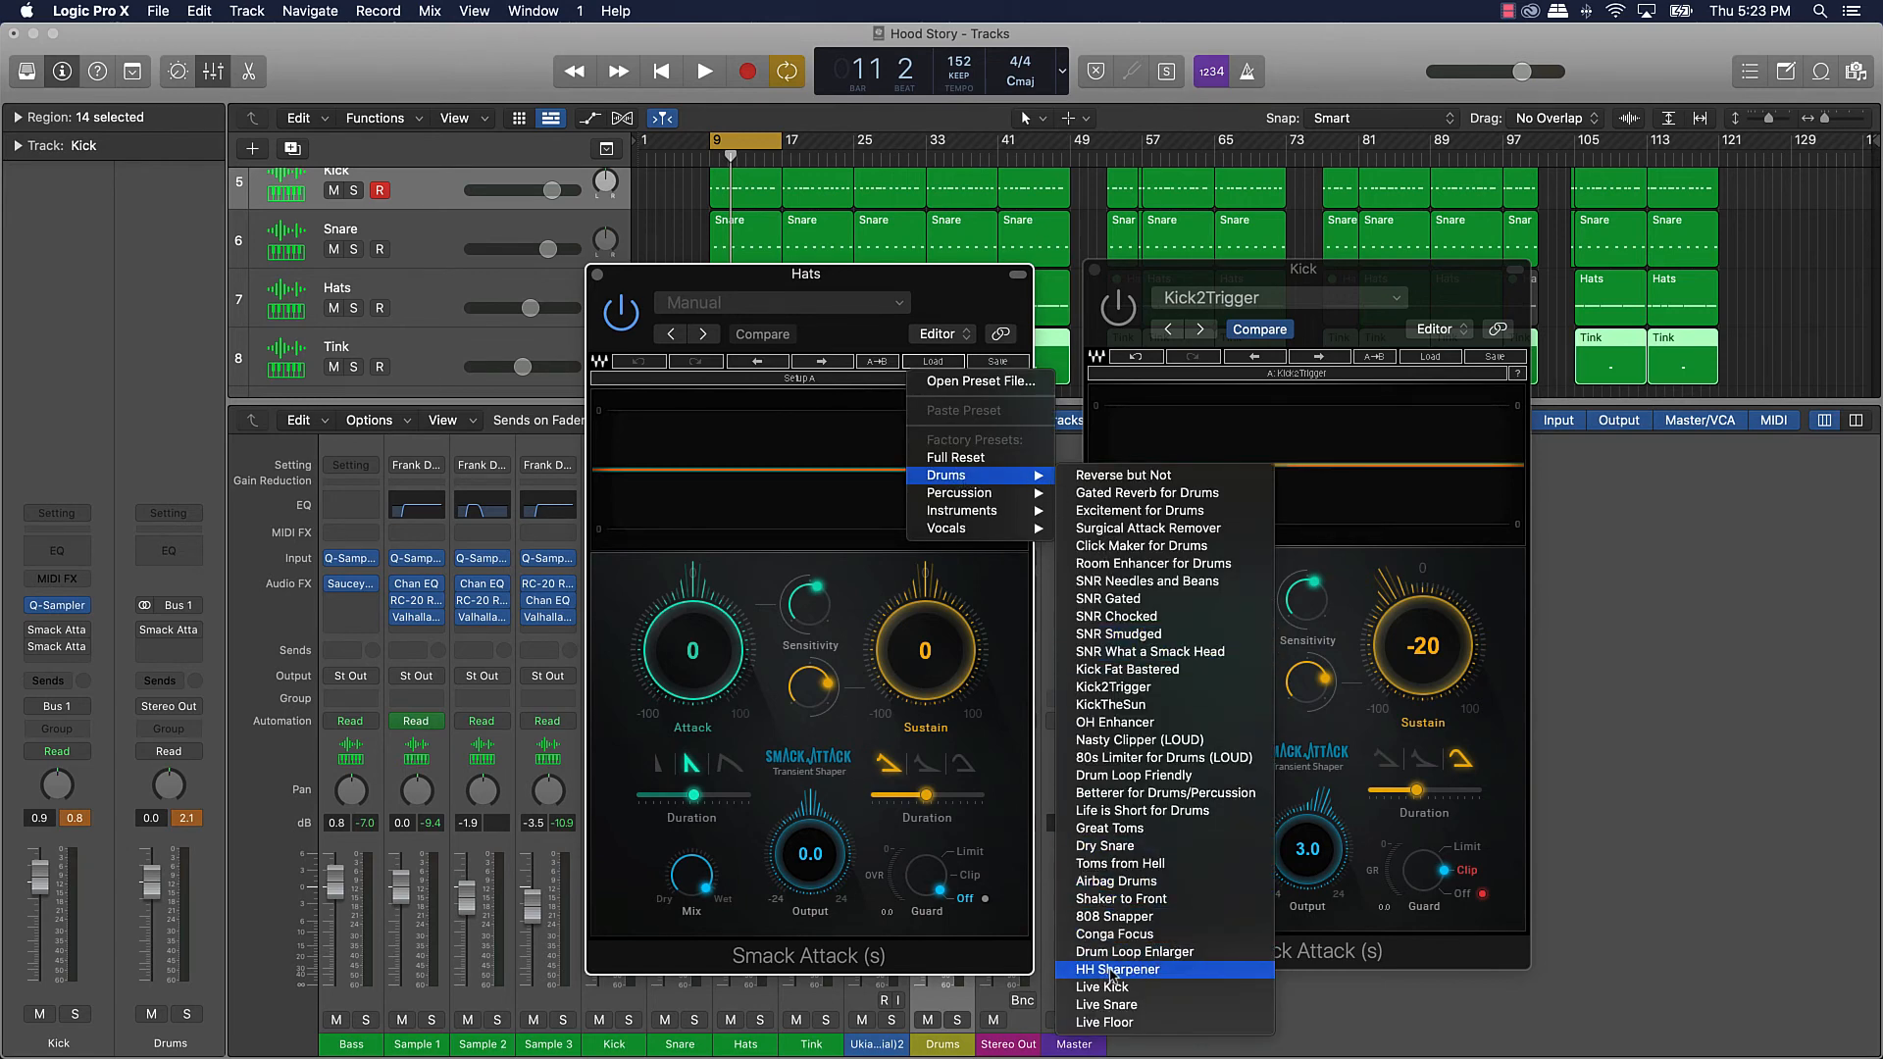
{"action": "left_click", "coordinate": [1116, 969]}
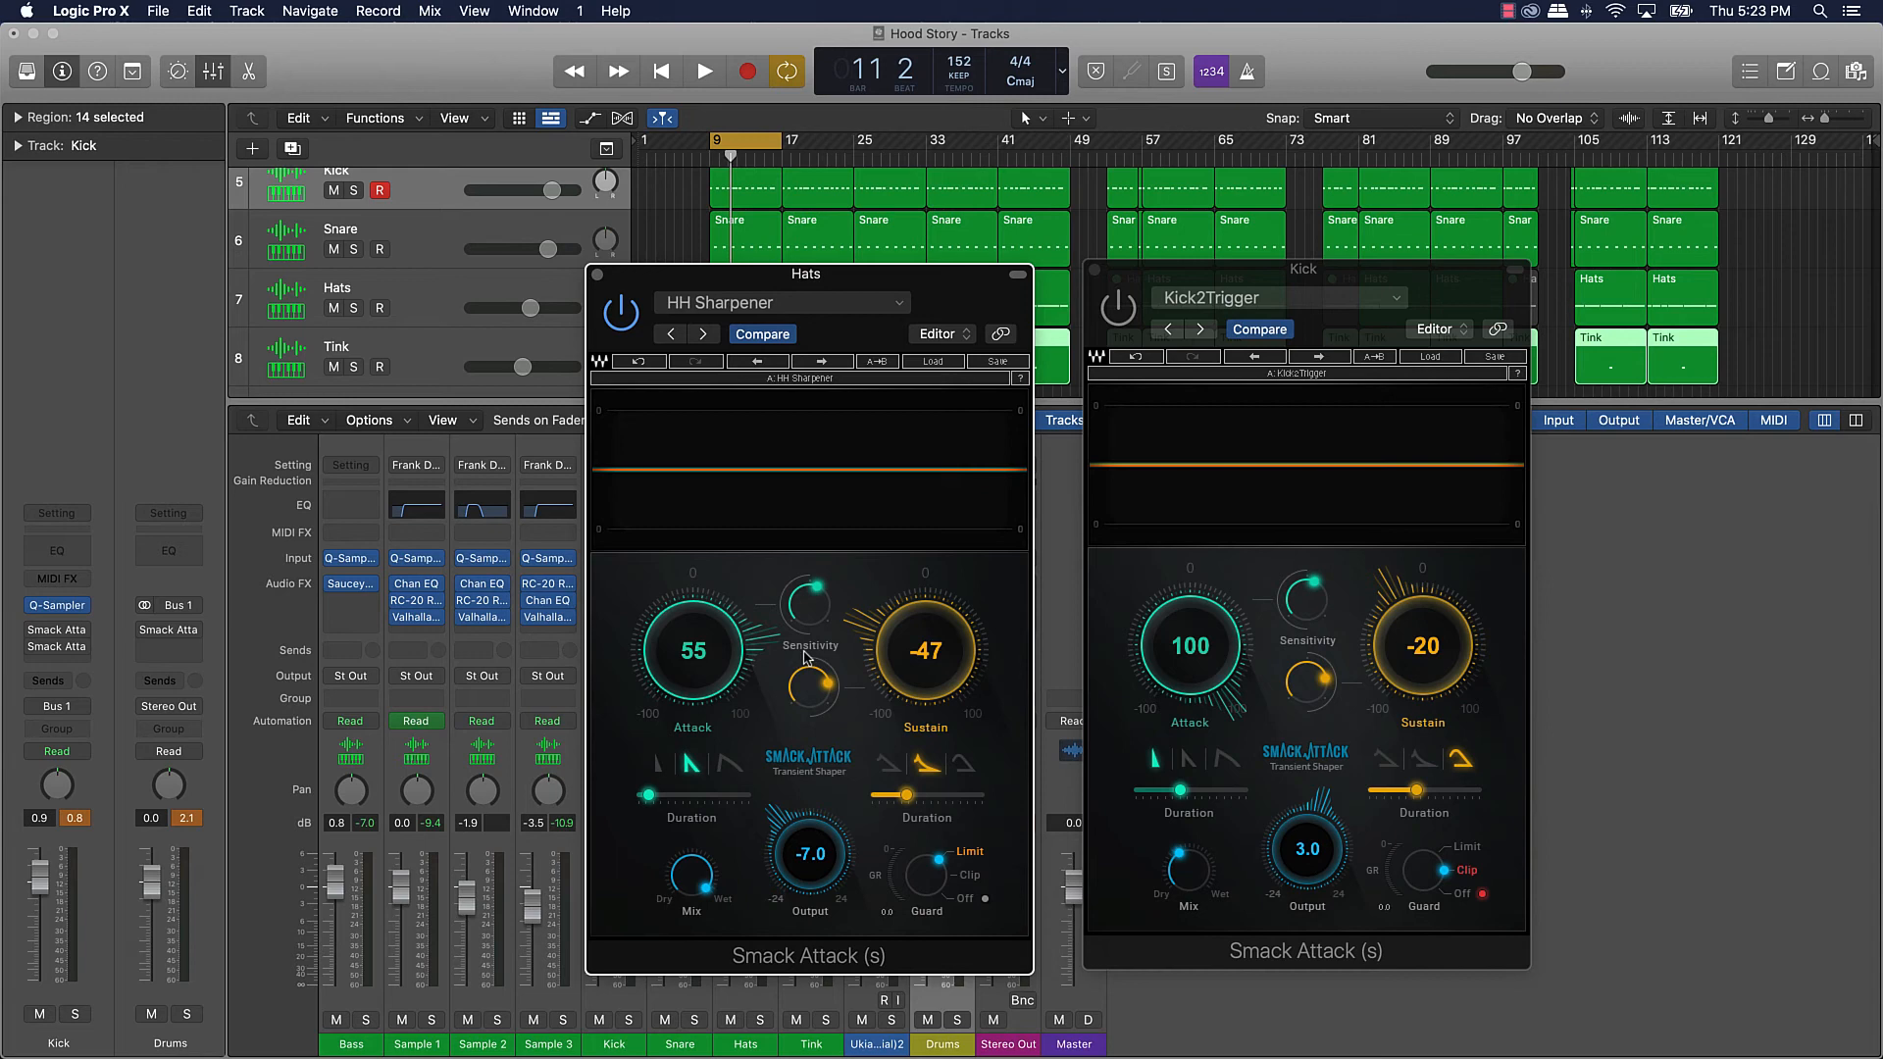
{"action": "left_click", "coordinate": [704, 71]}
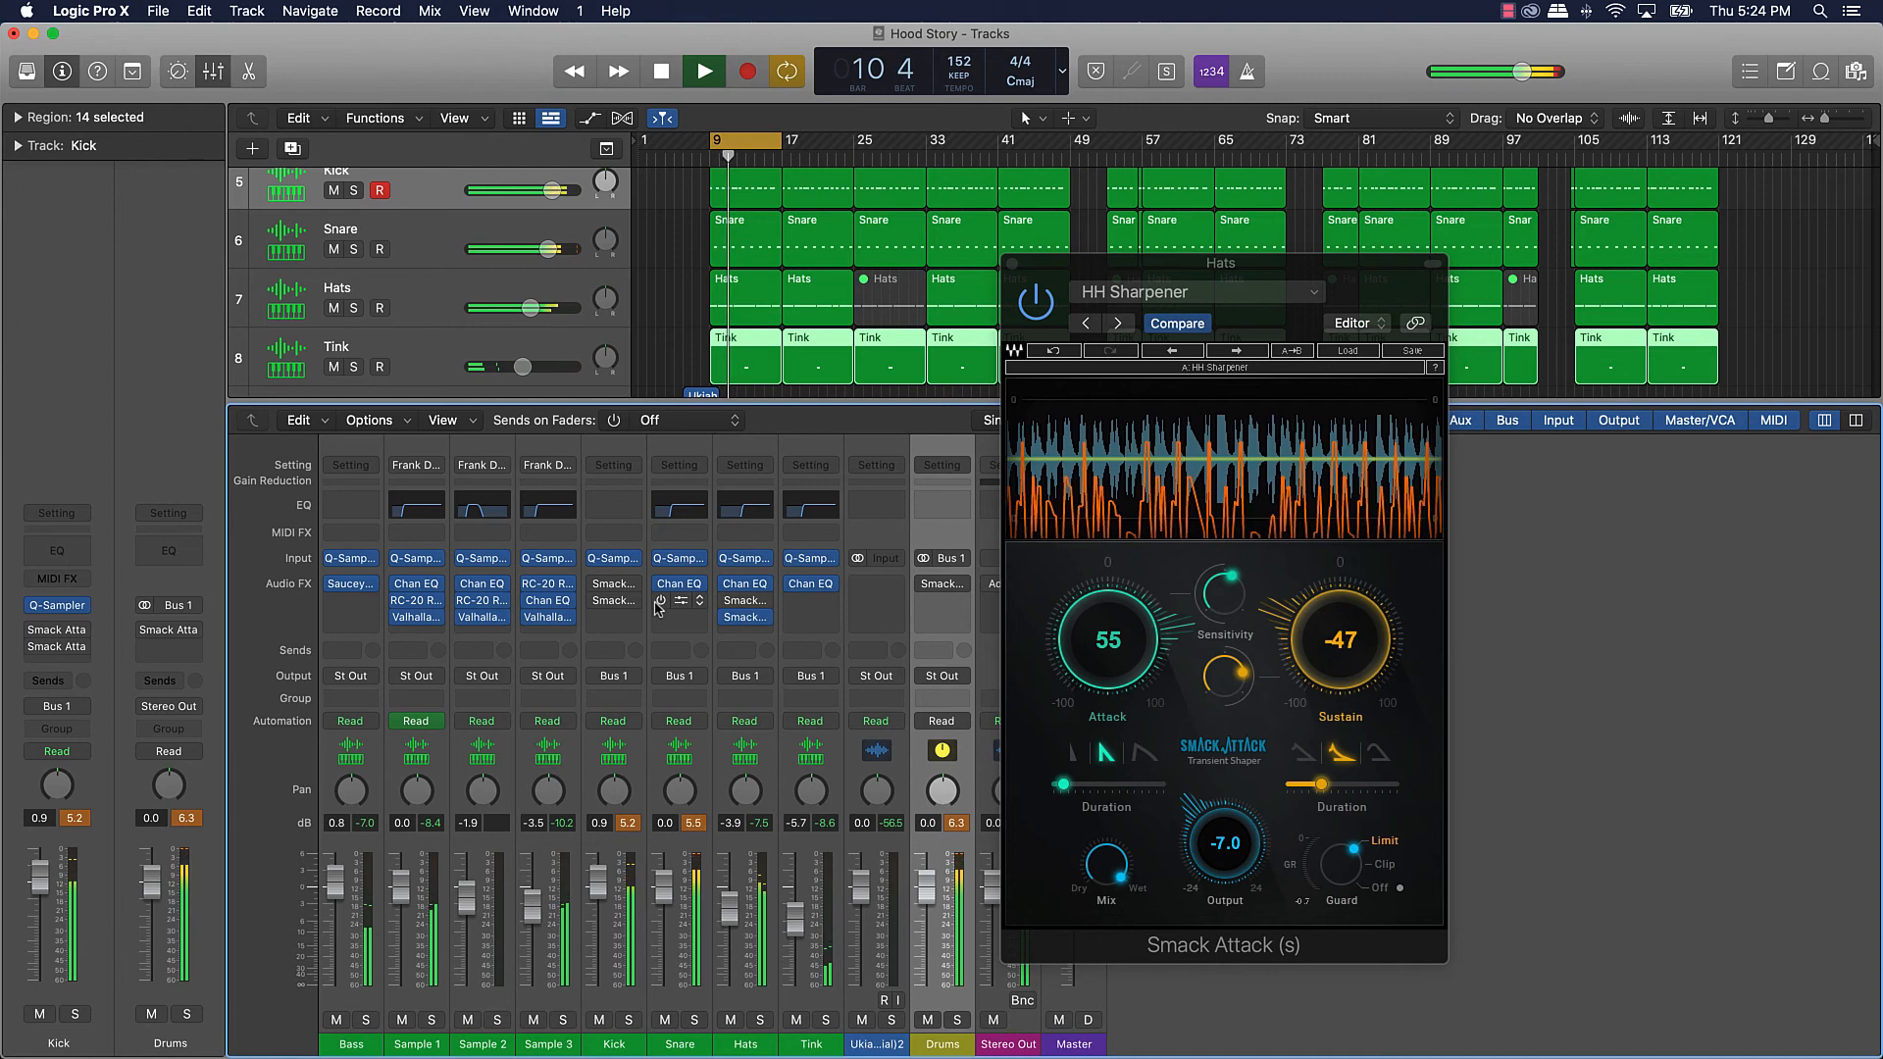
Step: Stop playback of the bars 9–17 loop, keeping HH Sharpener on the Hats
{"action": "left_click", "coordinate": [704, 70]}
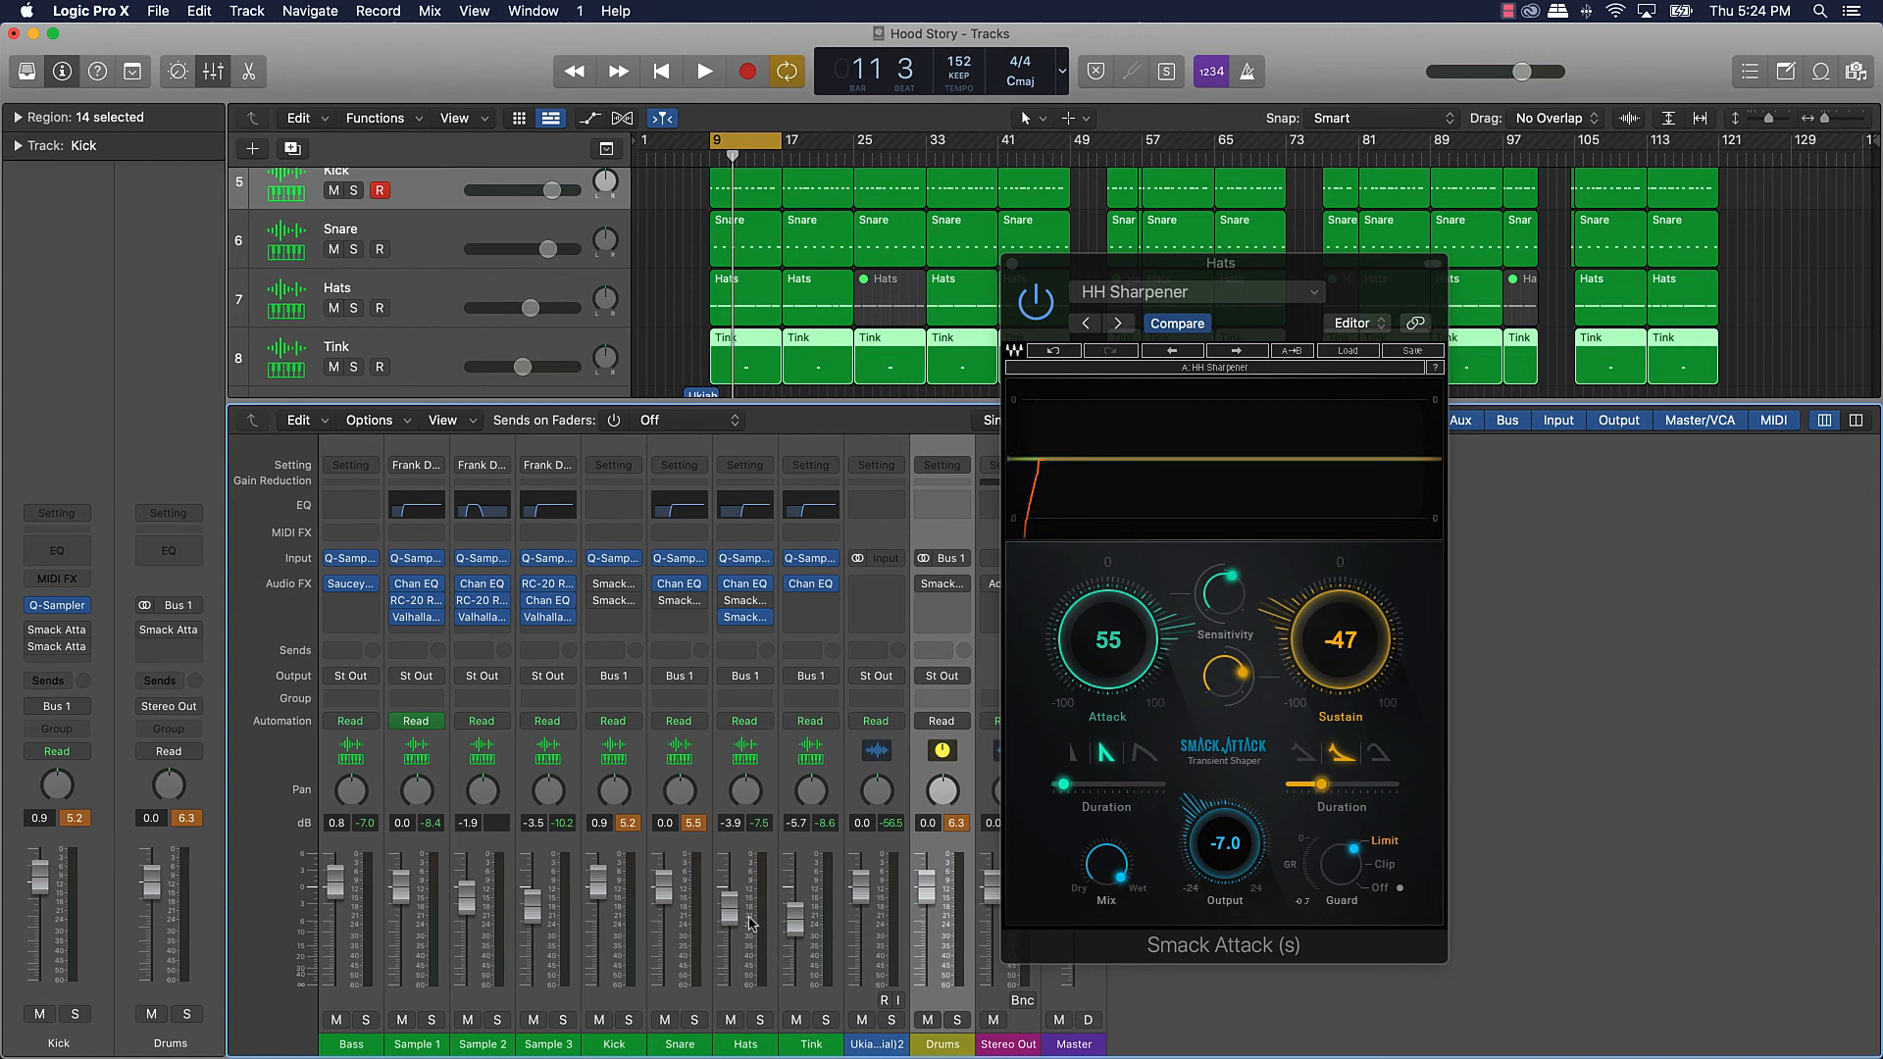
{"action": "mouse_move", "coordinate": [768, 903]}
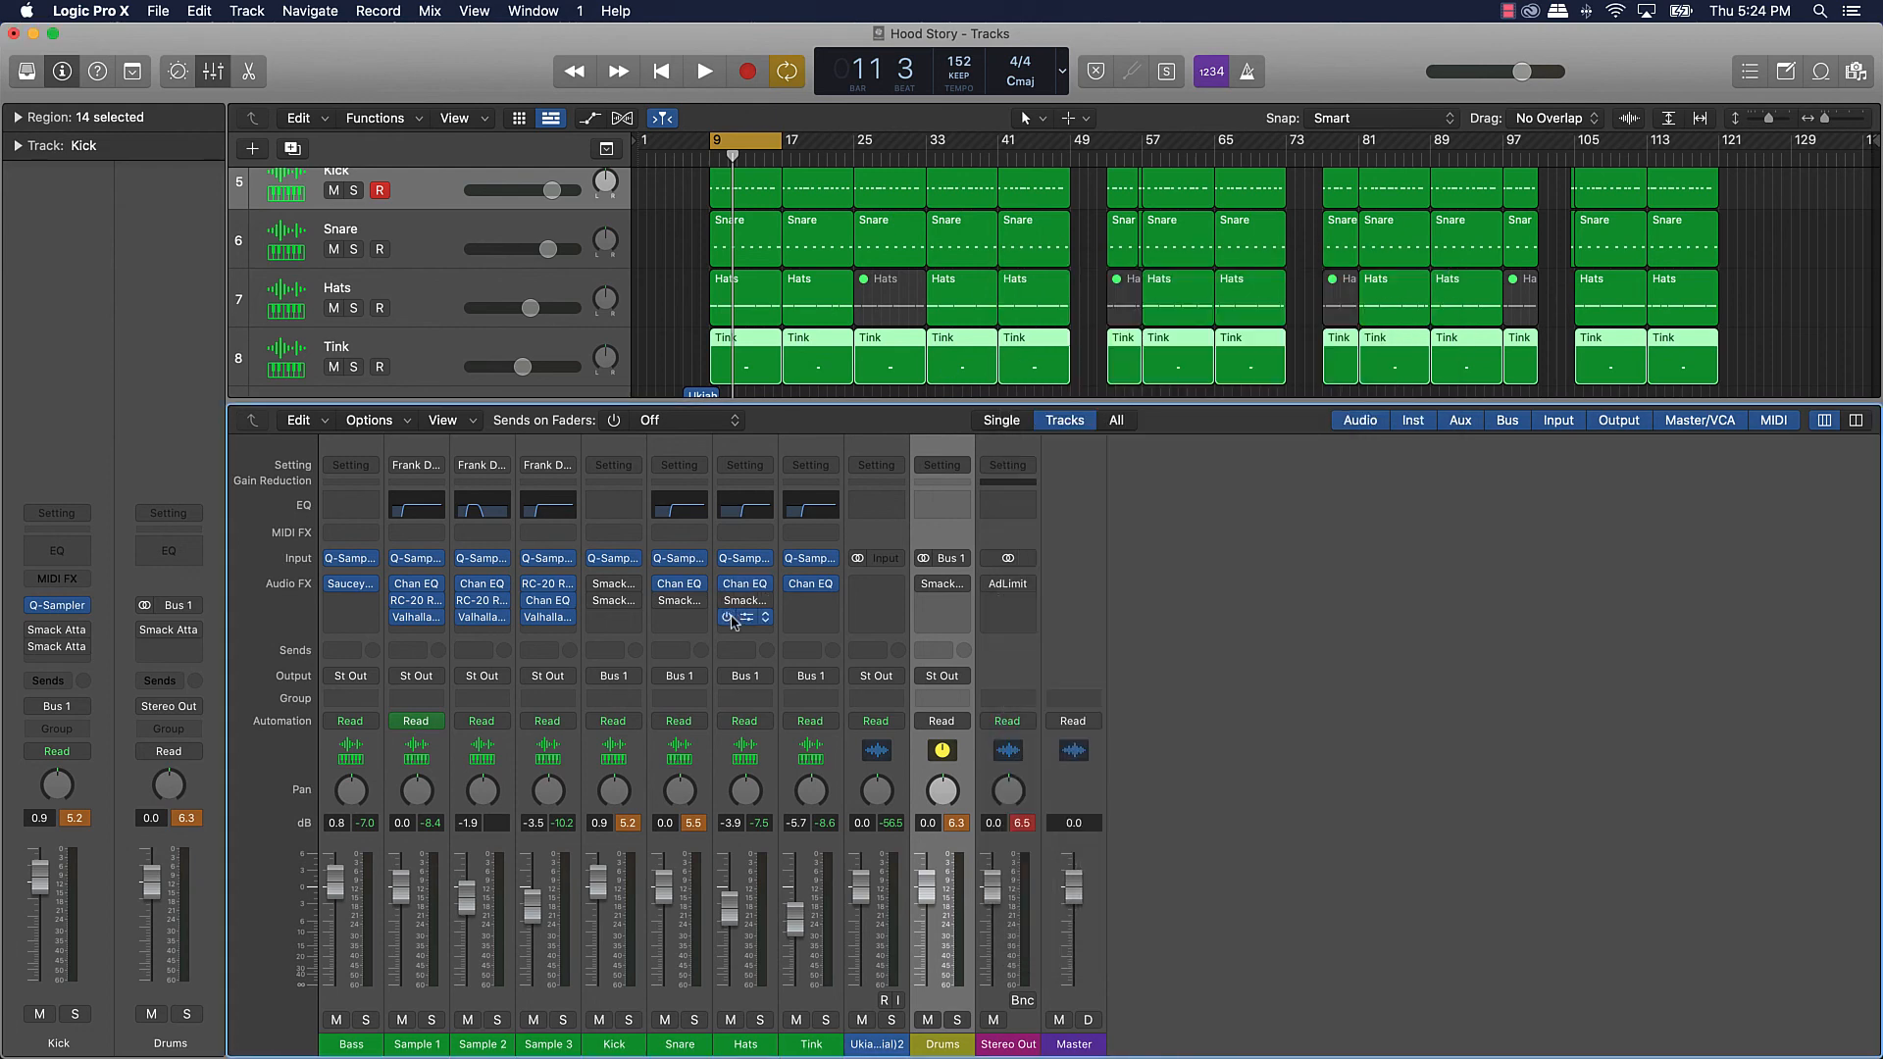
Step: Insert a default Smack Attack in the Kick's empty Audio FX slot and close its window
{"action": "left_click", "coordinate": [743, 617]}
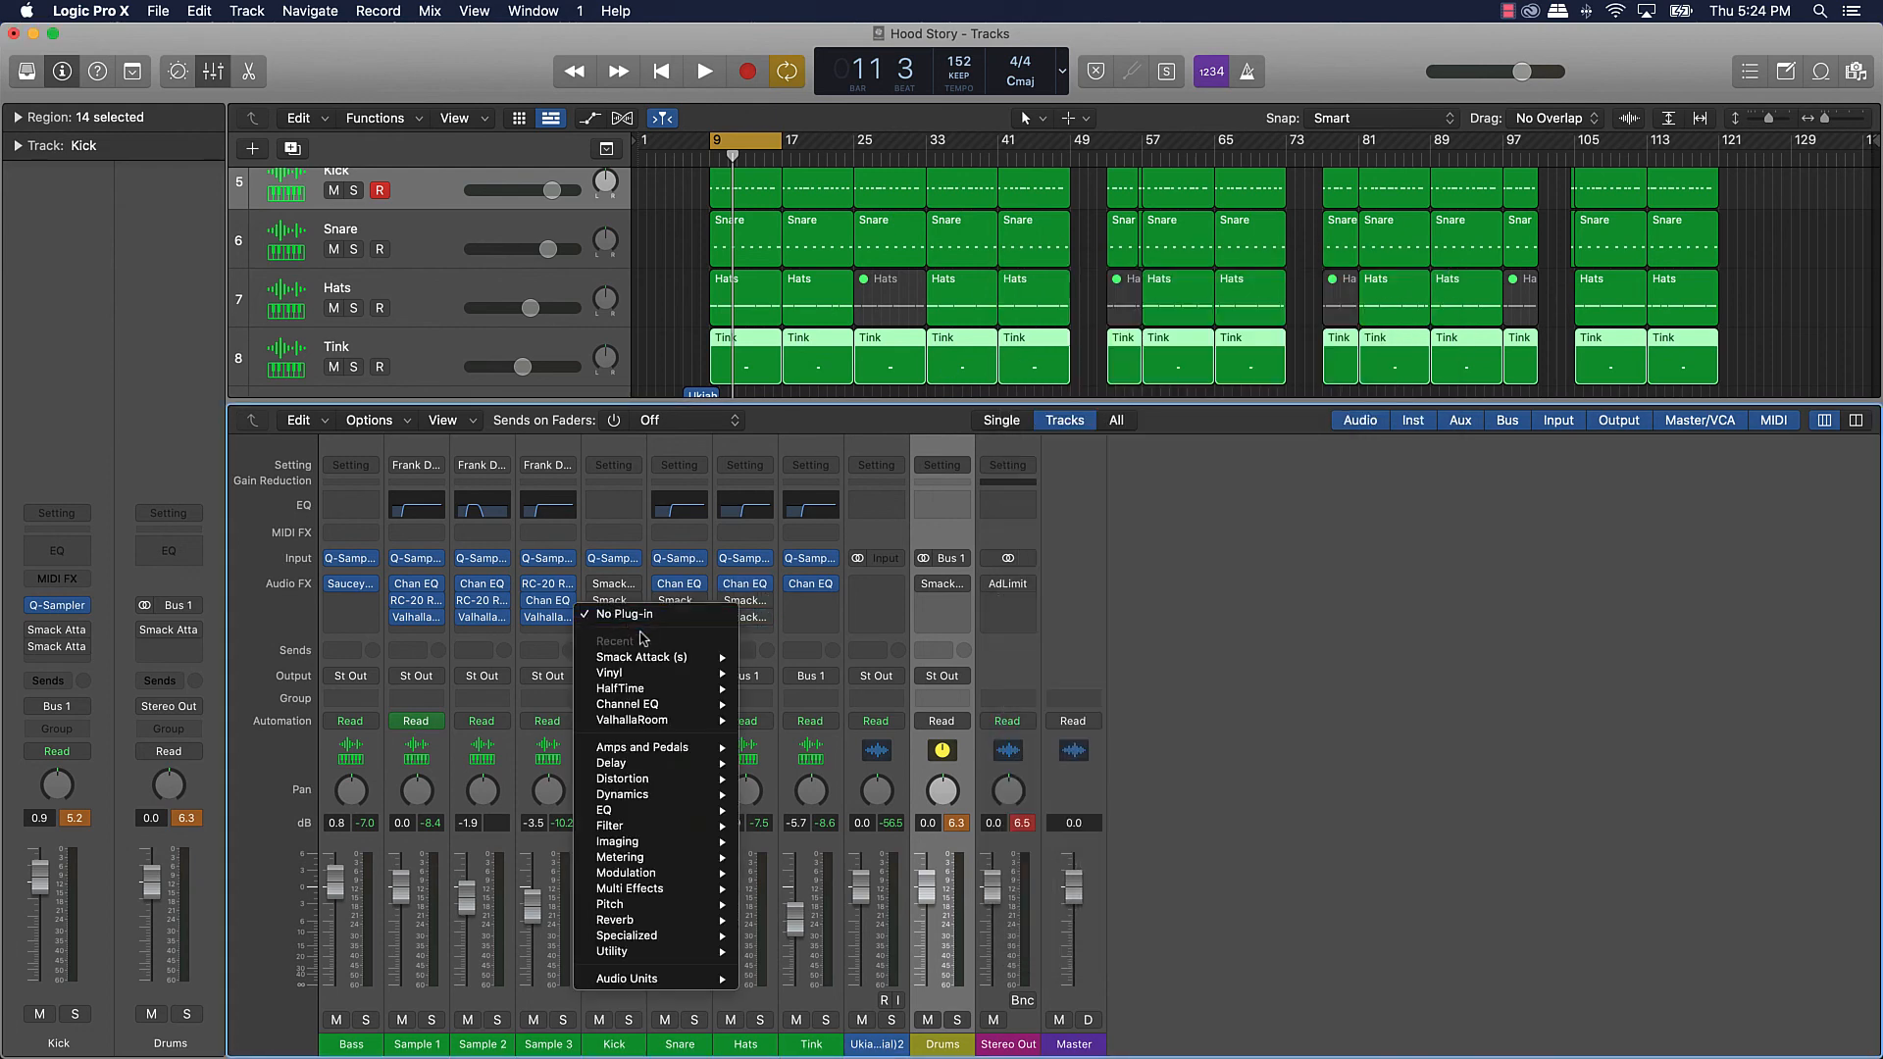
{"action": "mouse_move", "coordinate": [642, 657]}
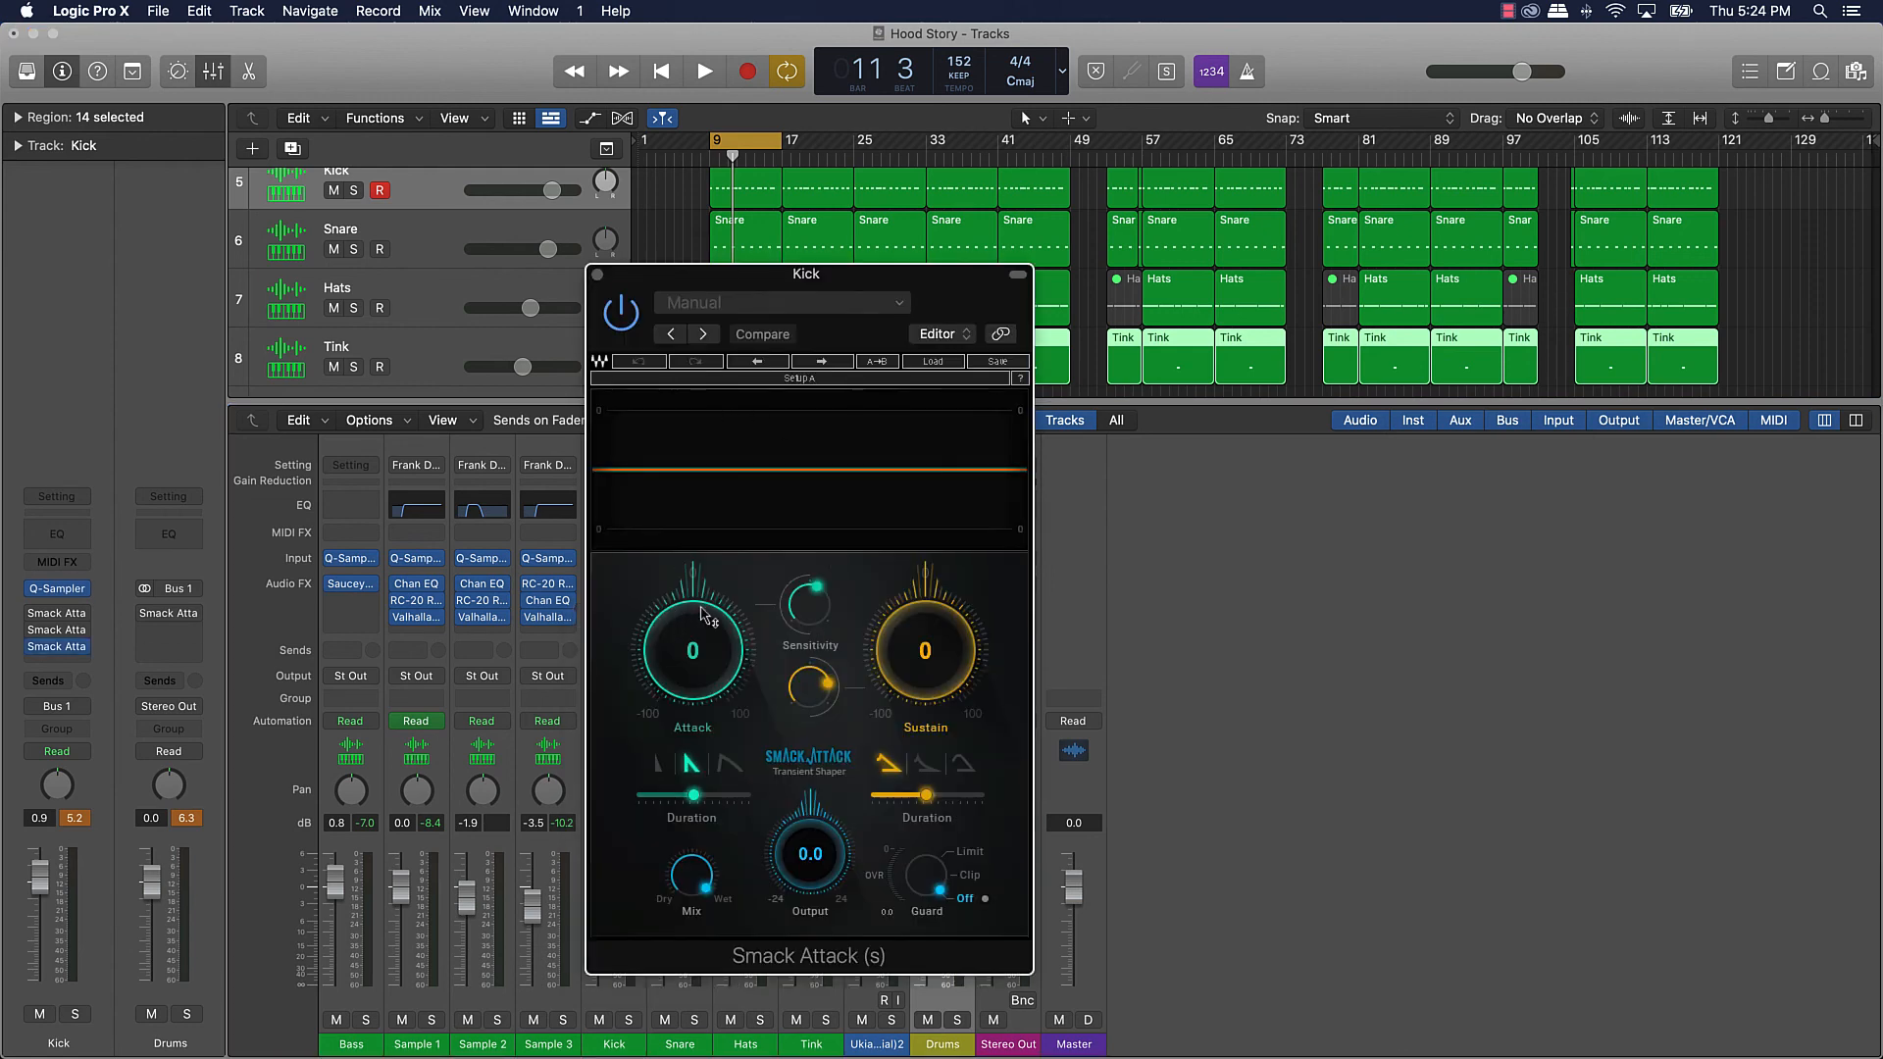
{"action": "mouse_move", "coordinate": [906, 631]}
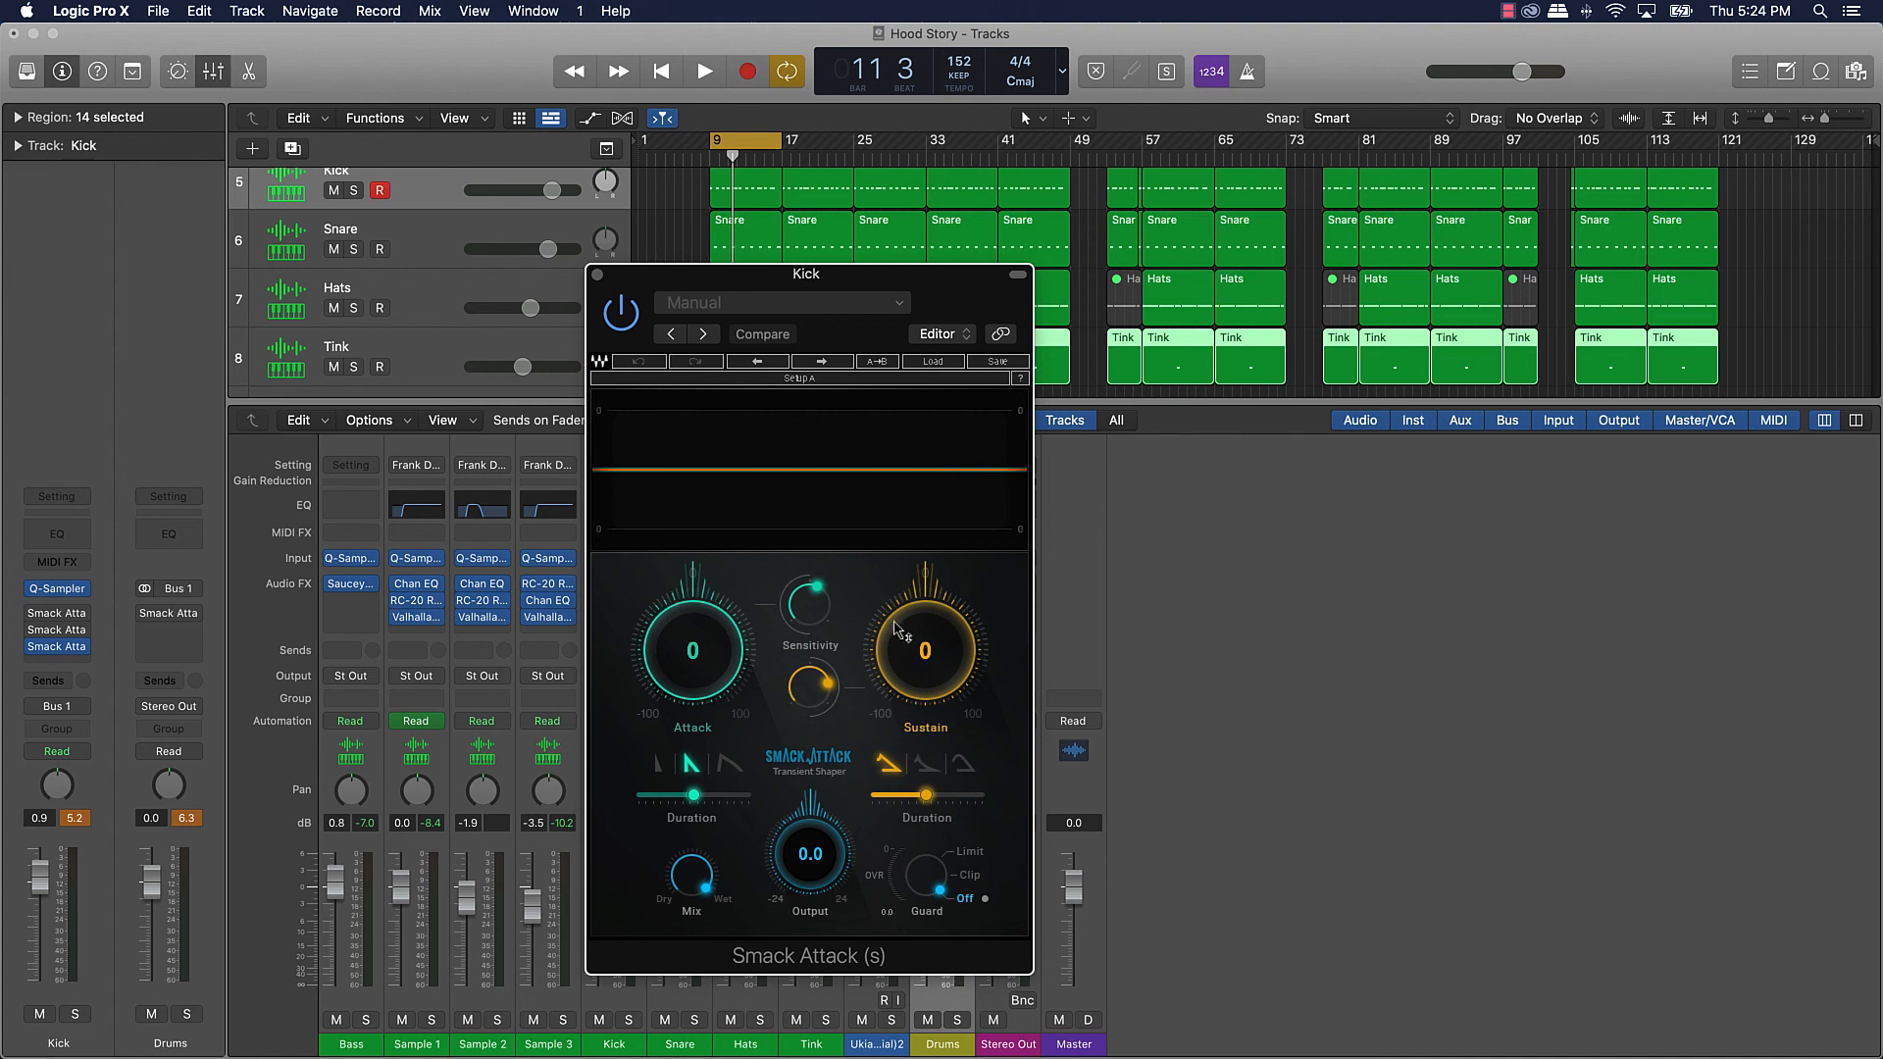
{"action": "mouse_move", "coordinate": [979, 642]}
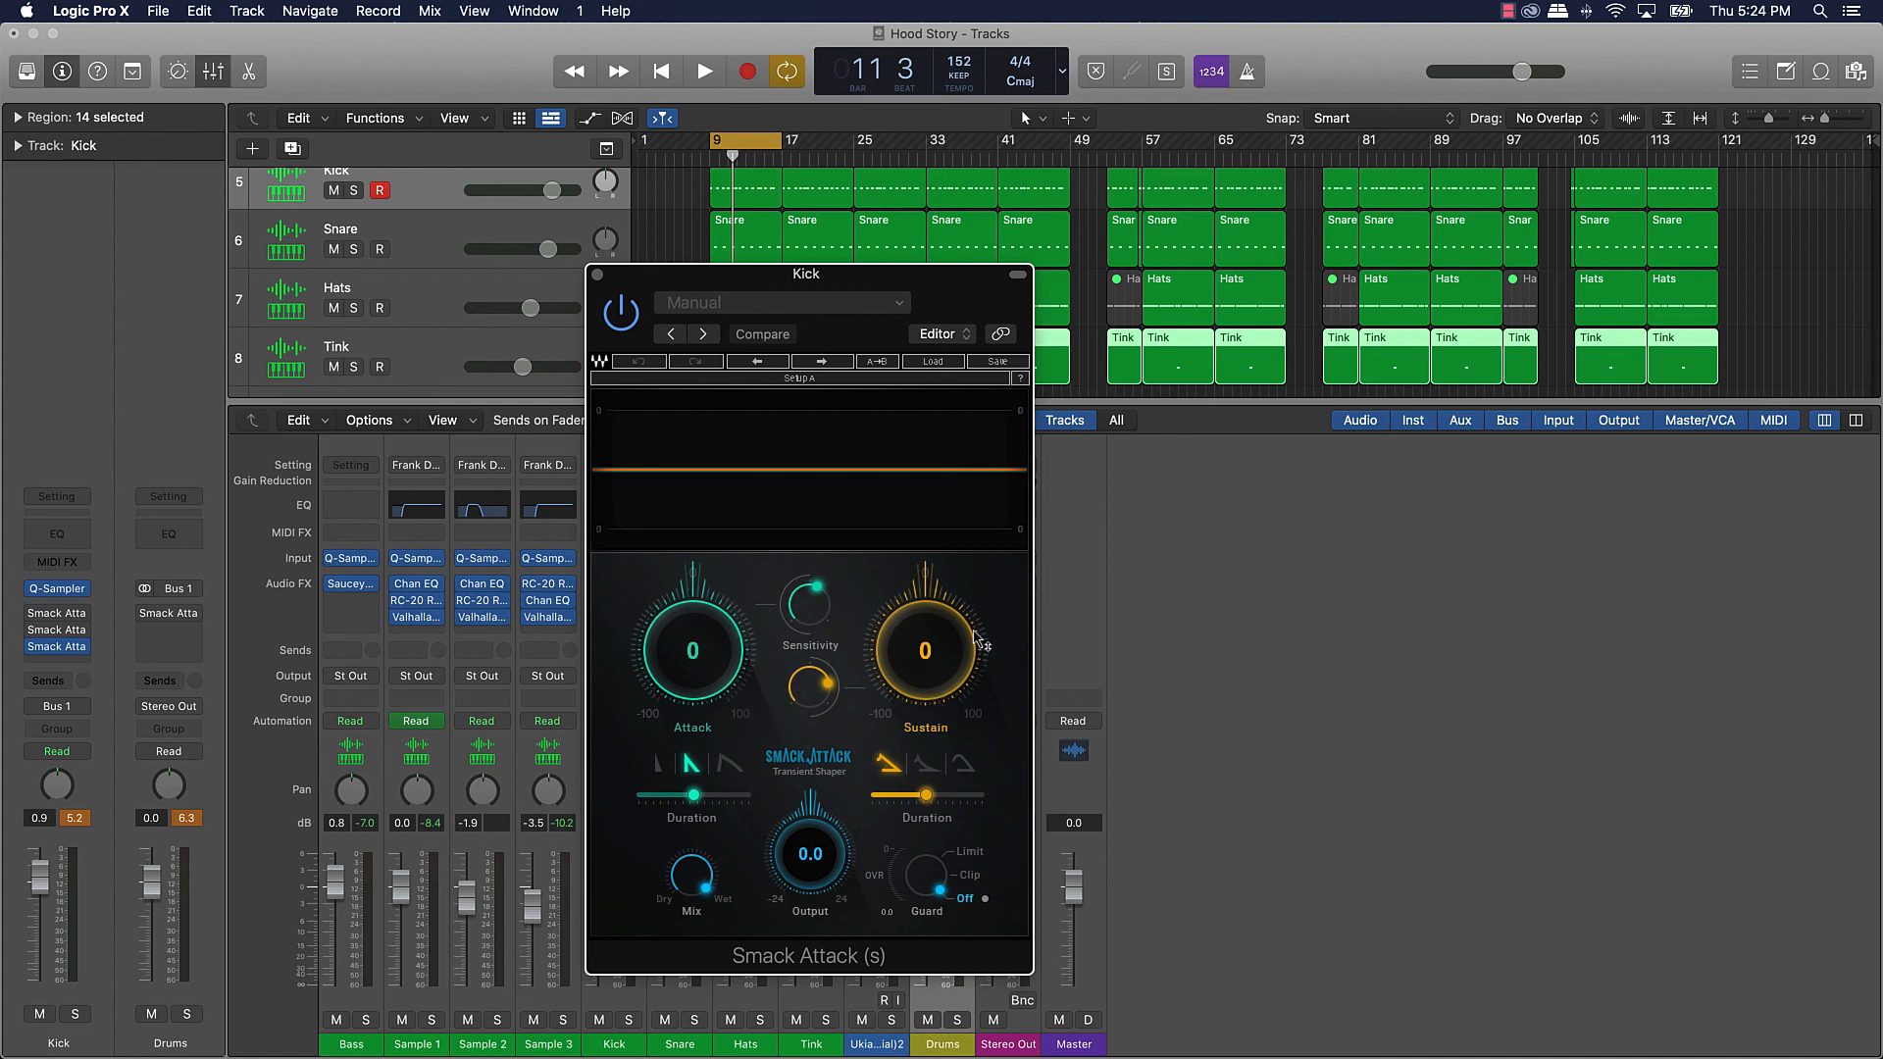
{"action": "mouse_move", "coordinate": [902, 625]}
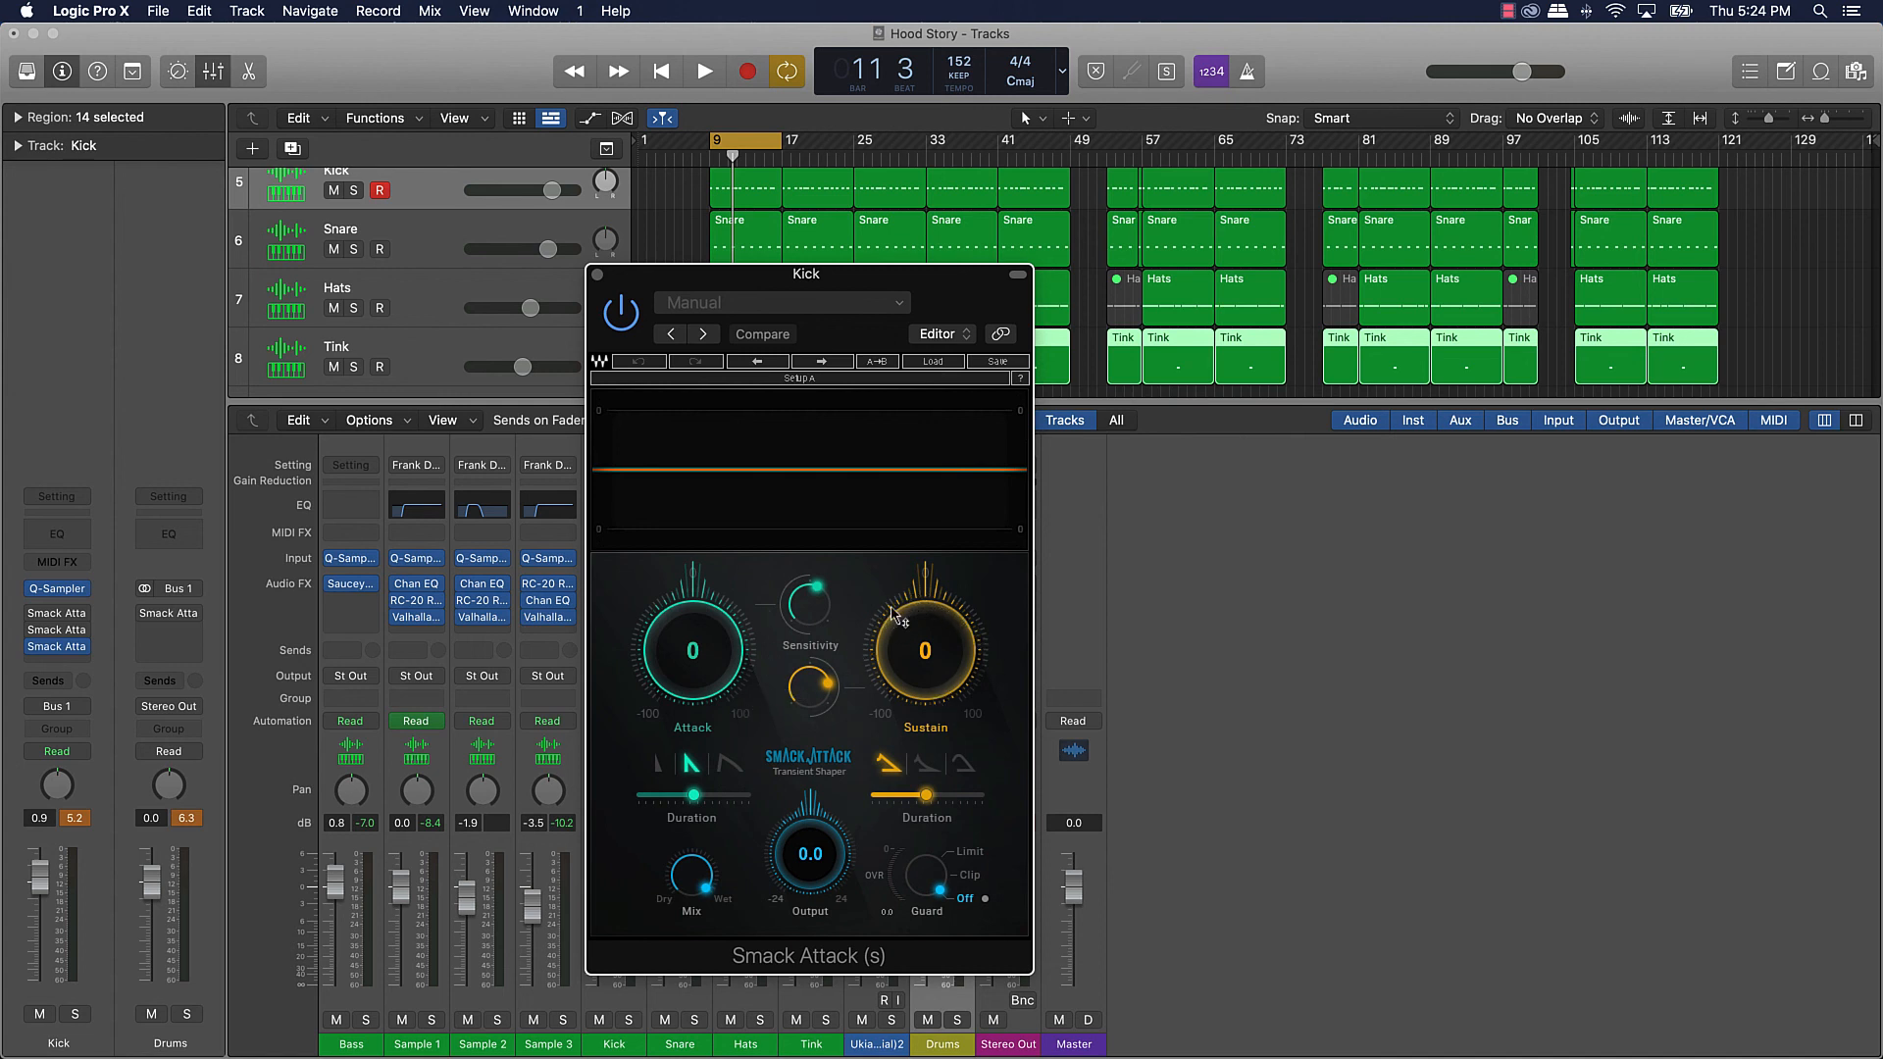
{"action": "mouse_move", "coordinate": [828, 833]}
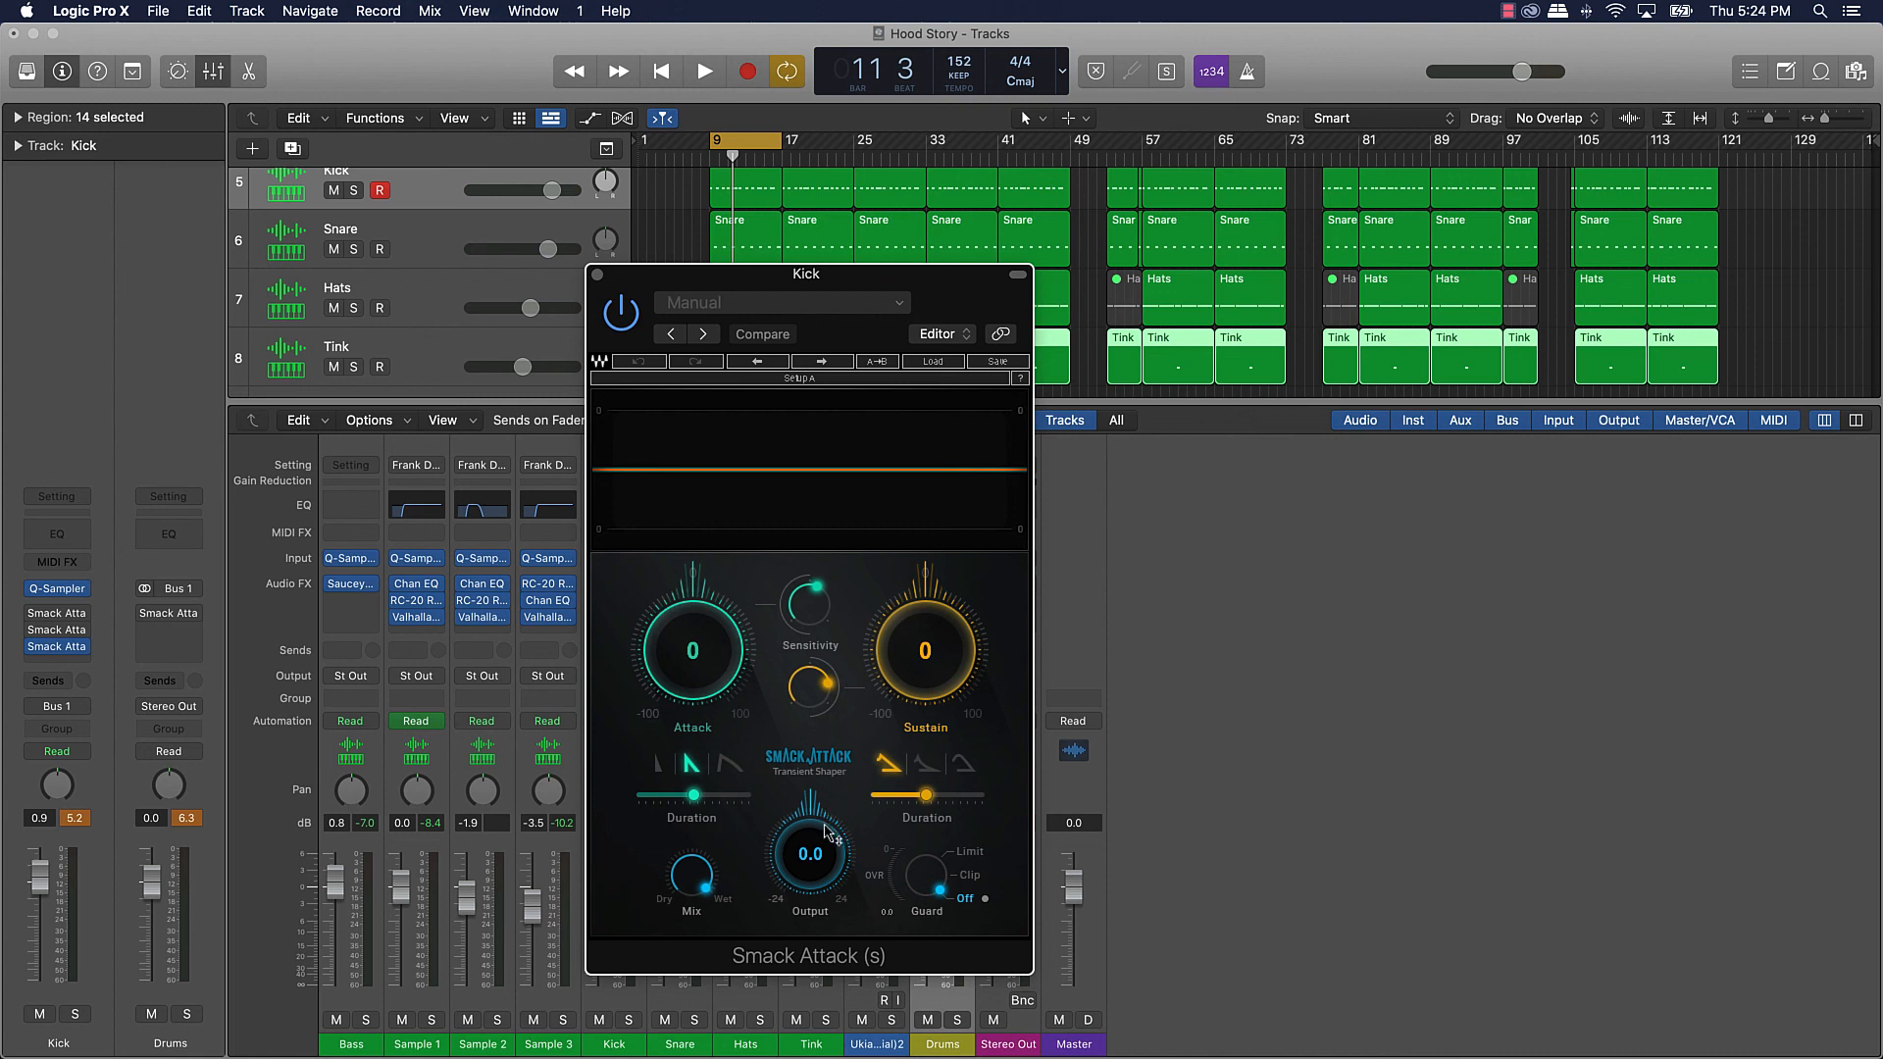
{"action": "mouse_move", "coordinate": [828, 836]}
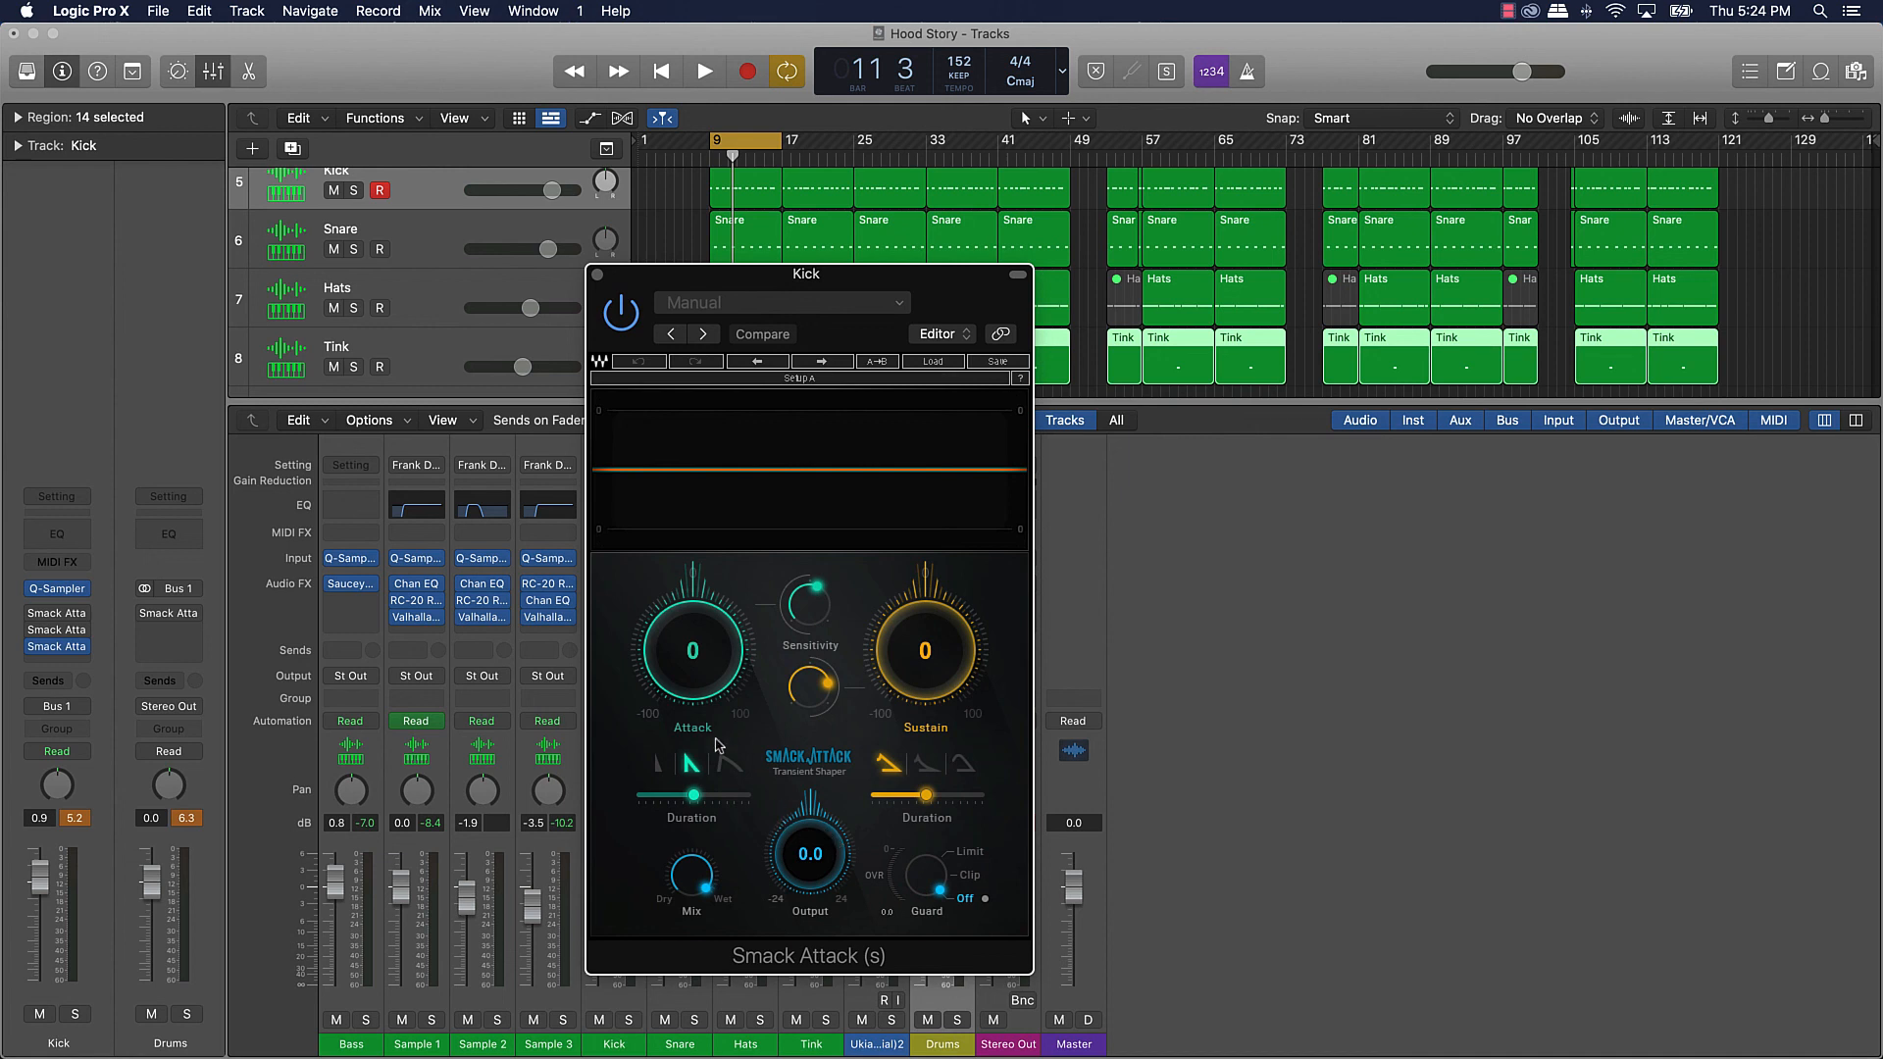
{"action": "mouse_move", "coordinate": [745, 648]}
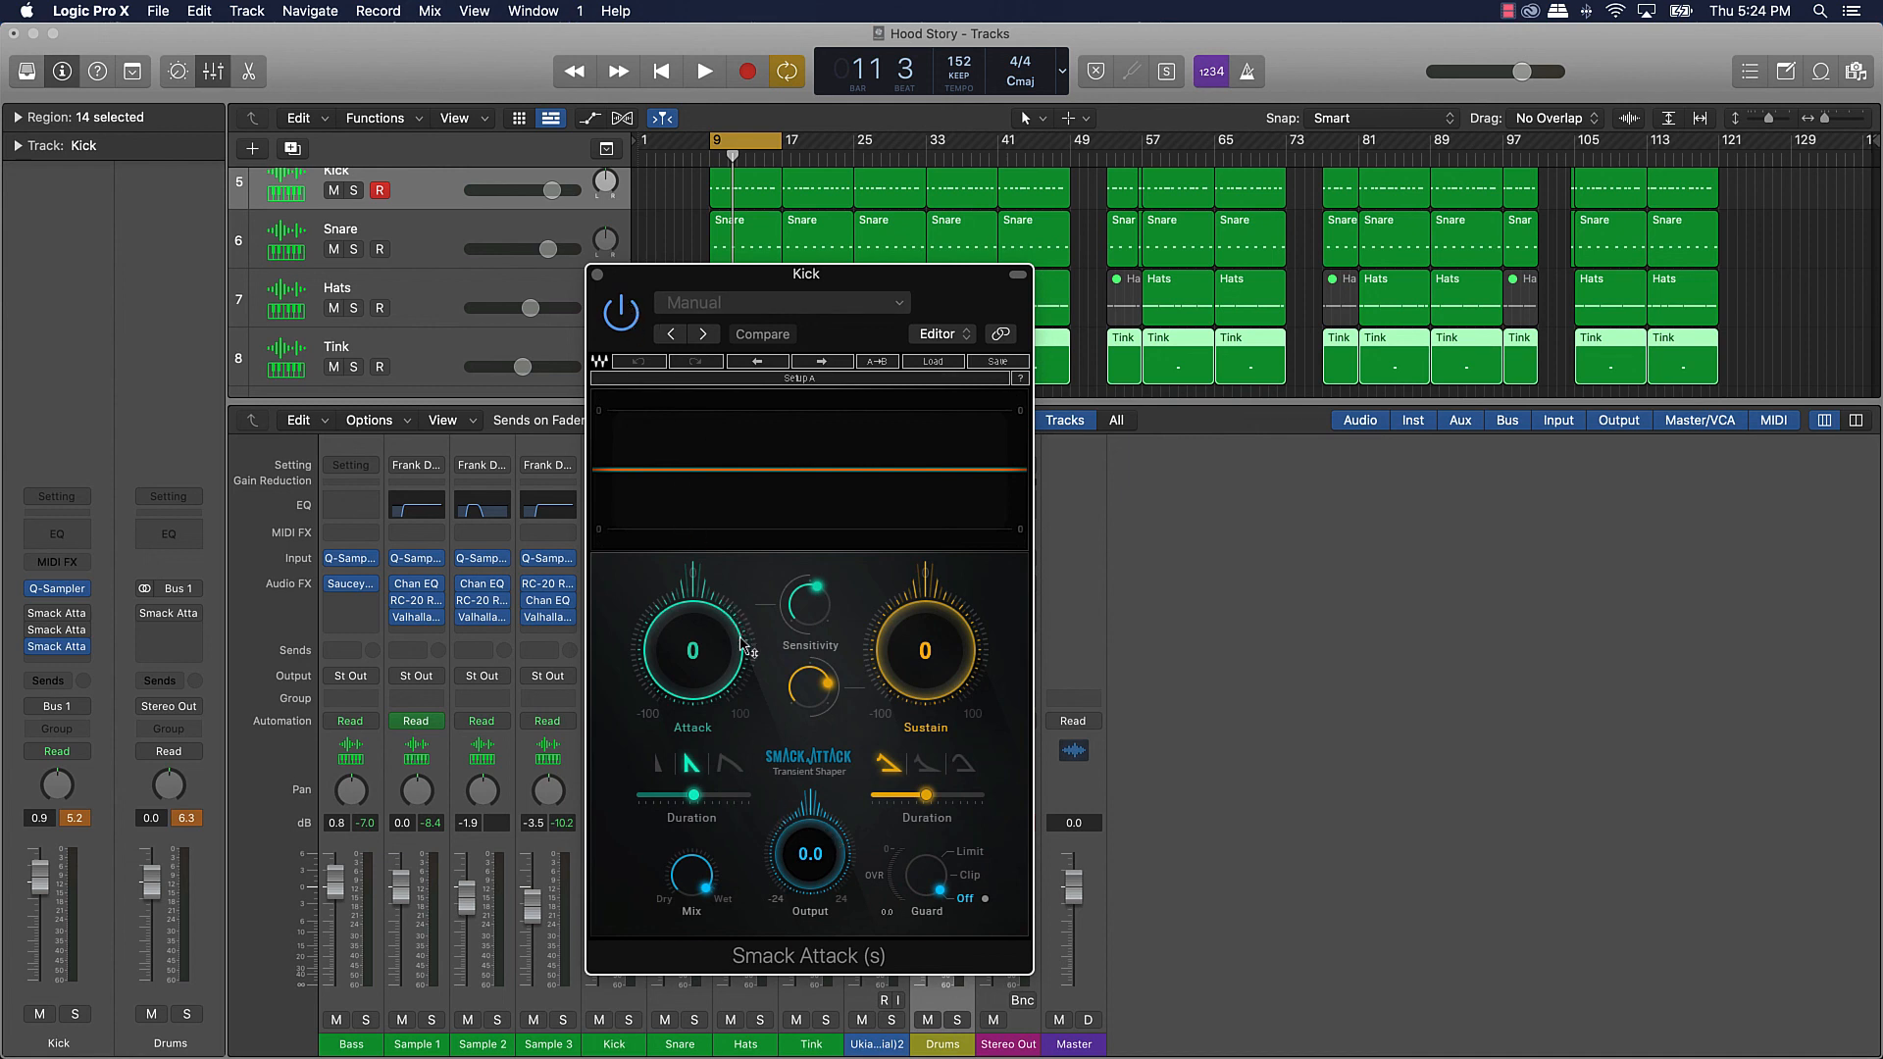
{"action": "mouse_move", "coordinate": [942, 638]}
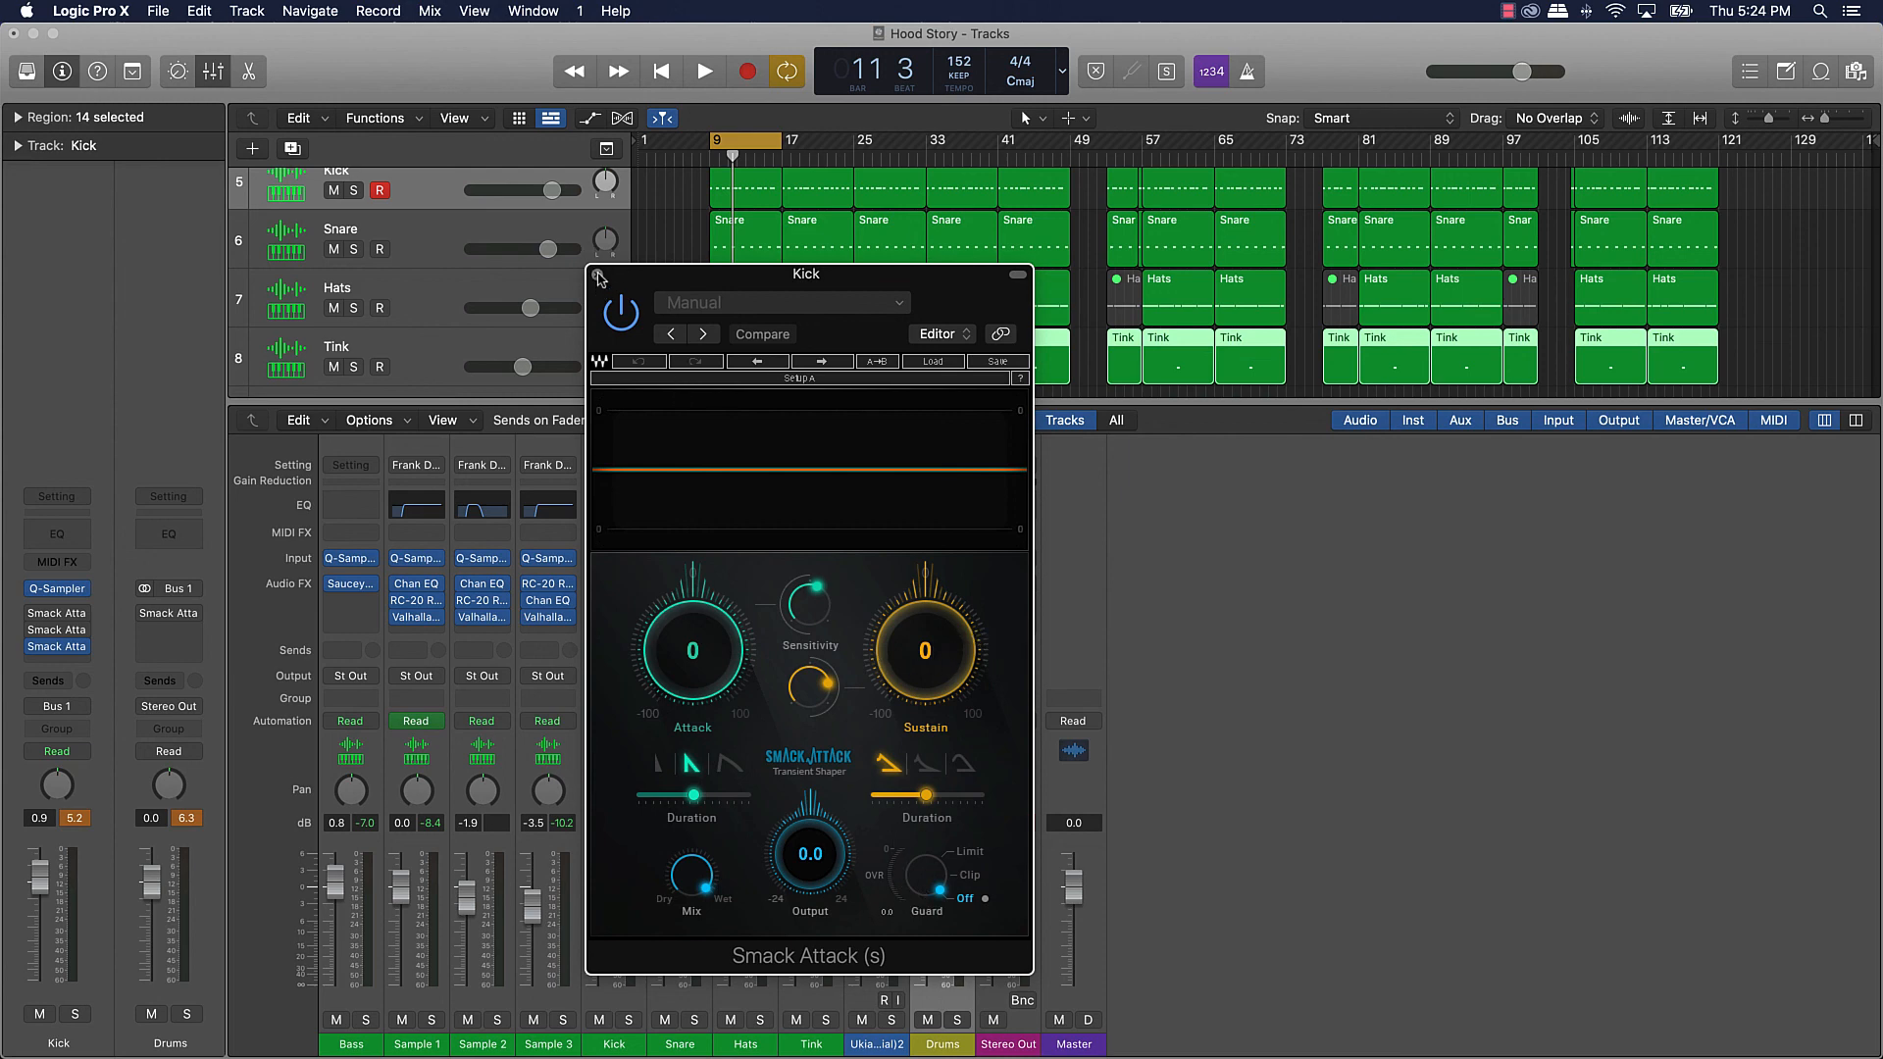
{"action": "left_click", "coordinate": [598, 278]}
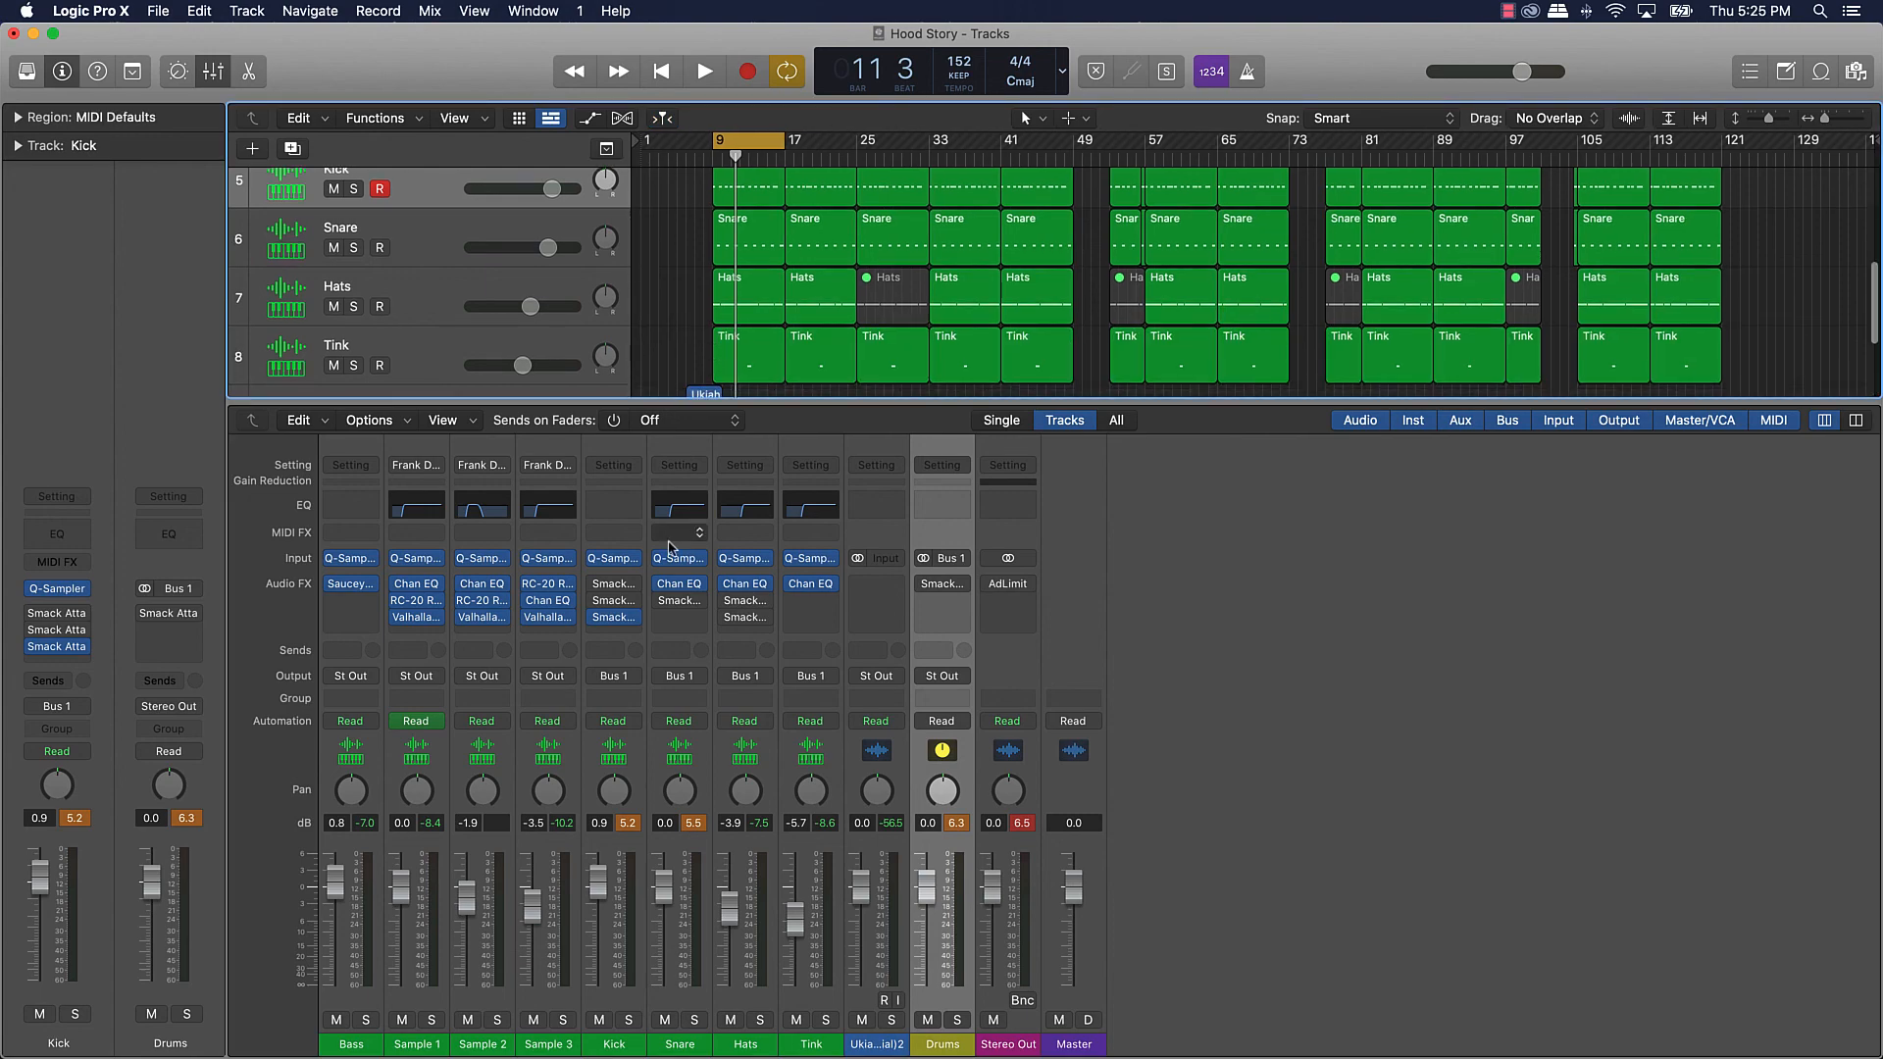